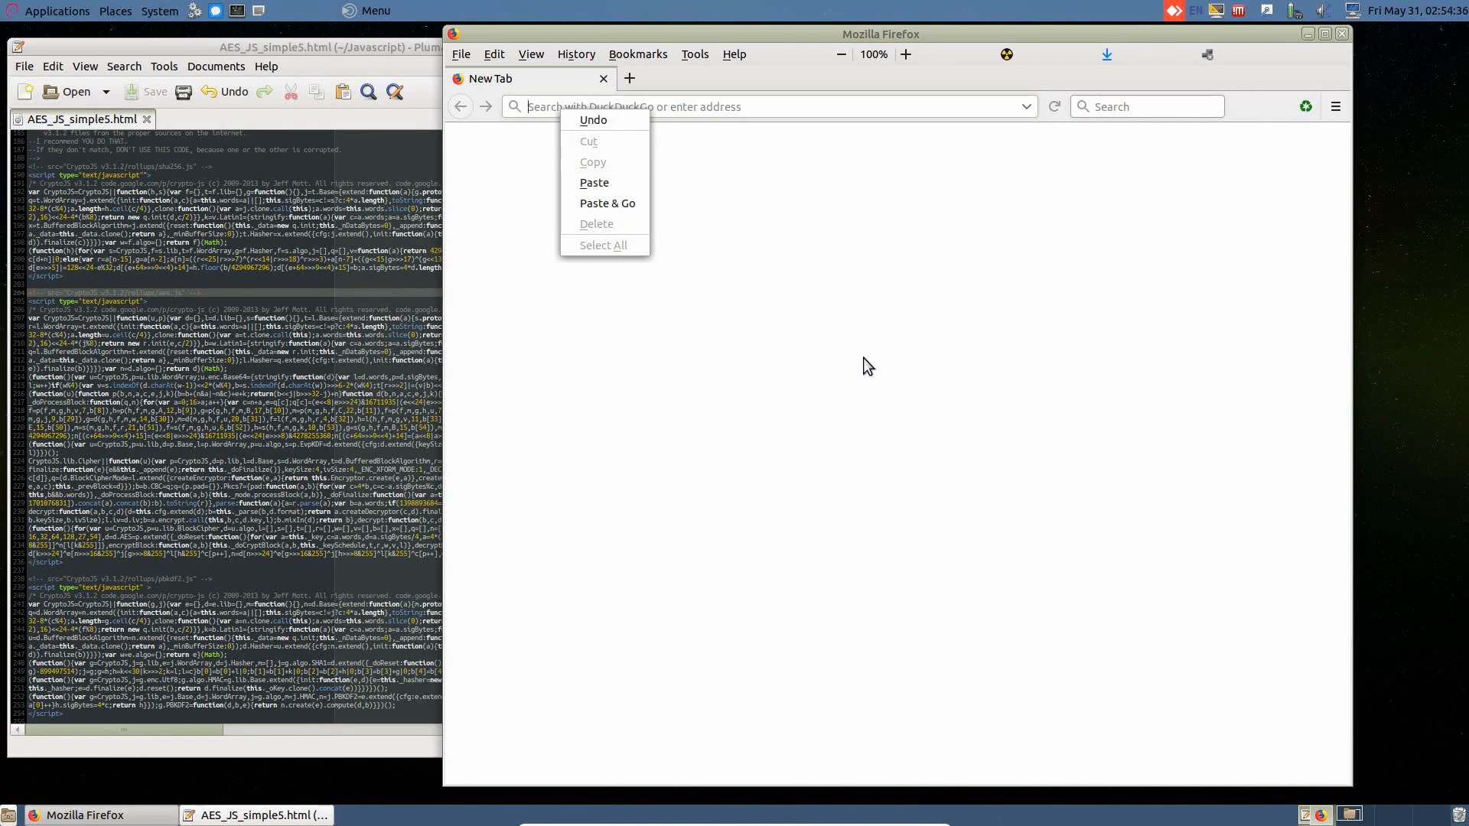
click(593, 182)
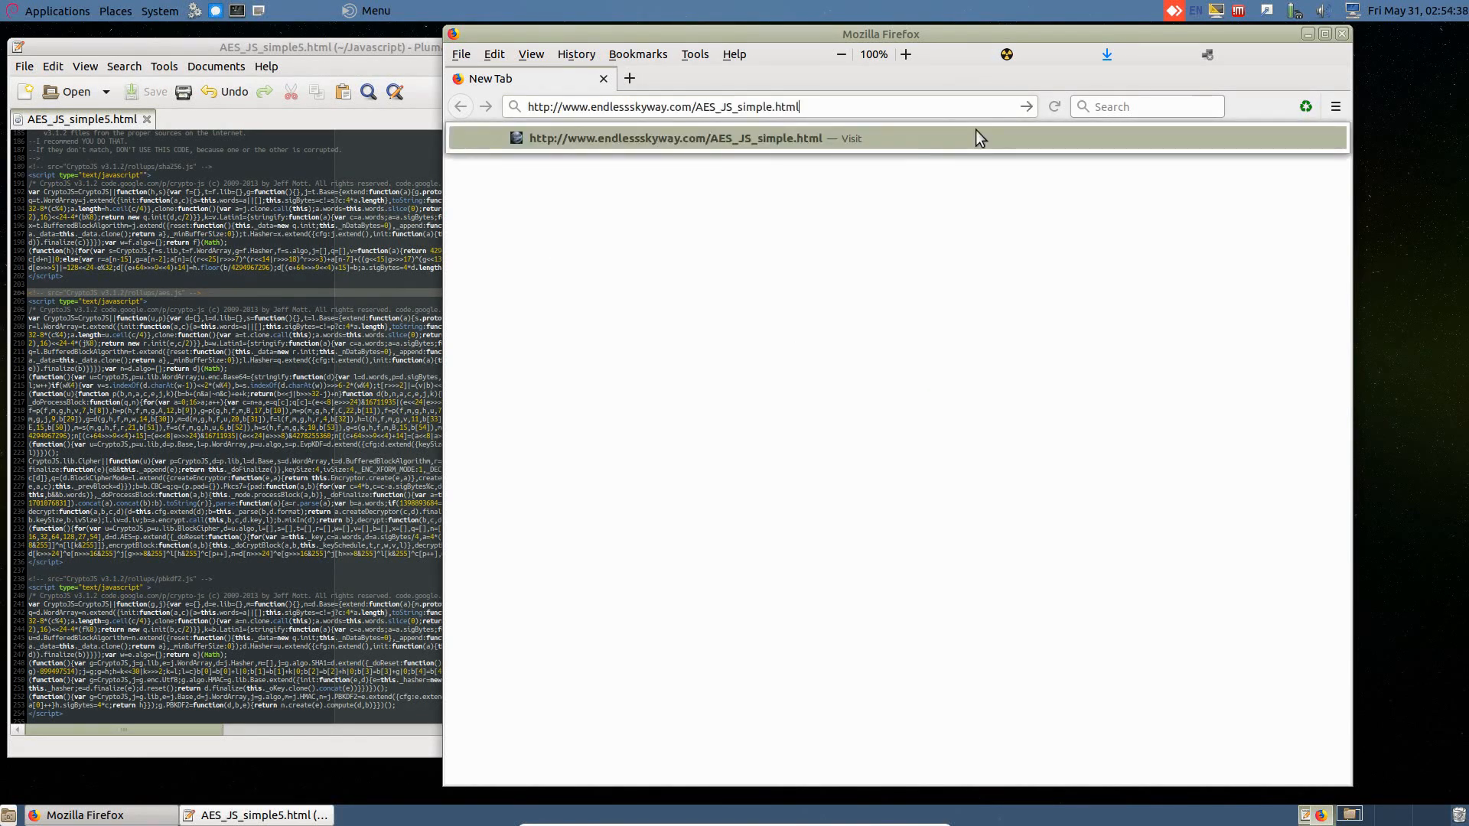
mouse_move(1028, 112)
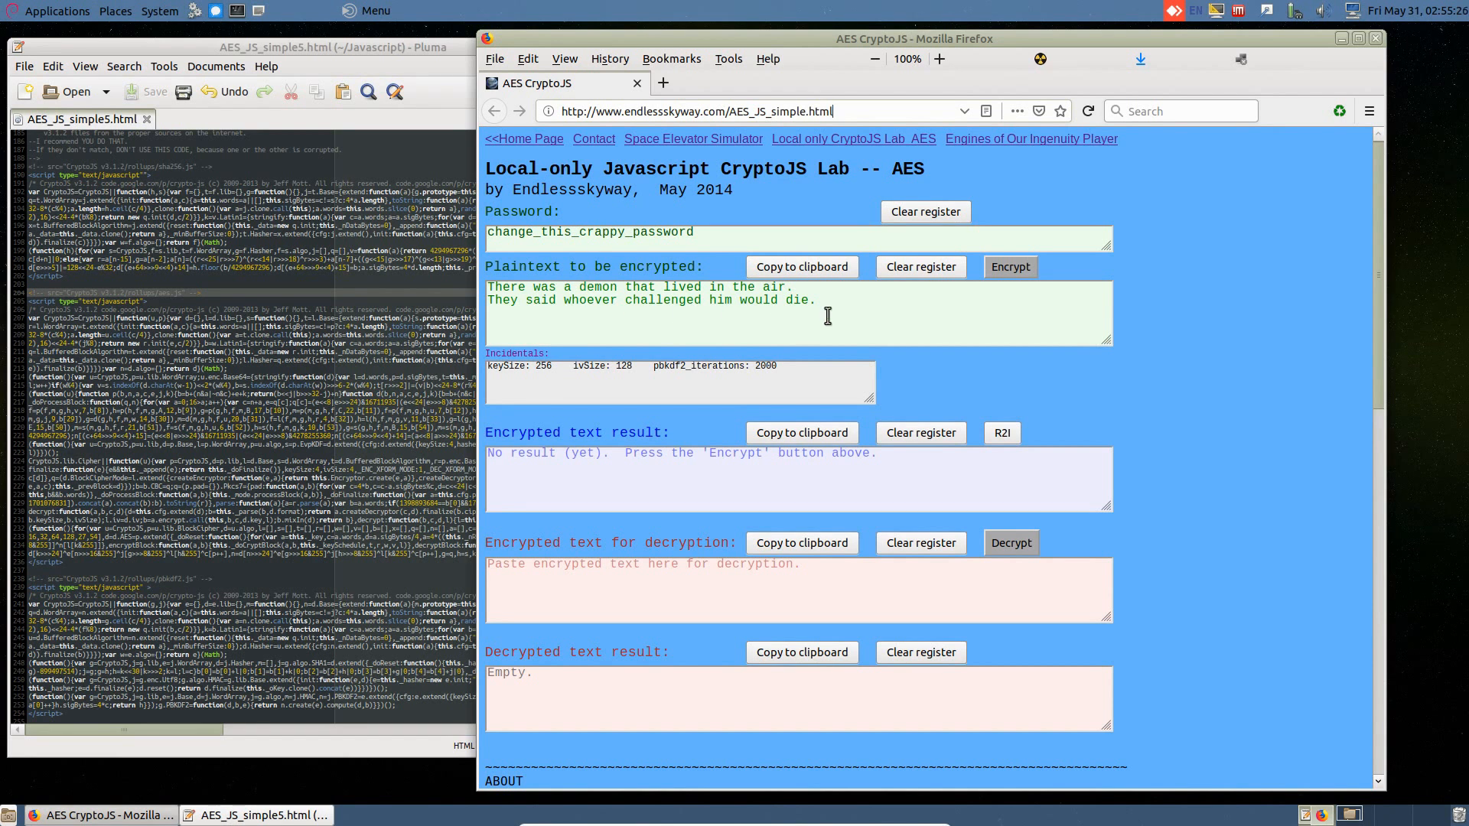
mouse_move(714, 469)
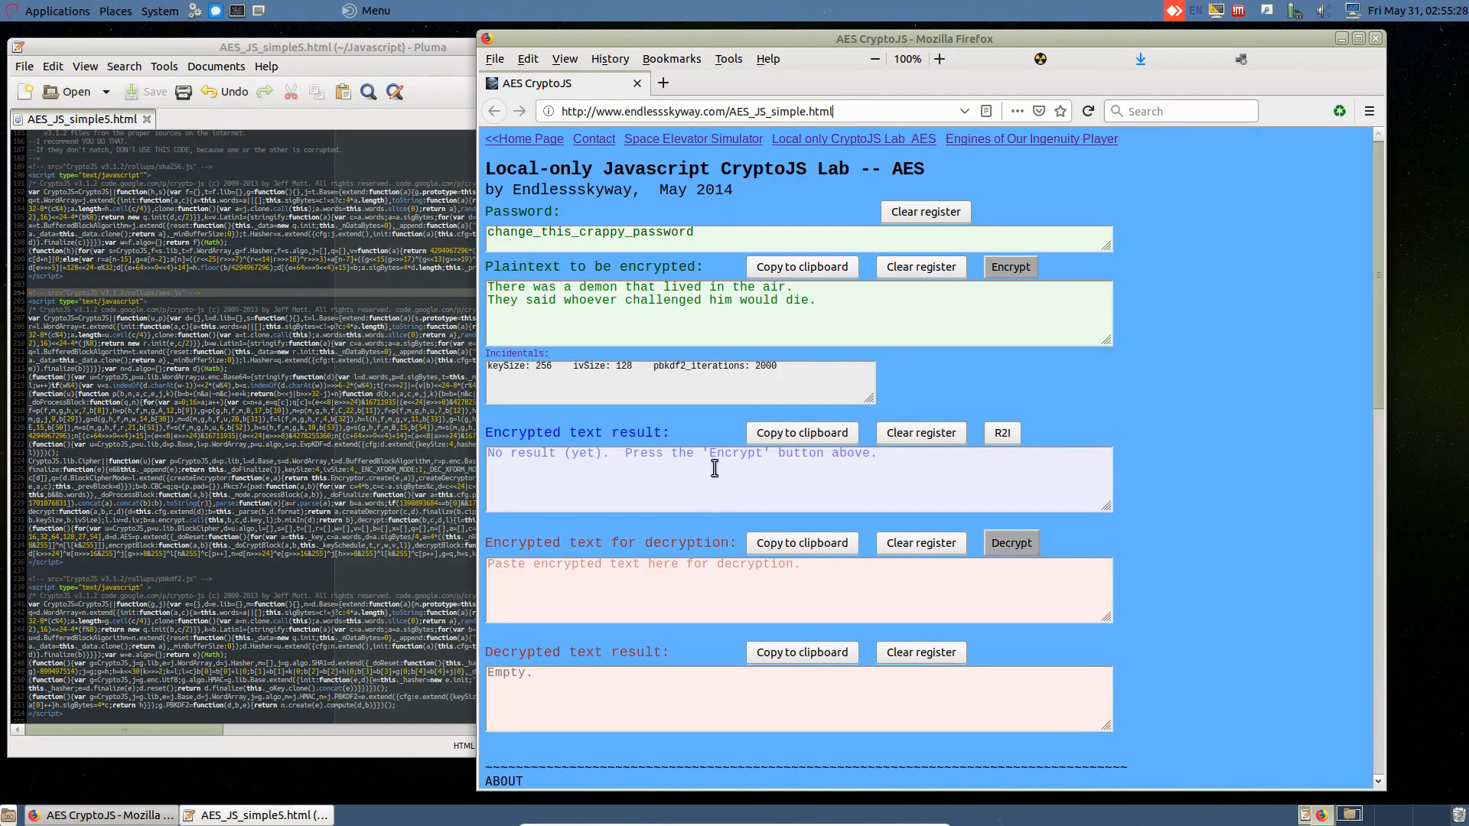
mouse_move(636, 522)
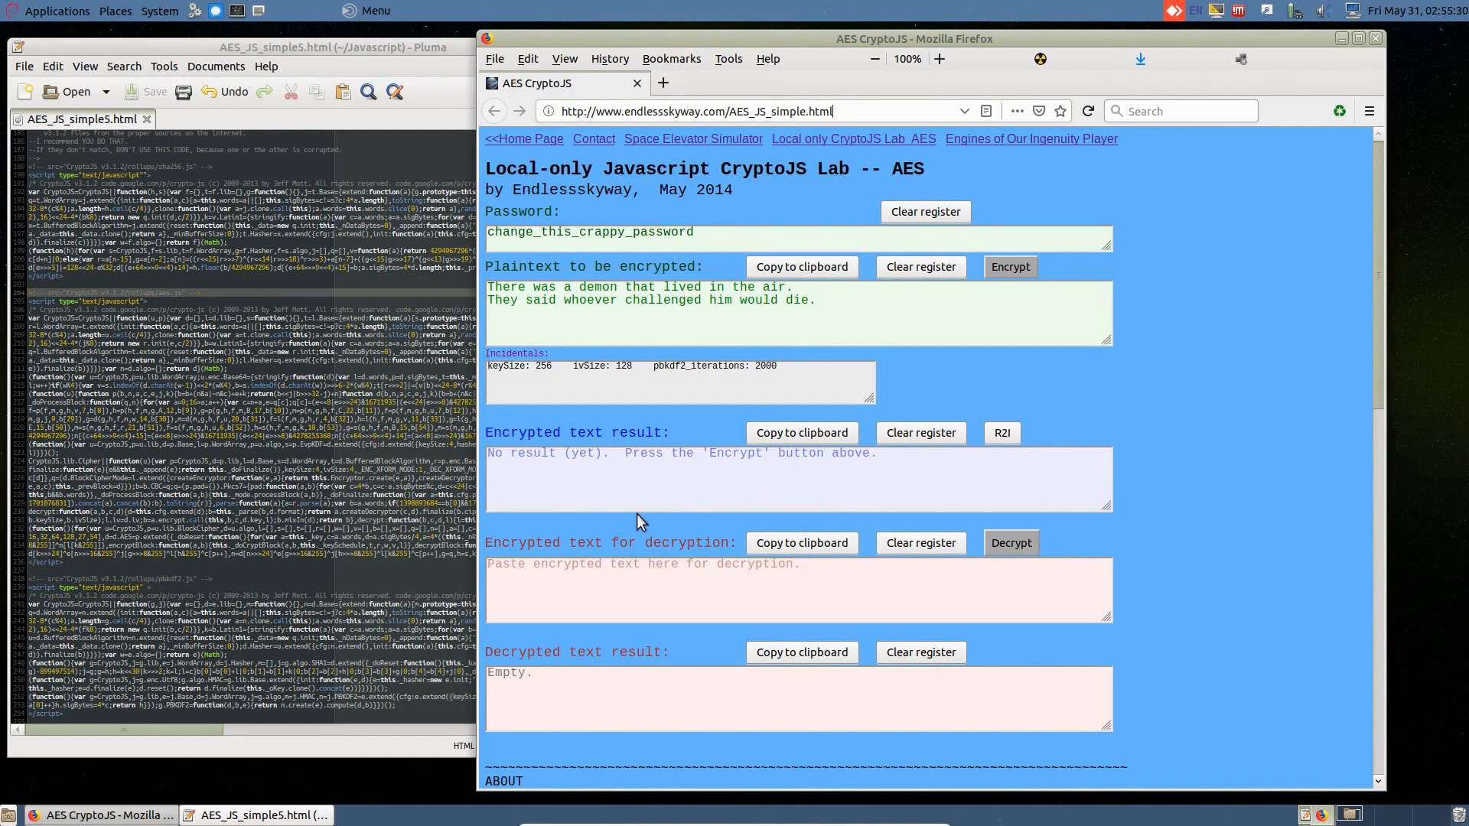
mouse_move(715, 487)
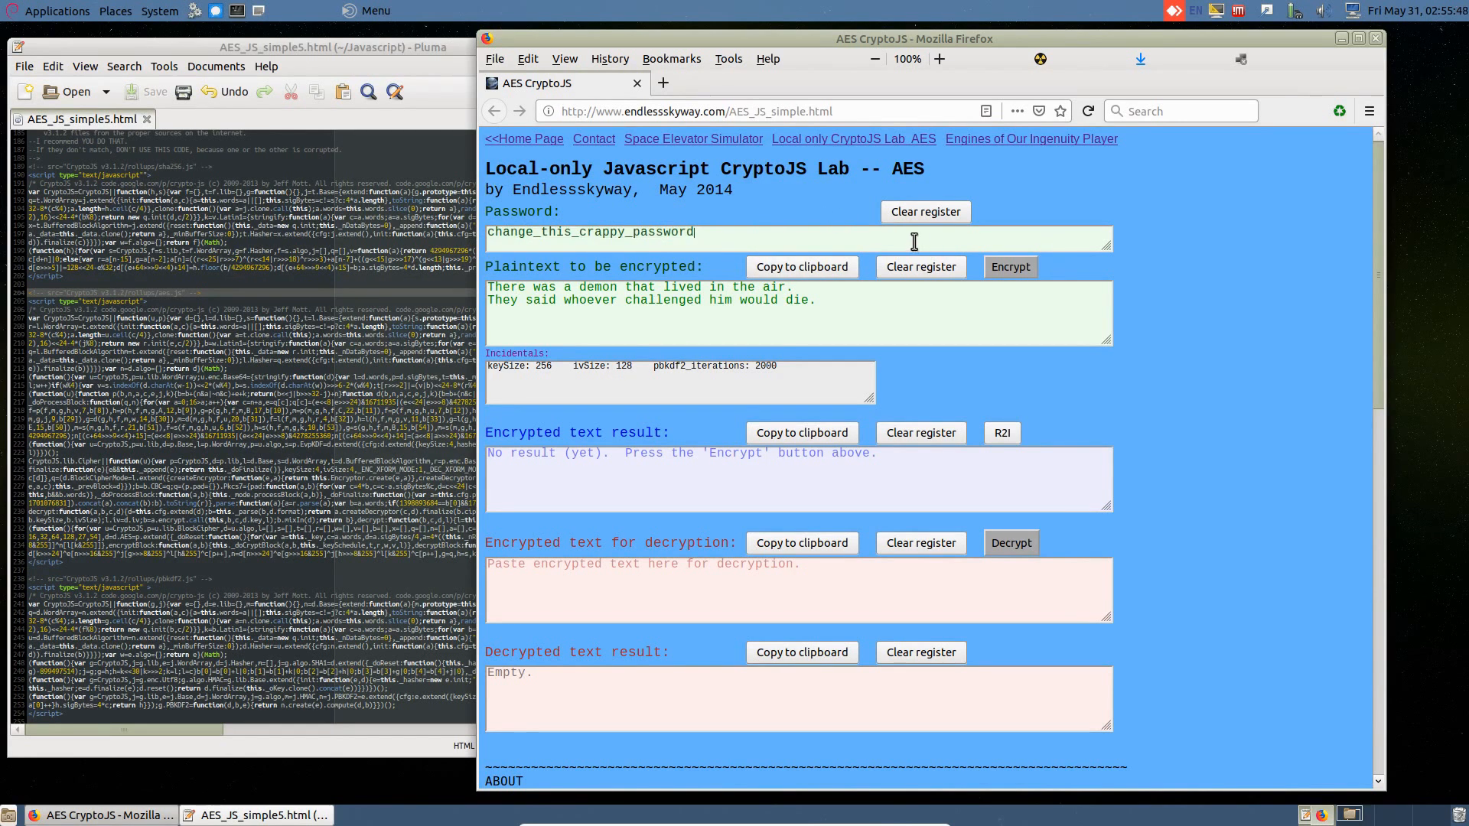
mouse_move(766, 242)
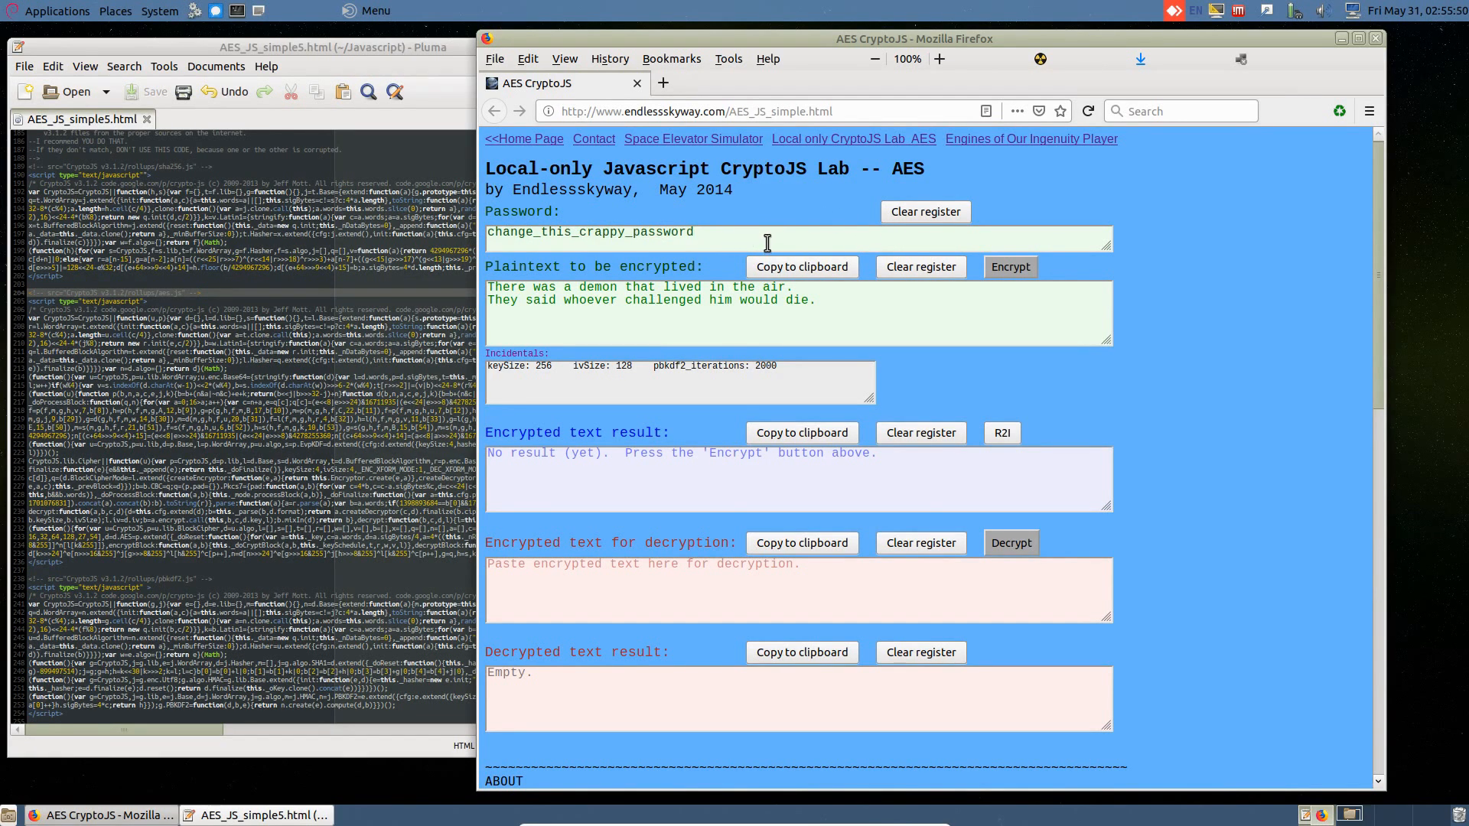
mouse_move(713, 235)
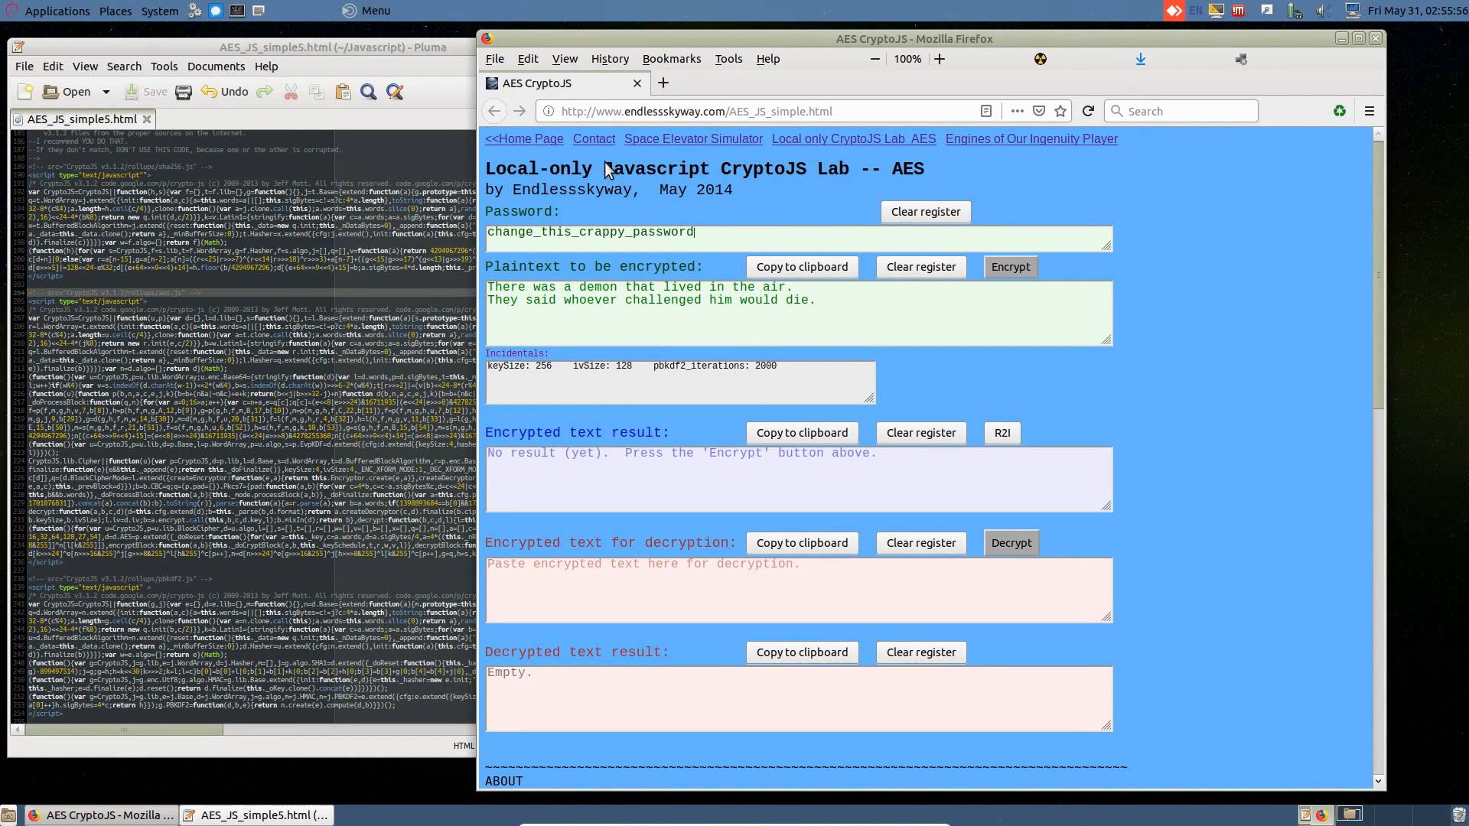
mouse_move(703, 231)
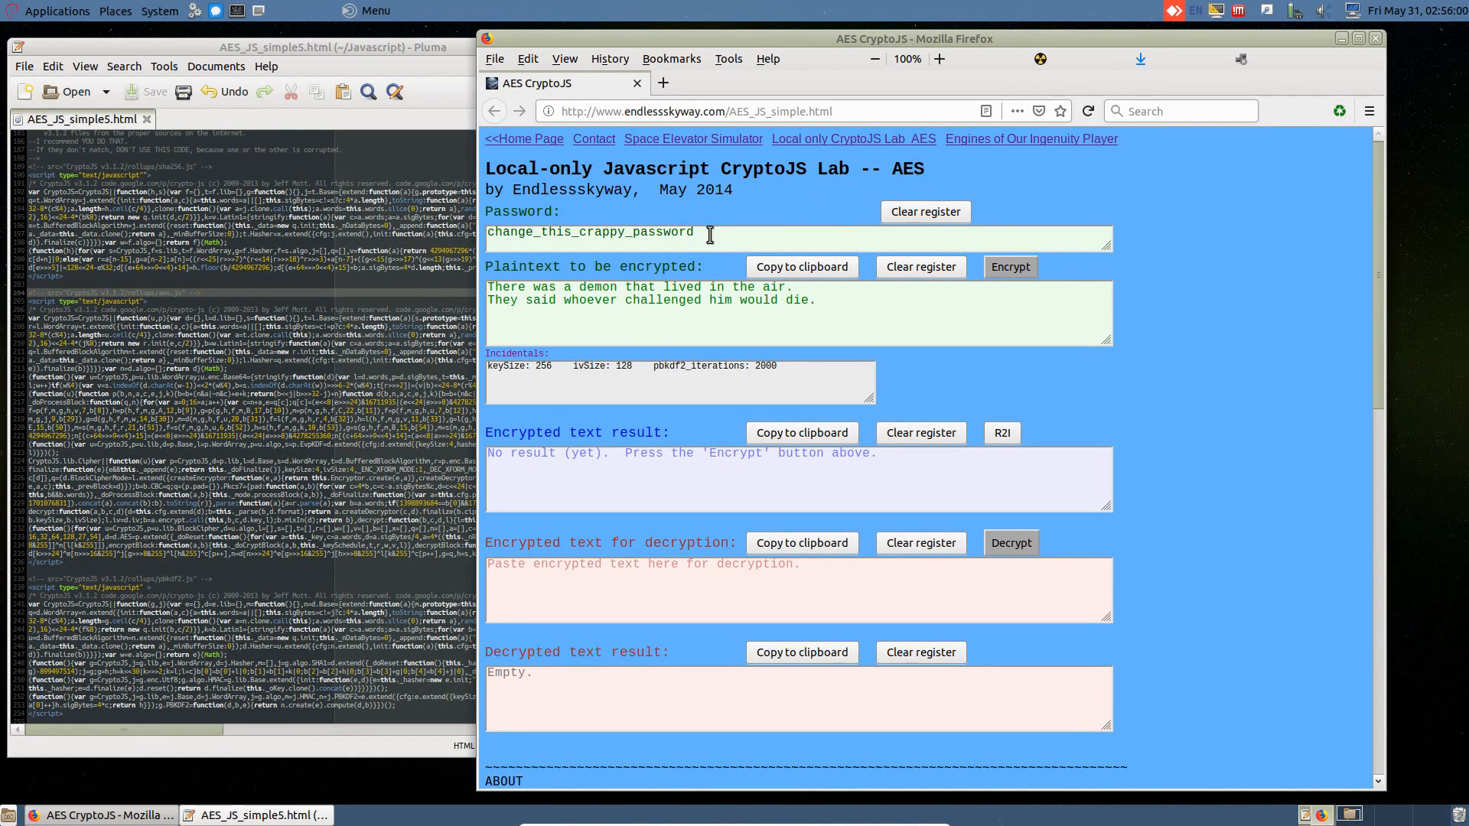
mouse_move(700, 233)
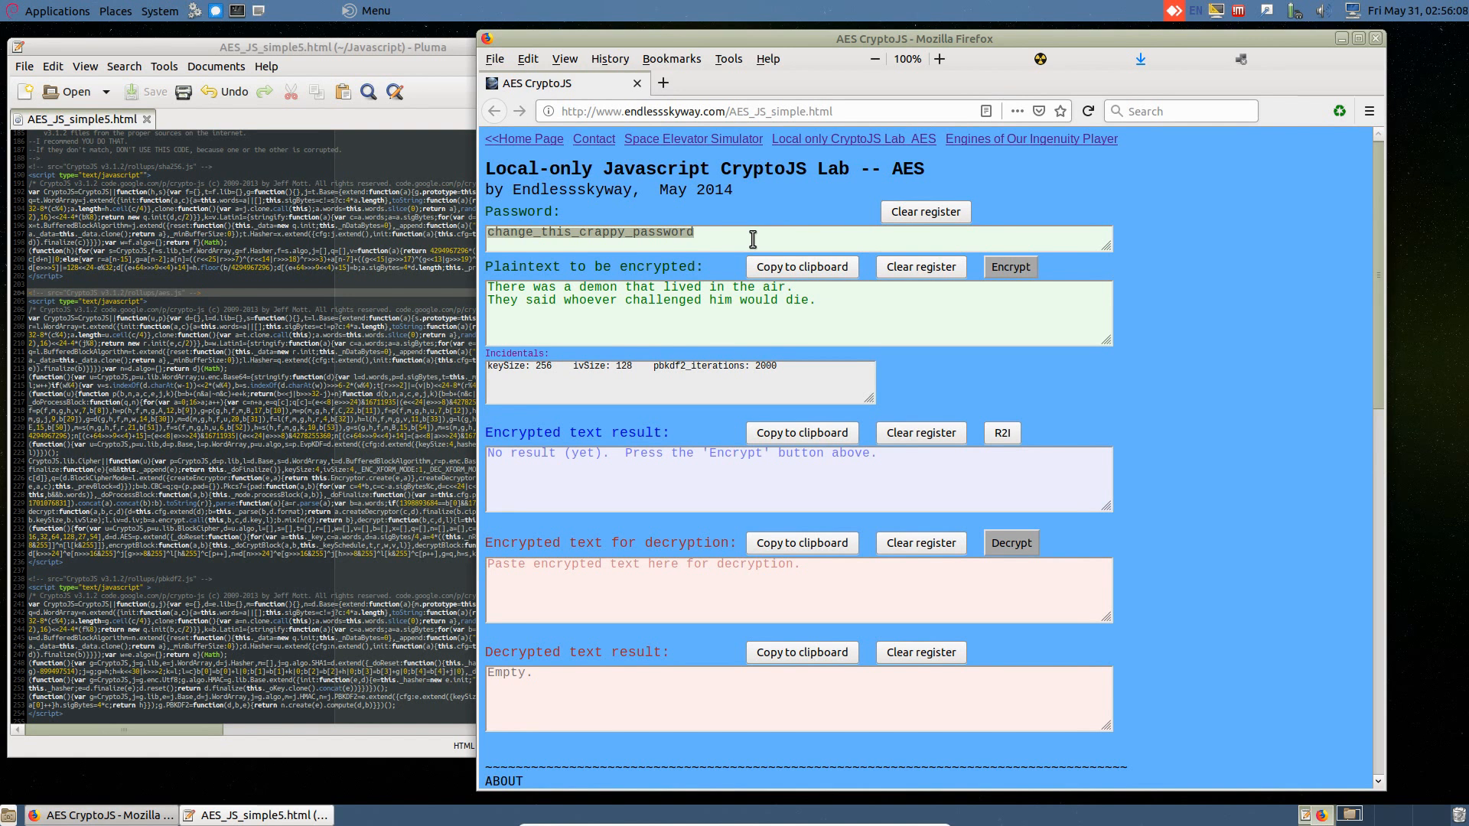
mouse_move(1076, 376)
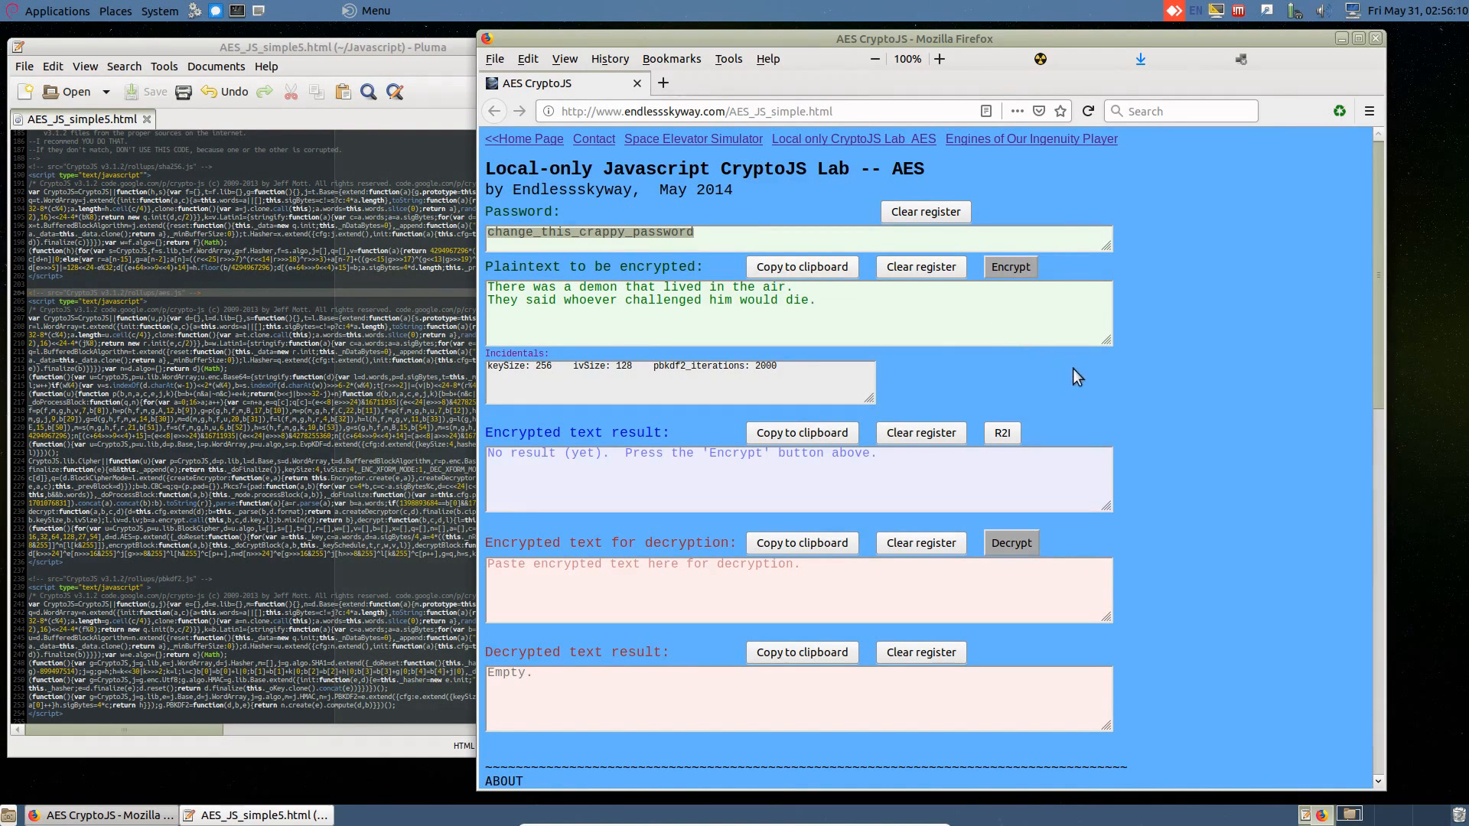
mouse_move(1200, 302)
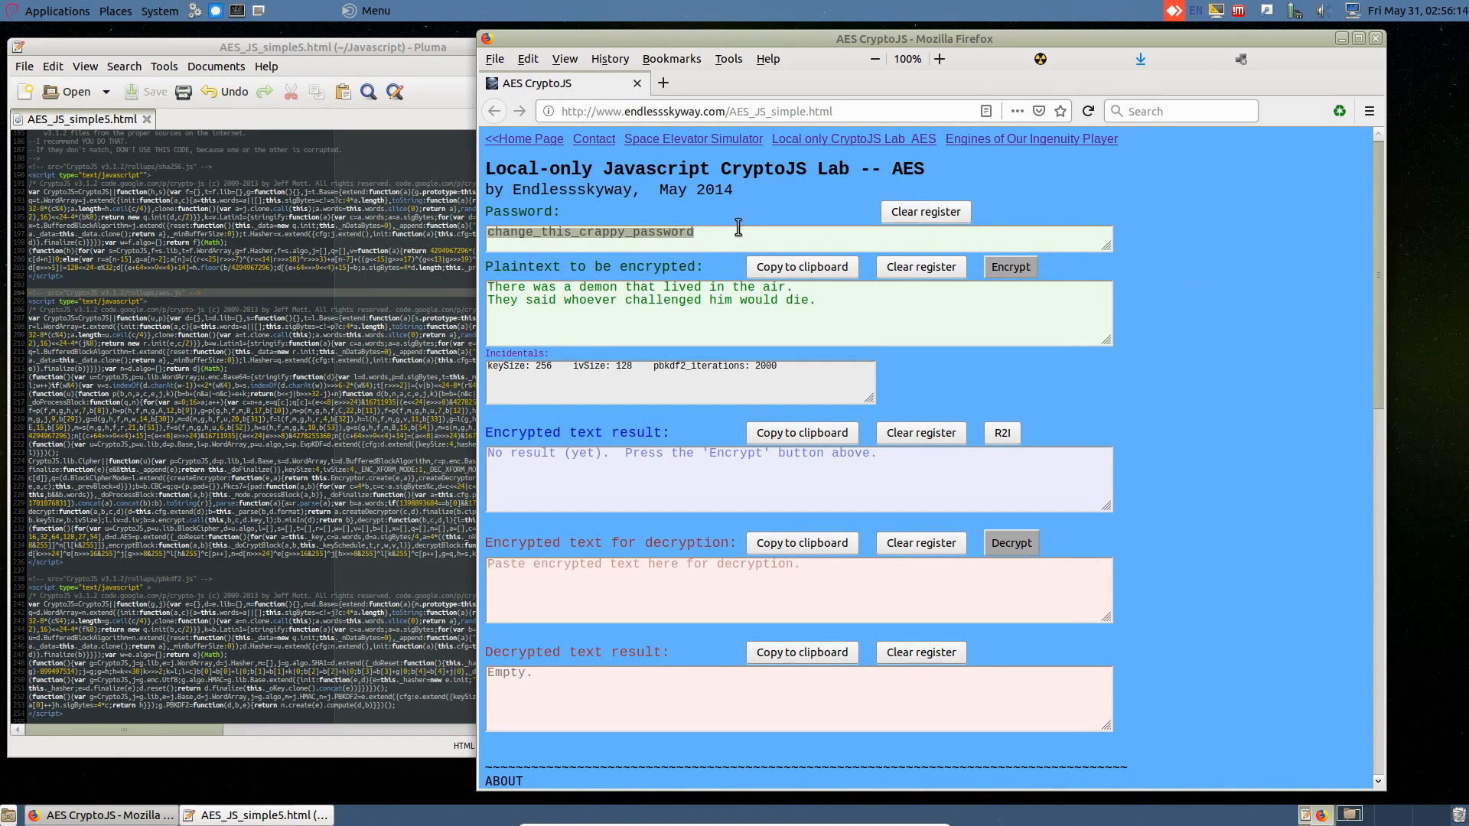
mouse_move(1134, 269)
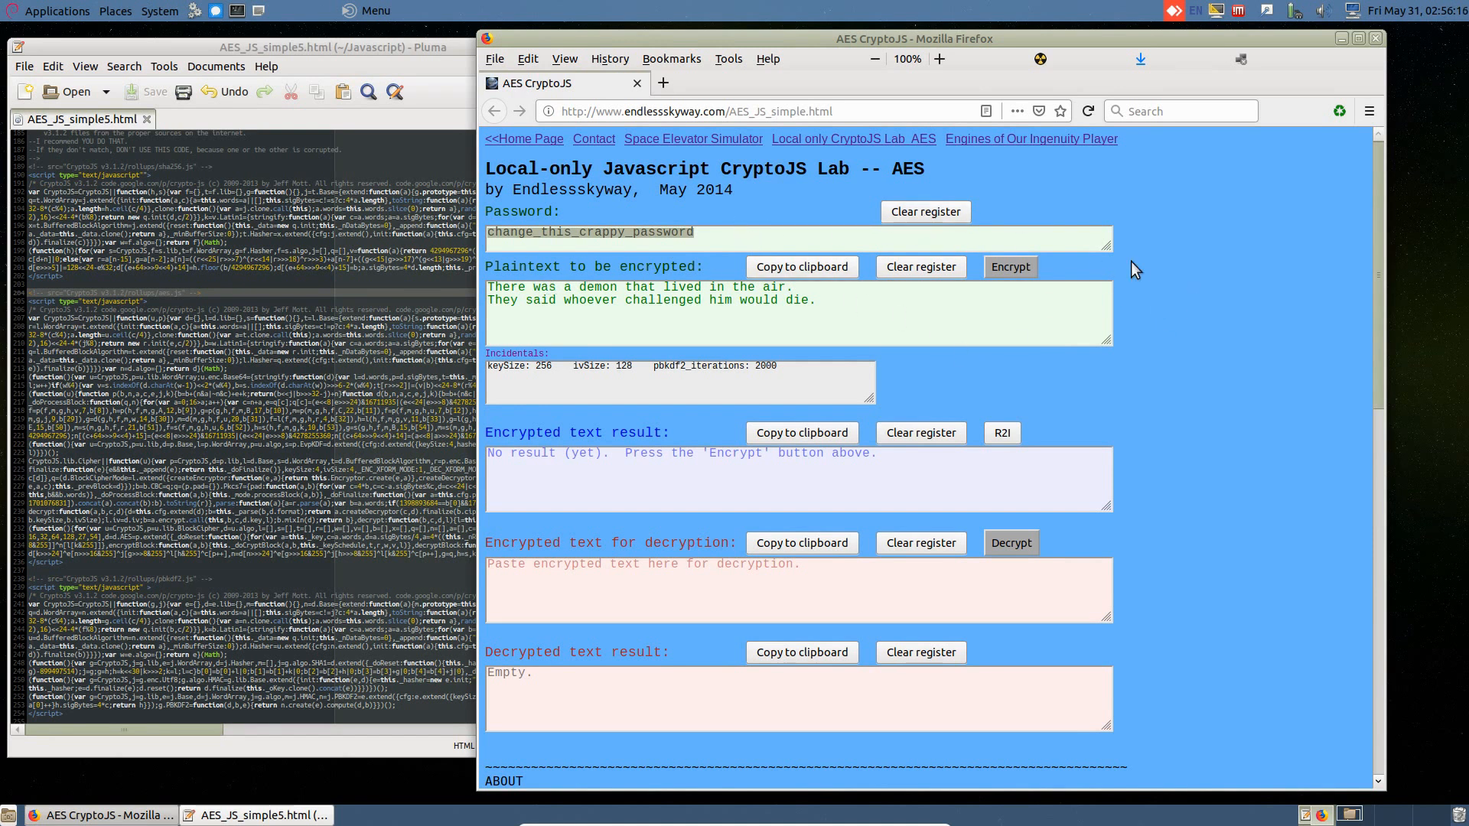
mouse_move(1225, 291)
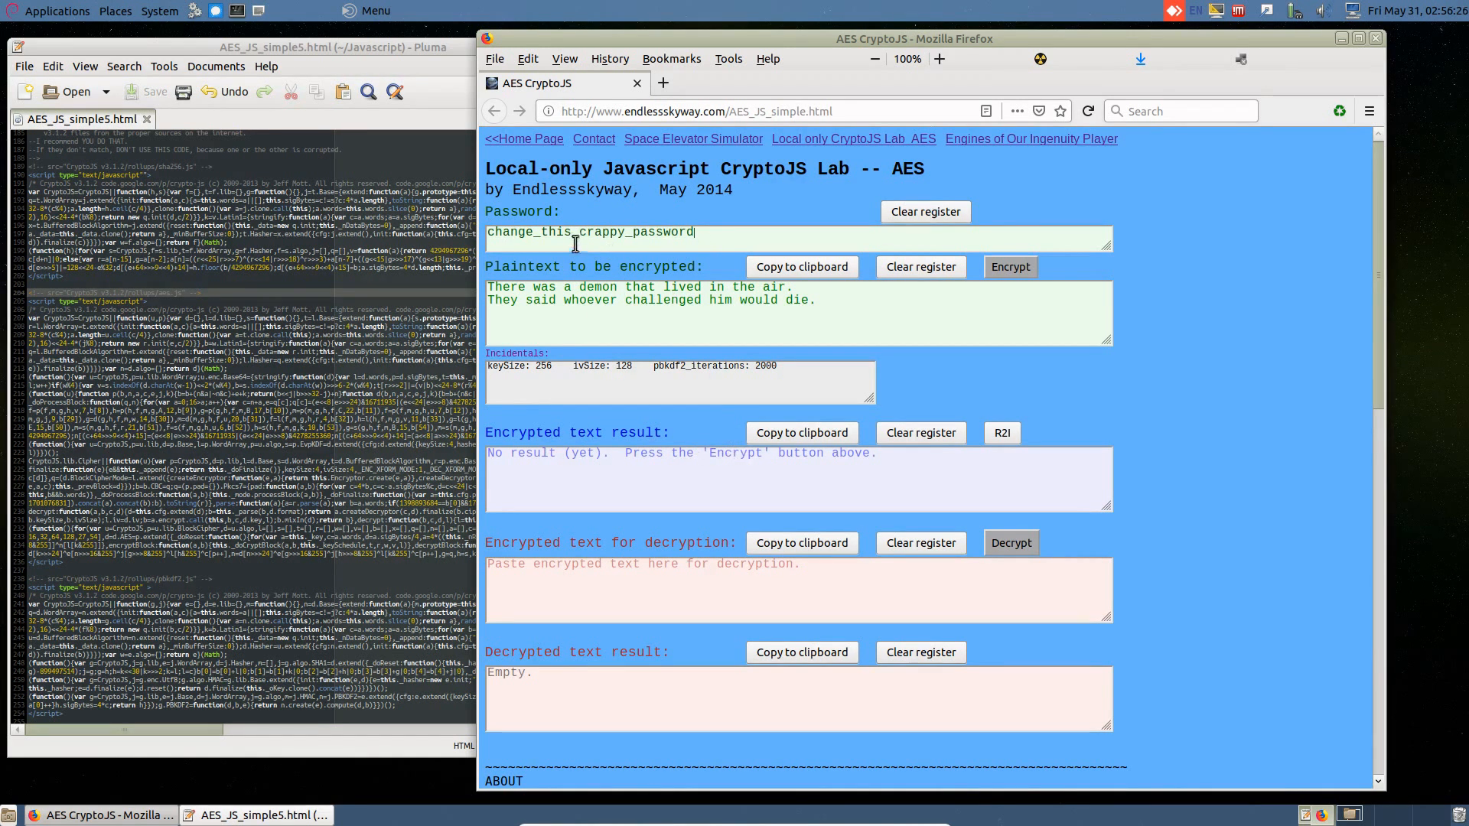
mouse_move(1134, 403)
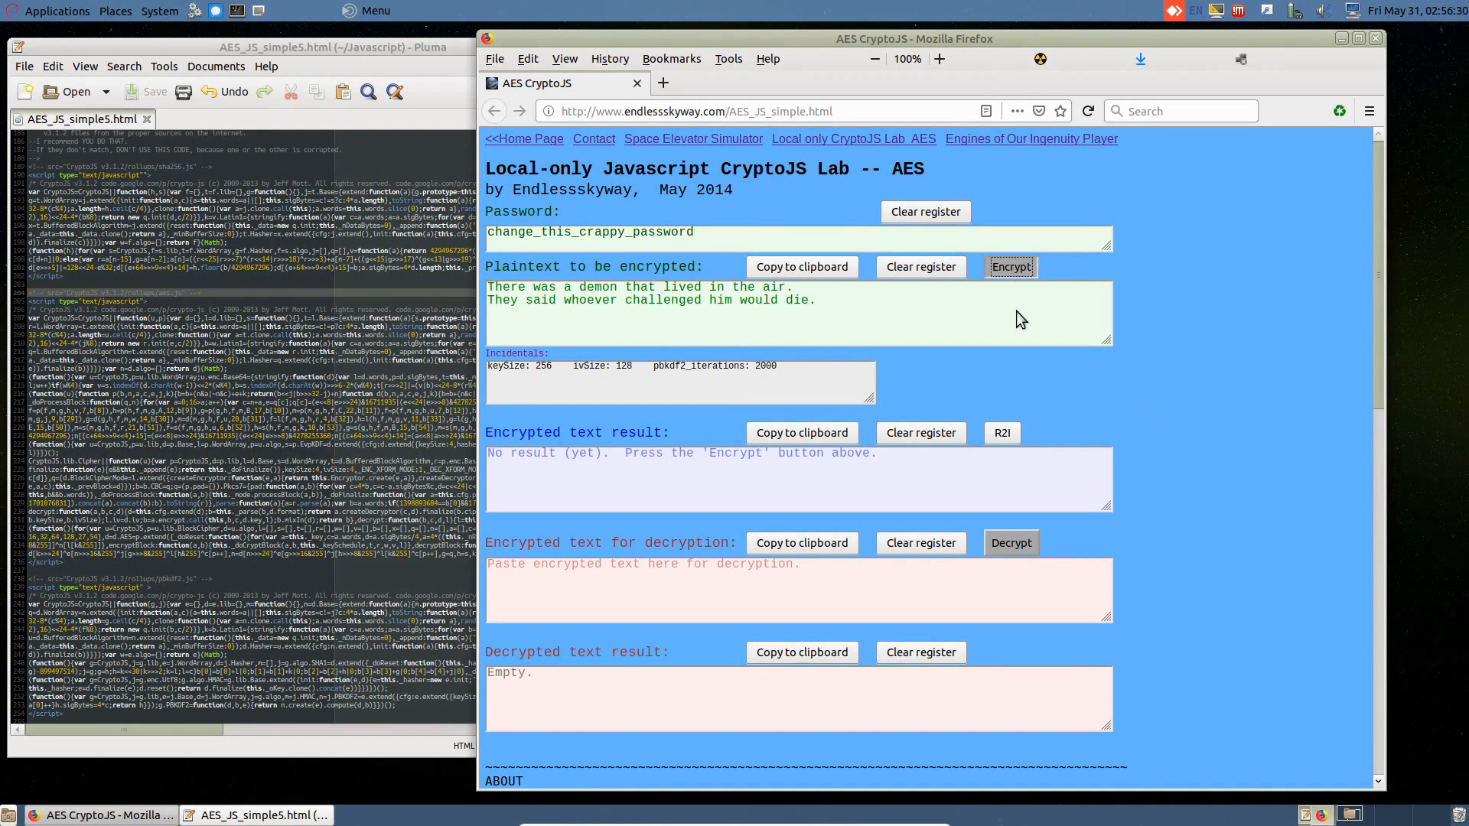
- Encrypt the same poem four times, getting a new salt, key, IV and ciphertext each run
click(1011, 266)
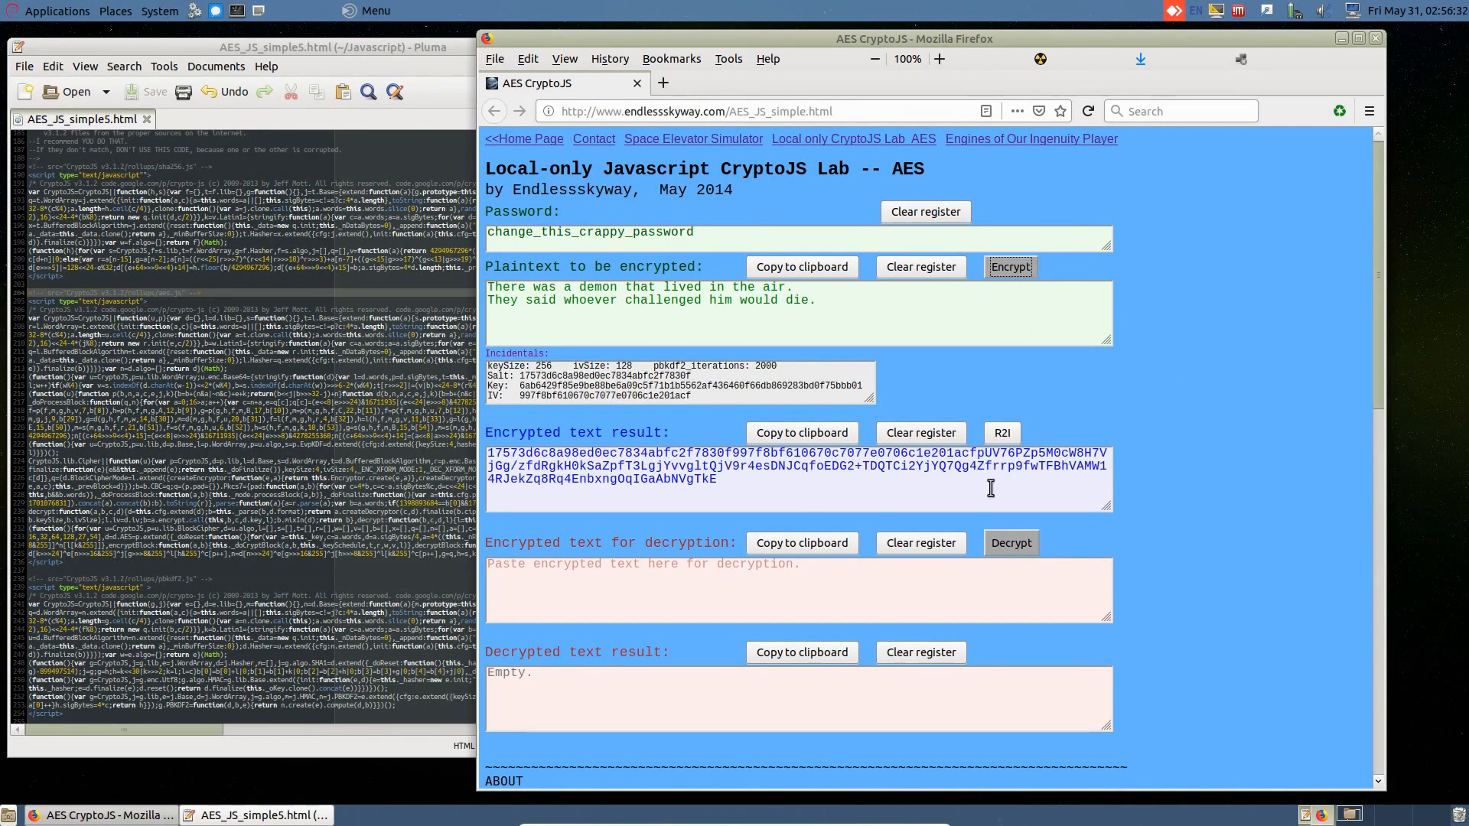
mouse_move(980, 292)
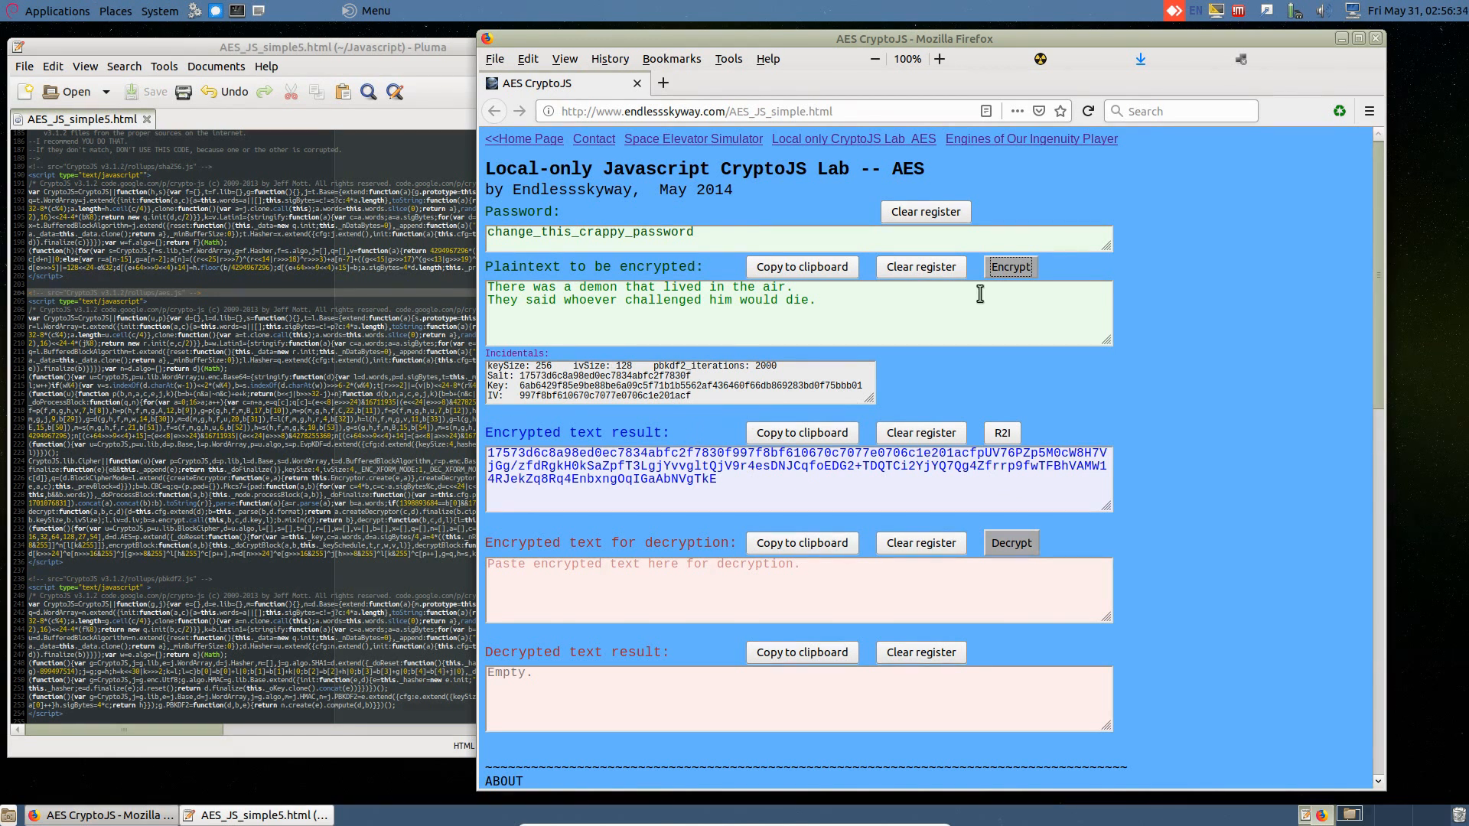
click(1008, 266)
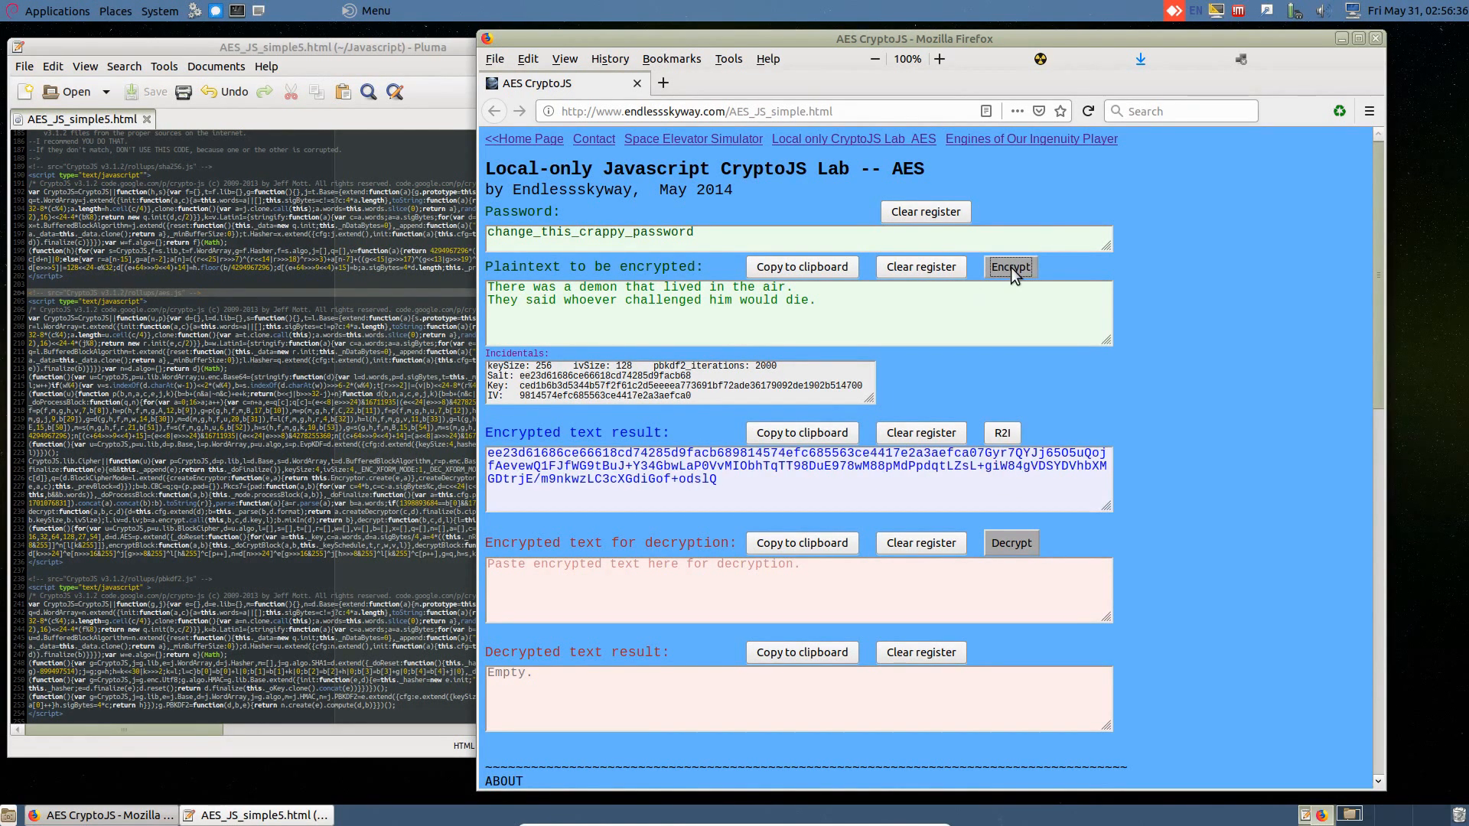
click(1010, 266)
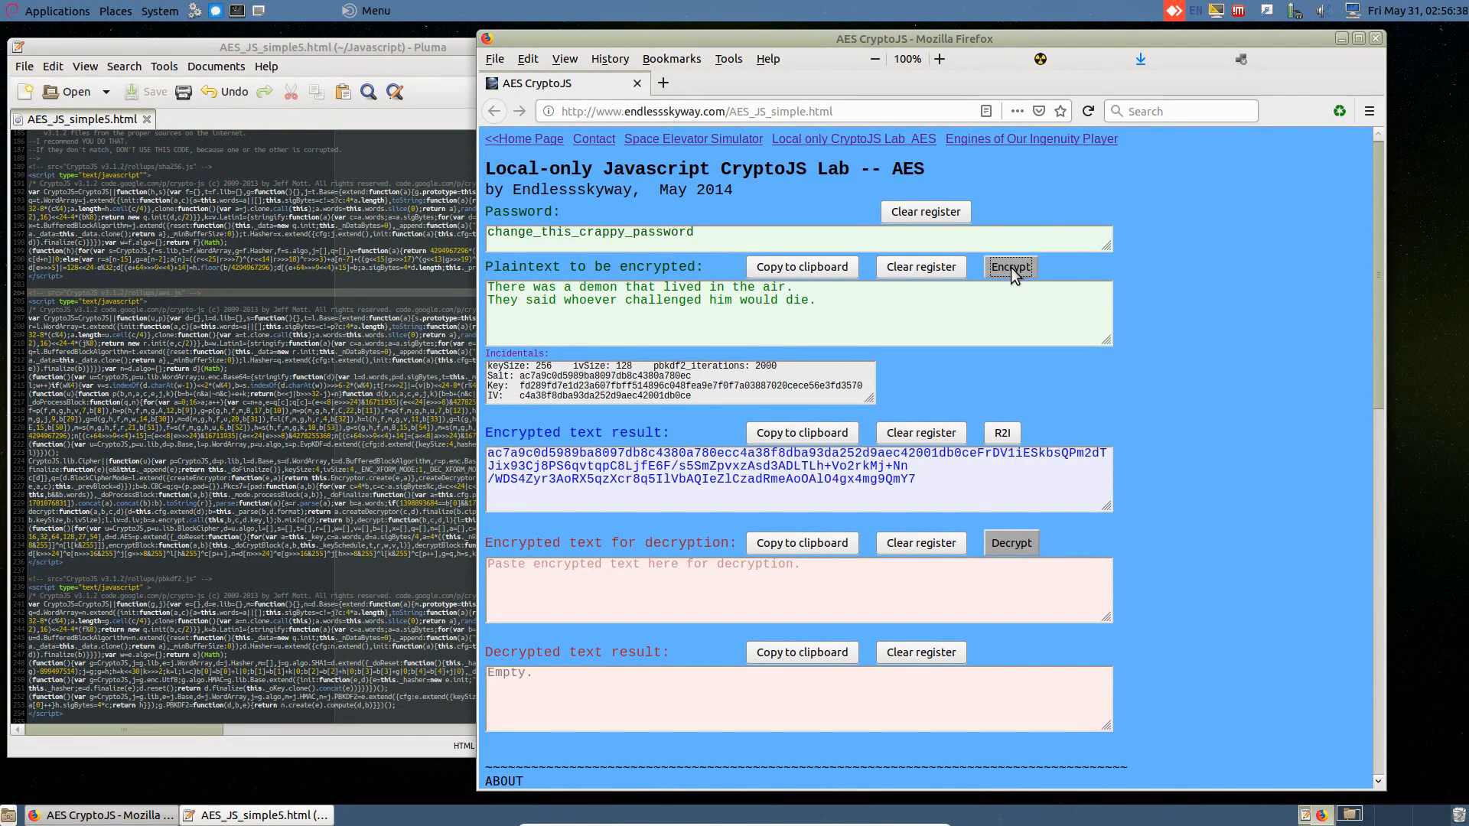
click(1009, 266)
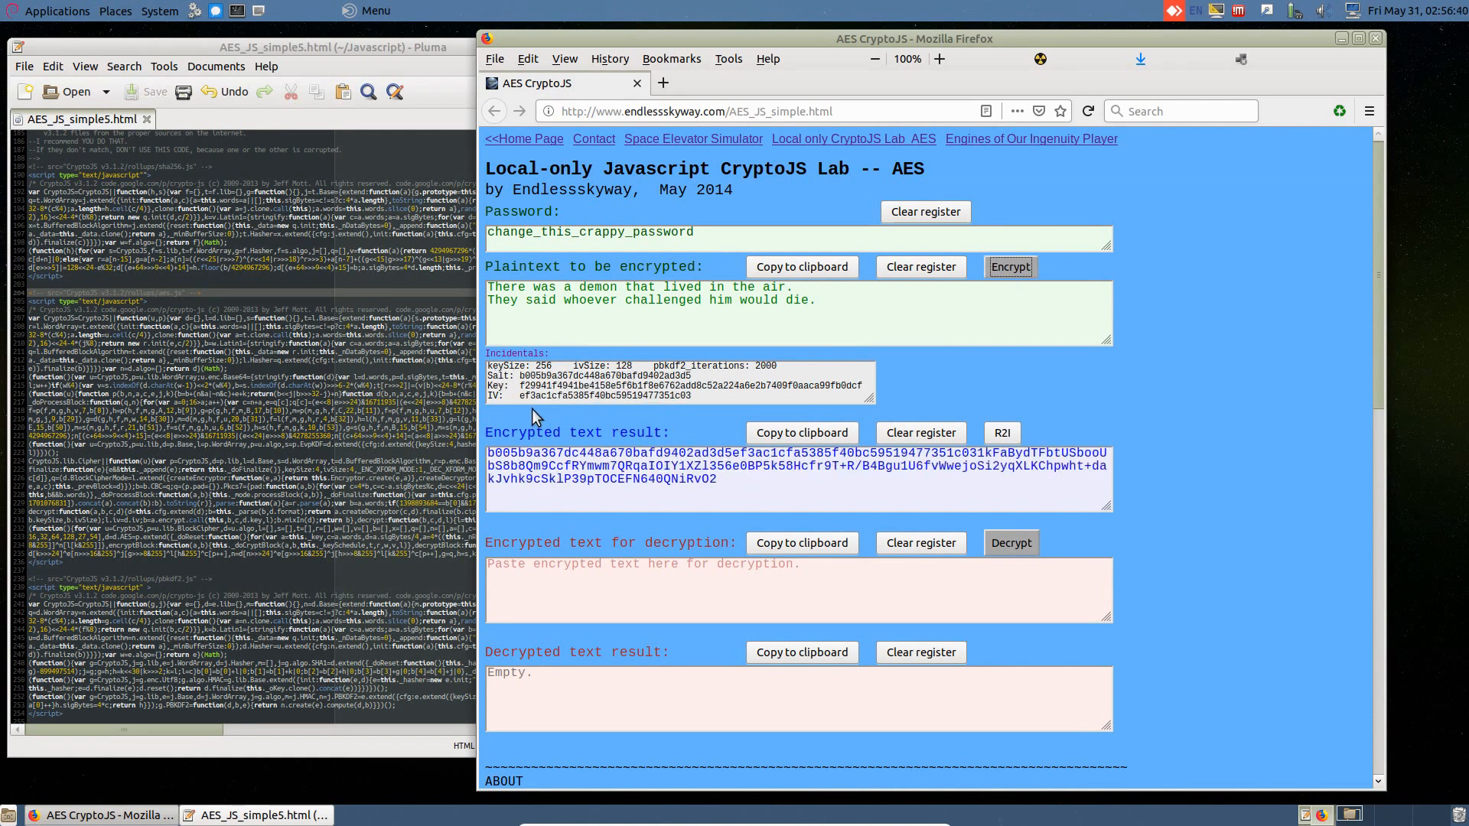
mouse_move(791, 412)
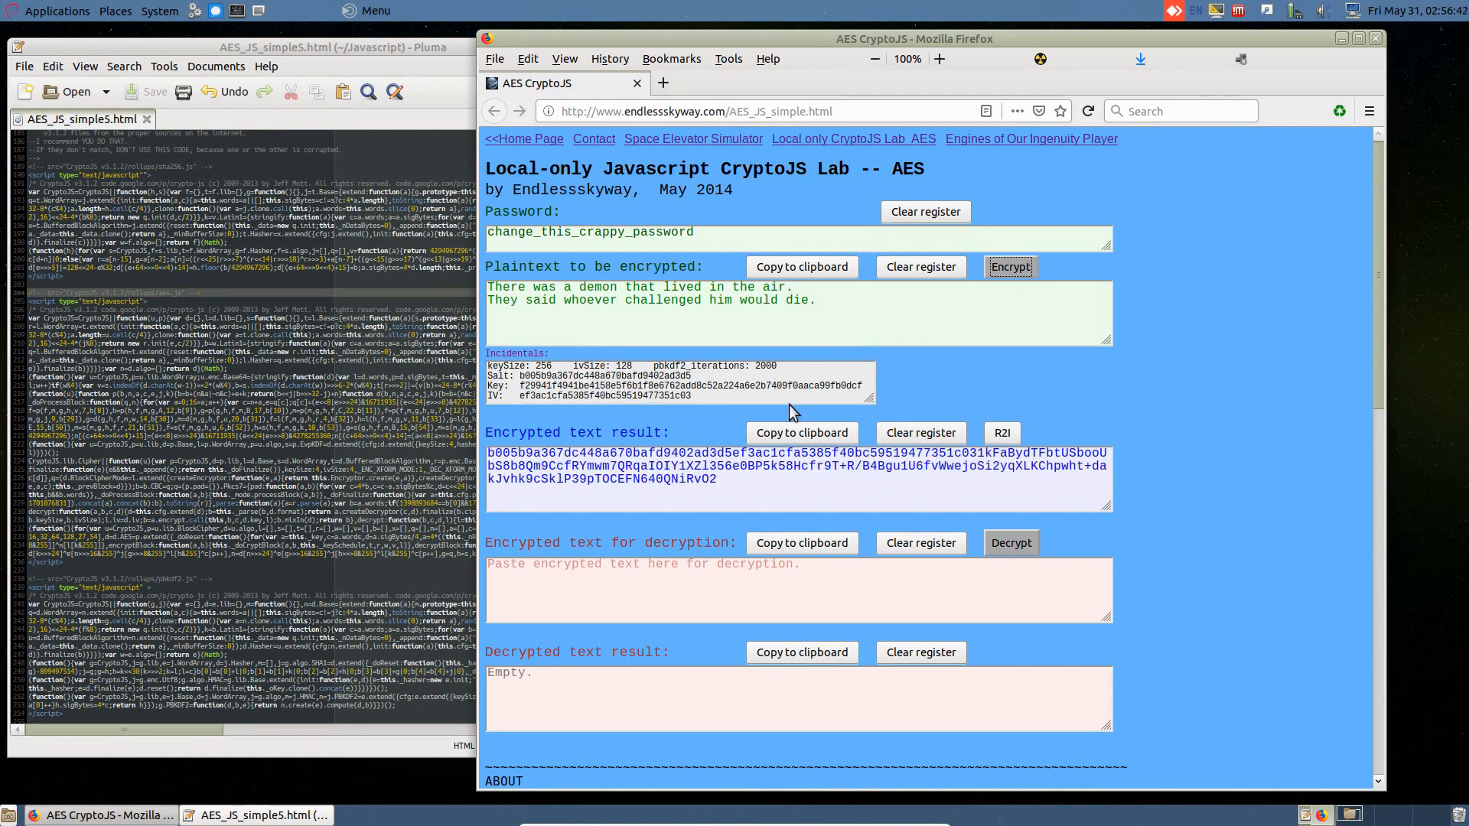
mouse_move(665, 398)
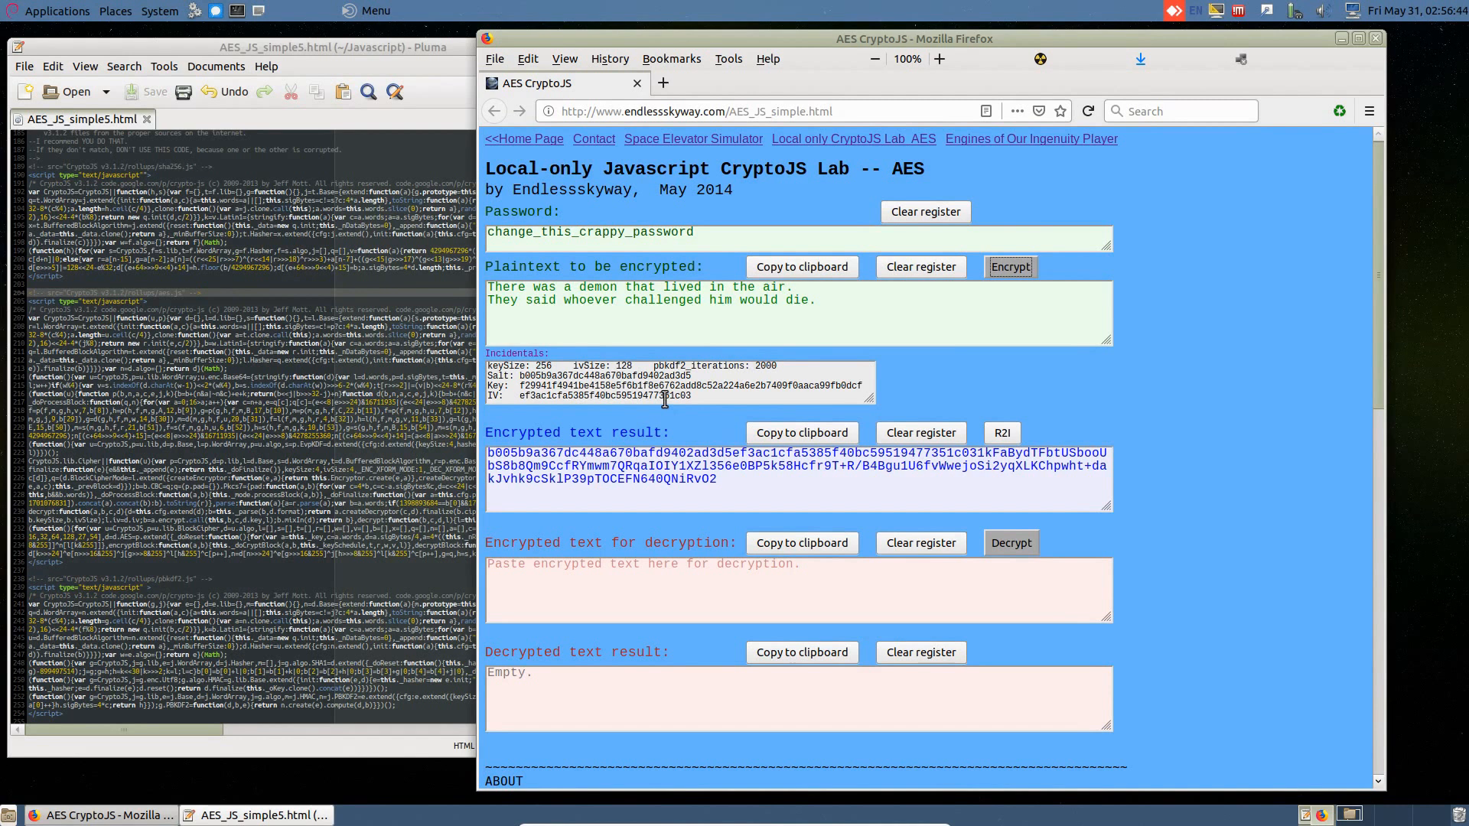
mouse_move(657, 387)
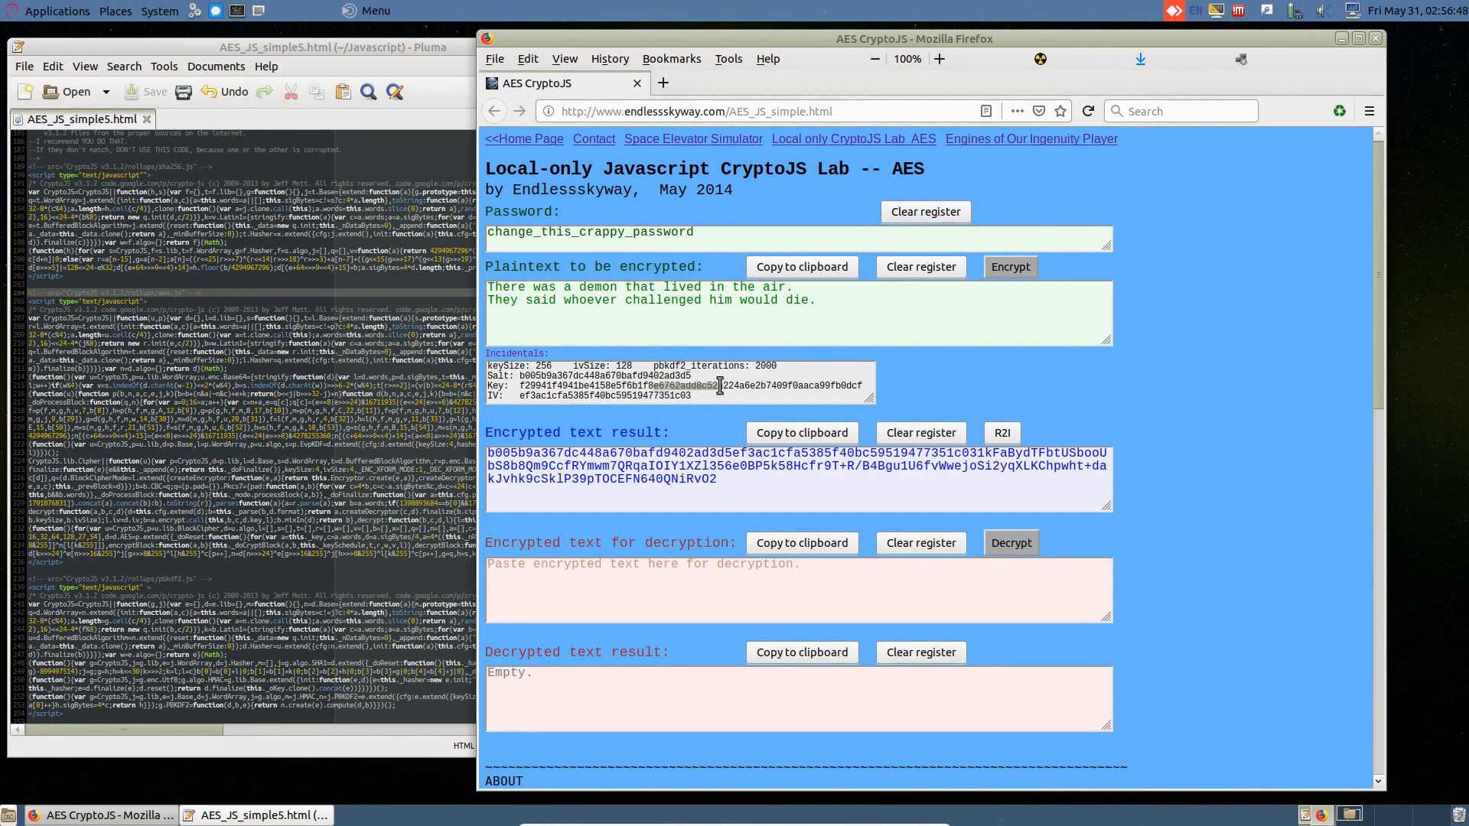
- Copy a fragment of the generated ciphertext and append it to the end of the password
right_click(721, 386)
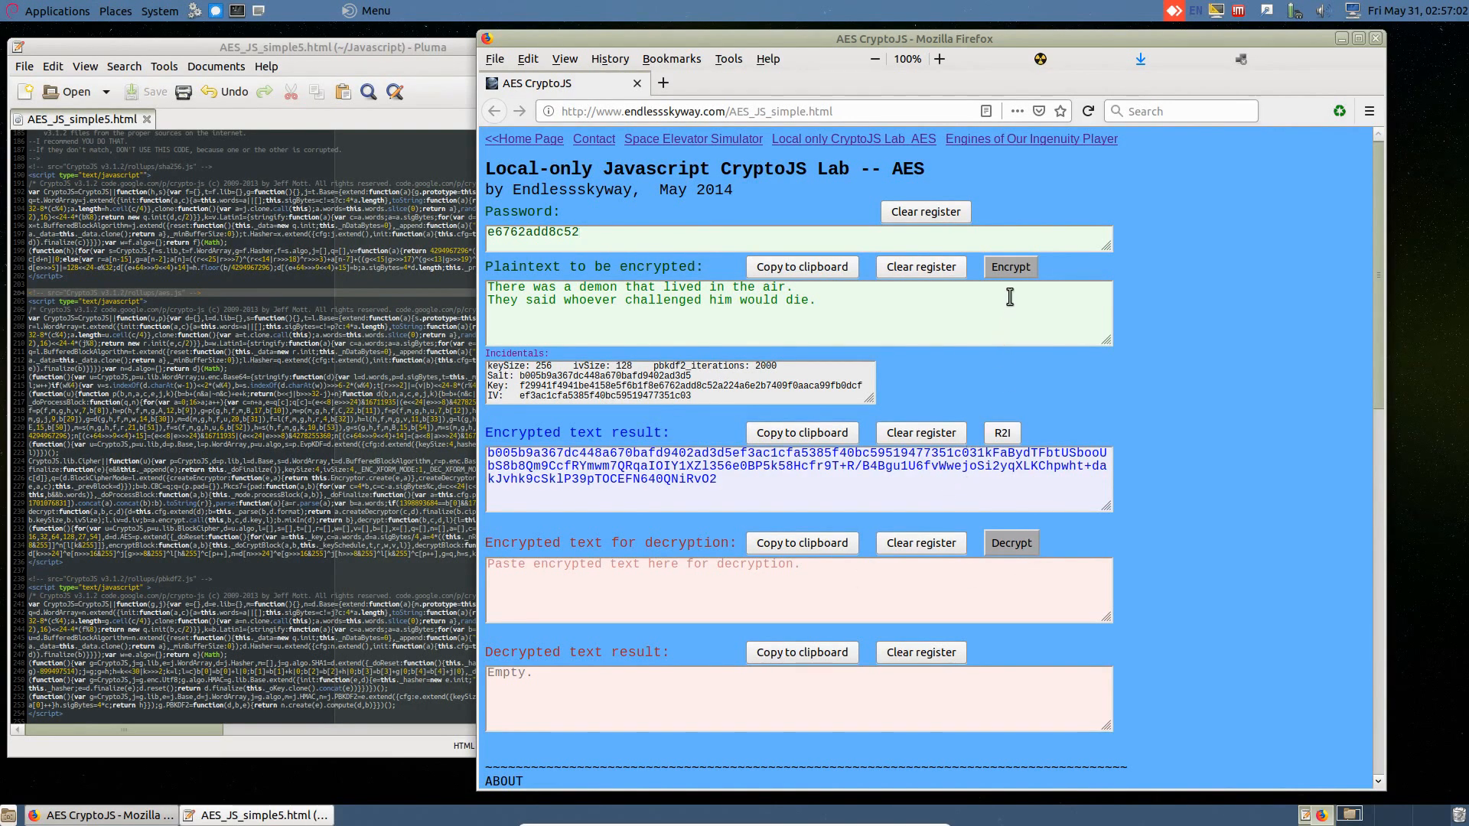
click(1010, 266)
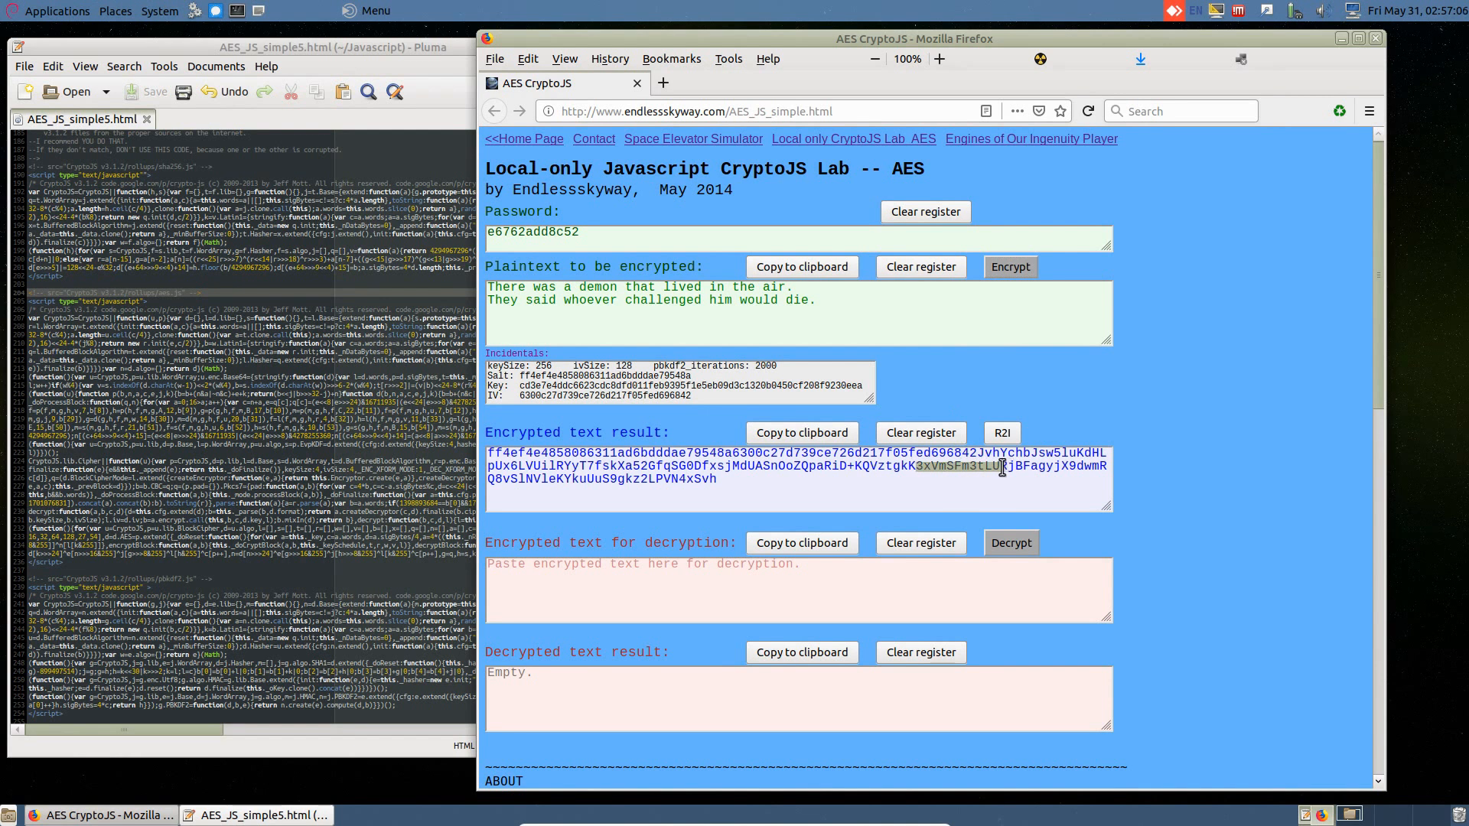
right_click(1003, 467)
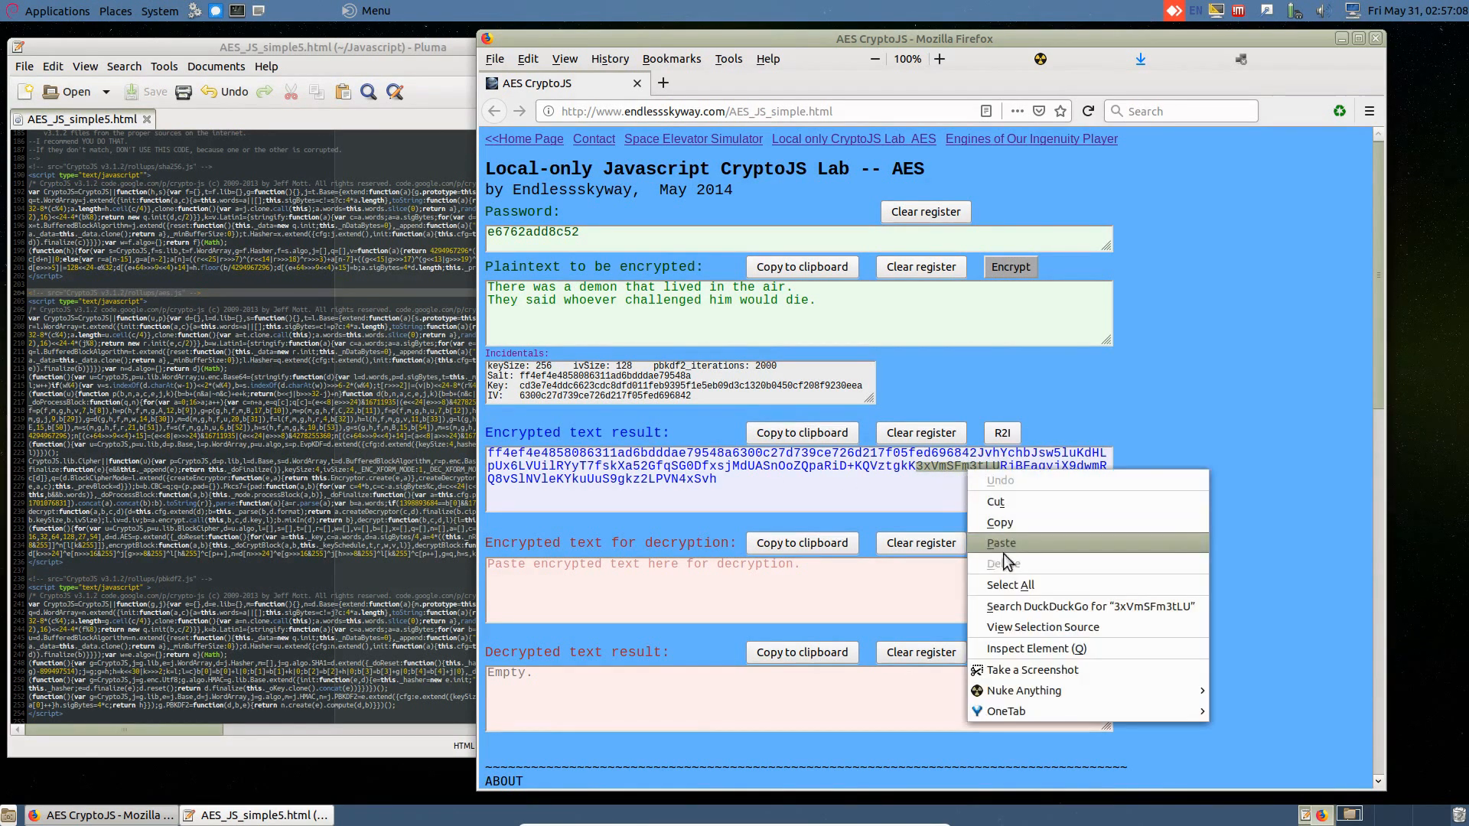
right_click(531, 231)
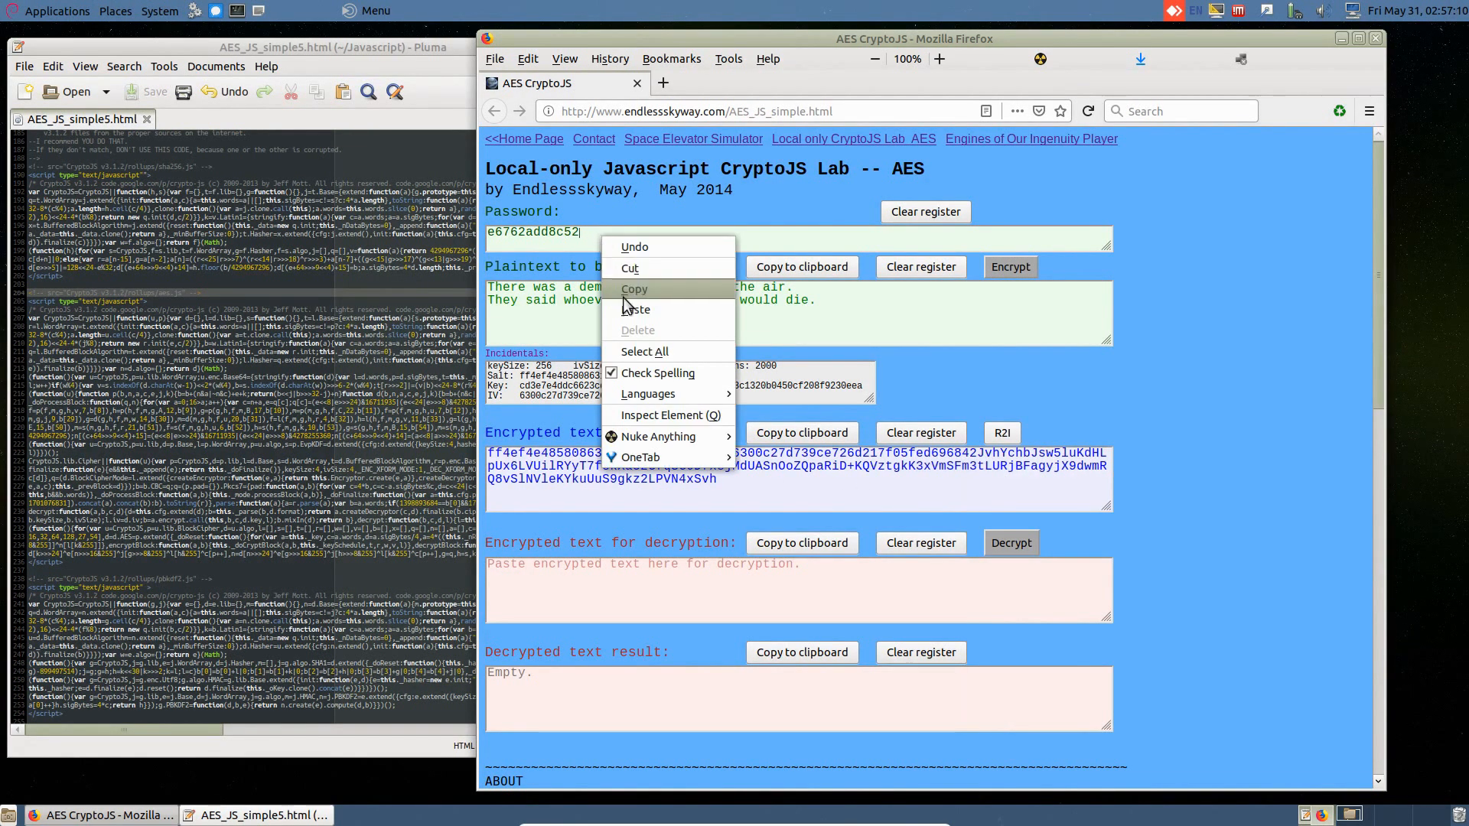
click(635, 310)
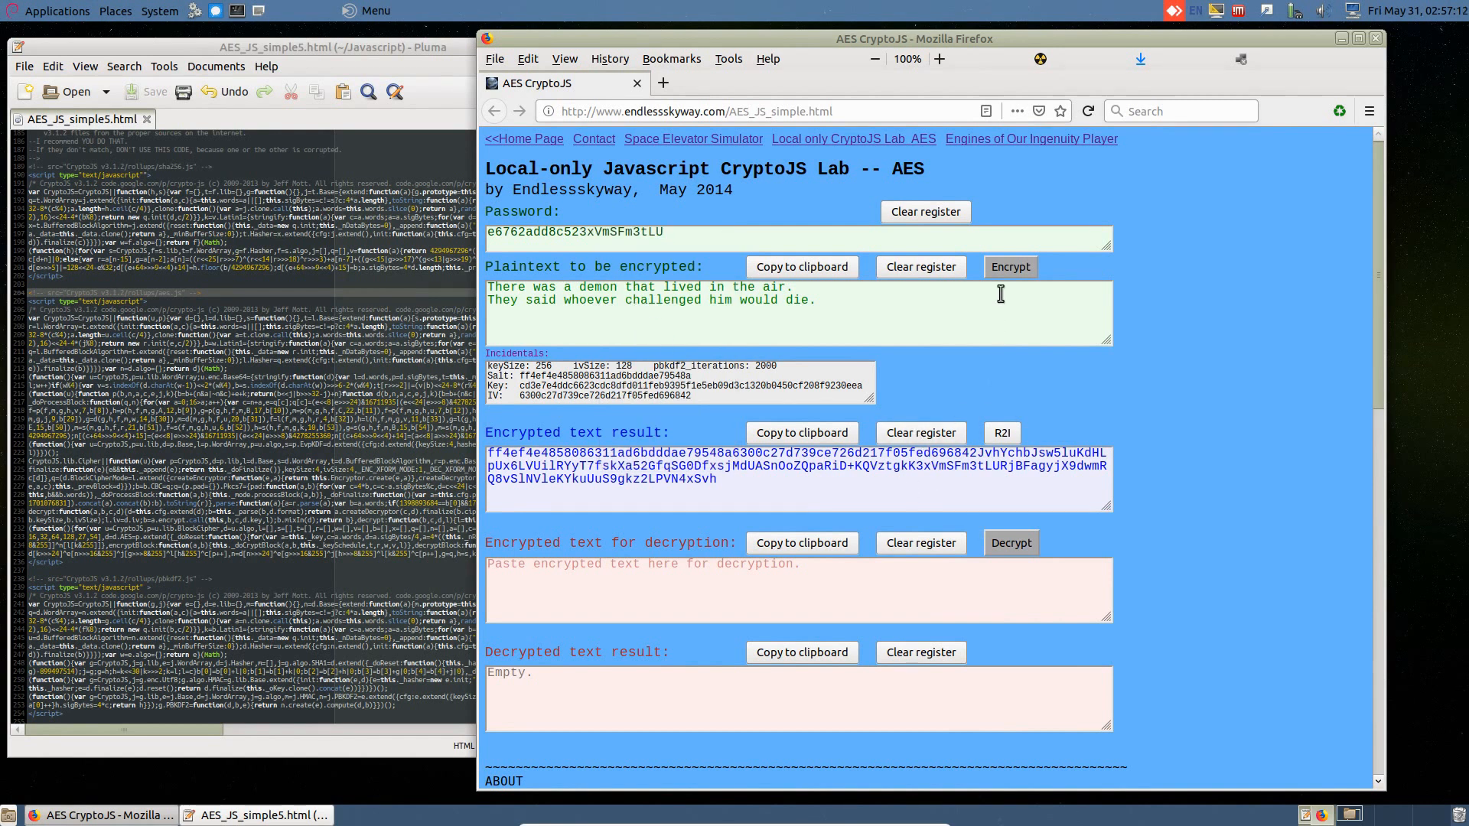
- Re-encrypt the poem under the lengthened password and extend the password further
click(1010, 267)
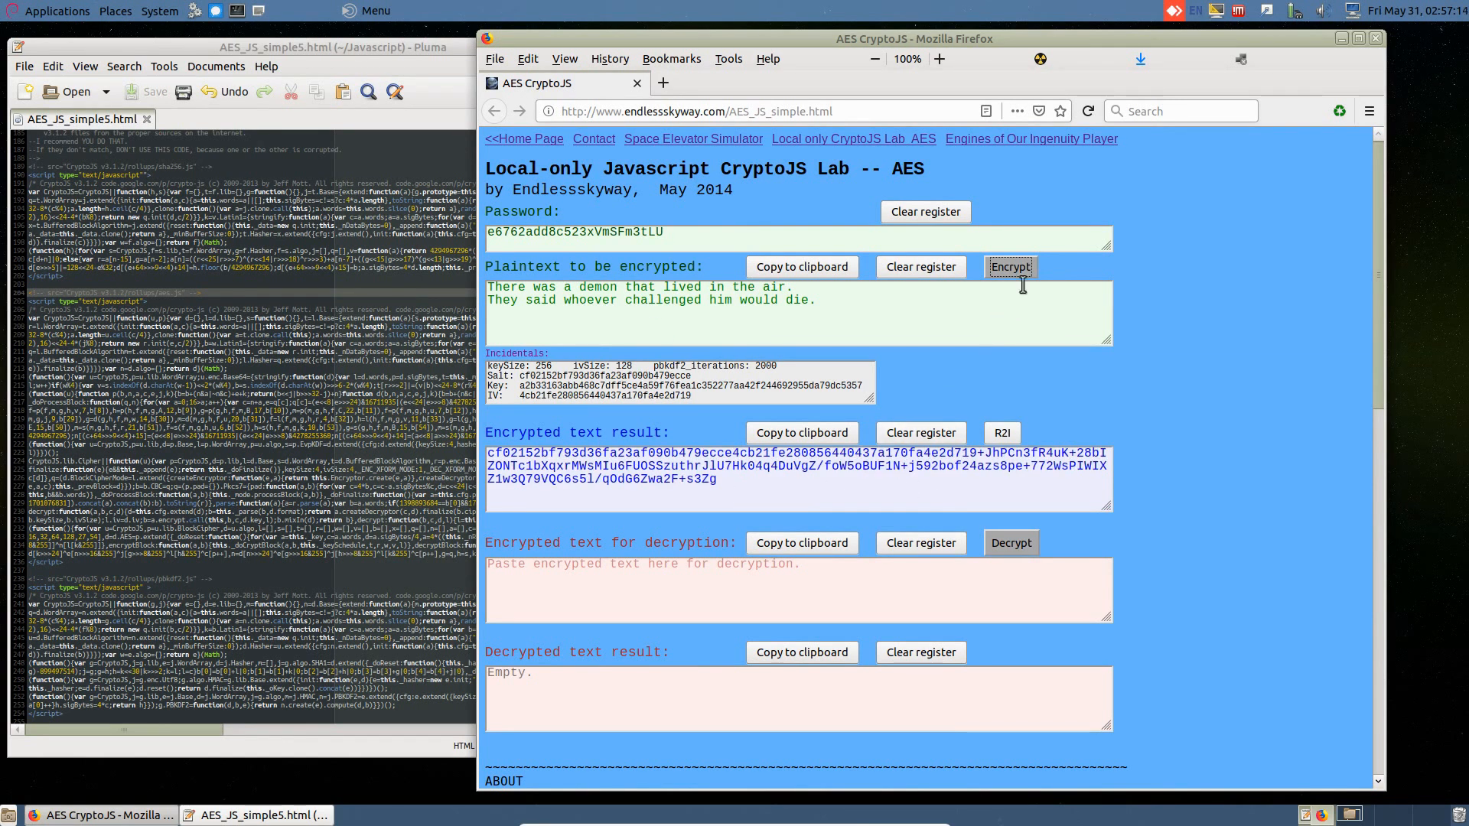
click(1008, 266)
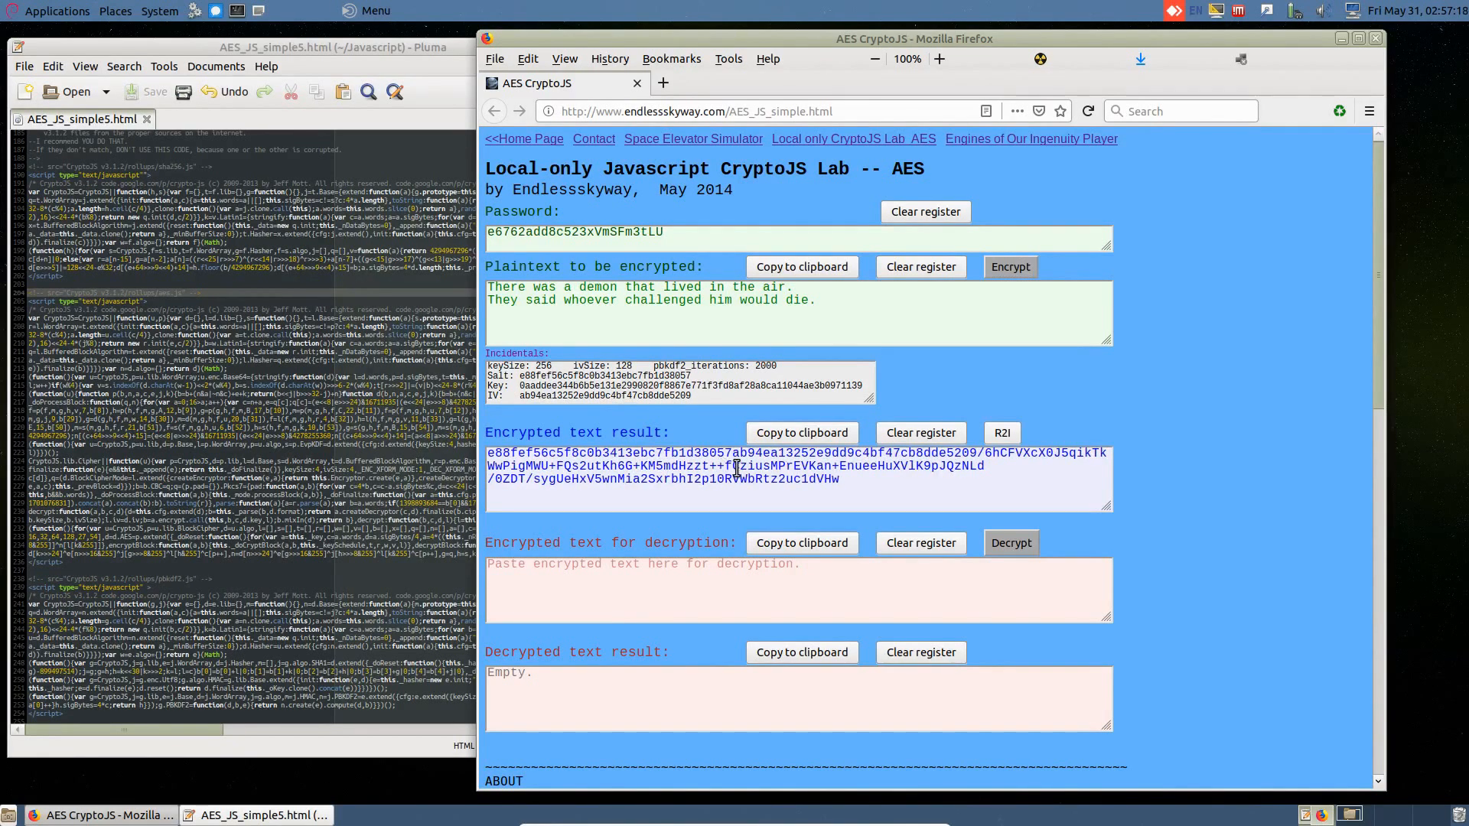
right_click(791, 466)
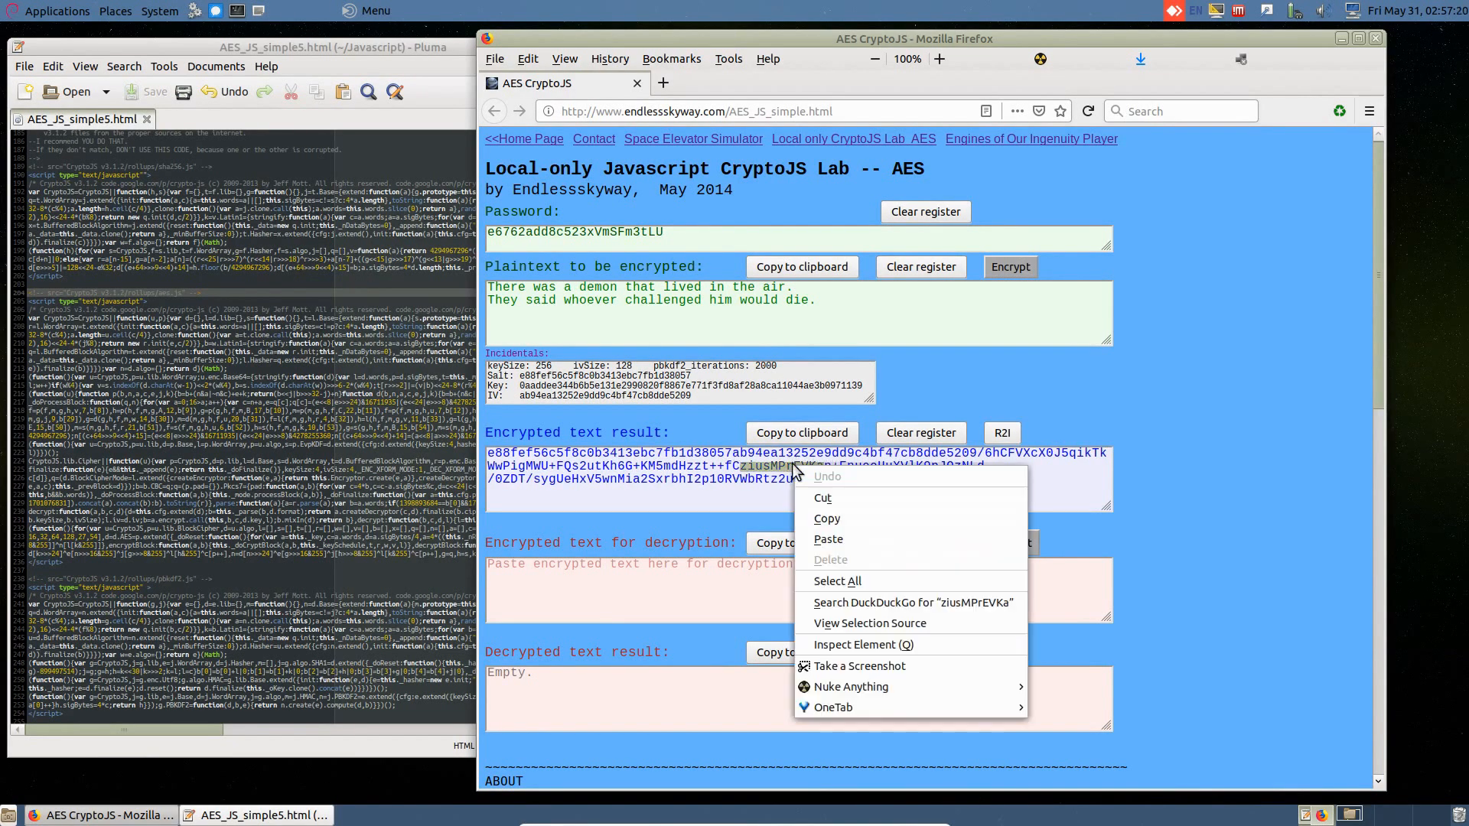
mouse_move(828, 539)
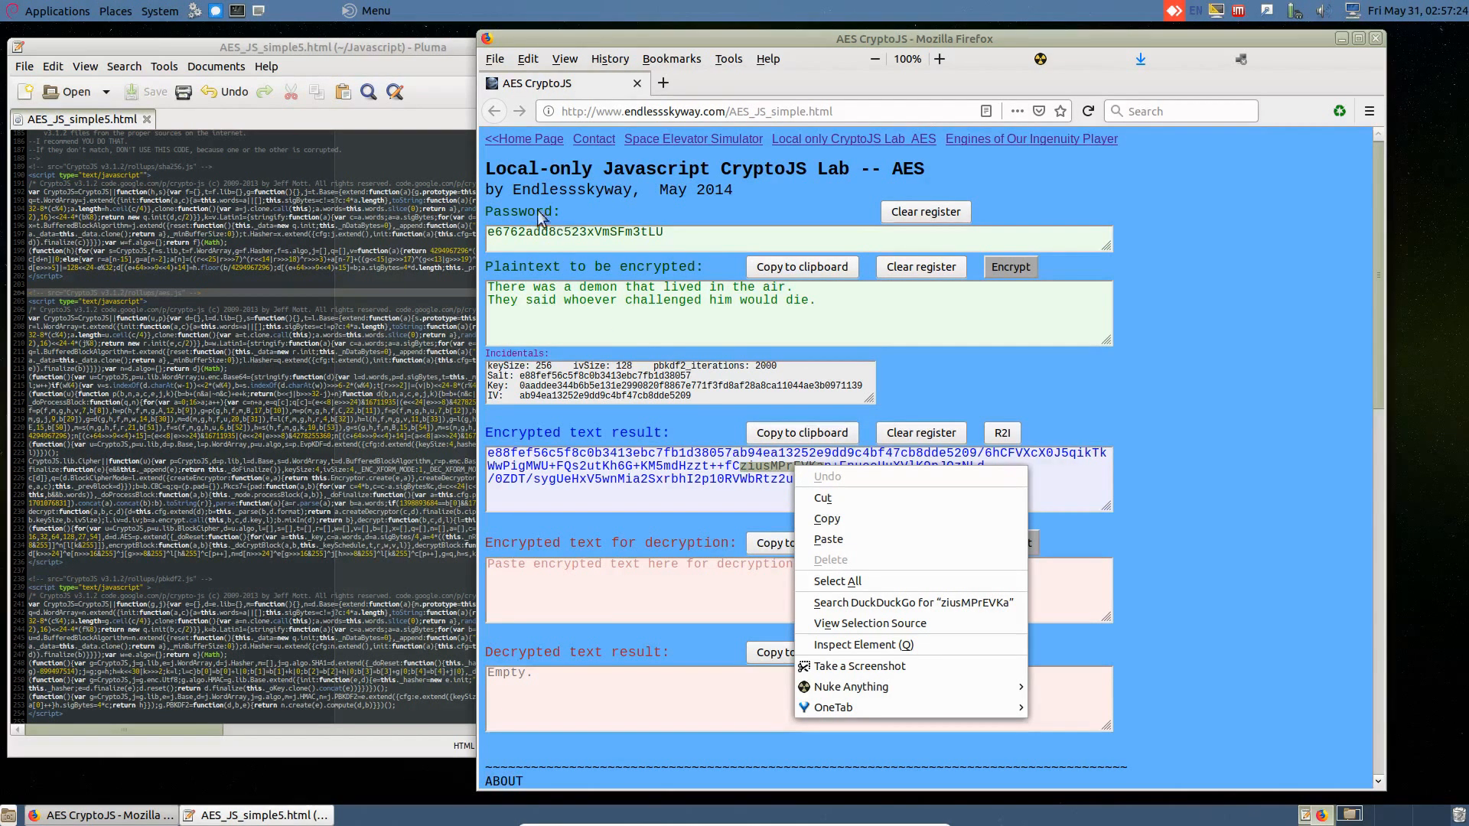
mouse_move(832, 539)
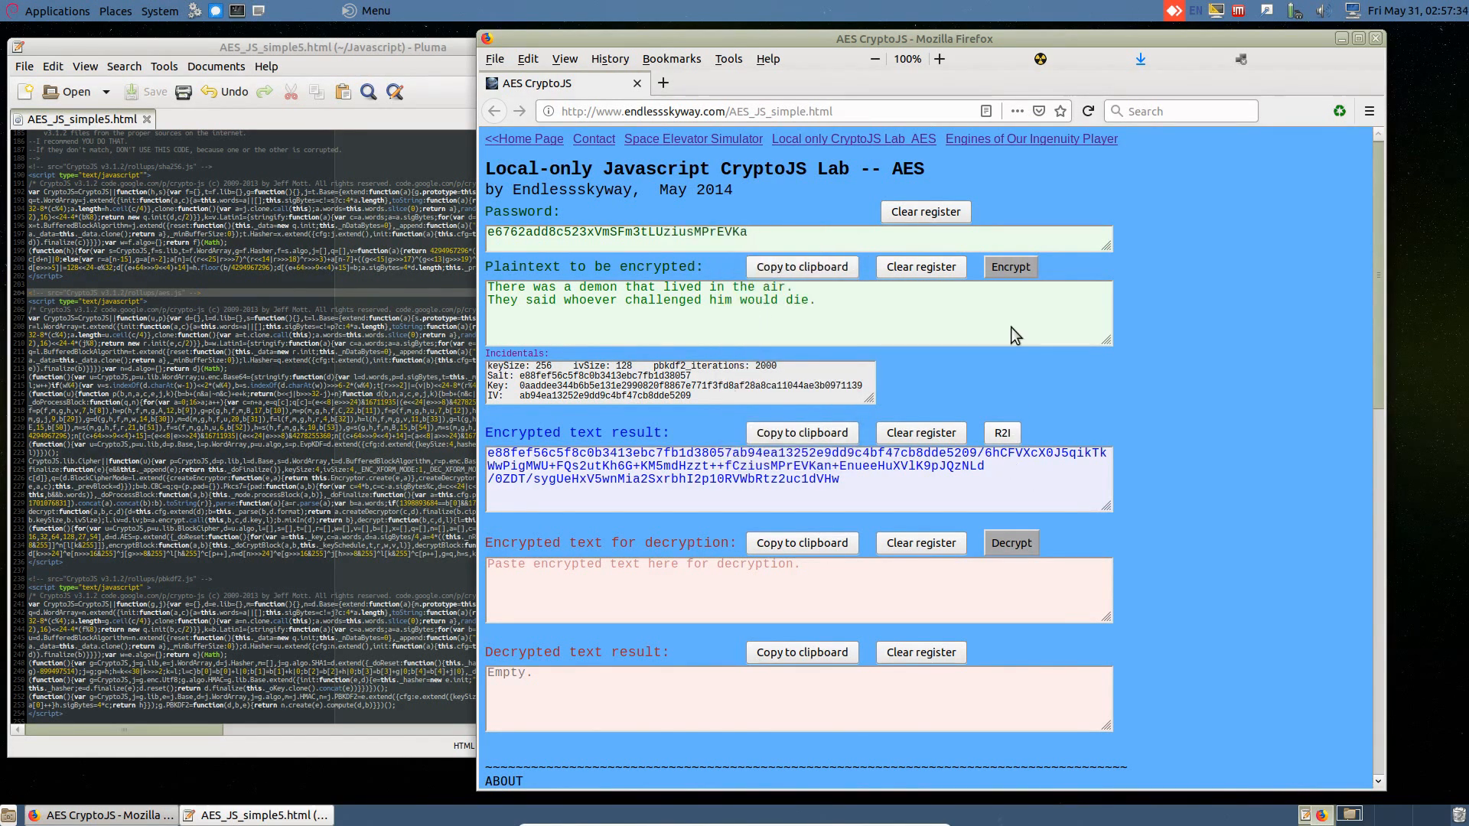
click(1010, 266)
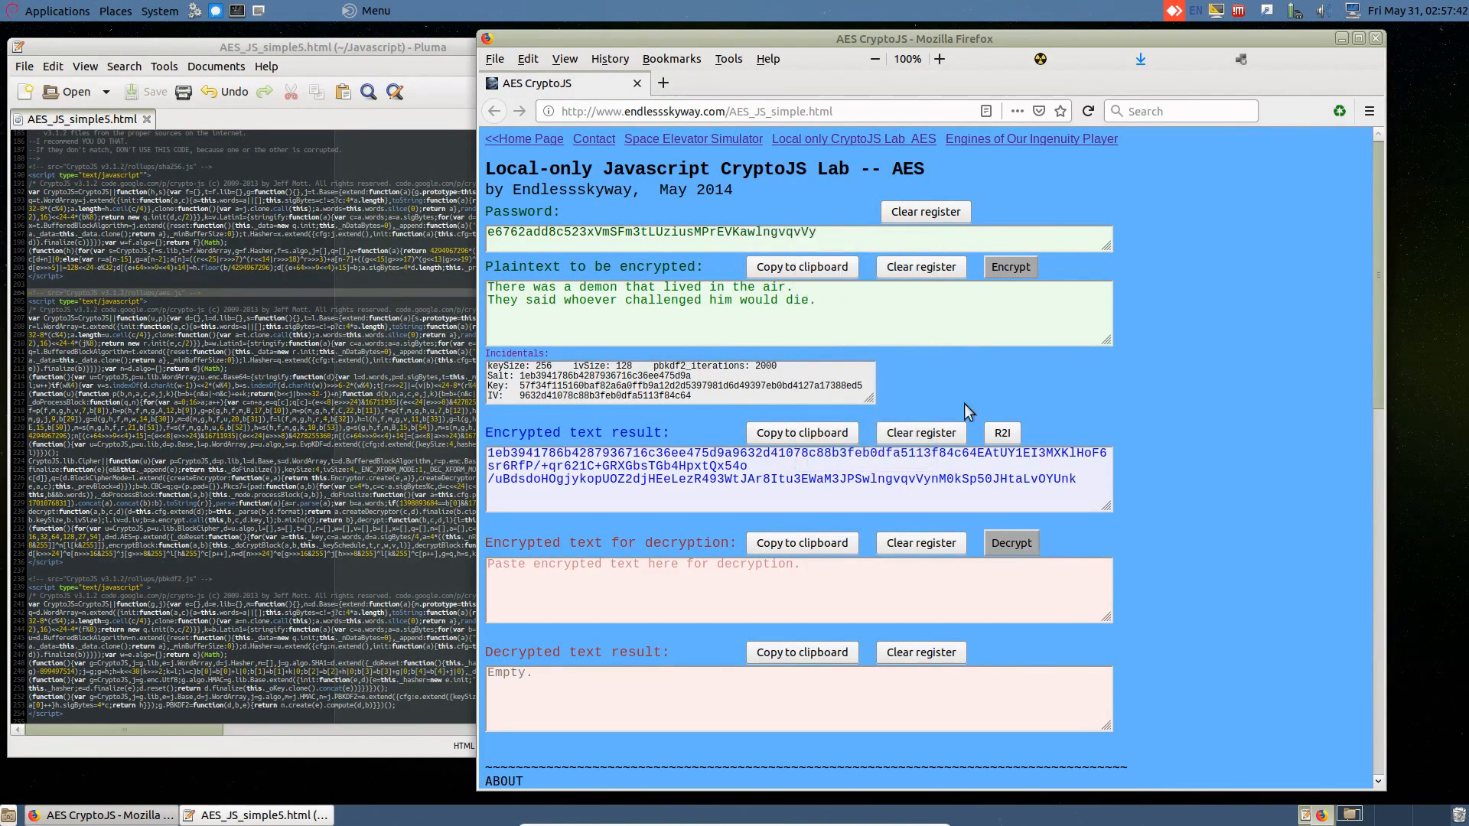
mouse_move(784, 245)
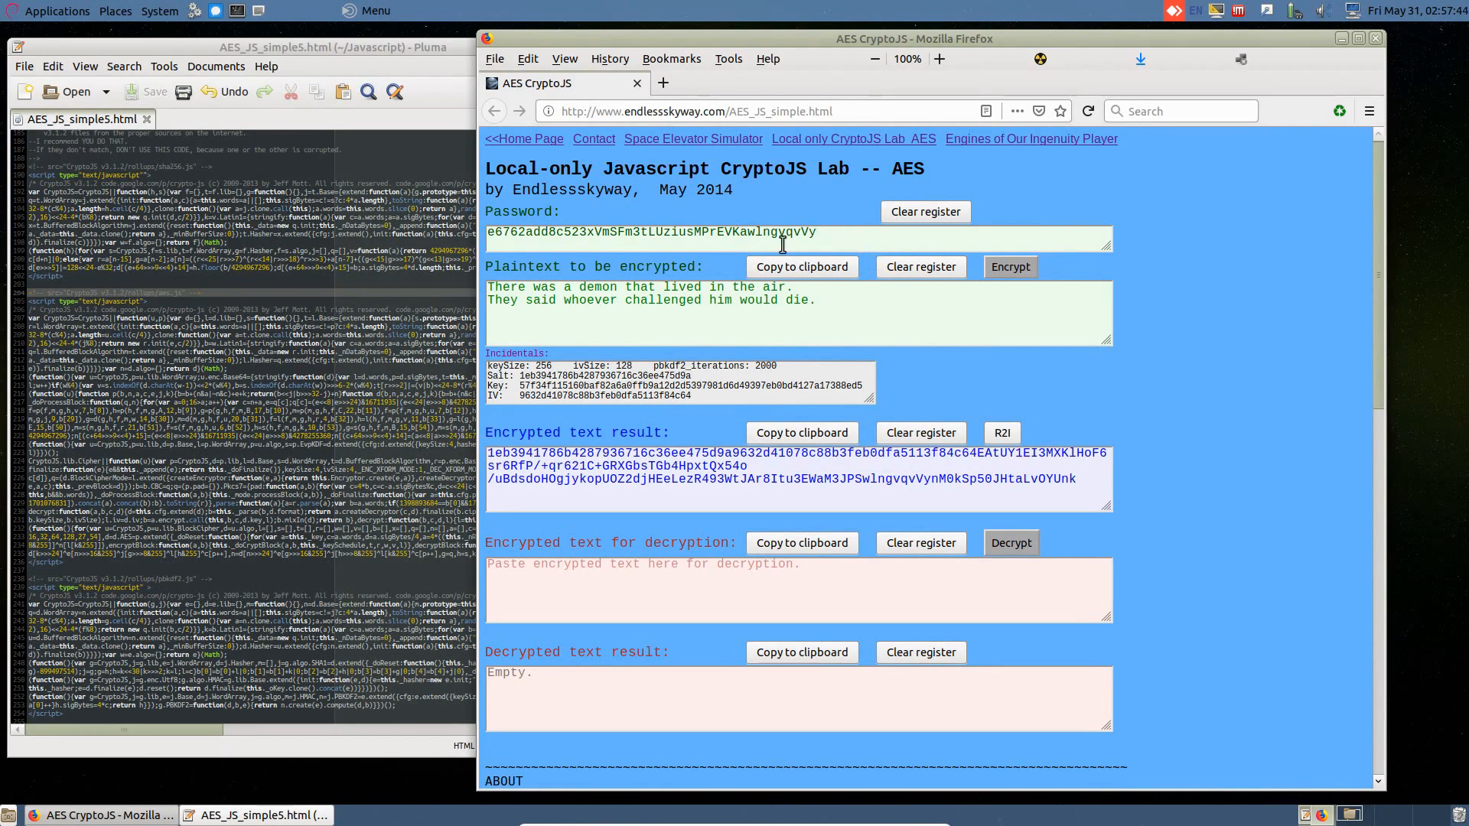
click(495, 231)
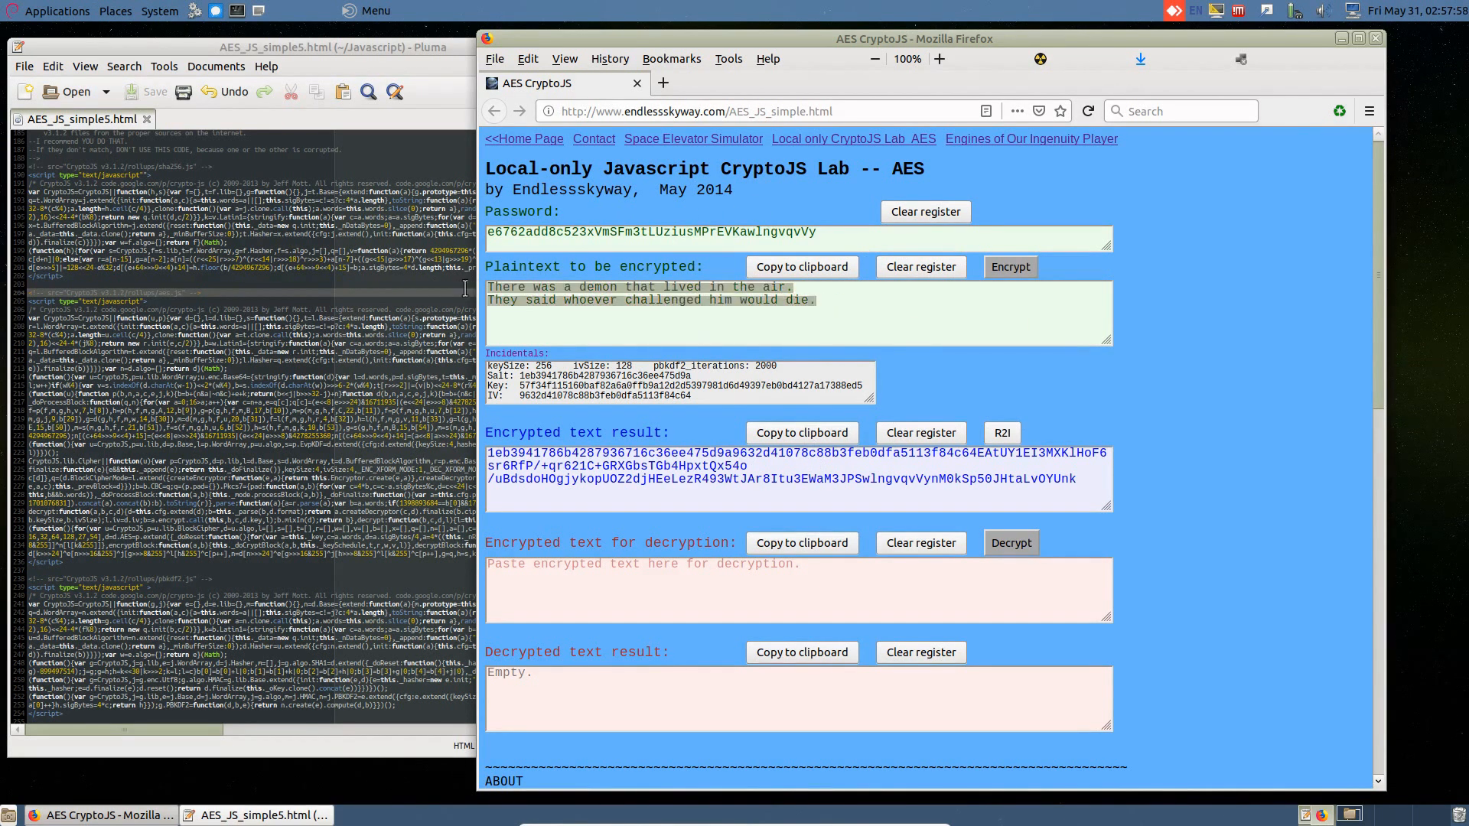
- Clear the poem, discard stray text 'ehg4thwr', and enter the plaintext 'We attack at dawn.'
click(920, 266)
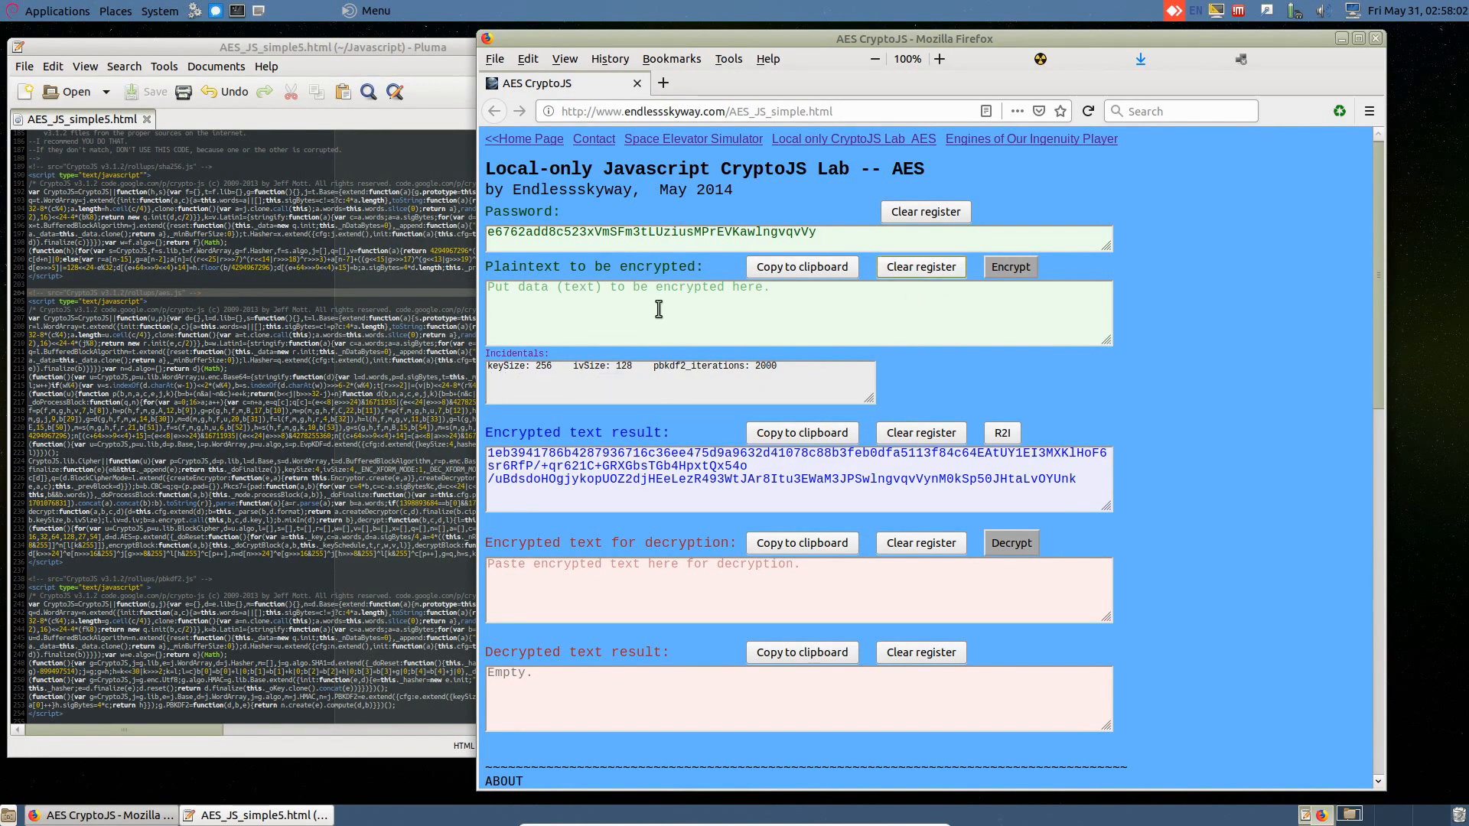
mouse_move(744, 327)
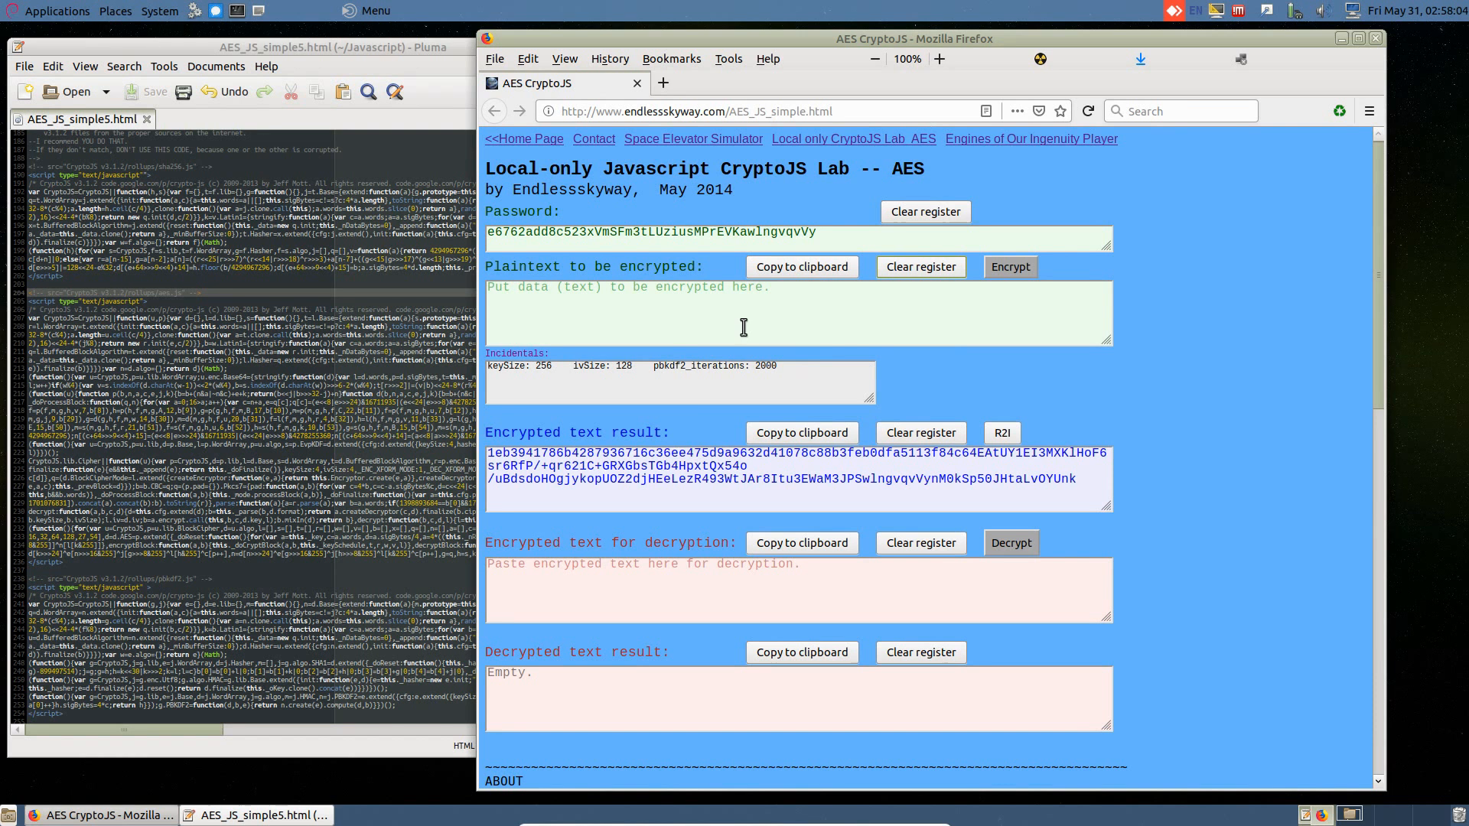
mouse_move(689, 286)
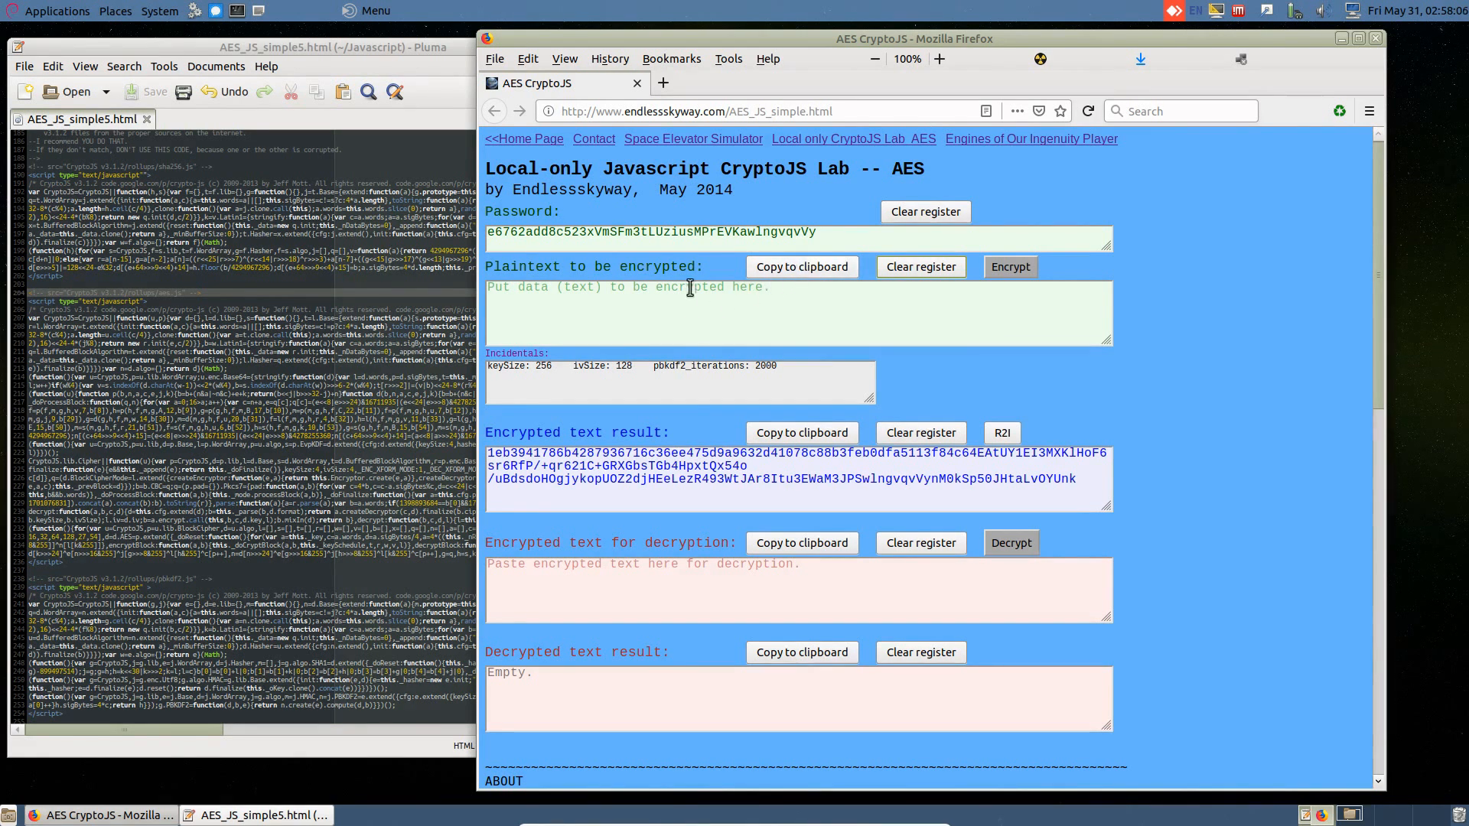
text(ehg4thwr)
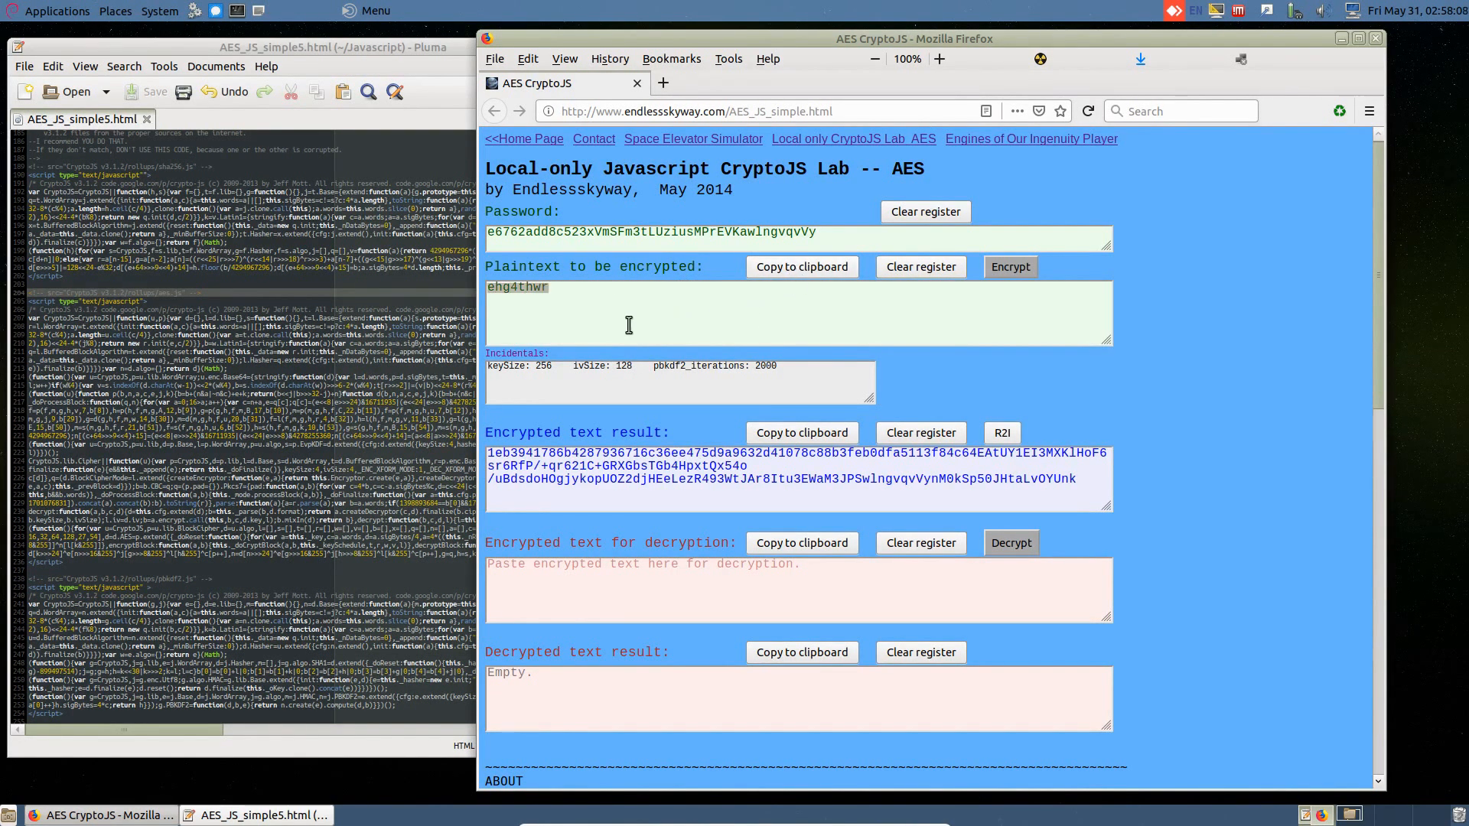
click(920, 266)
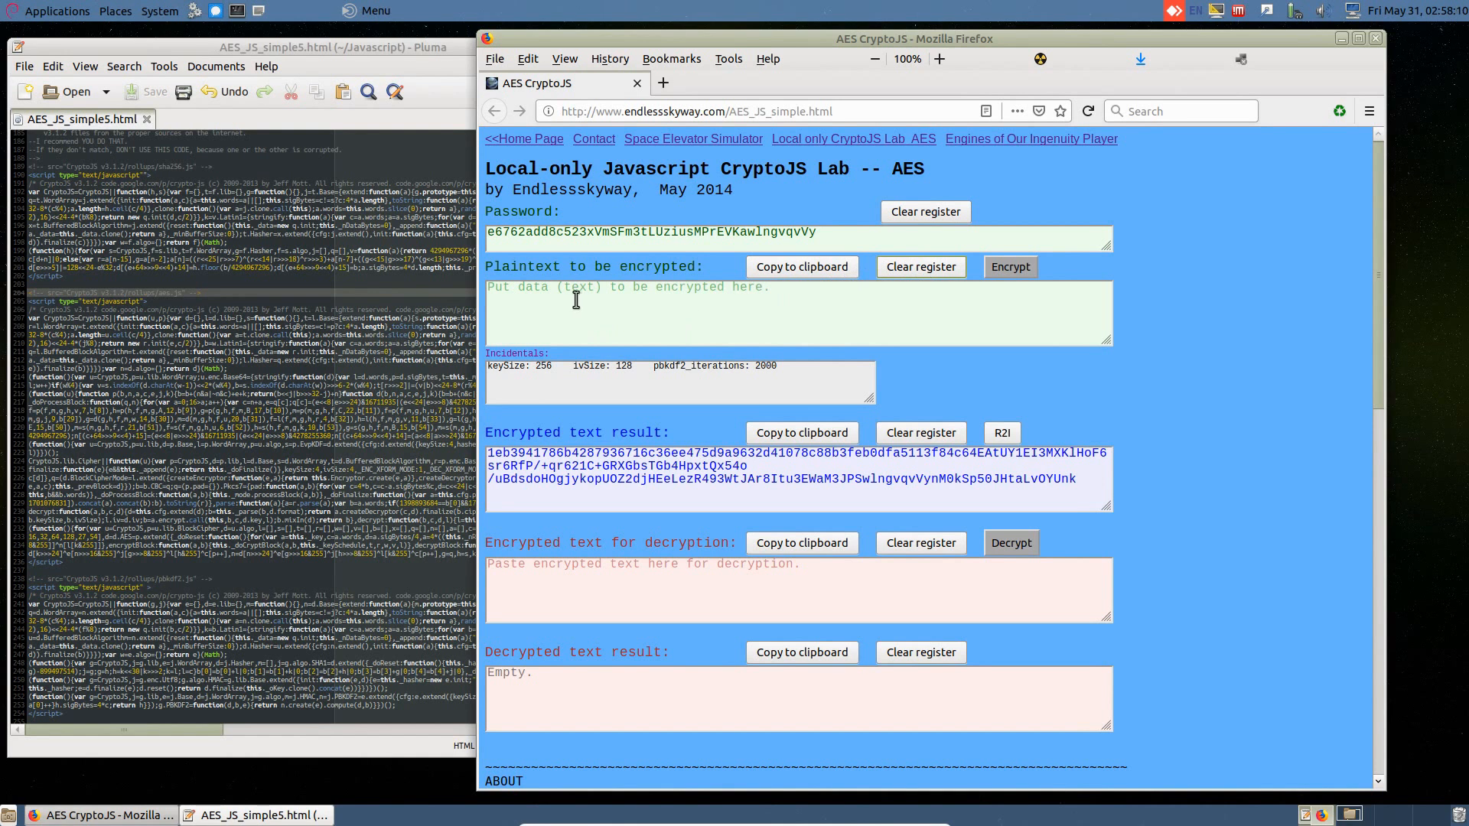
text(W)
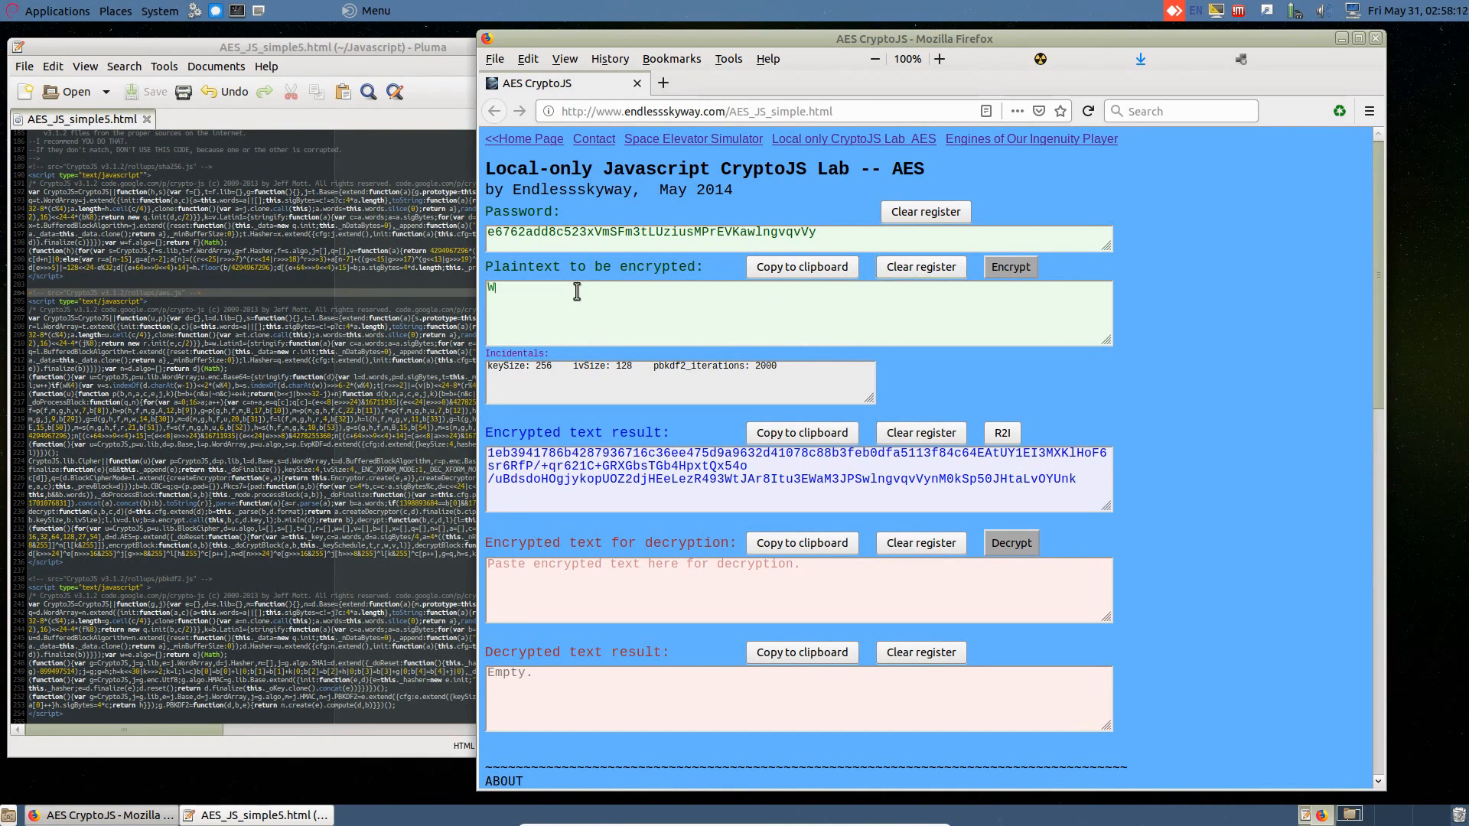
text(e att)
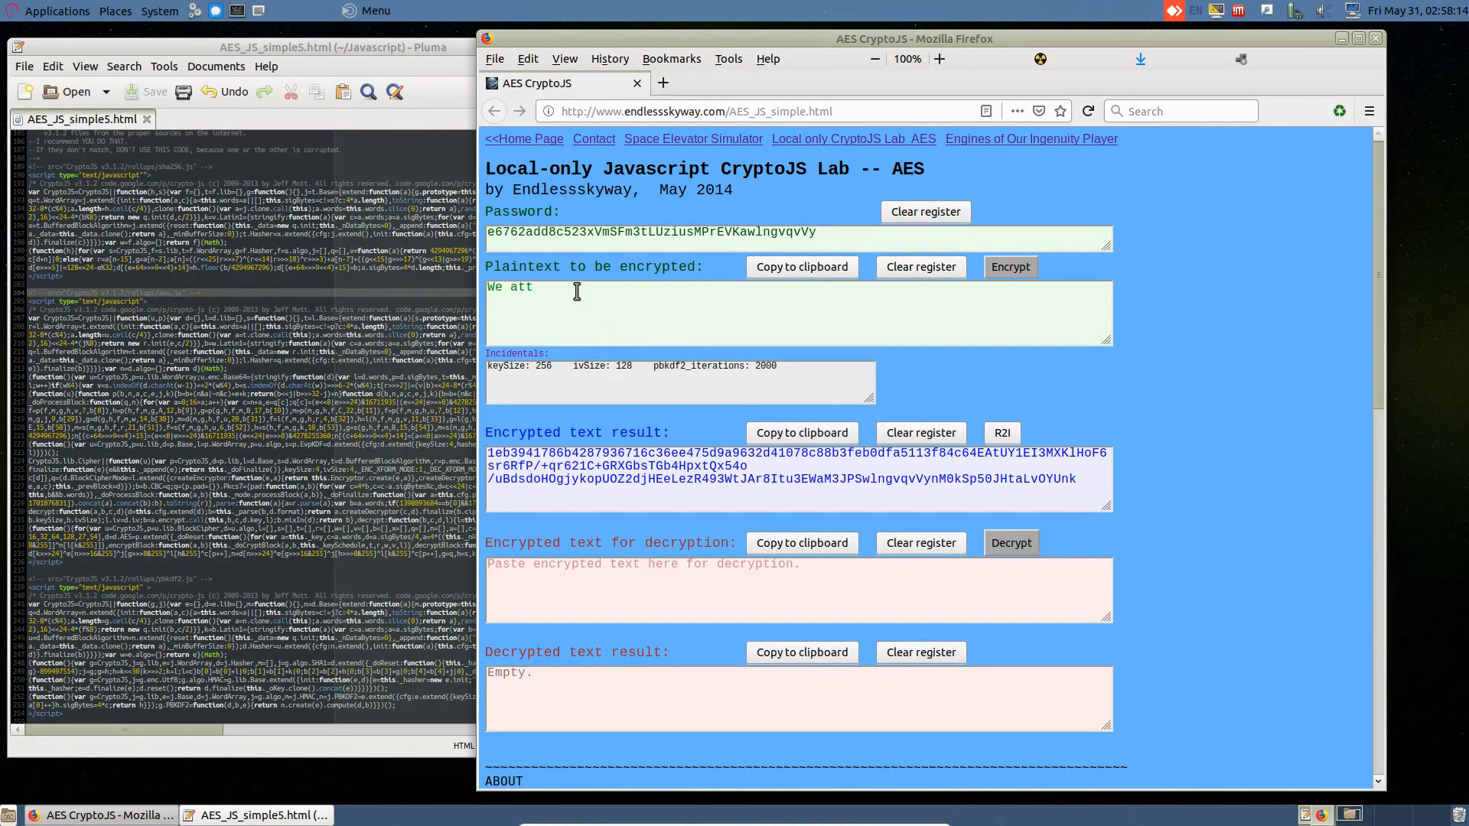
text(ack a)
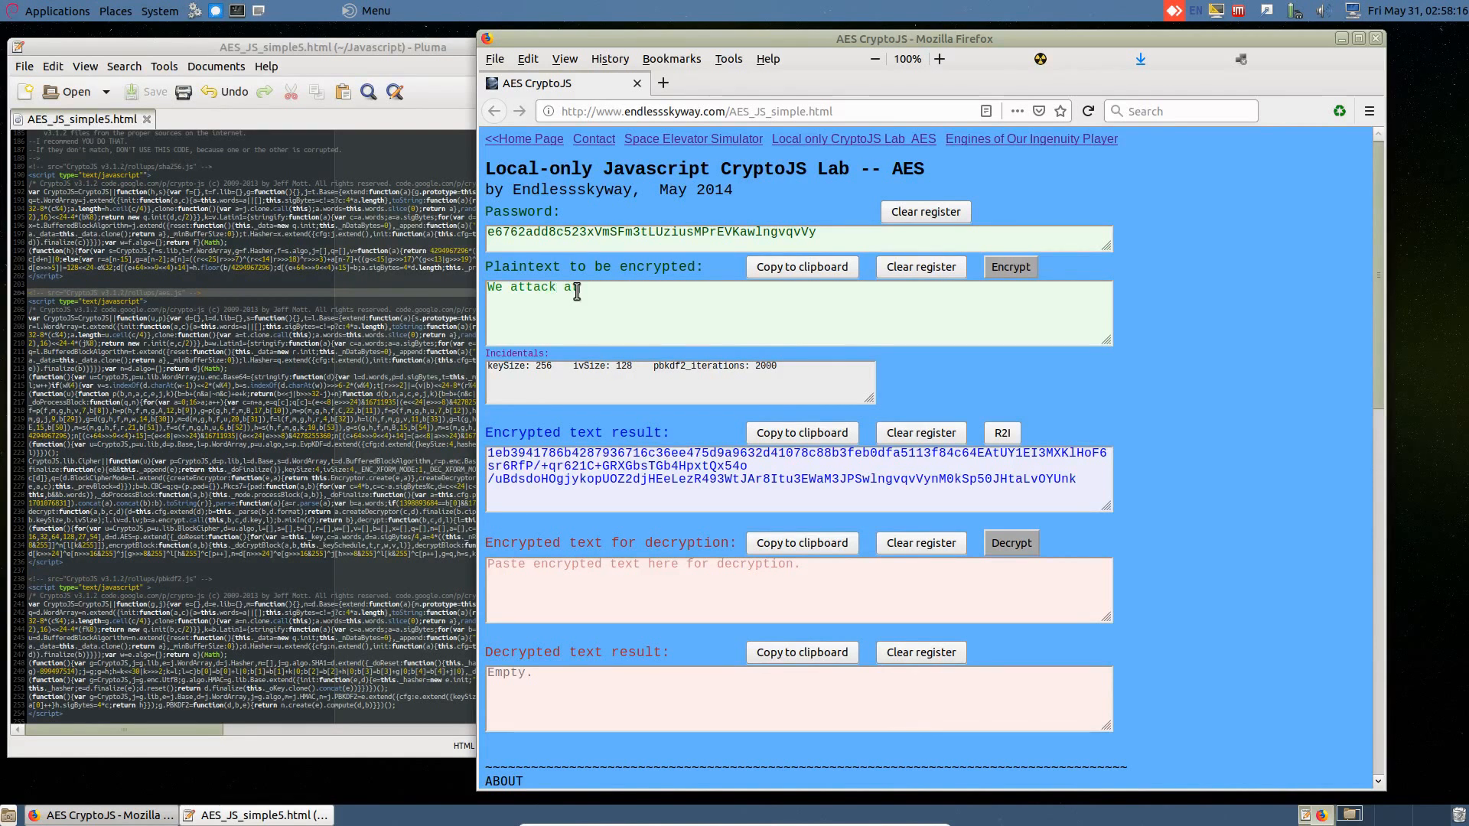
text(daw)
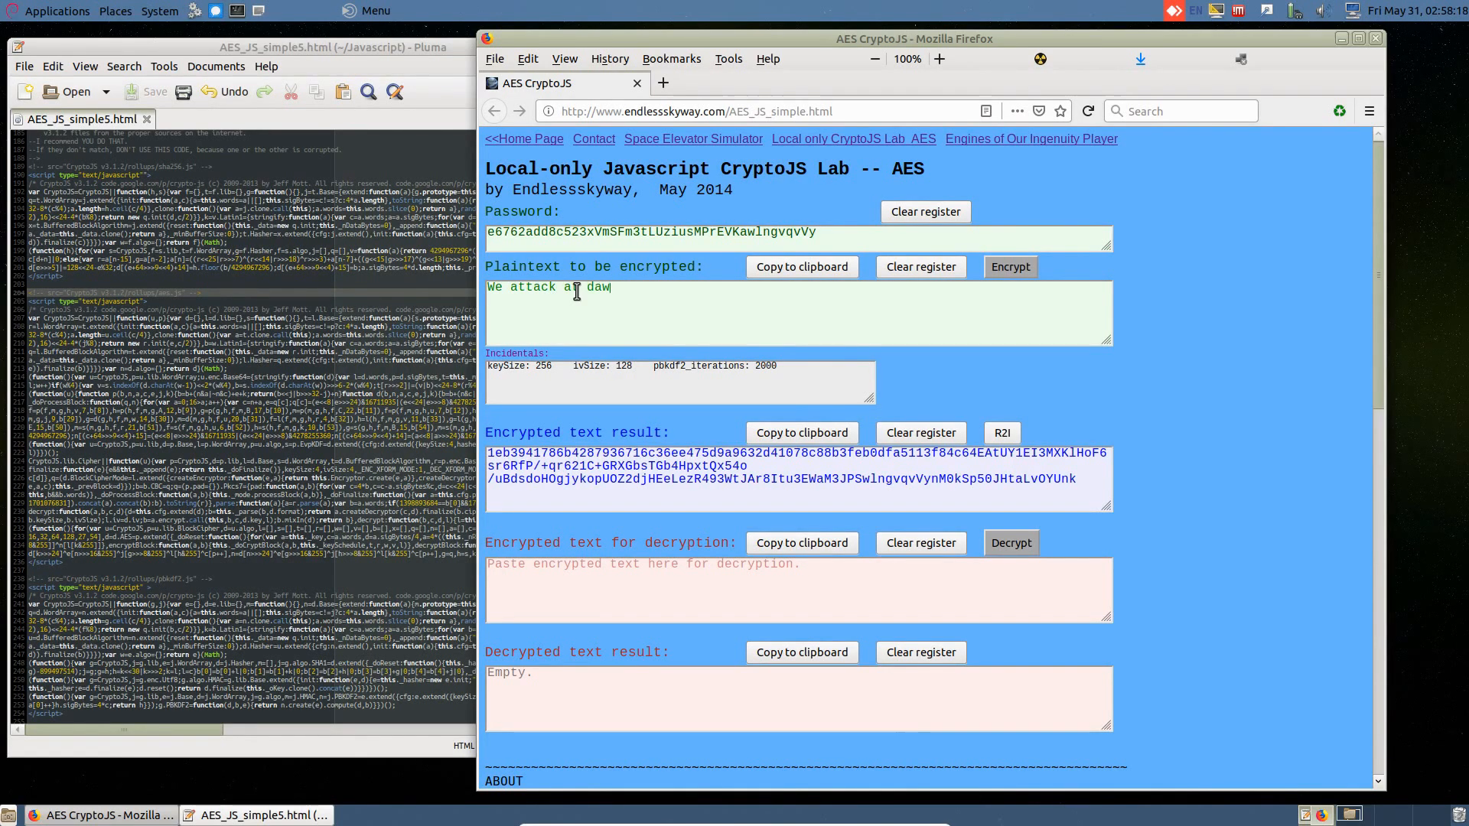
text(n.)
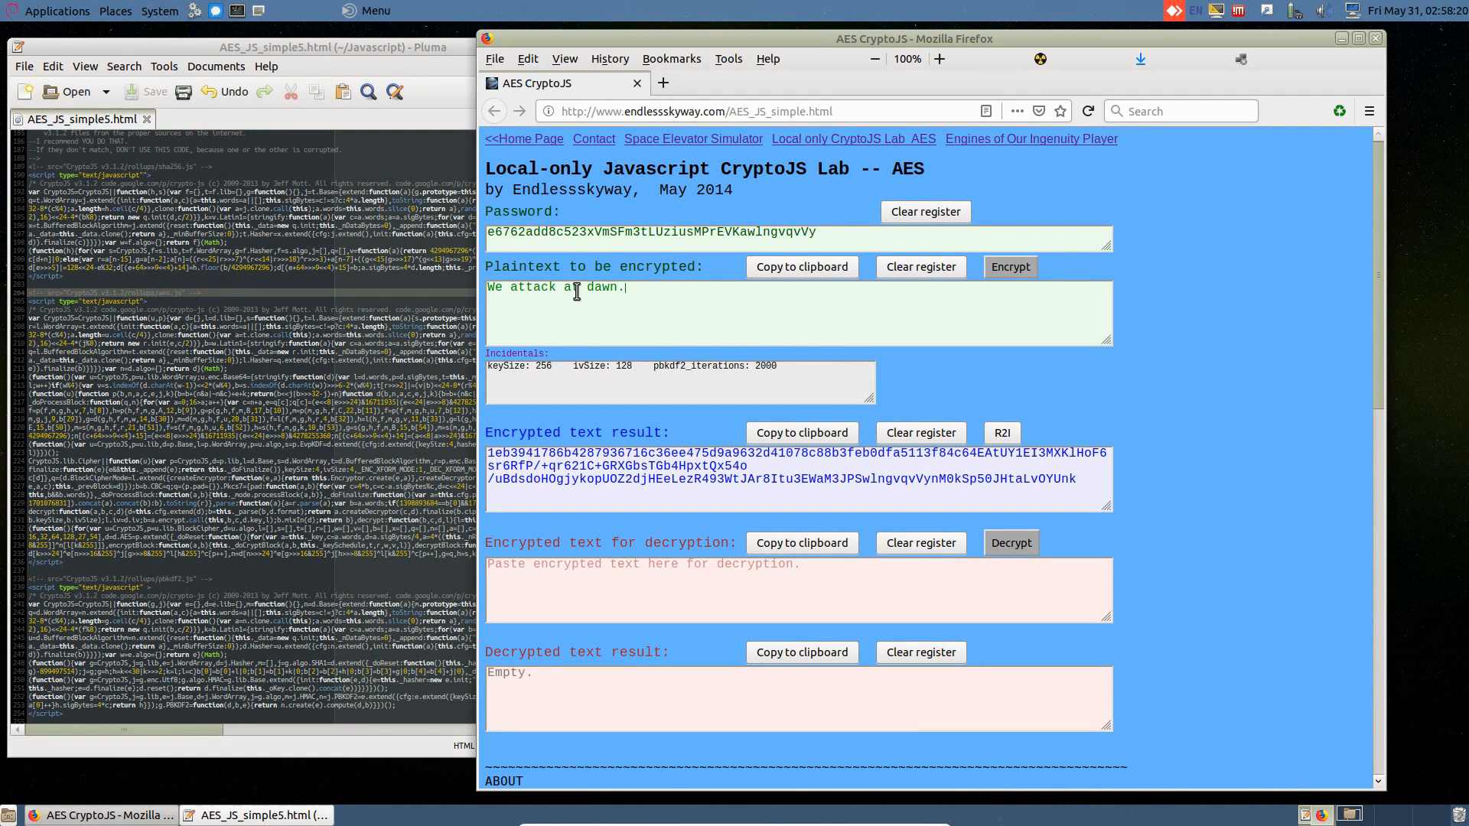
mouse_move(852, 445)
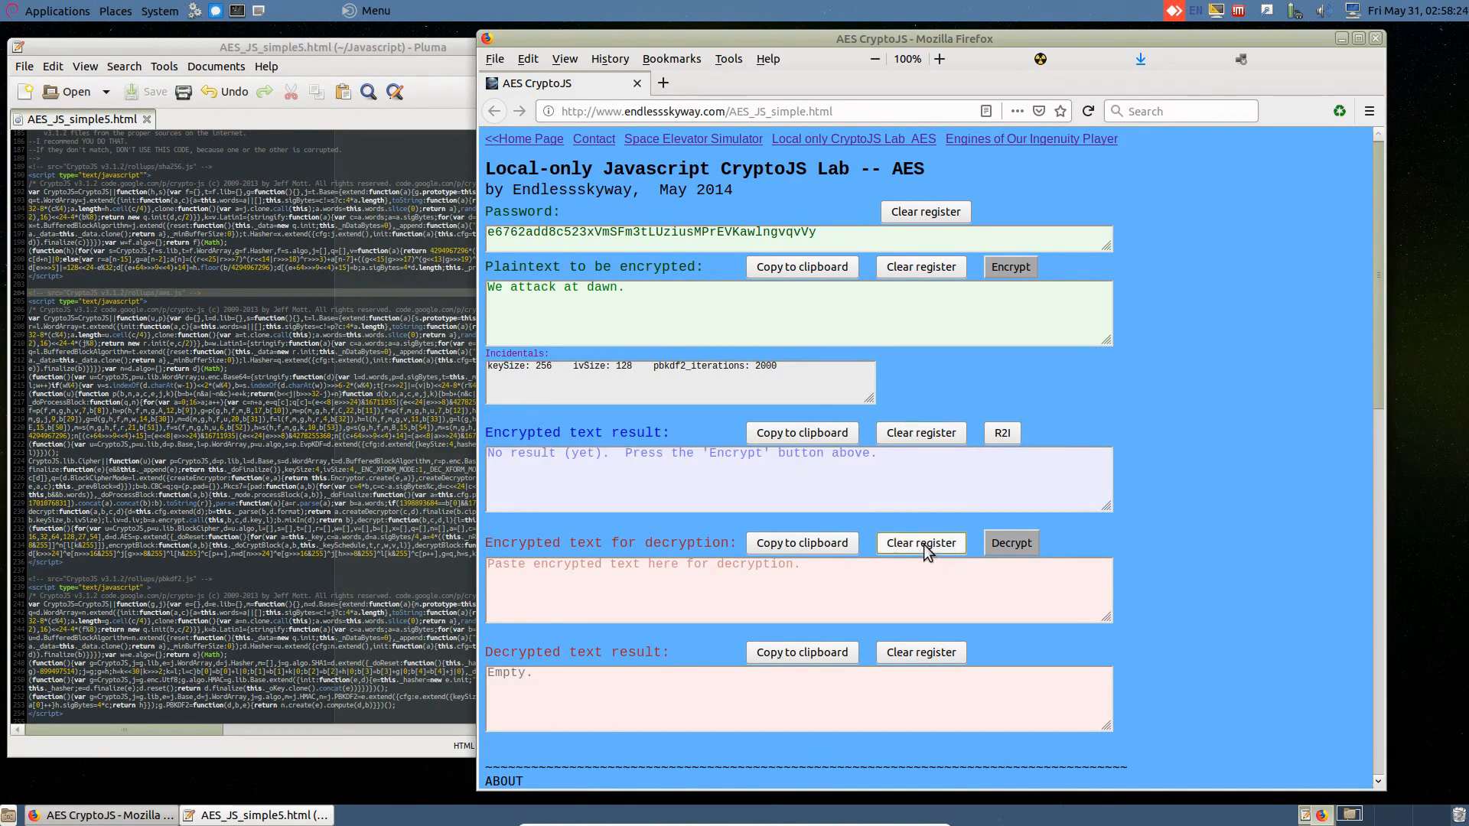
mouse_move(975, 284)
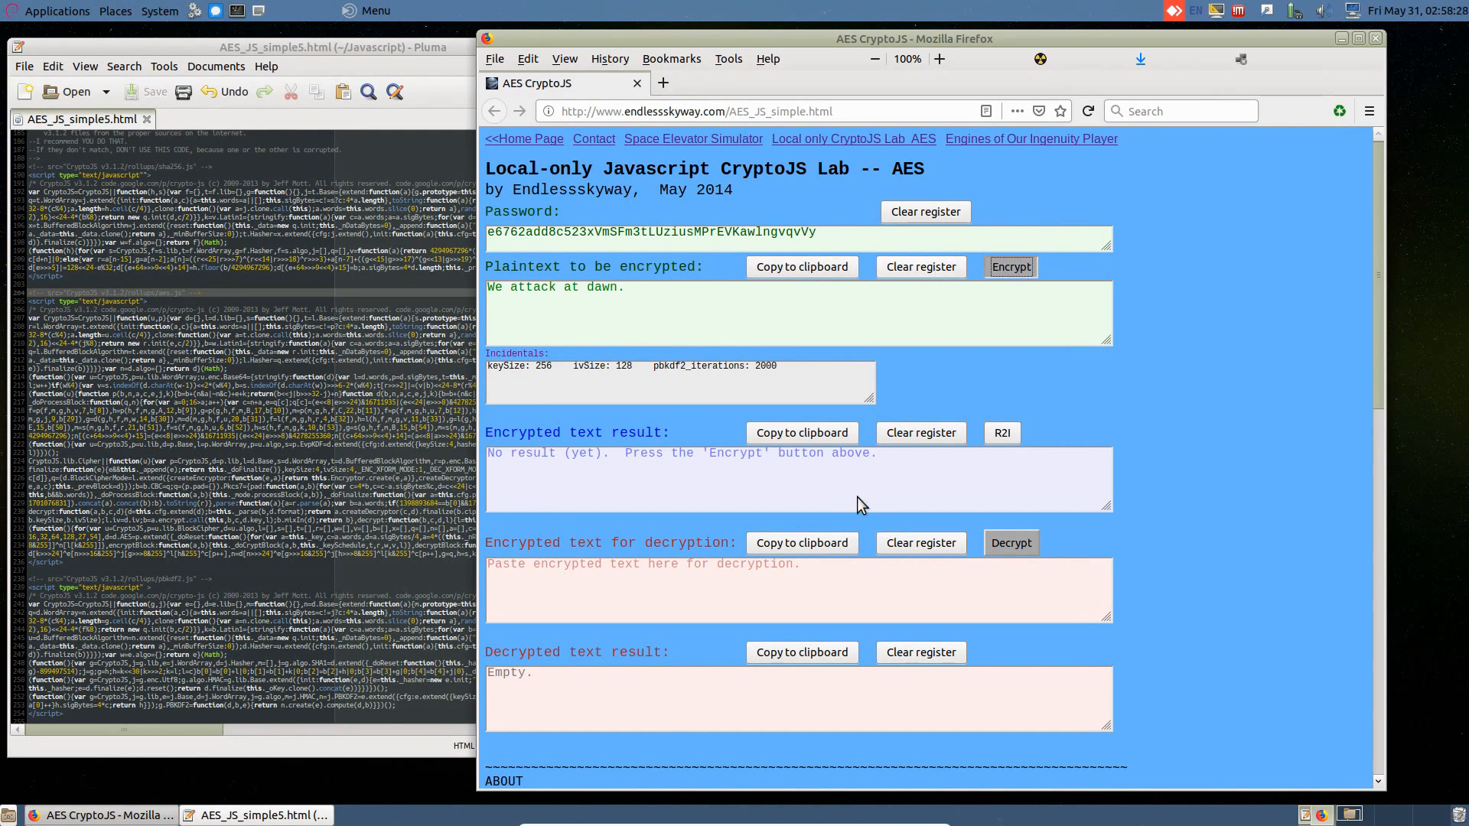
- Encrypt 'We attack at dawn.' and copy the resulting shorter ciphertext
click(1010, 266)
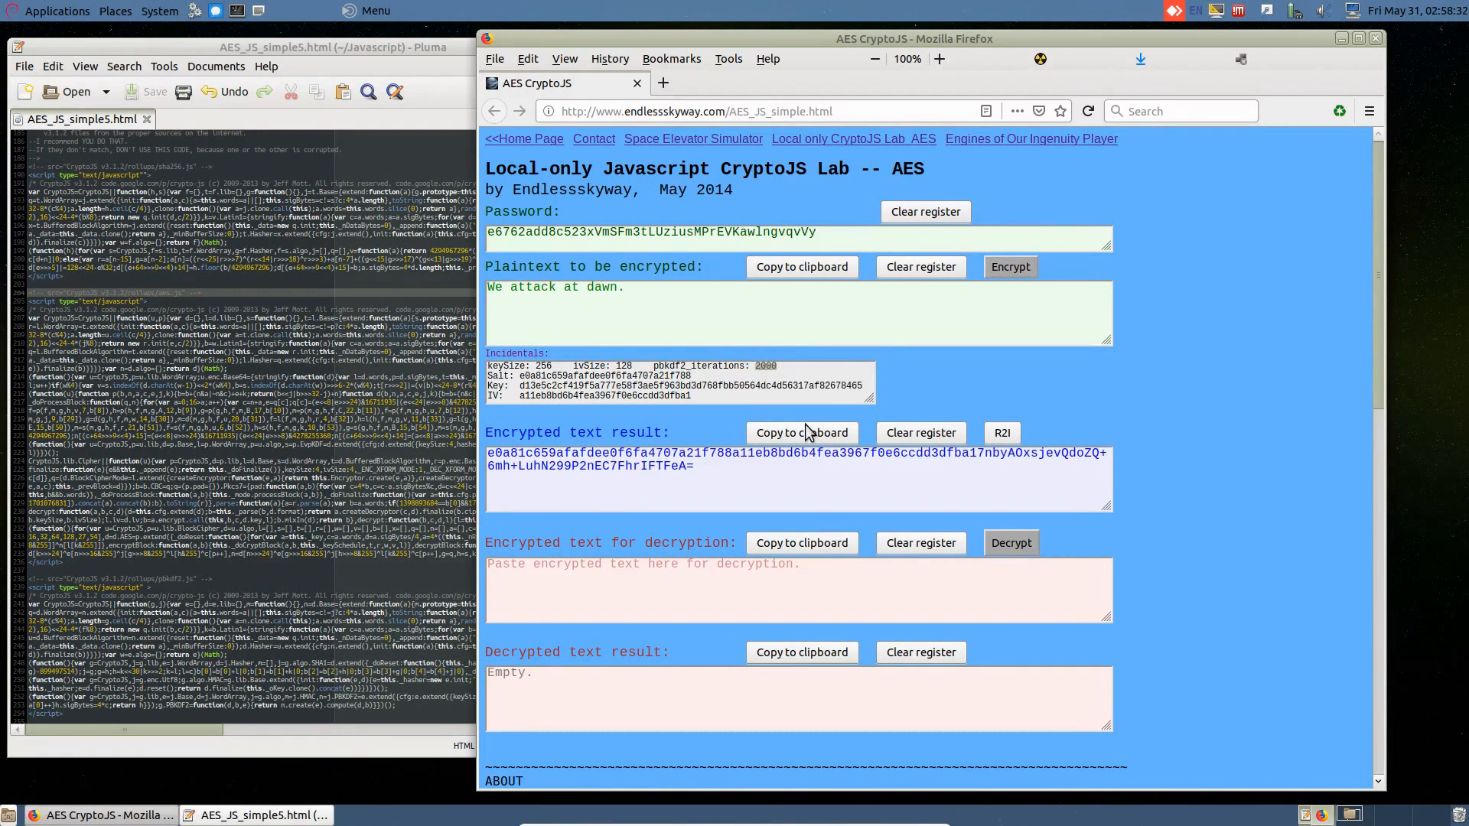
mouse_move(790, 496)
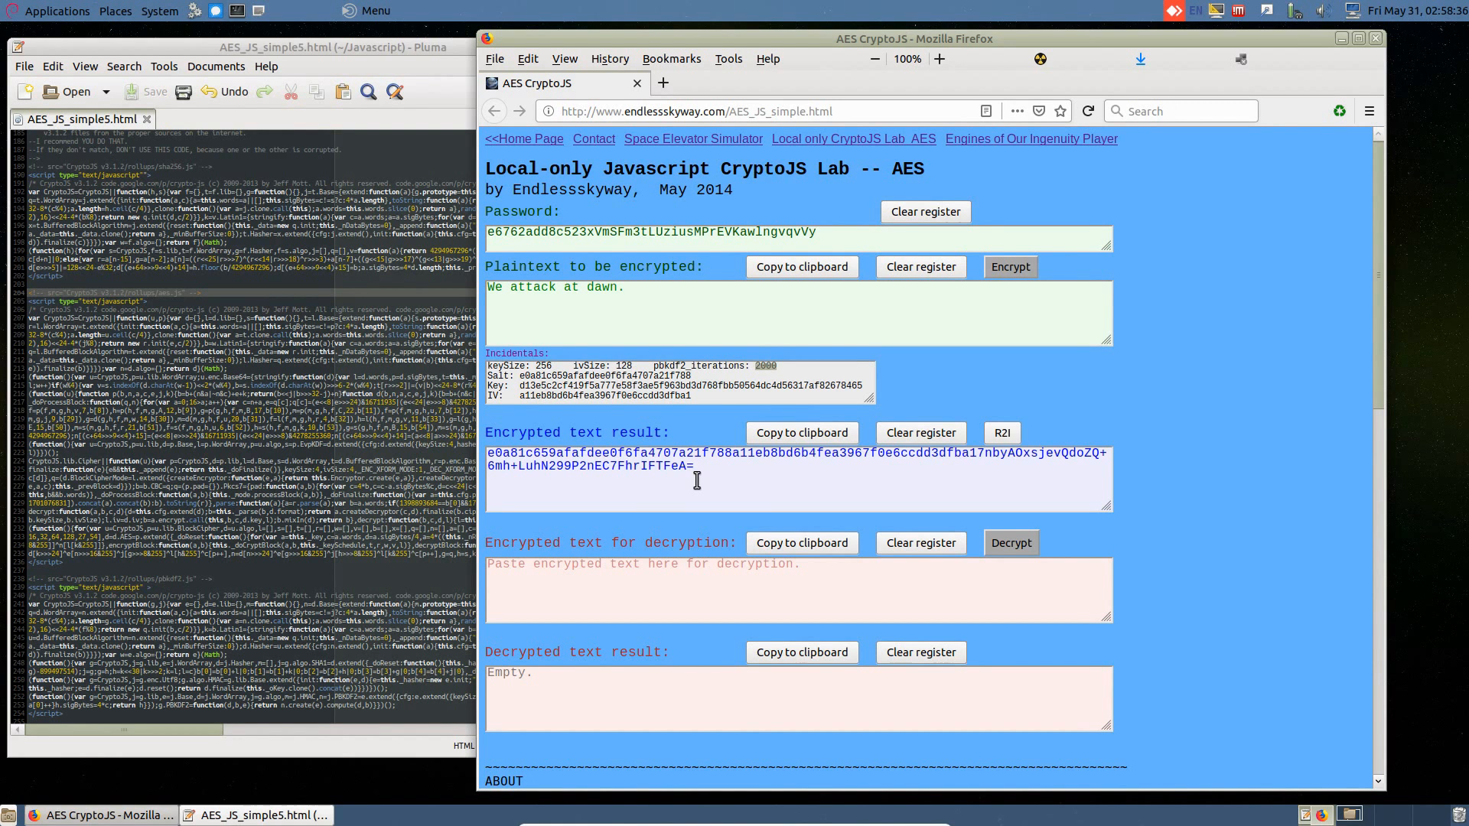
mouse_move(701, 450)
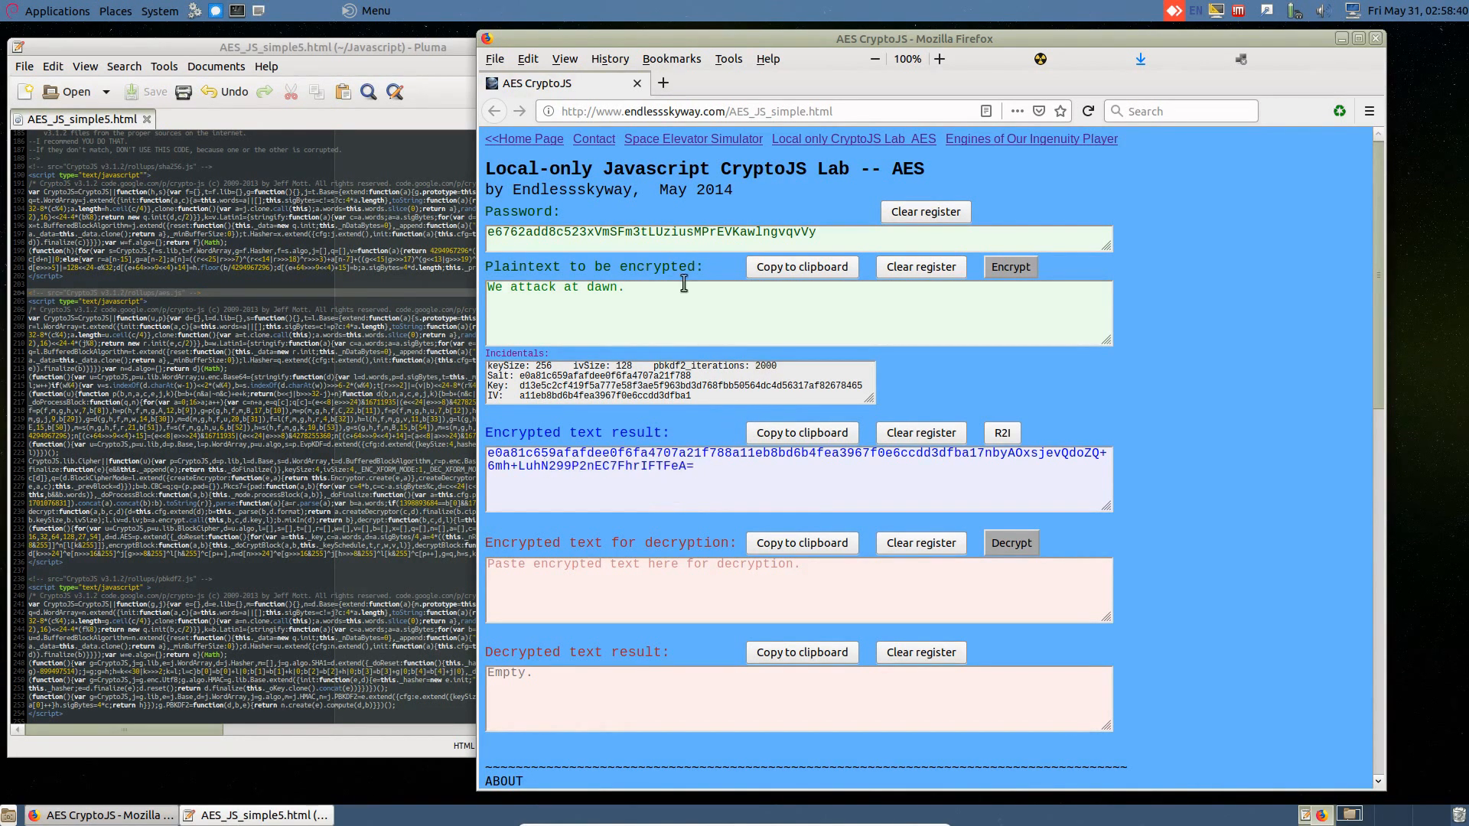
mouse_move(764, 369)
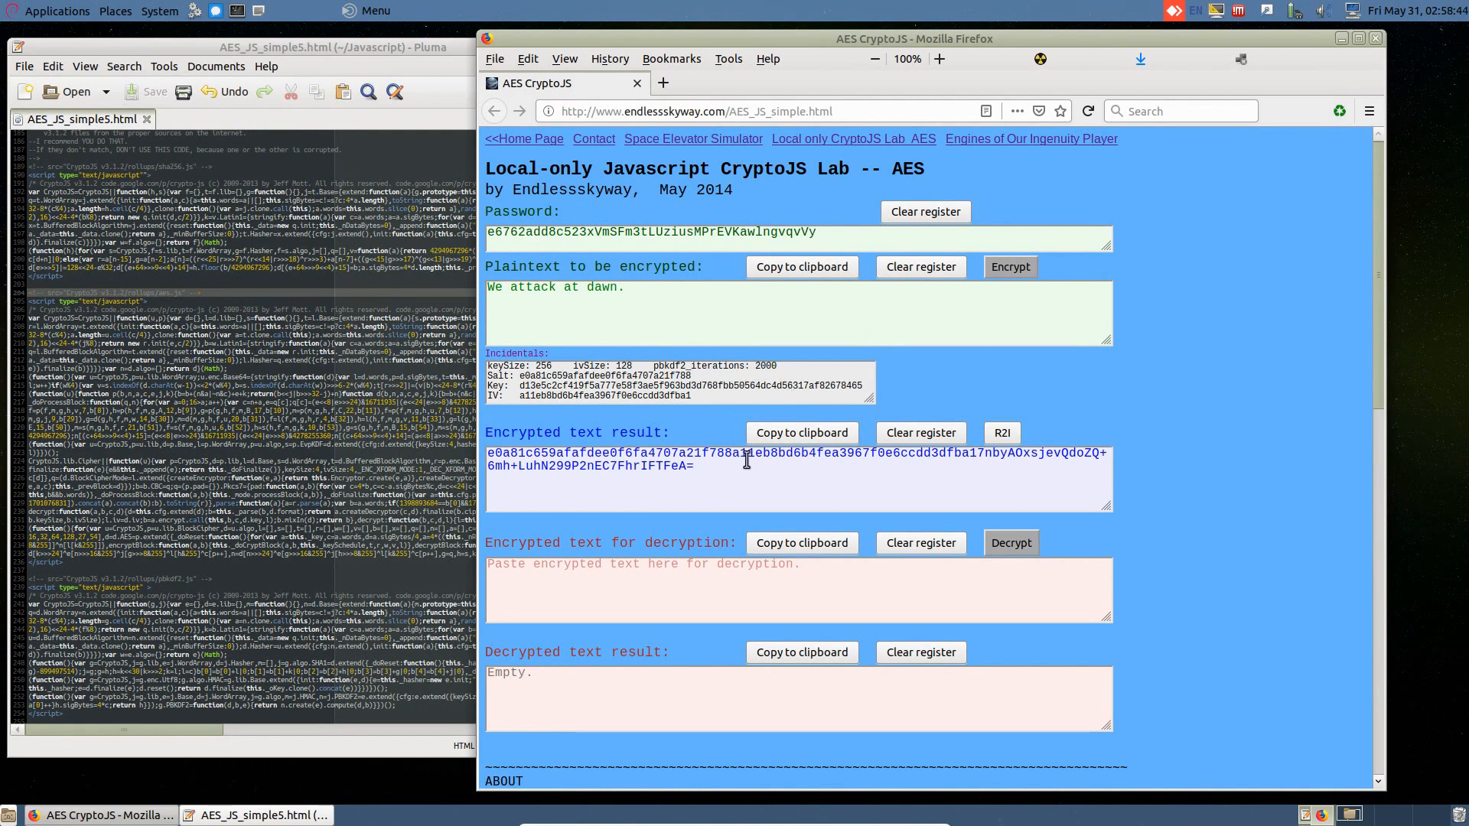
mouse_move(557, 230)
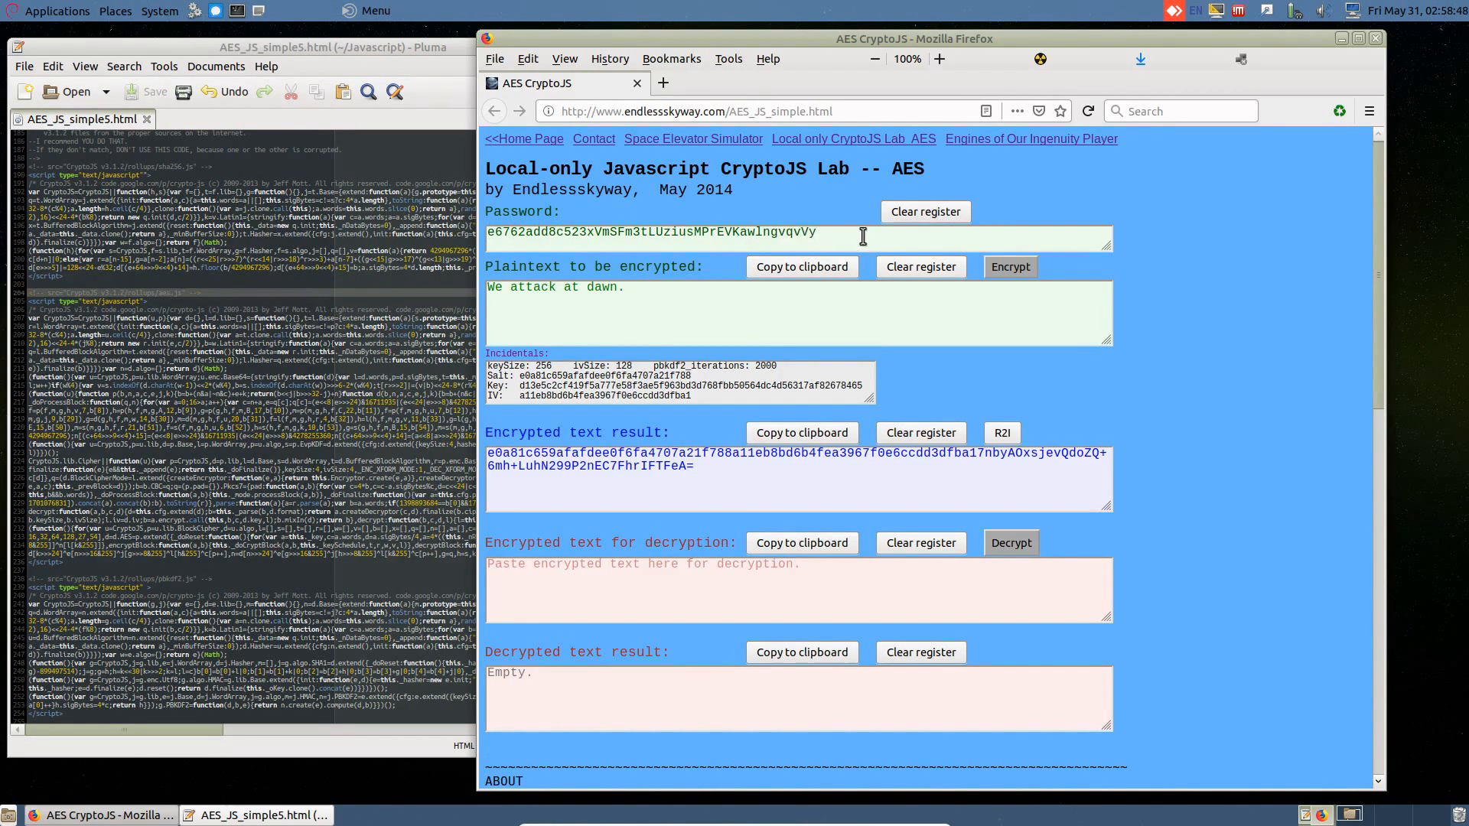
mouse_move(709, 486)
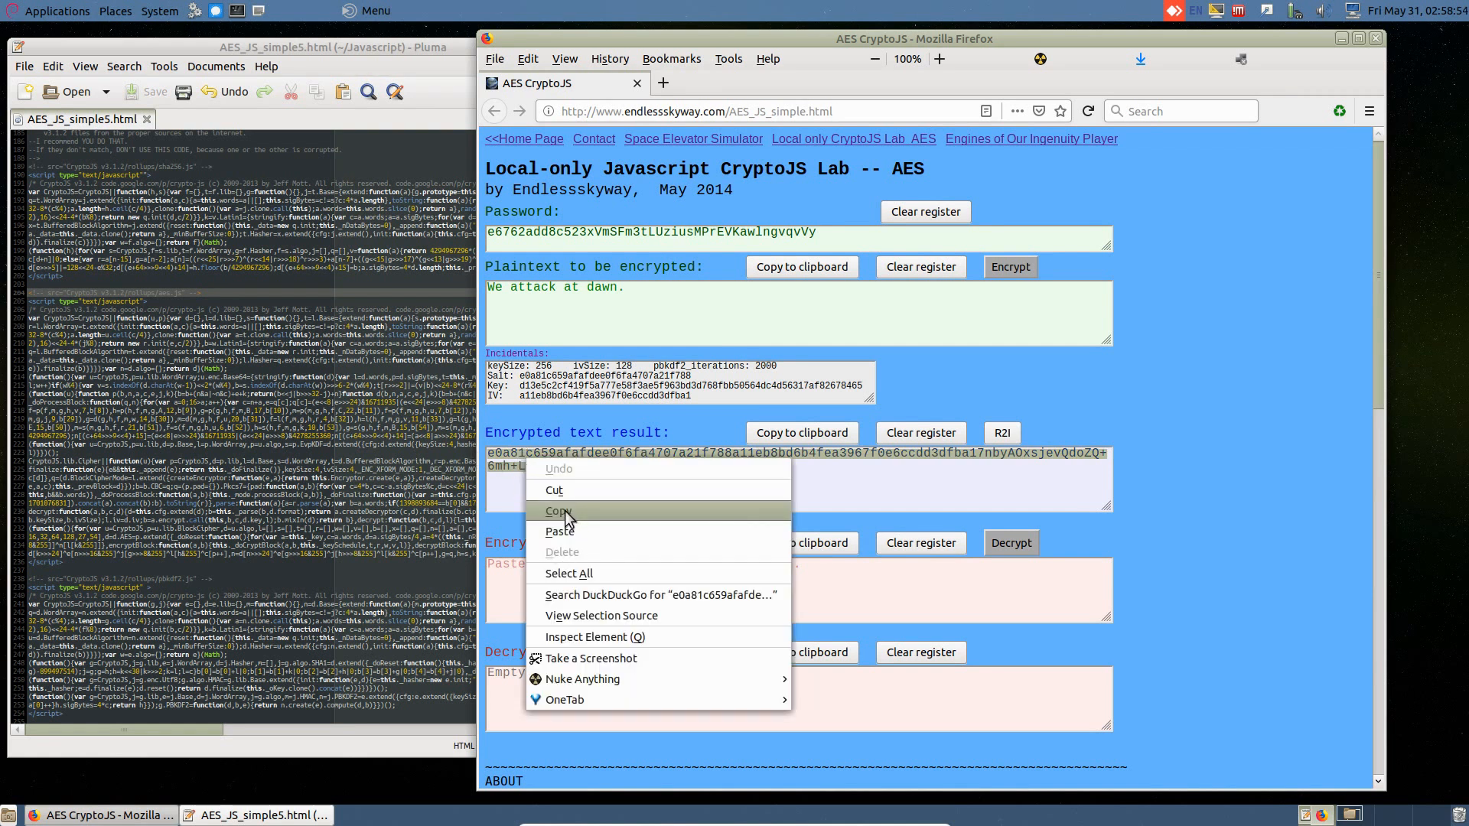
click(559, 511)
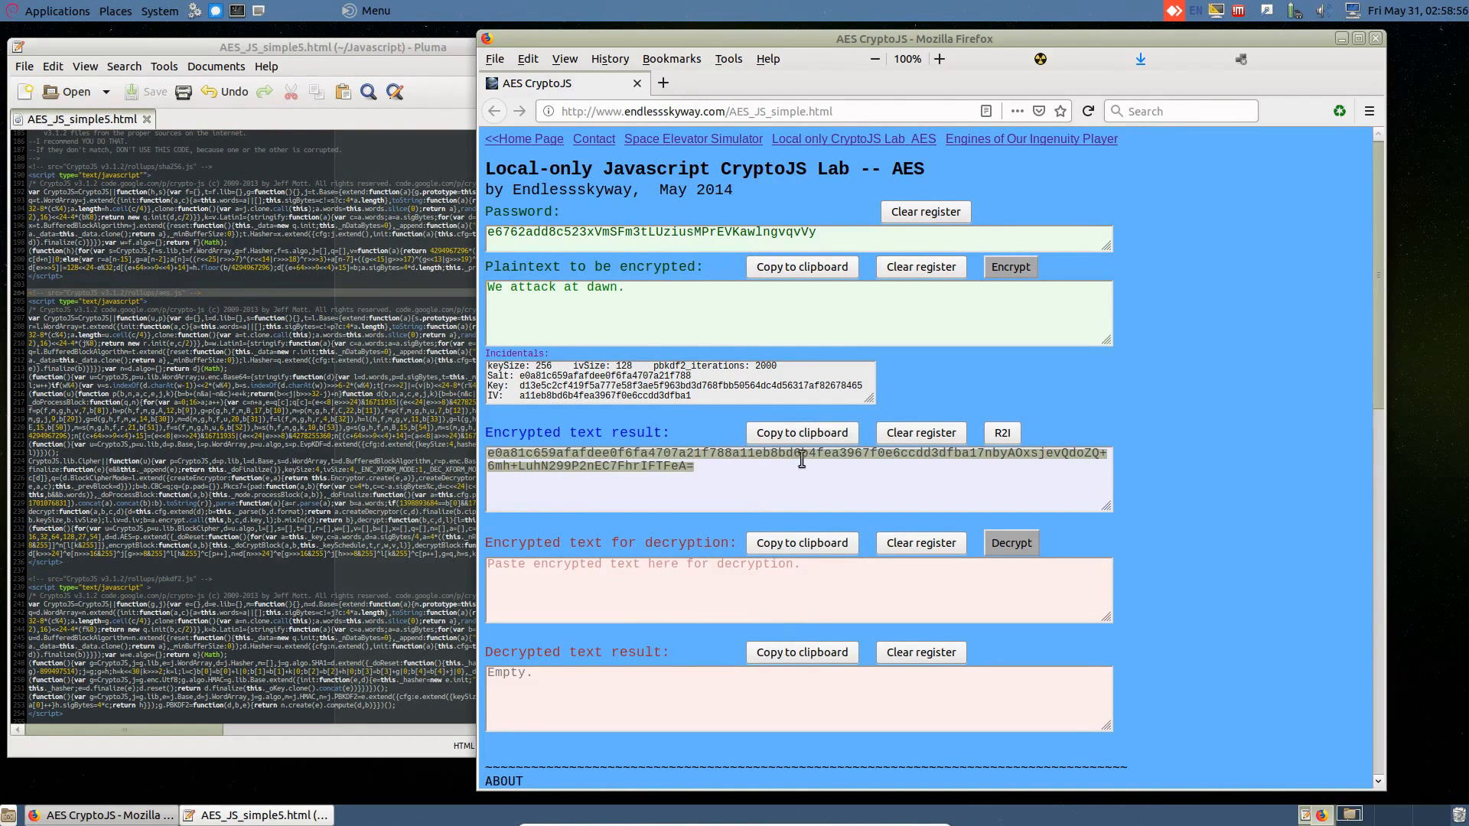
mouse_move(834, 524)
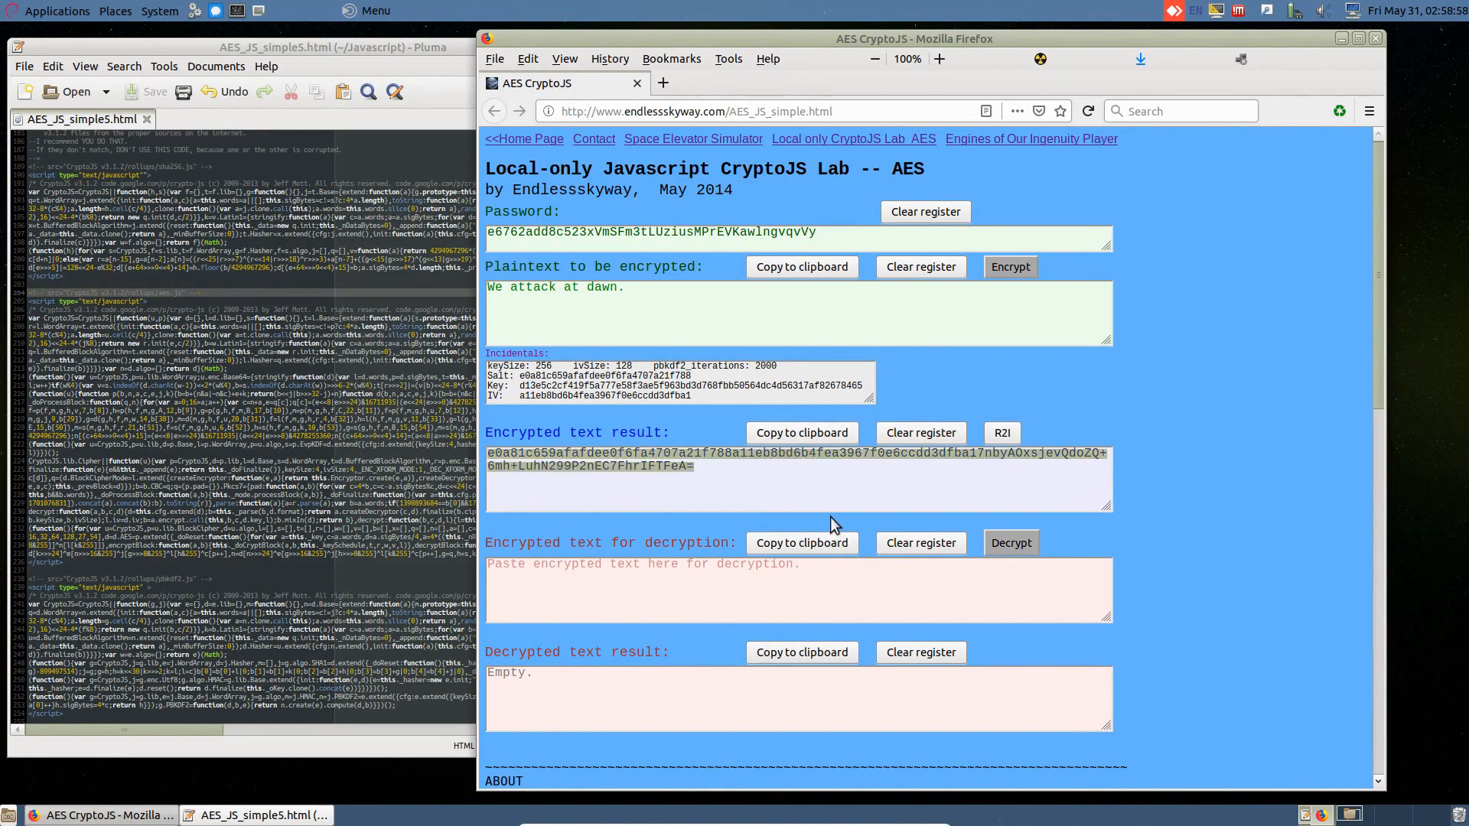
mouse_move(666, 373)
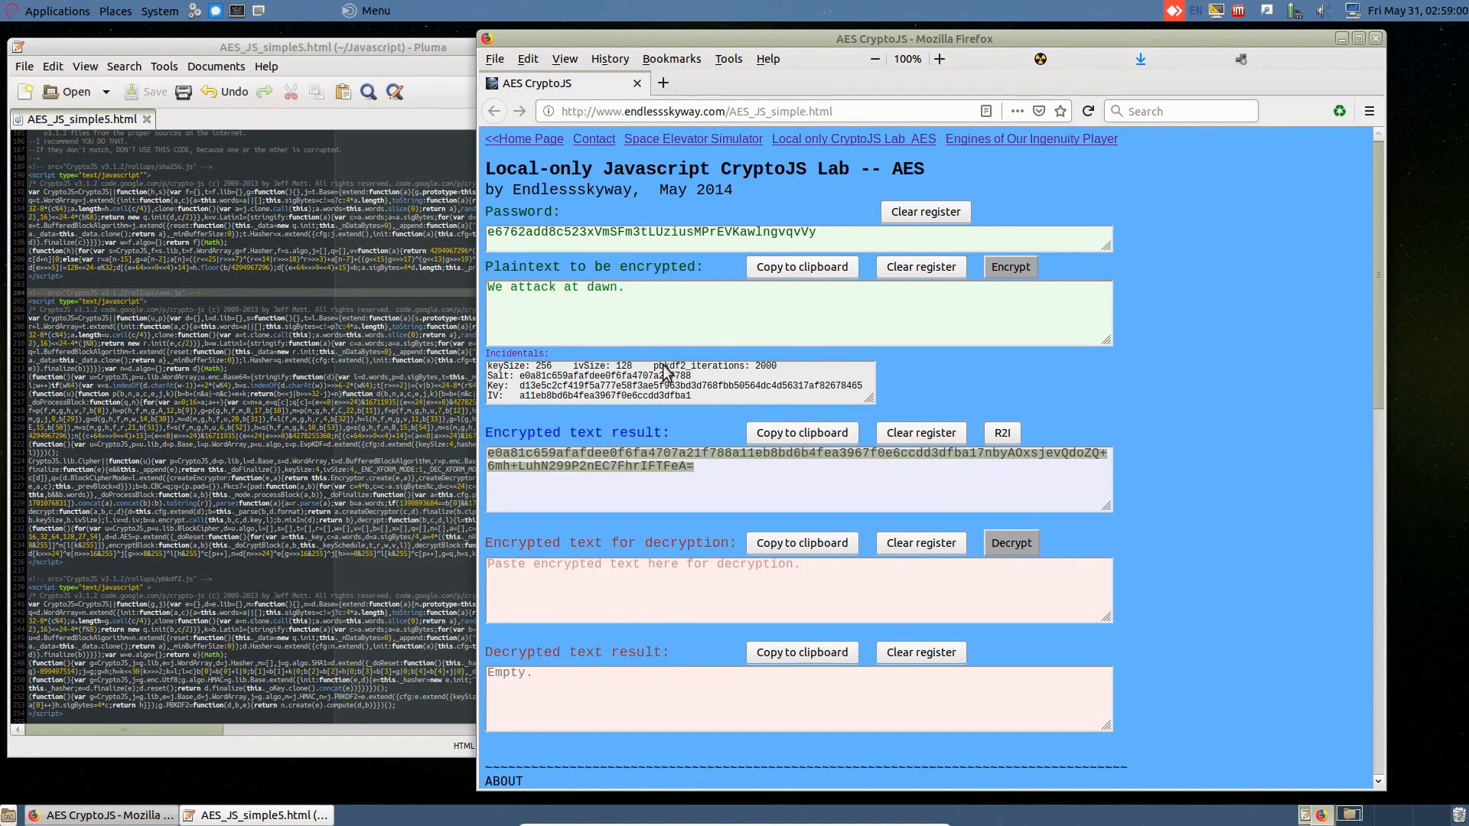
- Clear the plaintext and result, paste the copied ciphertext into the decryption box and decrypt it to 'We attack at dawn.'
click(920, 267)
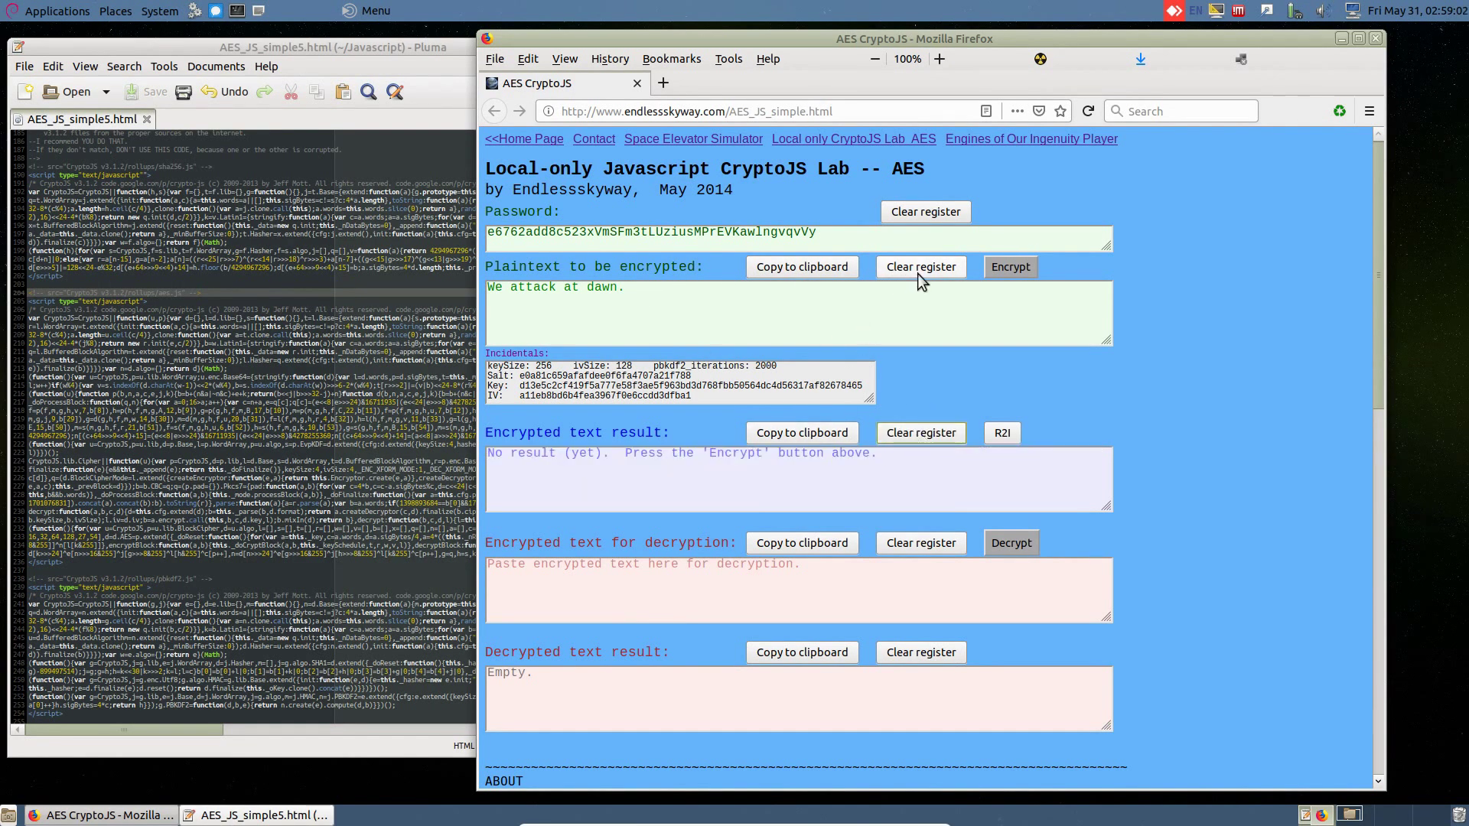
click(920, 266)
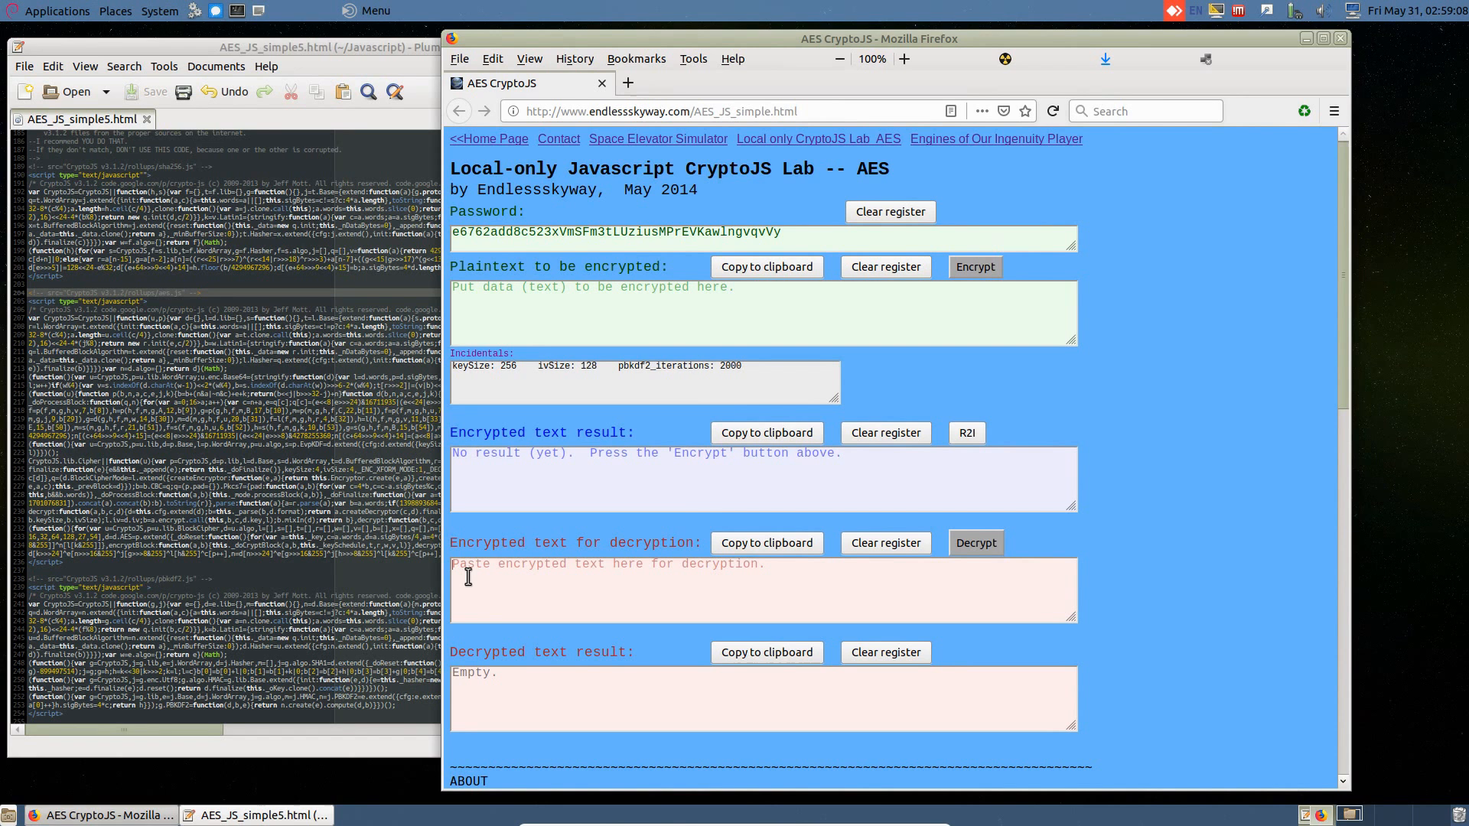
right_click(468, 577)
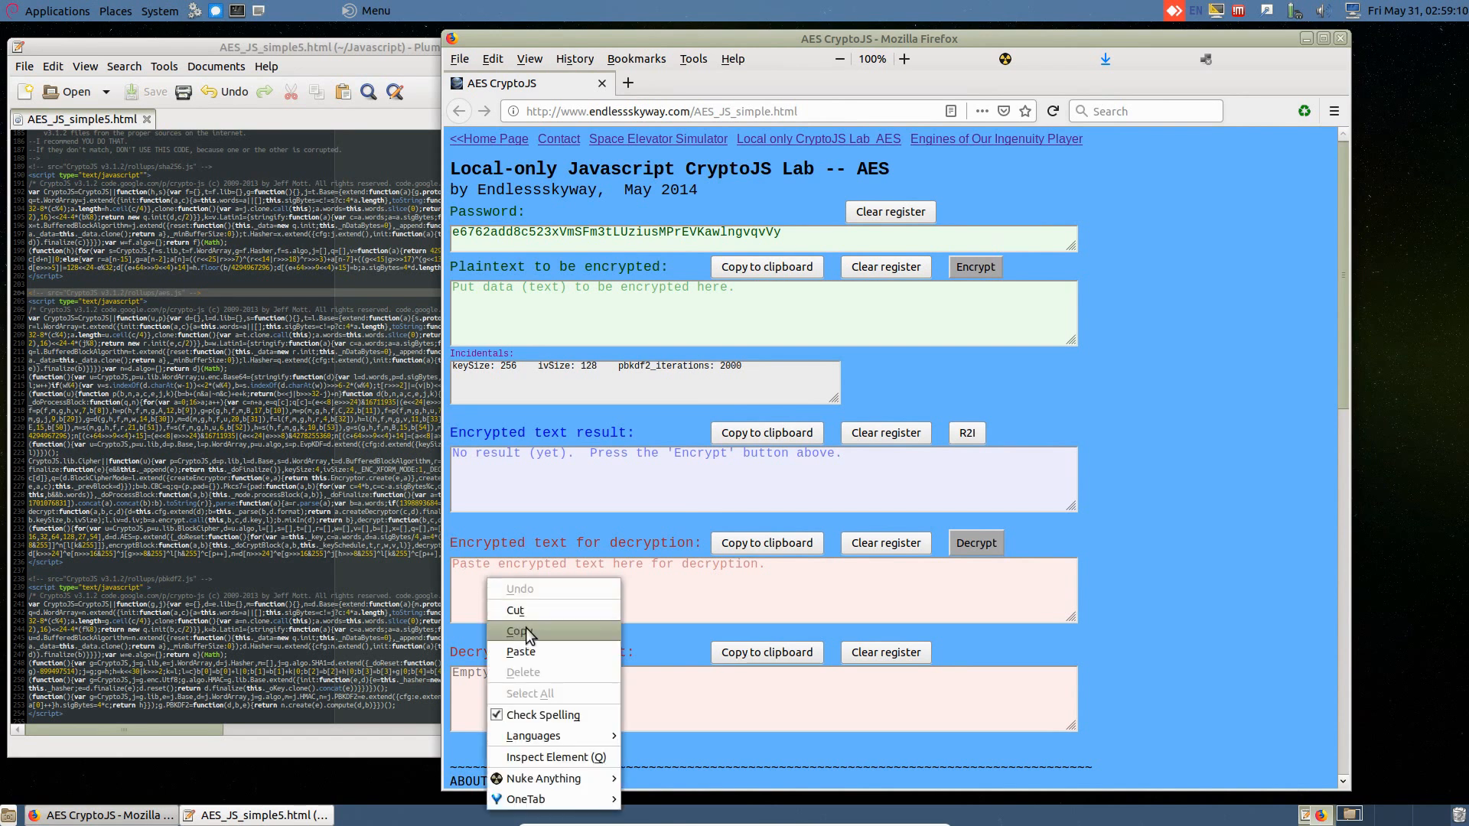
mouse_move(522, 652)
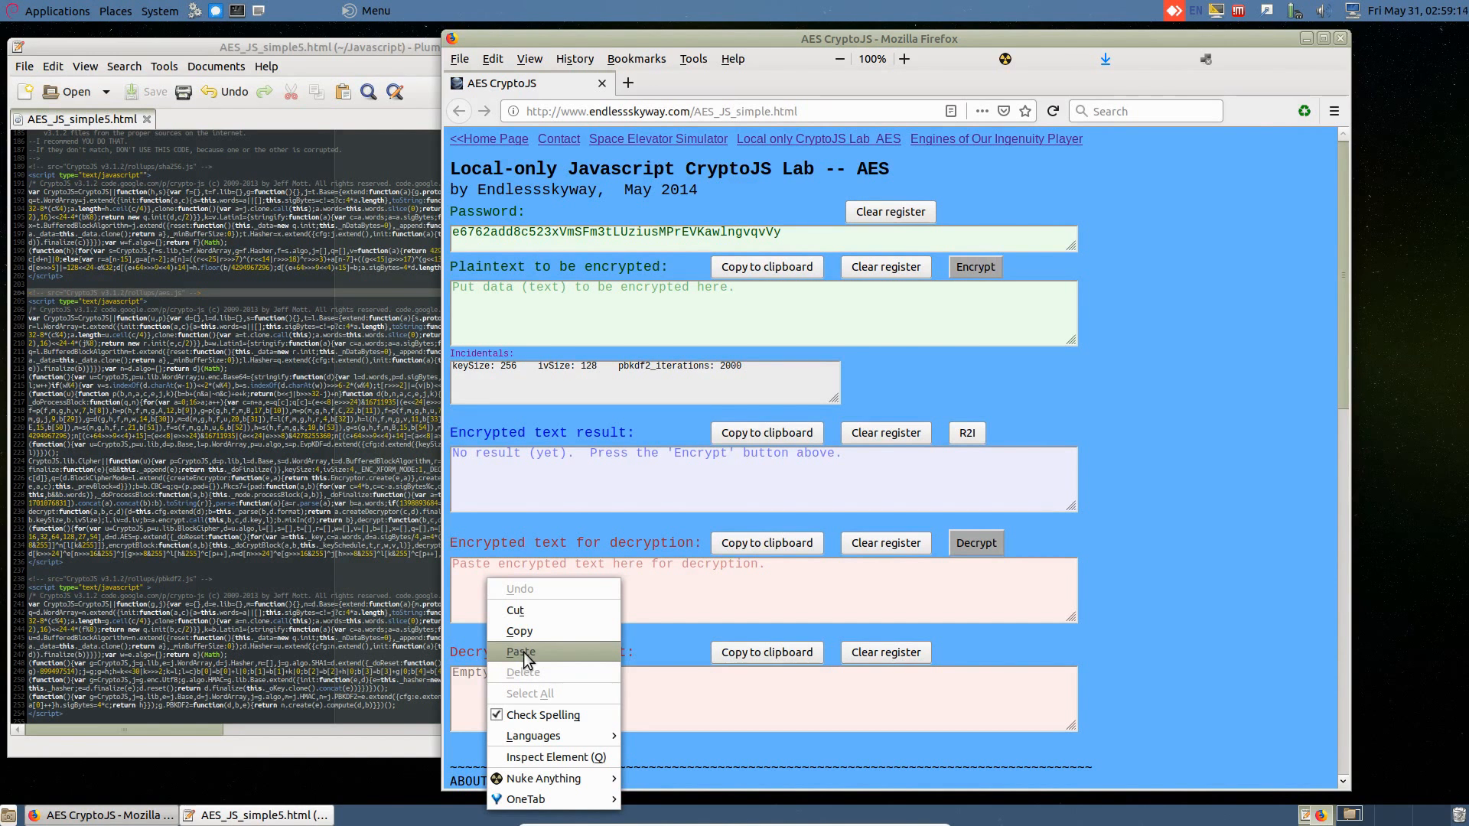
click(521, 652)
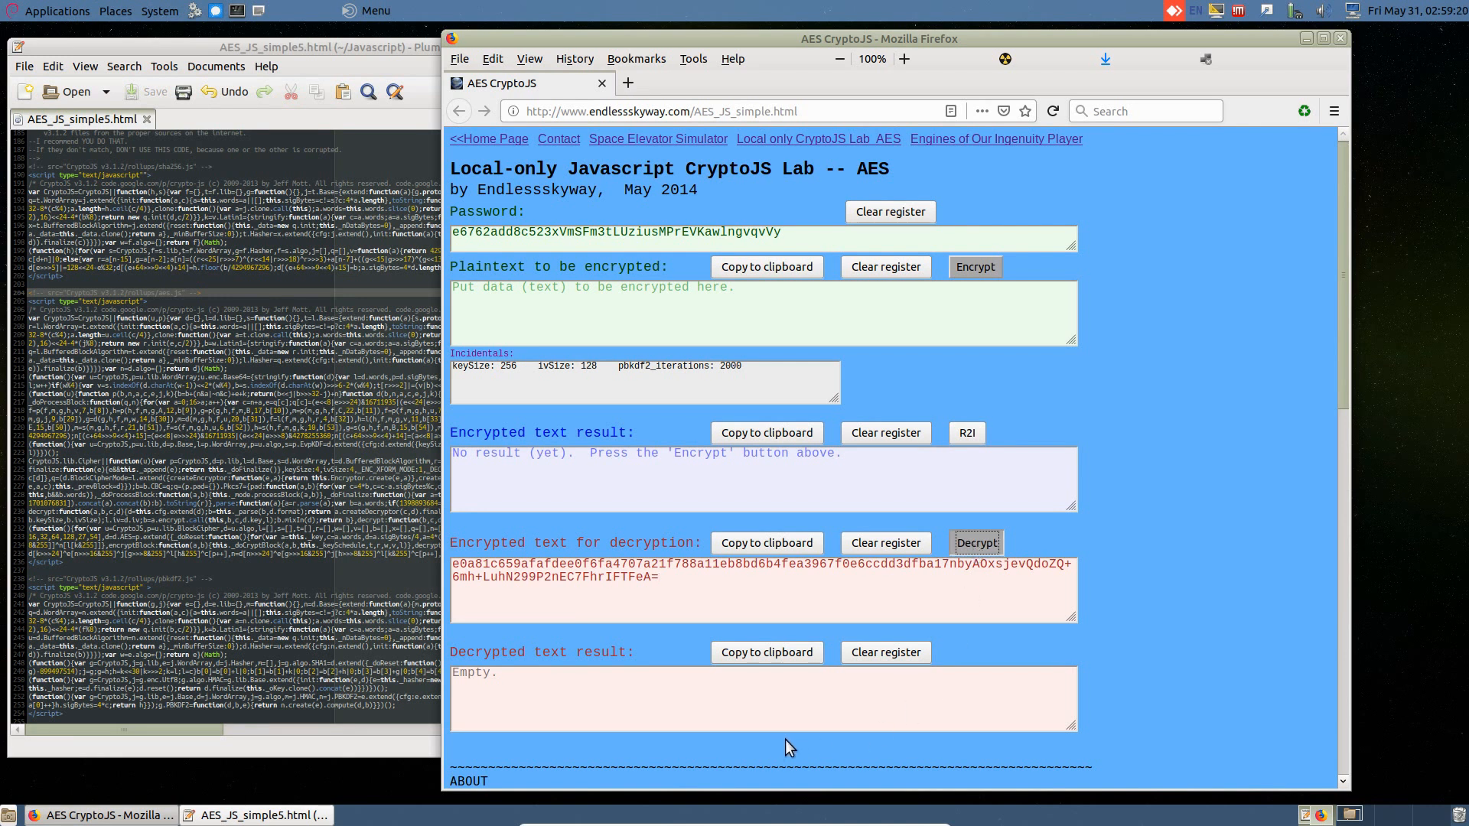
click(974, 542)
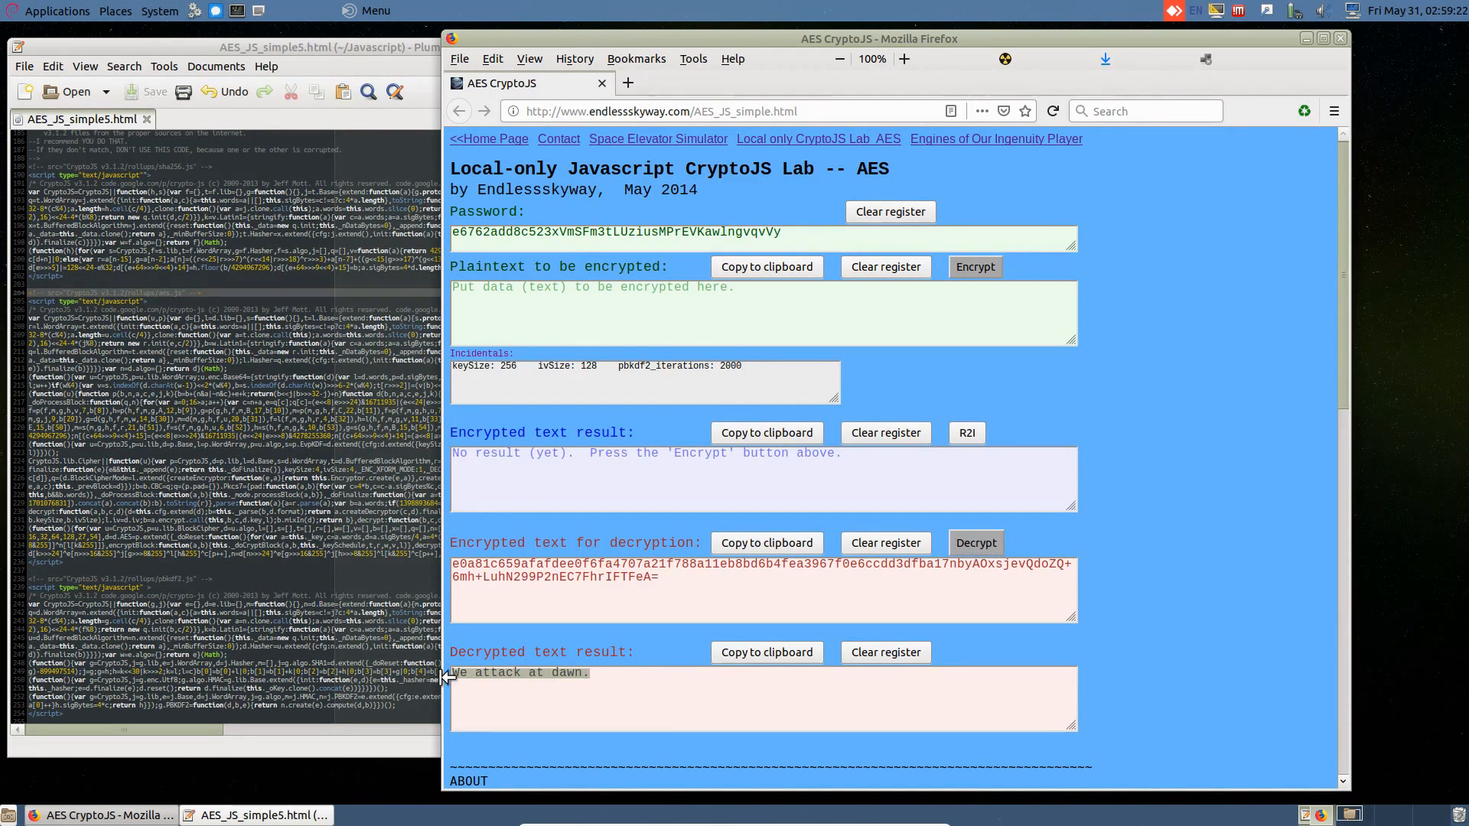
mouse_move(447, 682)
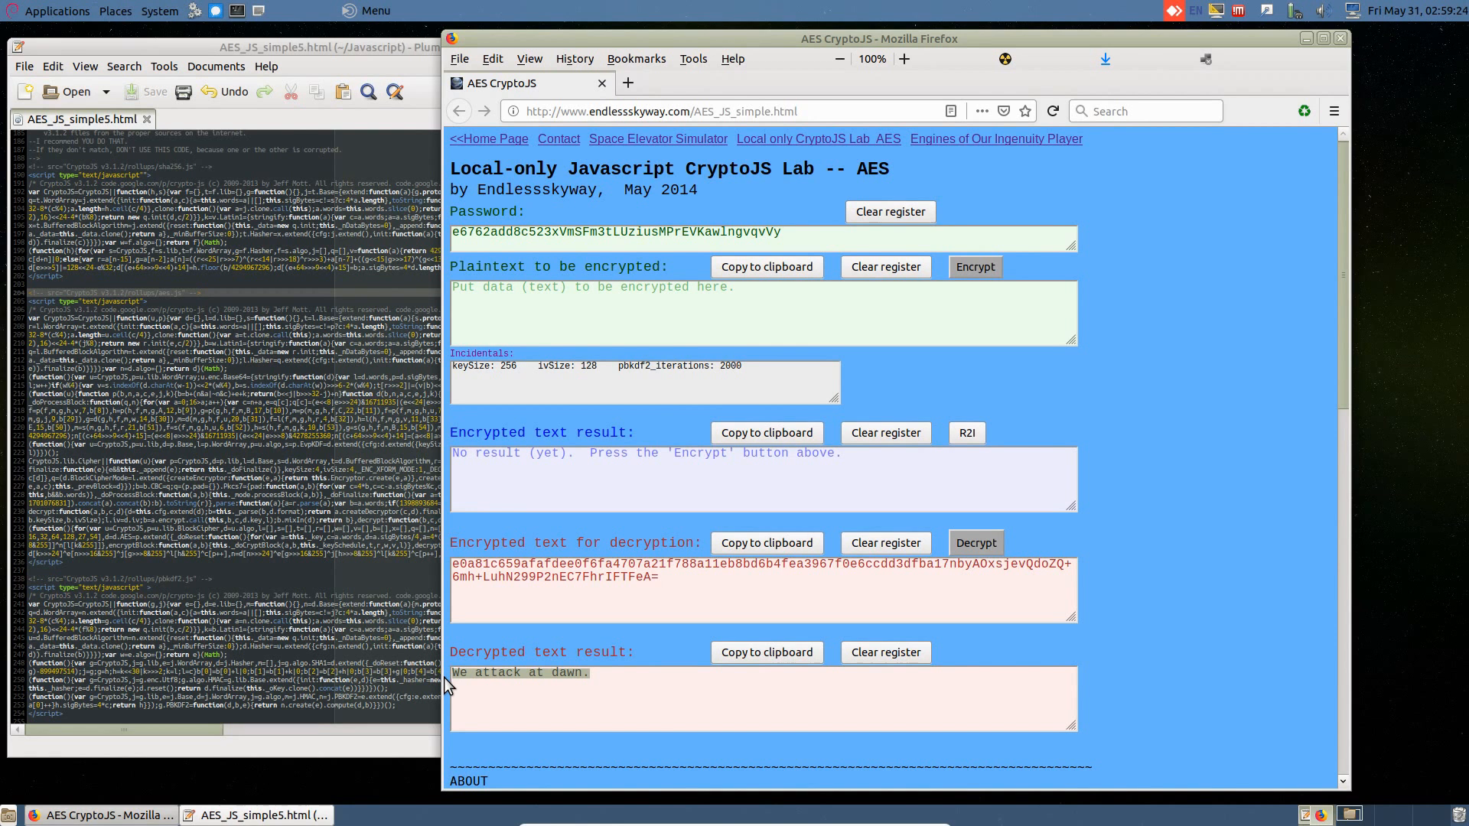
mouse_move(741, 593)
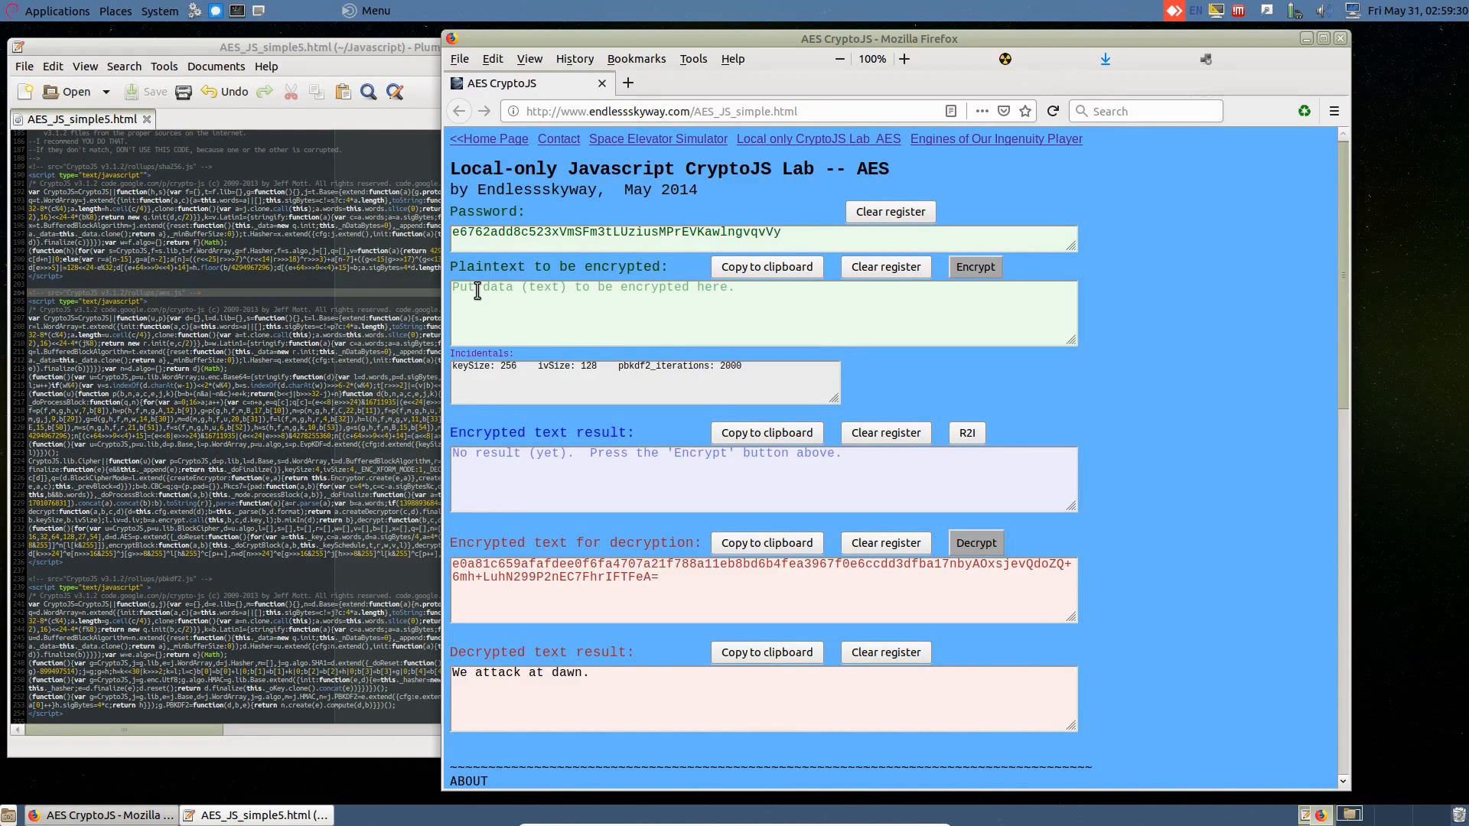
- Enter 'Sounds great!', clear the old decryption input, encrypt it and paste its ciphertext for decryption
text(S)
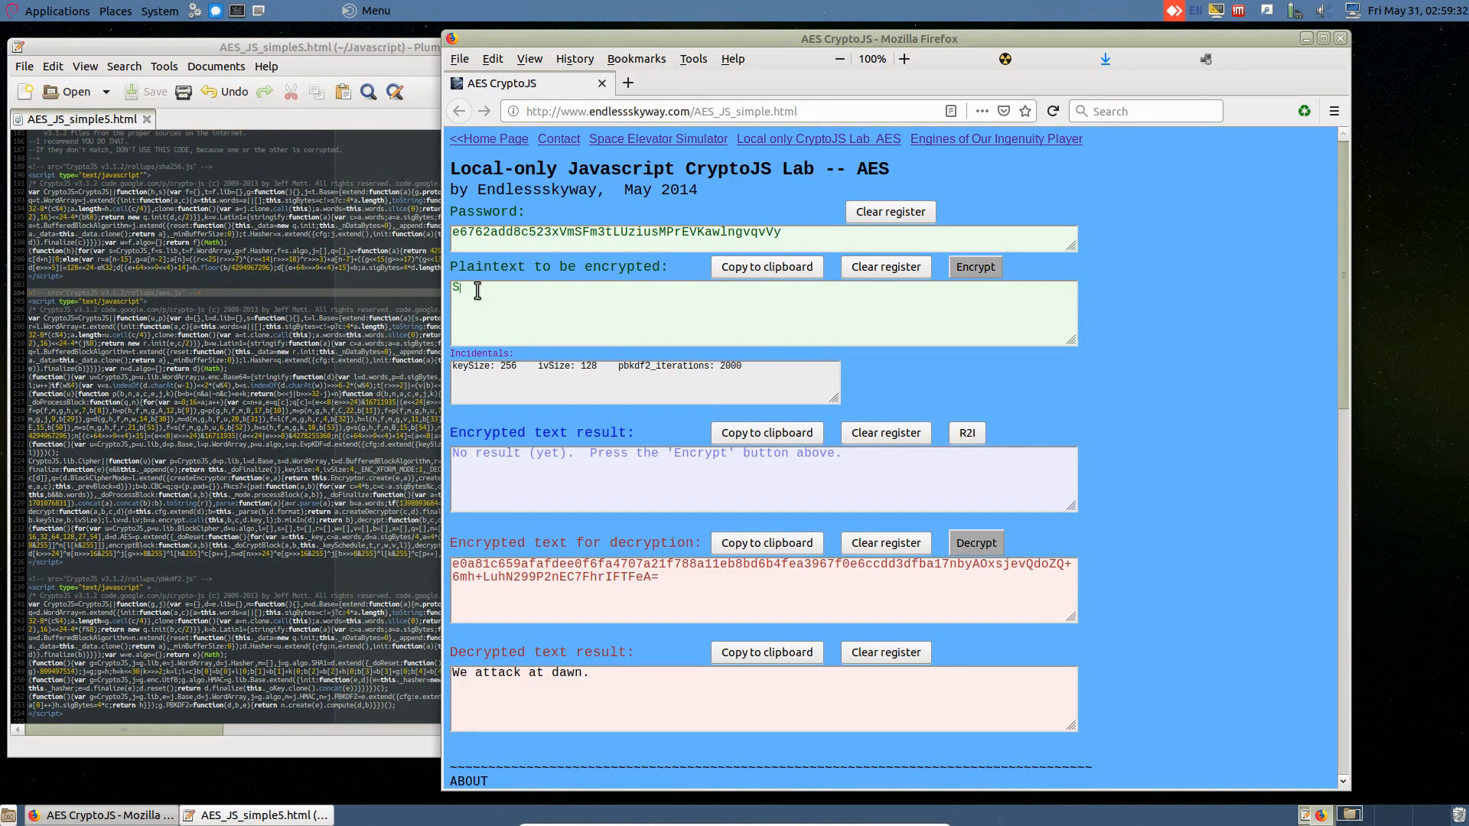
text(ounds)
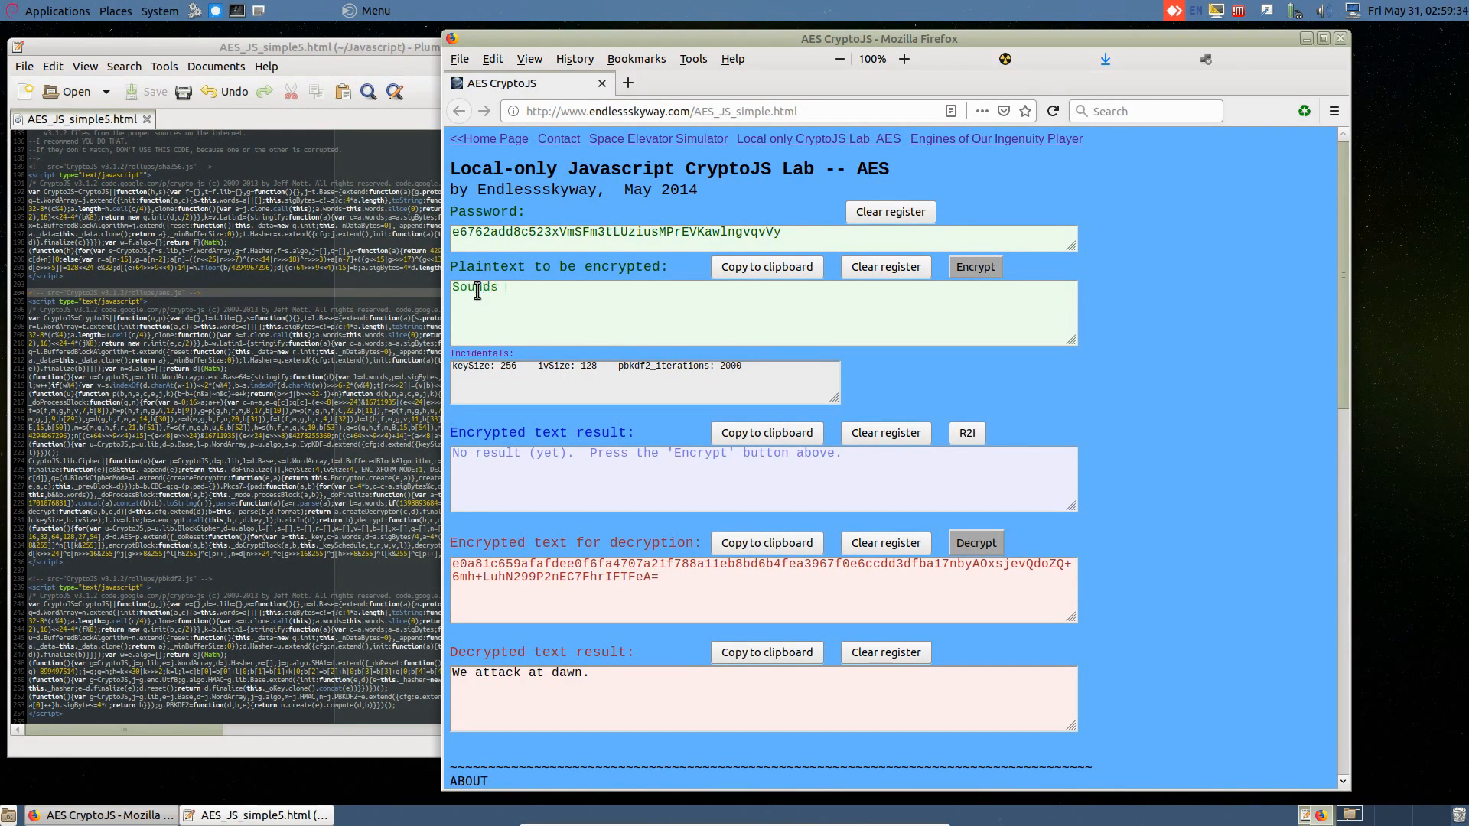
text(great!)
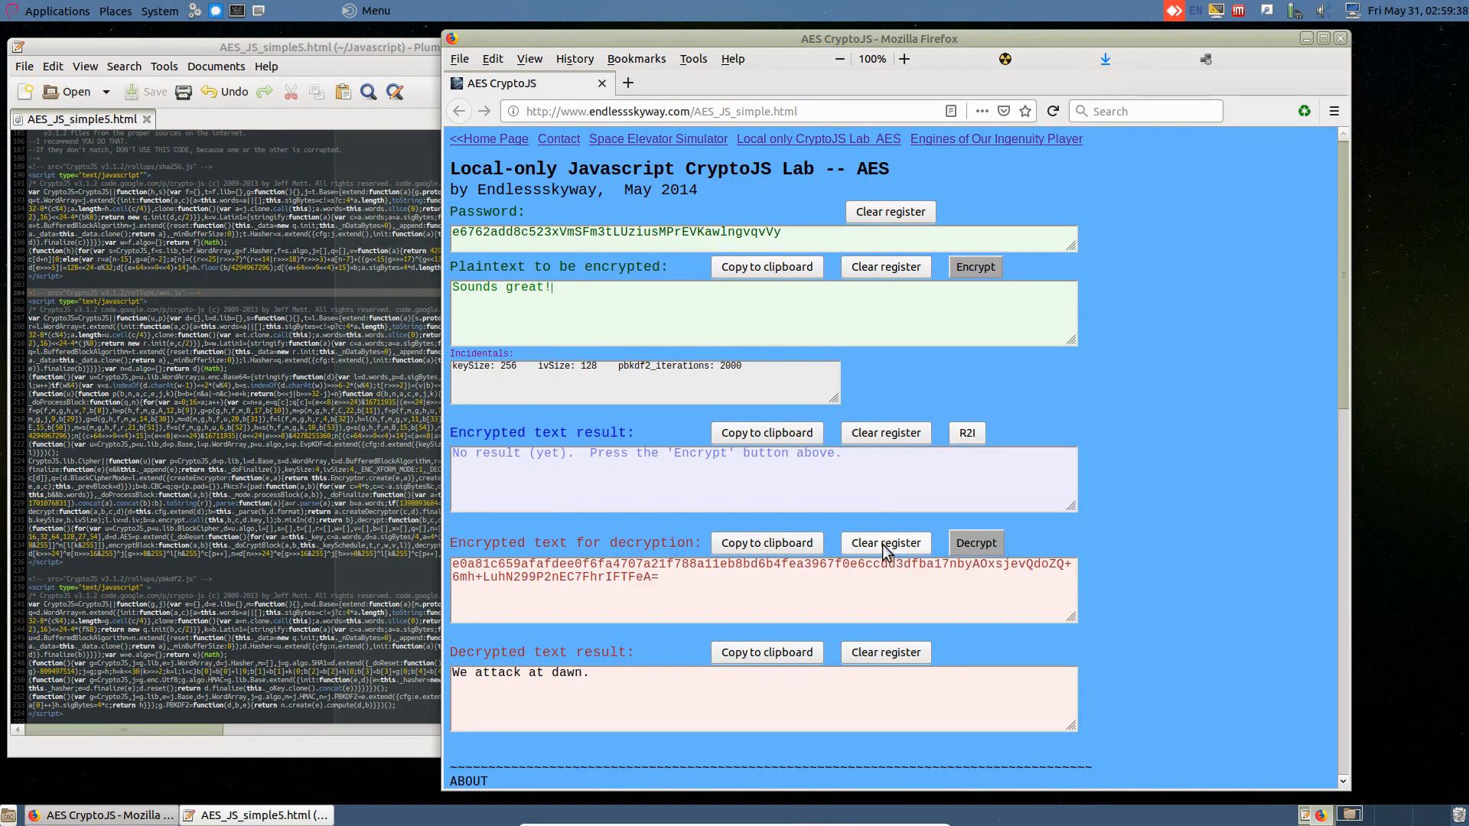
click(885, 542)
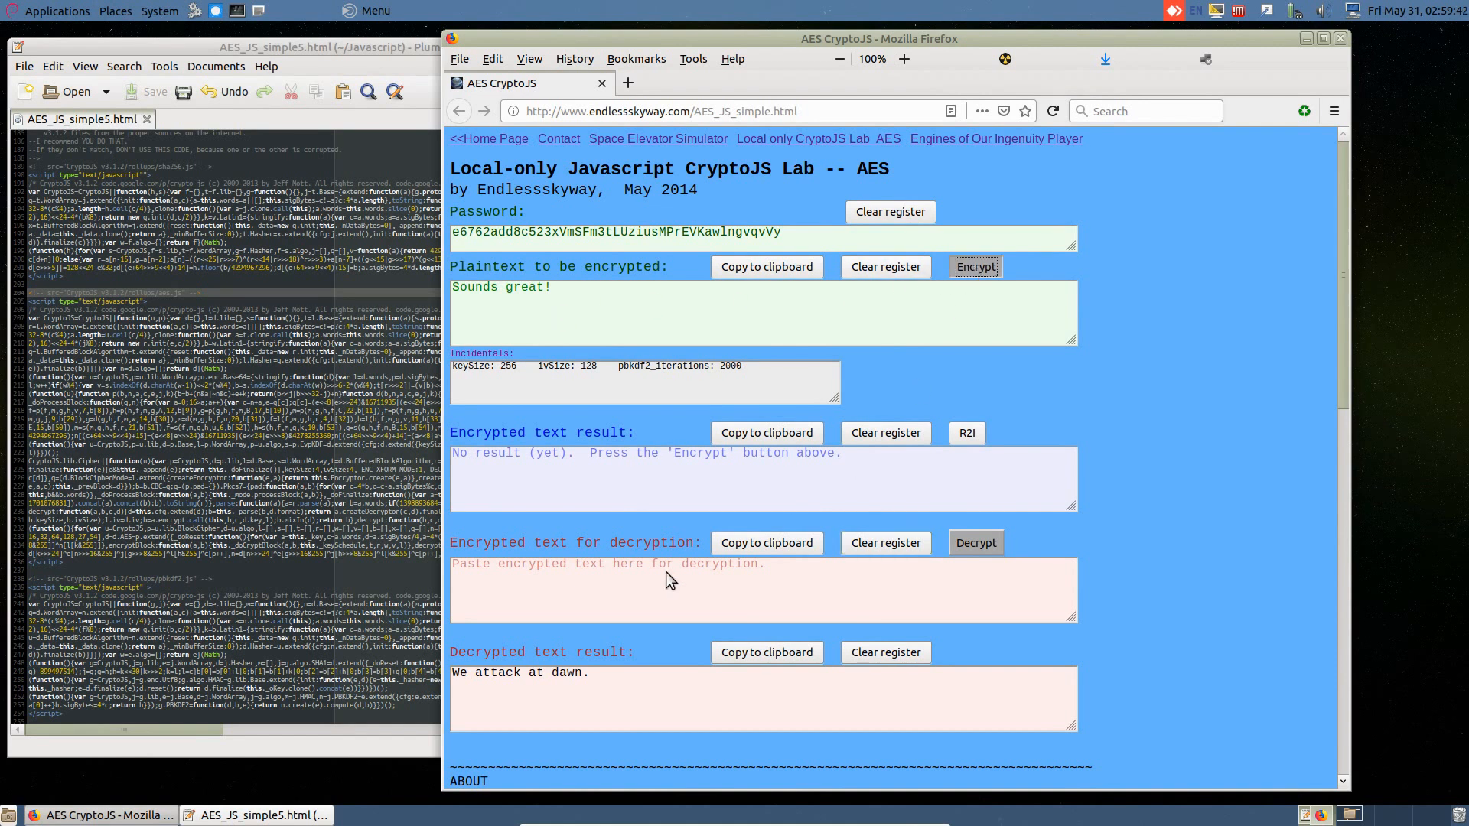
click(975, 267)
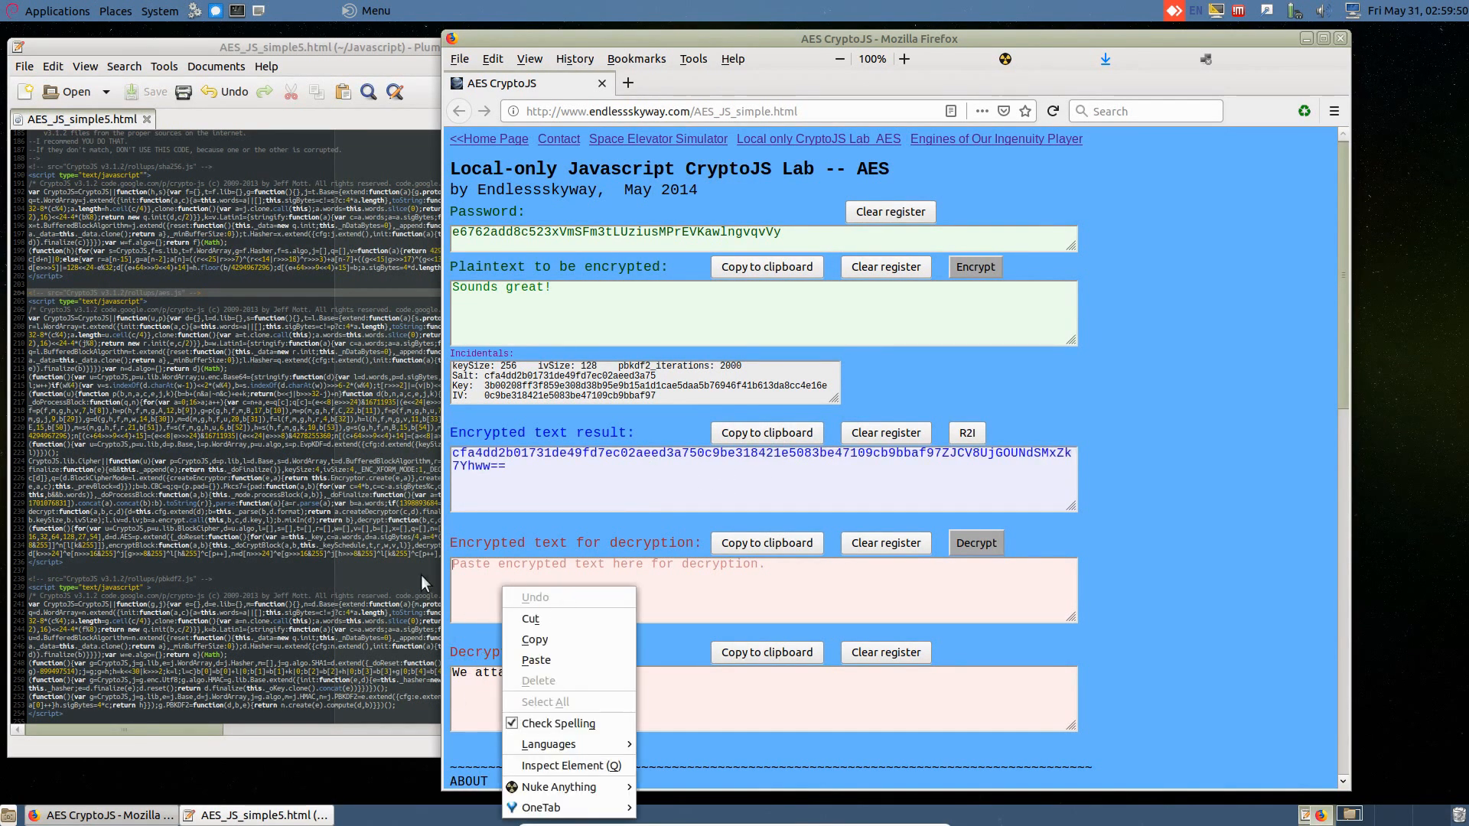
mouse_move(546, 646)
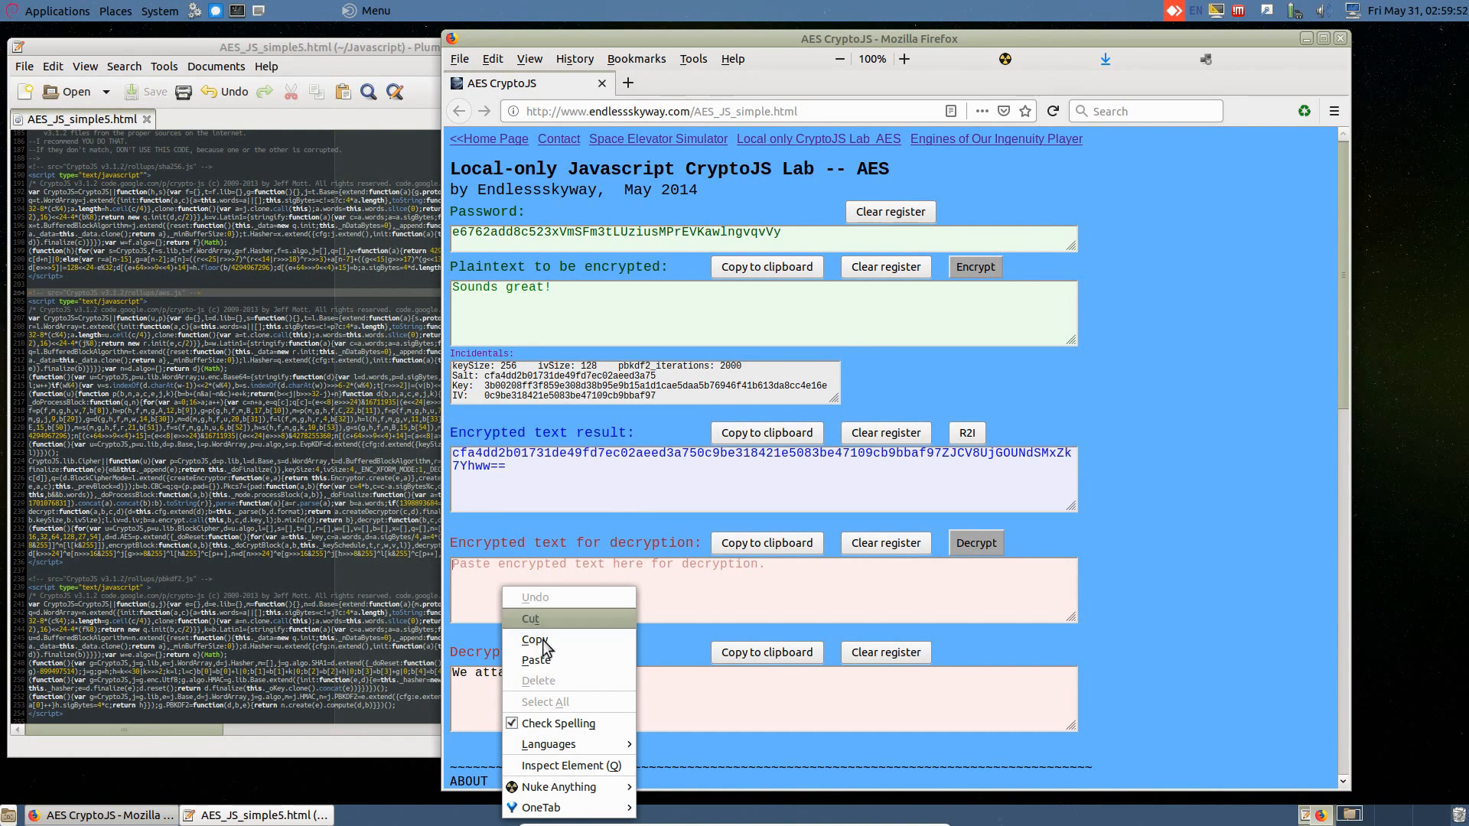
click(537, 660)
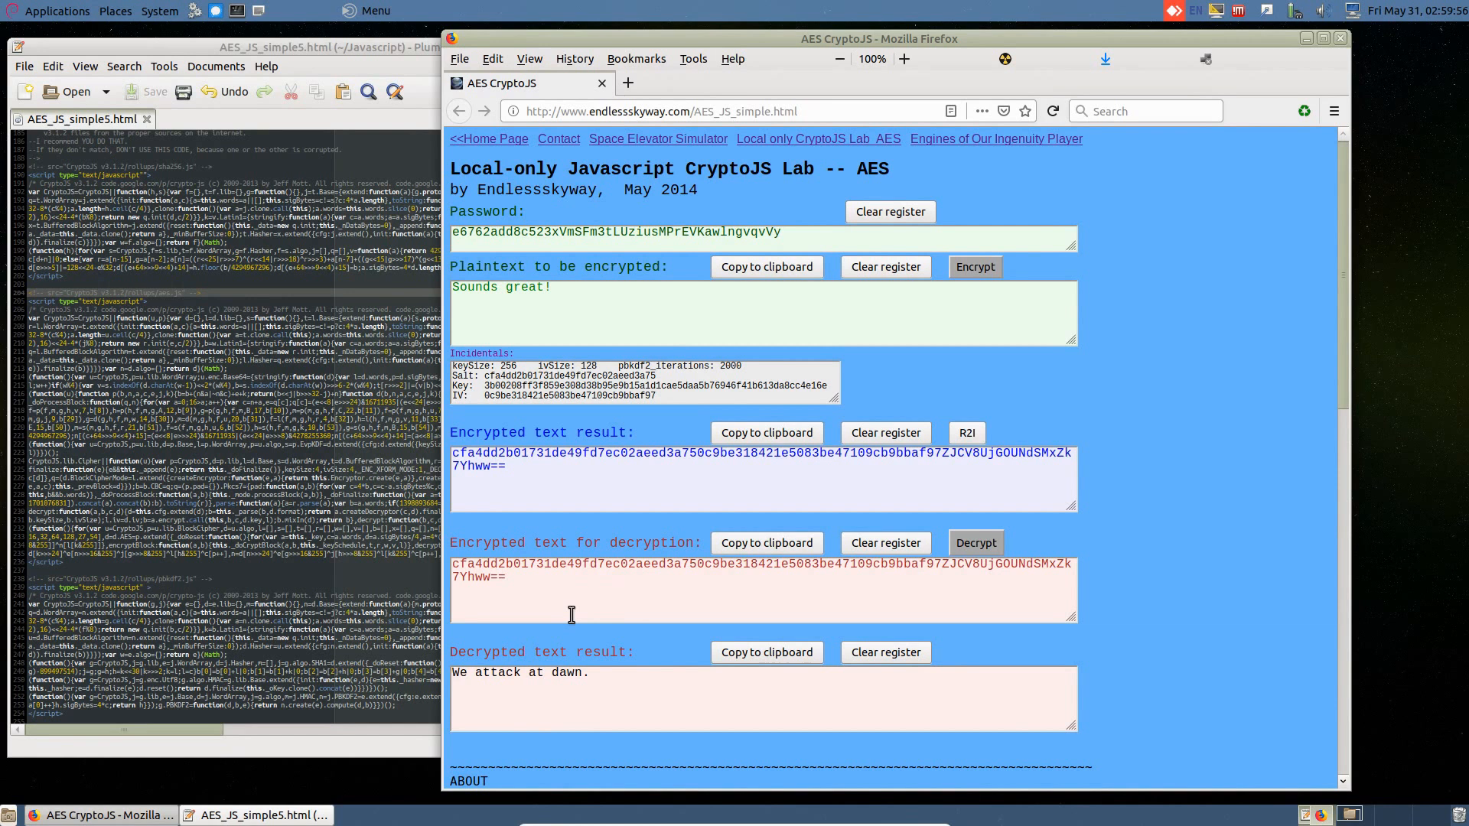
mouse_move(772, 632)
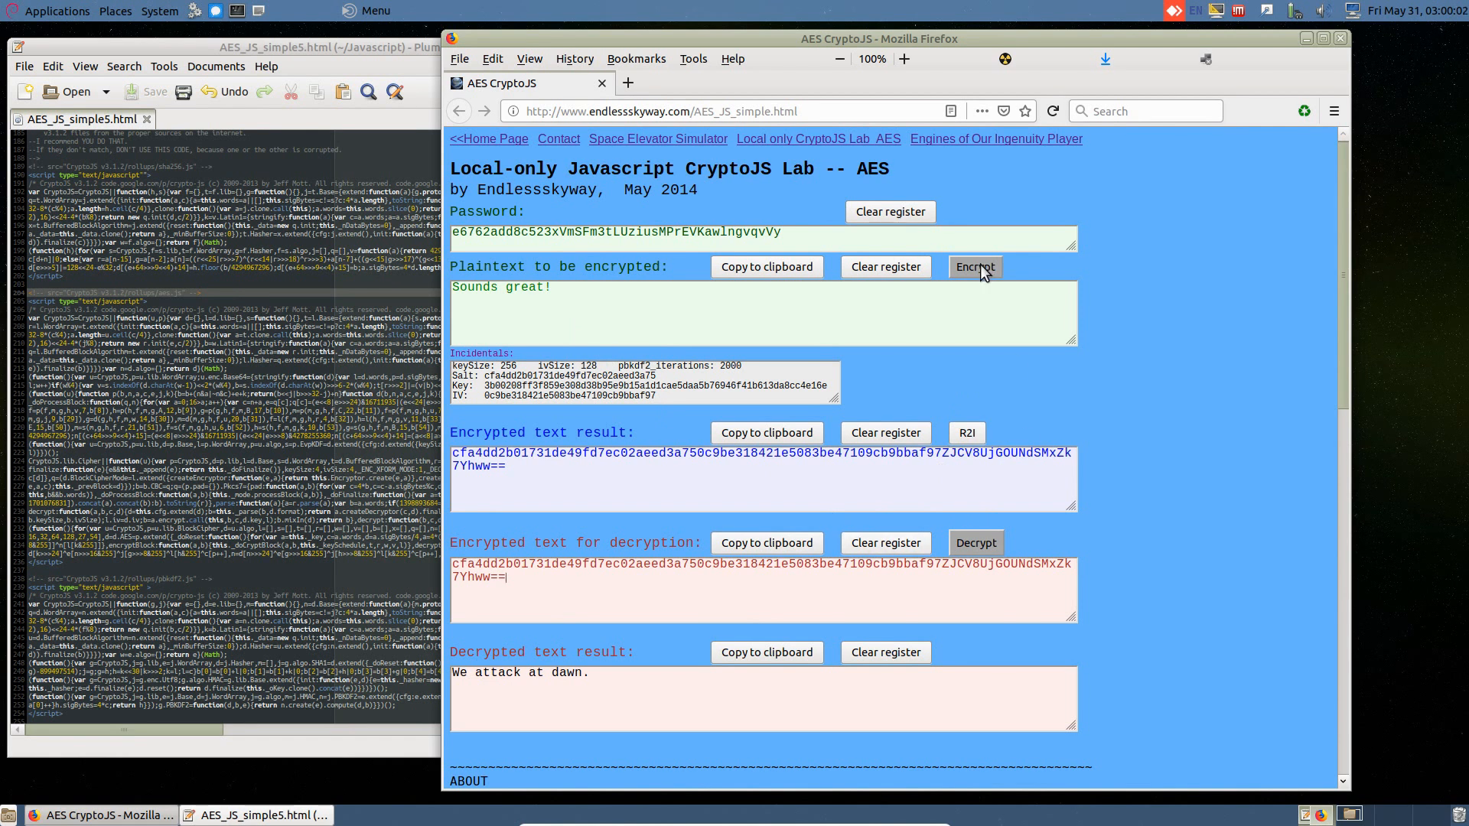
- Re-encrypt 'Sounds great!' into a new ciphertext and decrypt it back to 'Sounds great!'
click(974, 266)
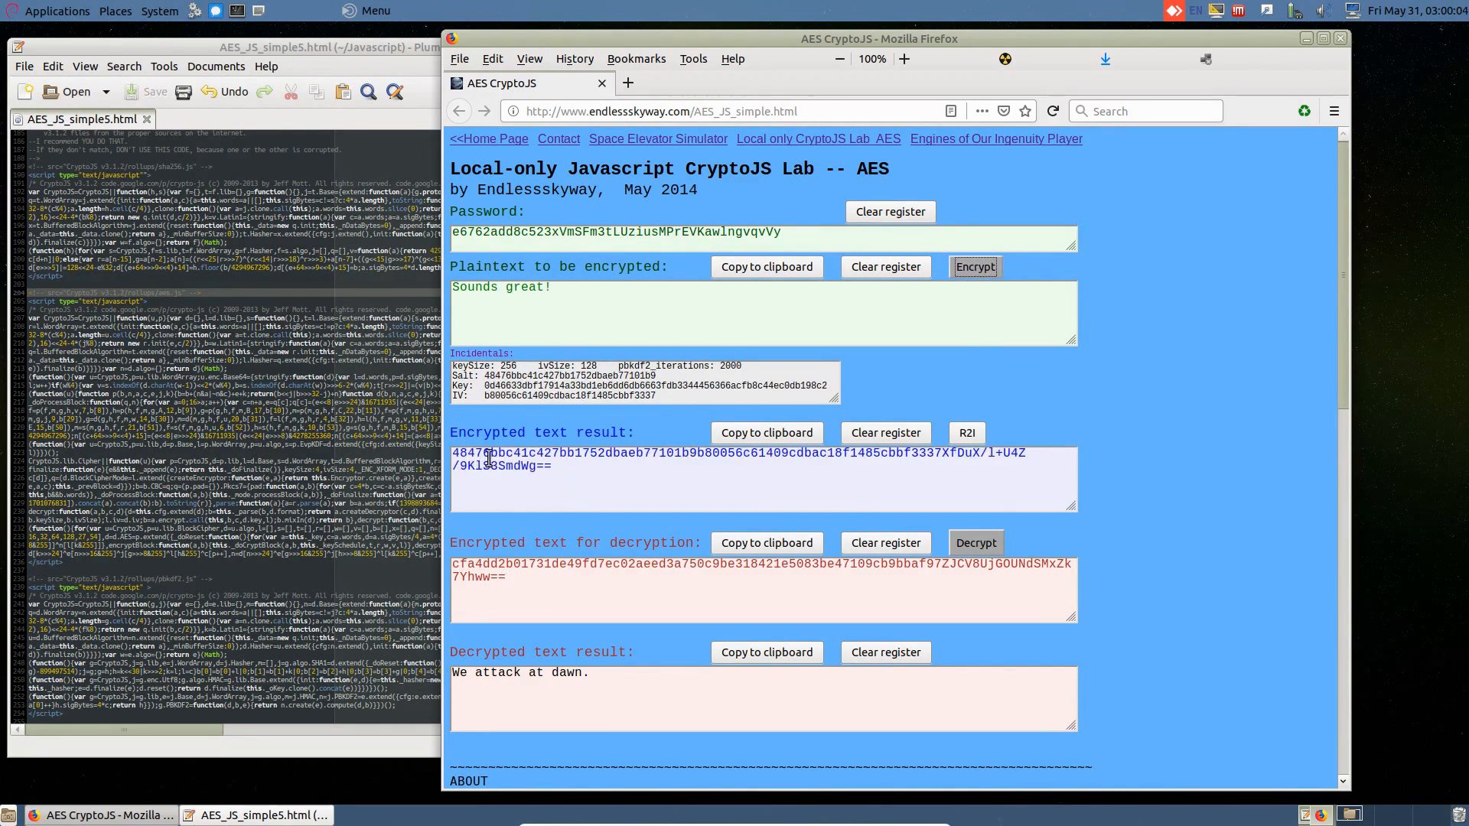
mouse_move(670, 476)
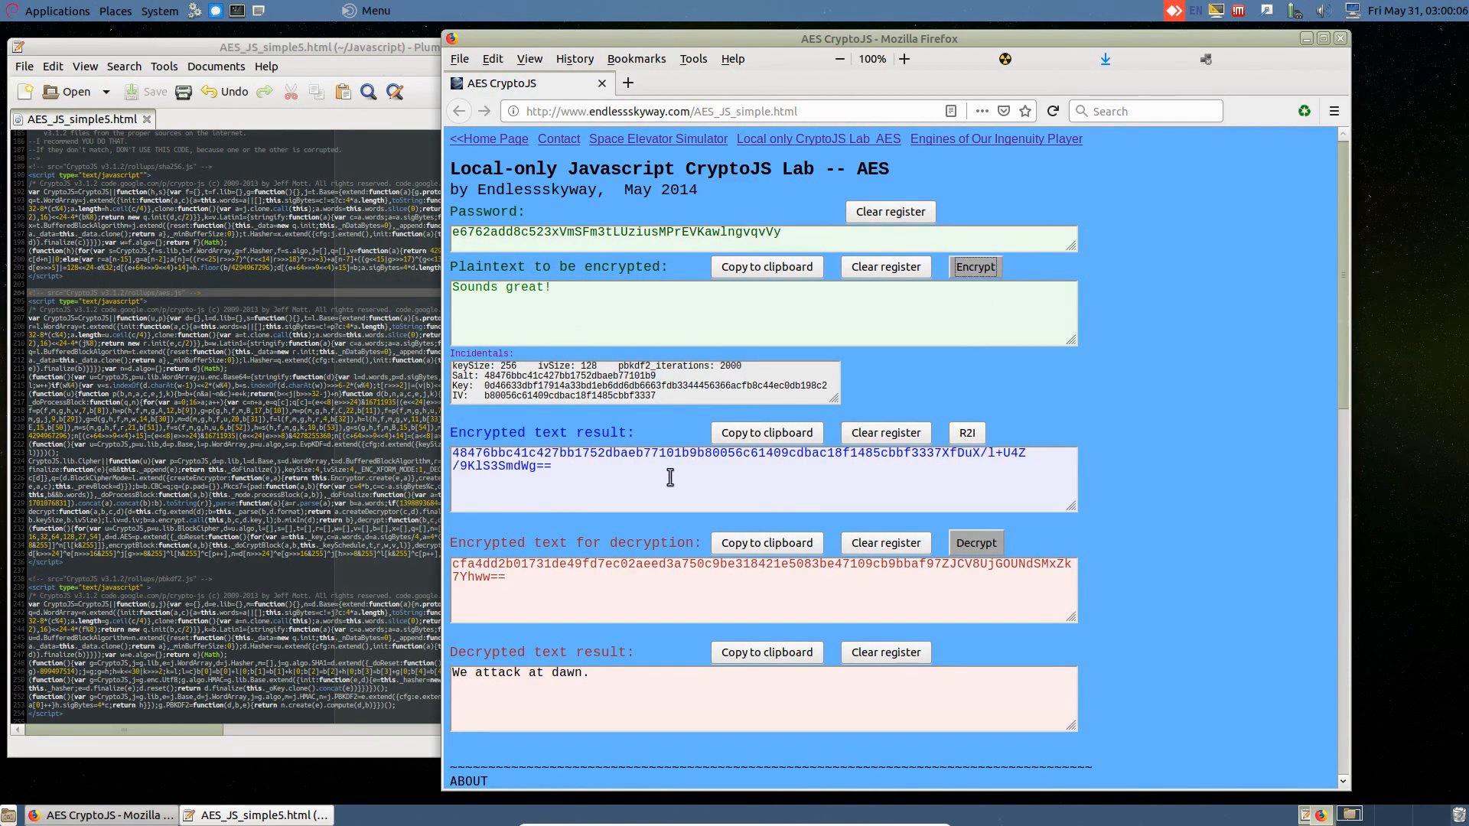
mouse_move(966, 433)
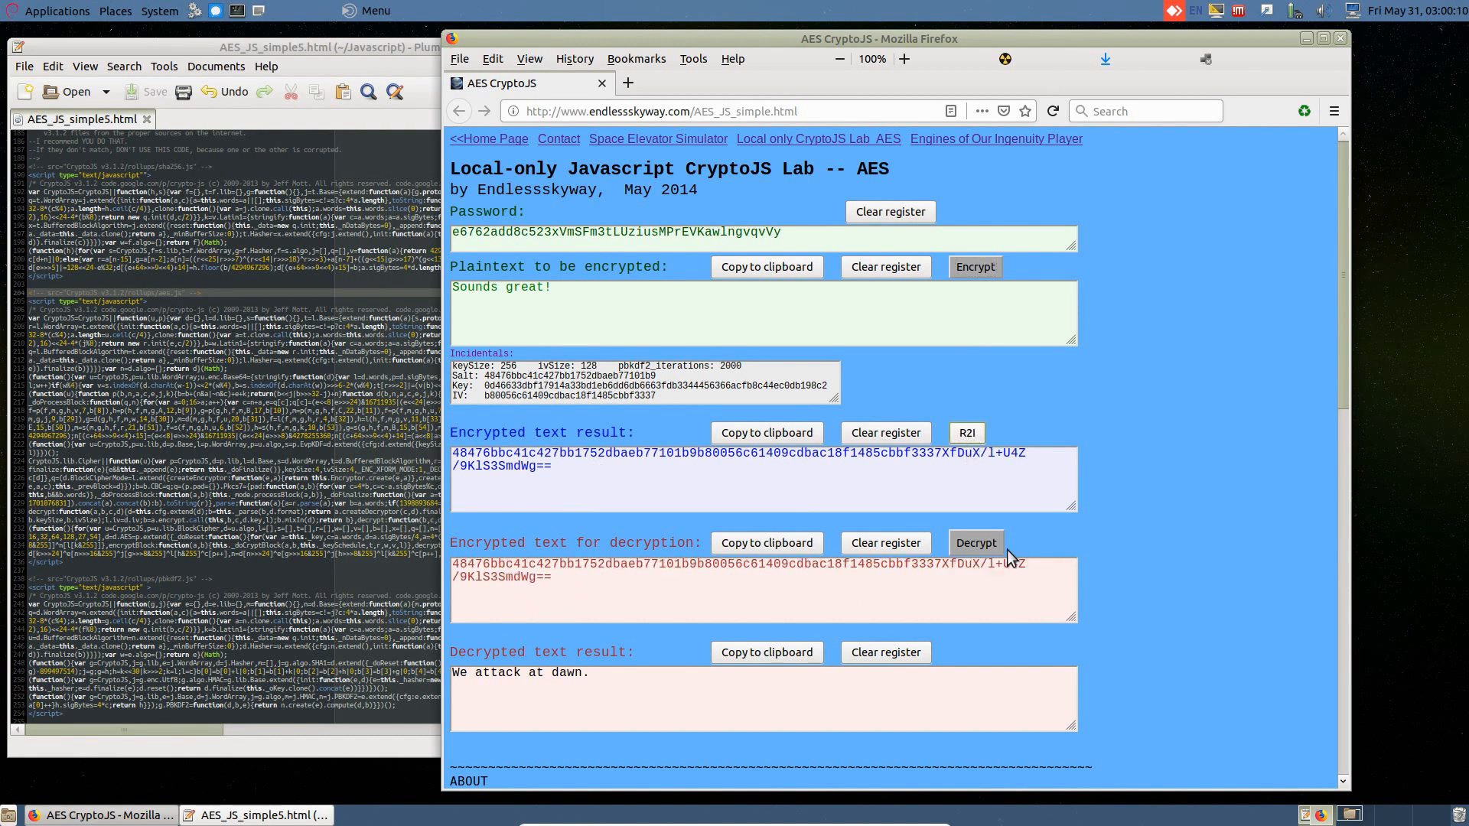
click(975, 542)
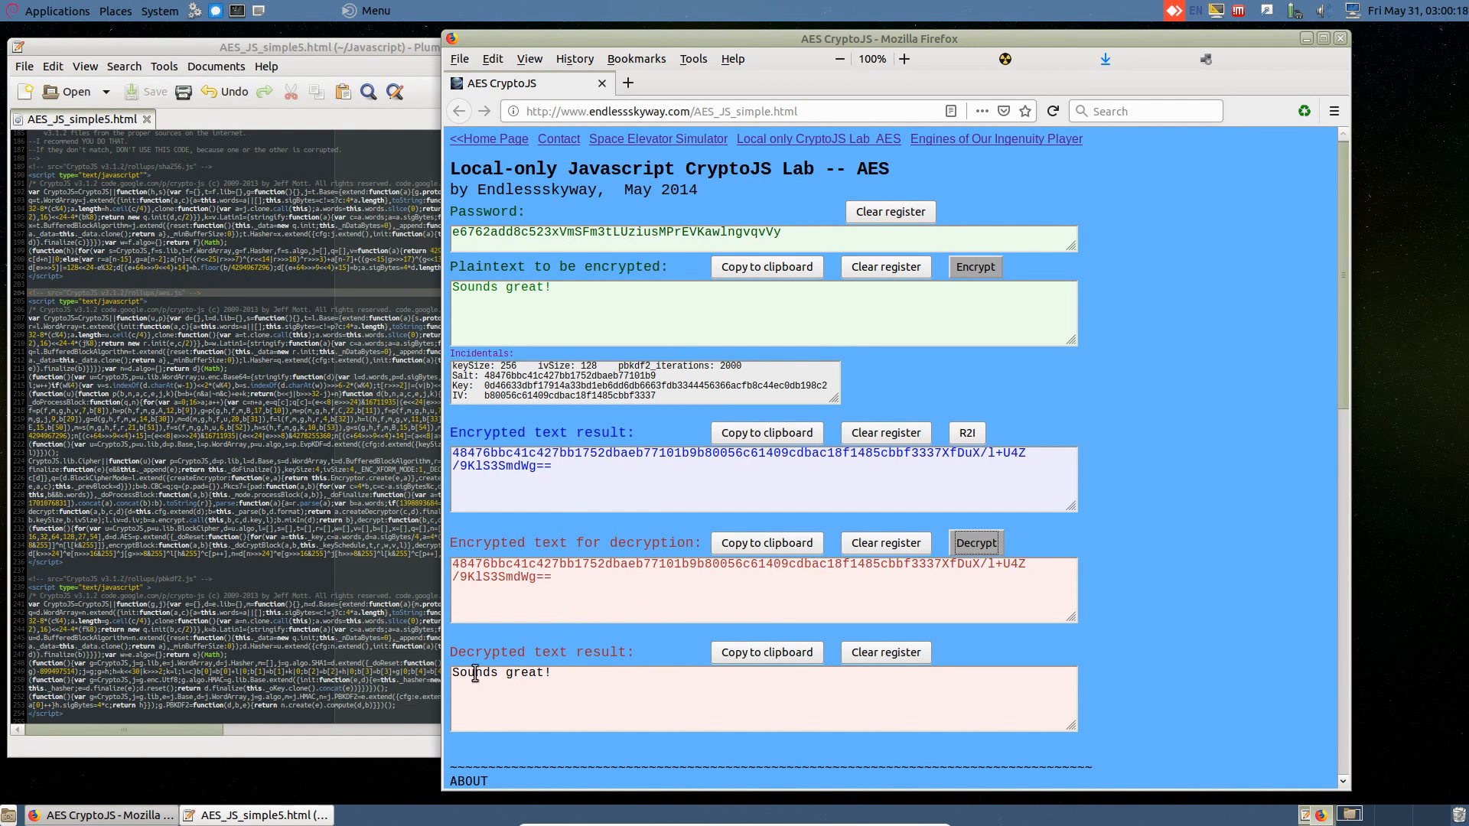
mouse_move(656, 693)
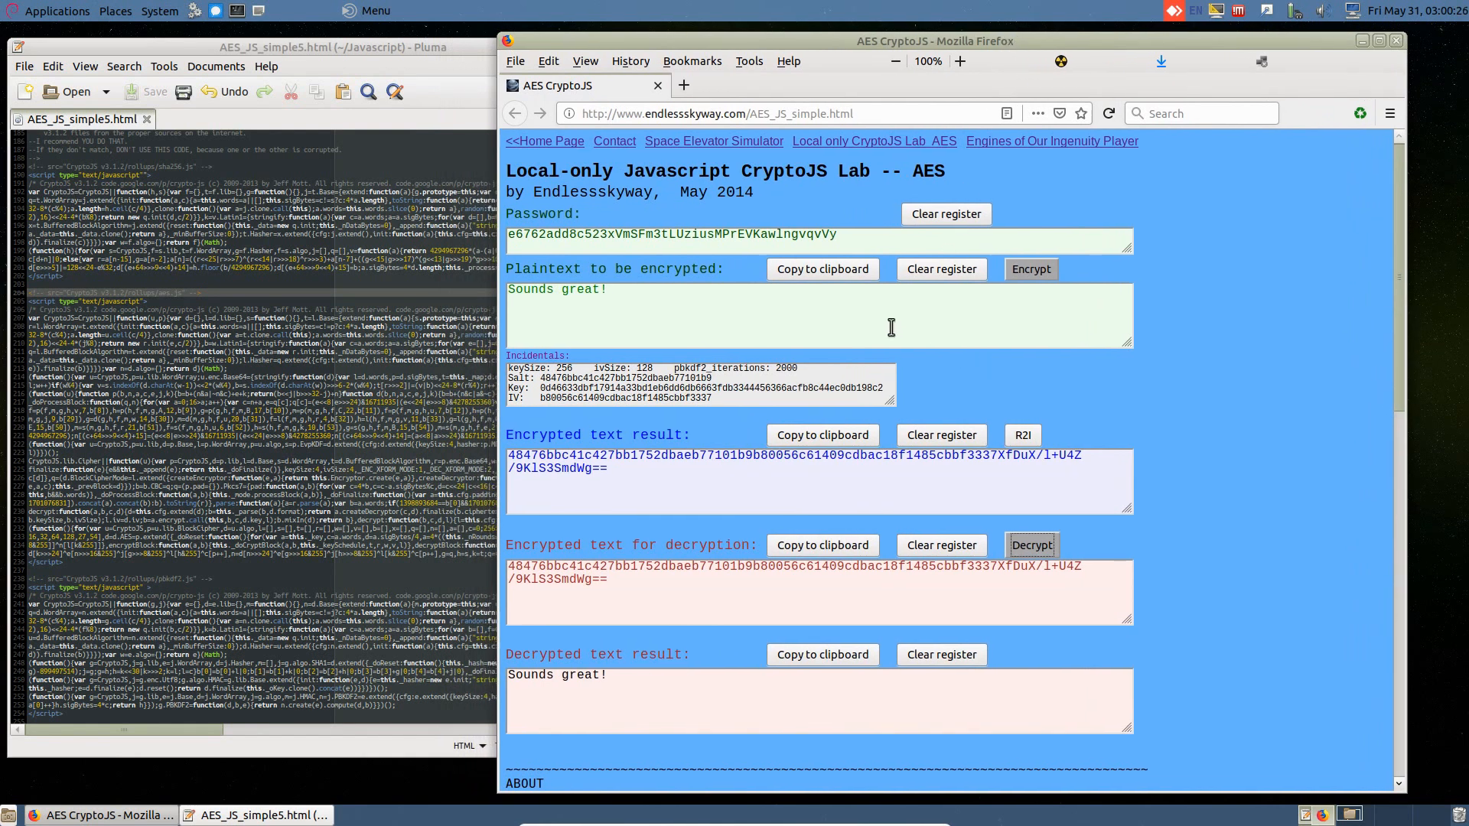
mouse_move(649, 328)
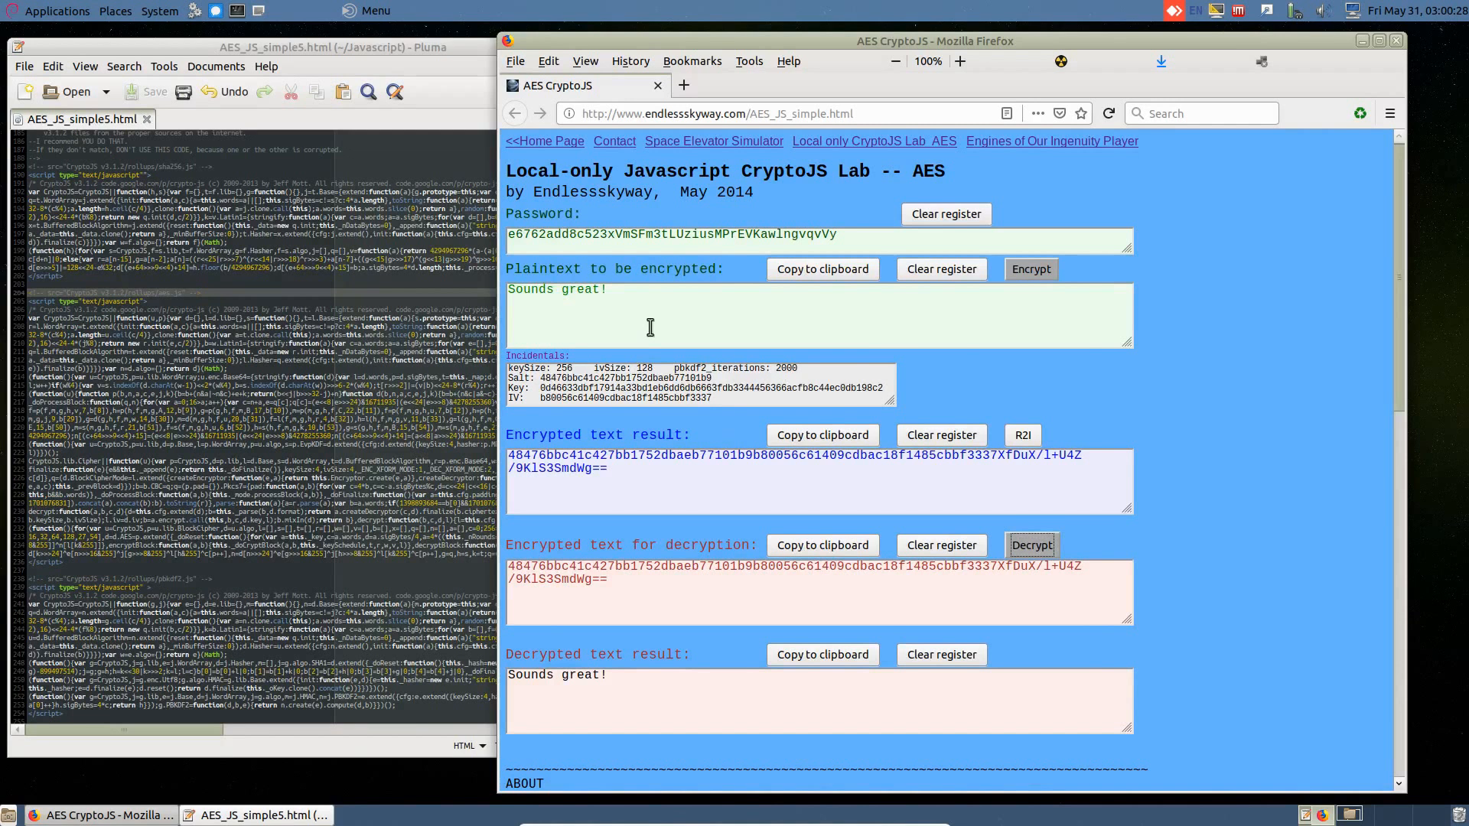
mouse_move(740, 332)
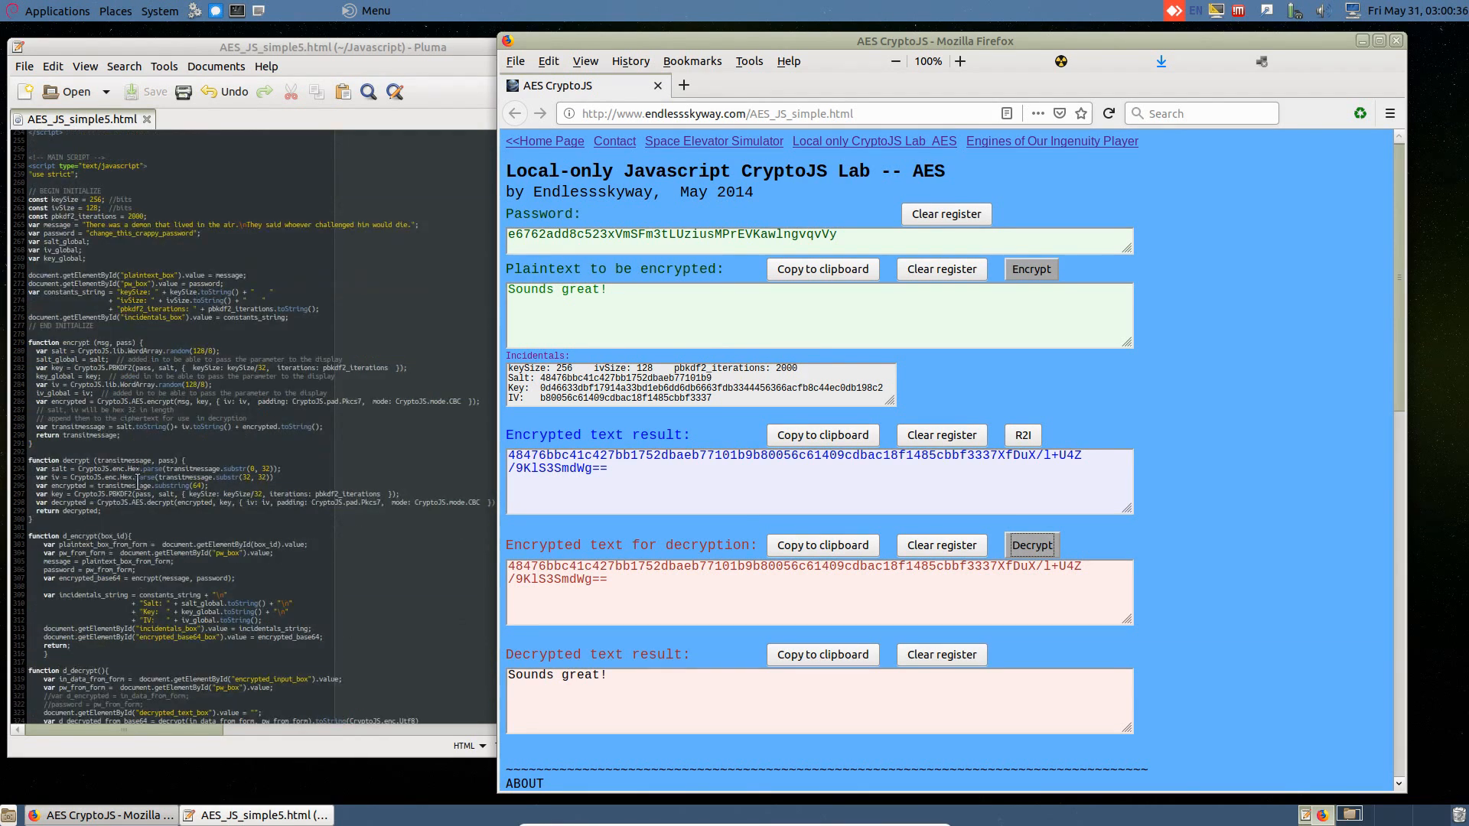
- Scroll down the page to the ABOUT notes below the decrypted result
scroll(down, 3)
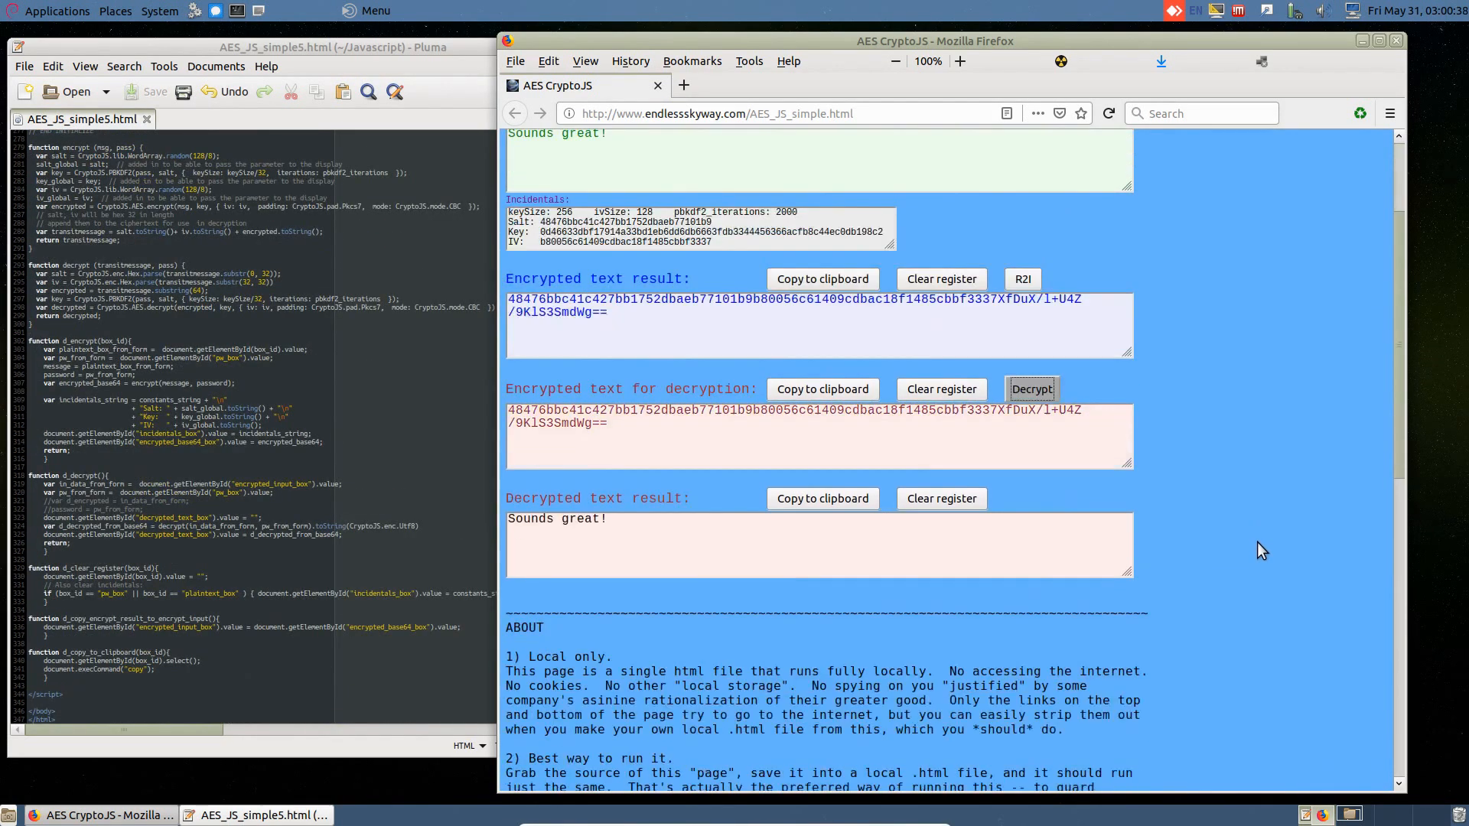
scroll(down, 3)
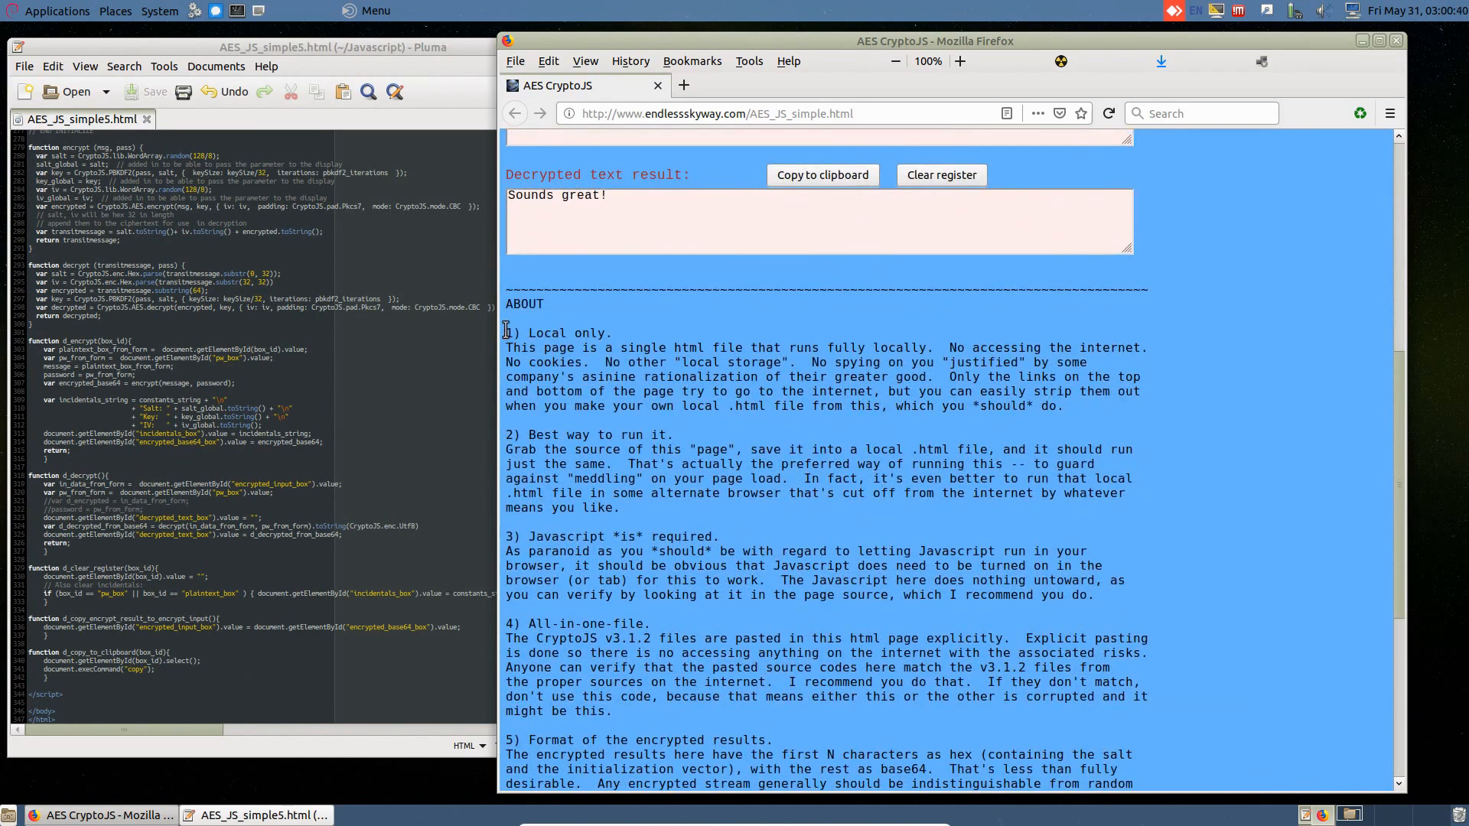
scroll(down, 3)
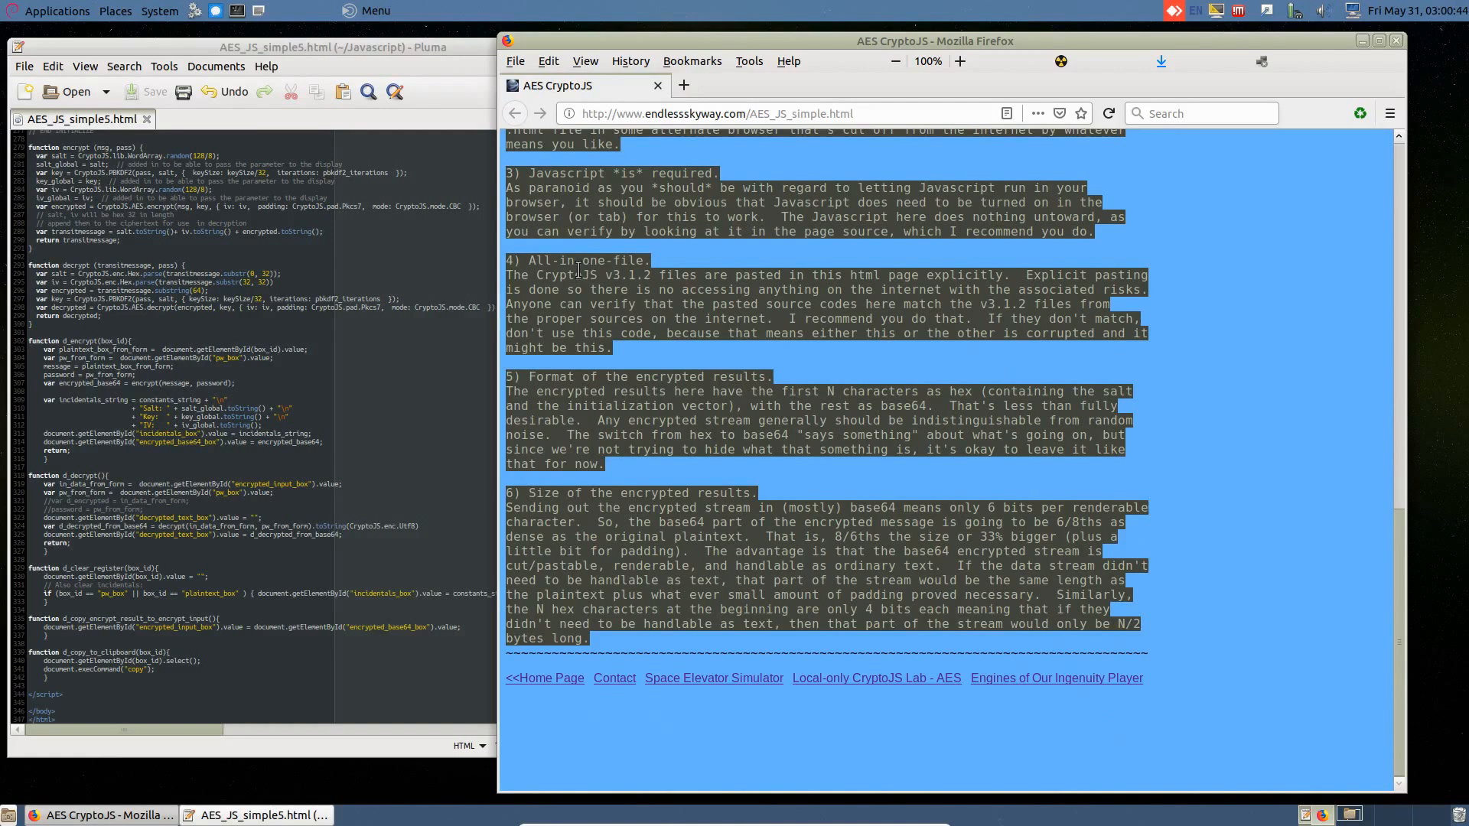
- Copy the selected ABOUT notes and paste them into the plaintext box at the top of the page
right_click(578, 272)
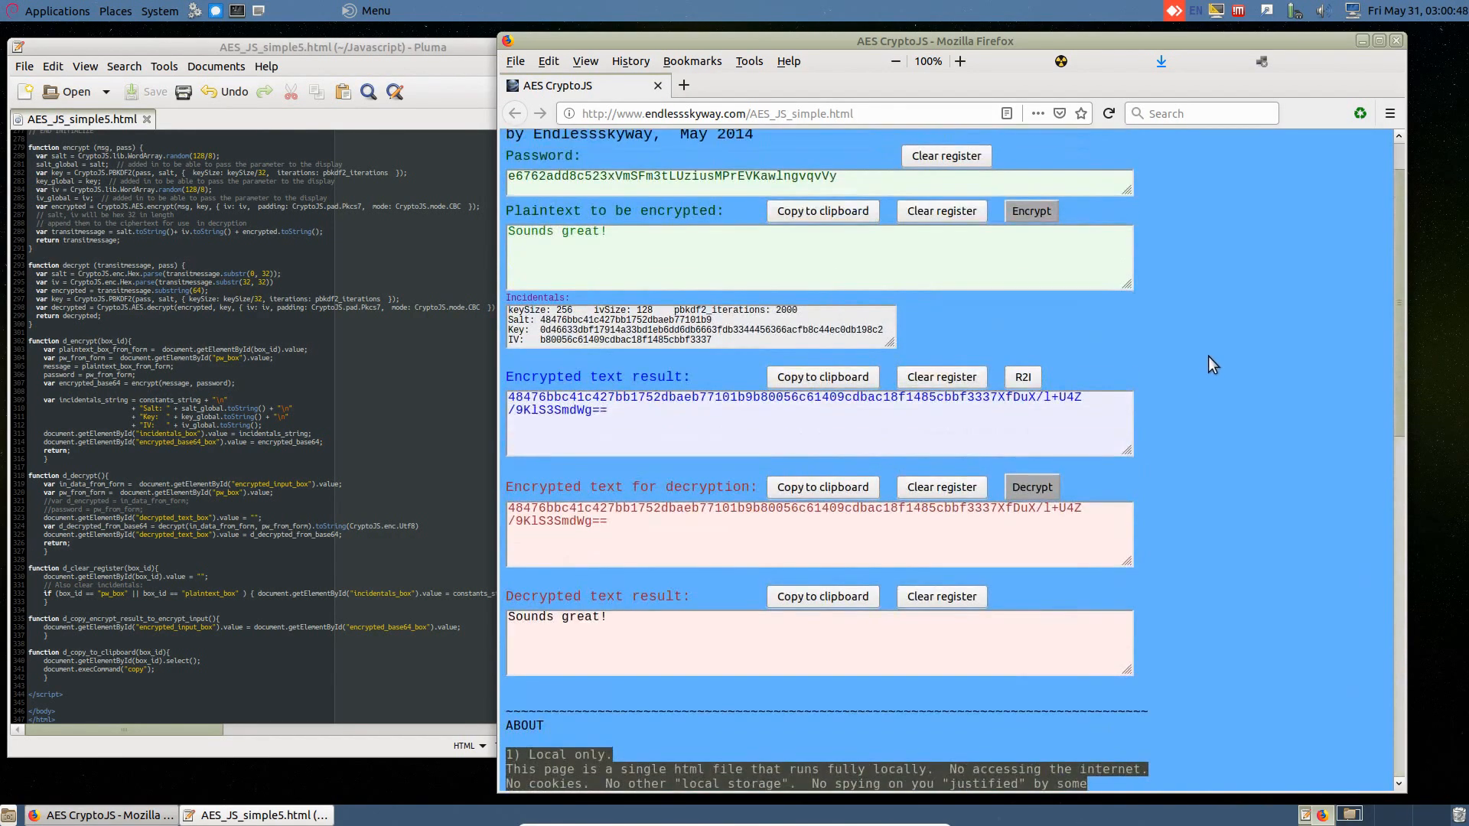
scroll(up, 3)
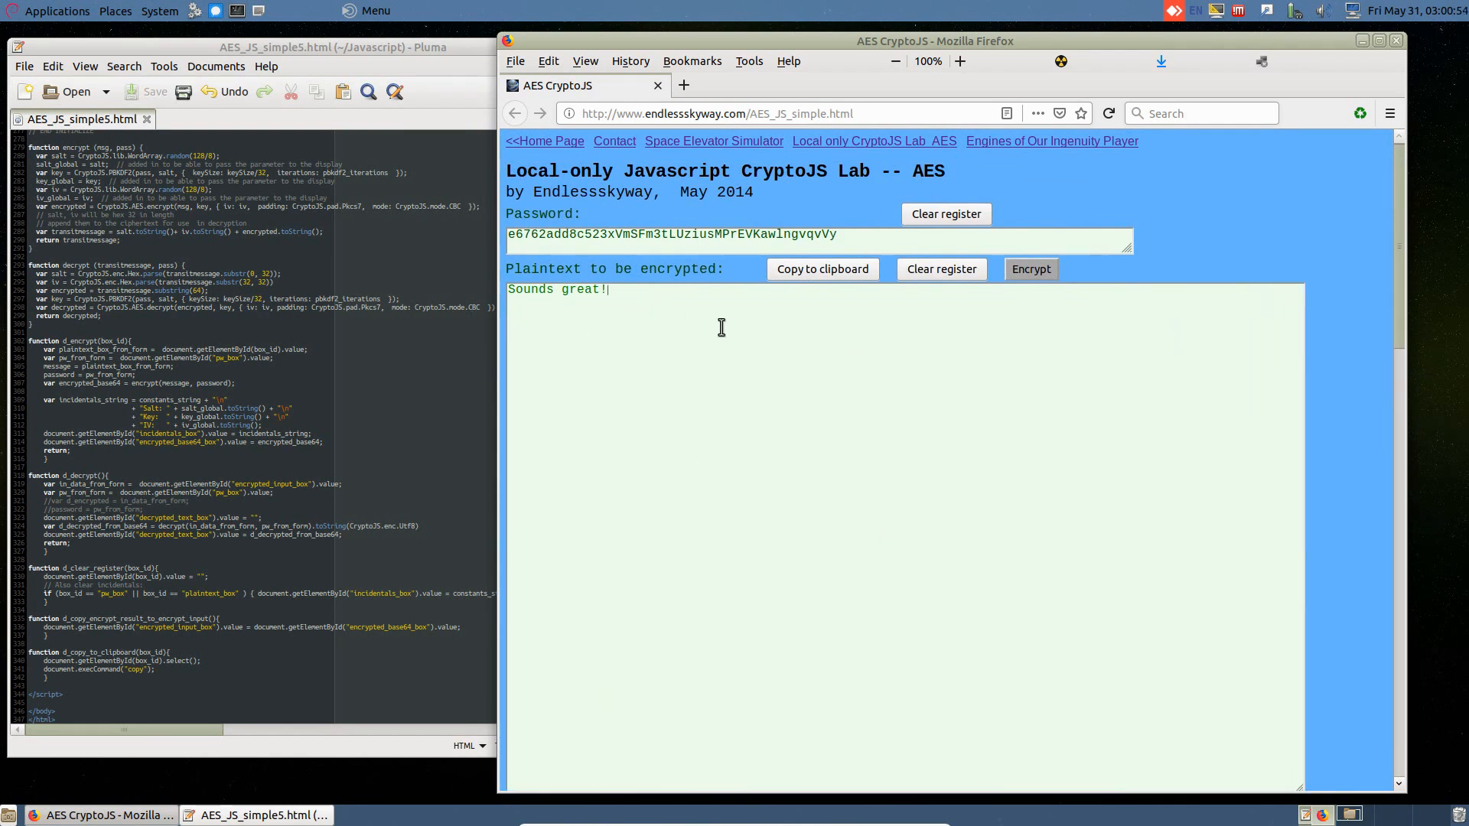
click(942, 270)
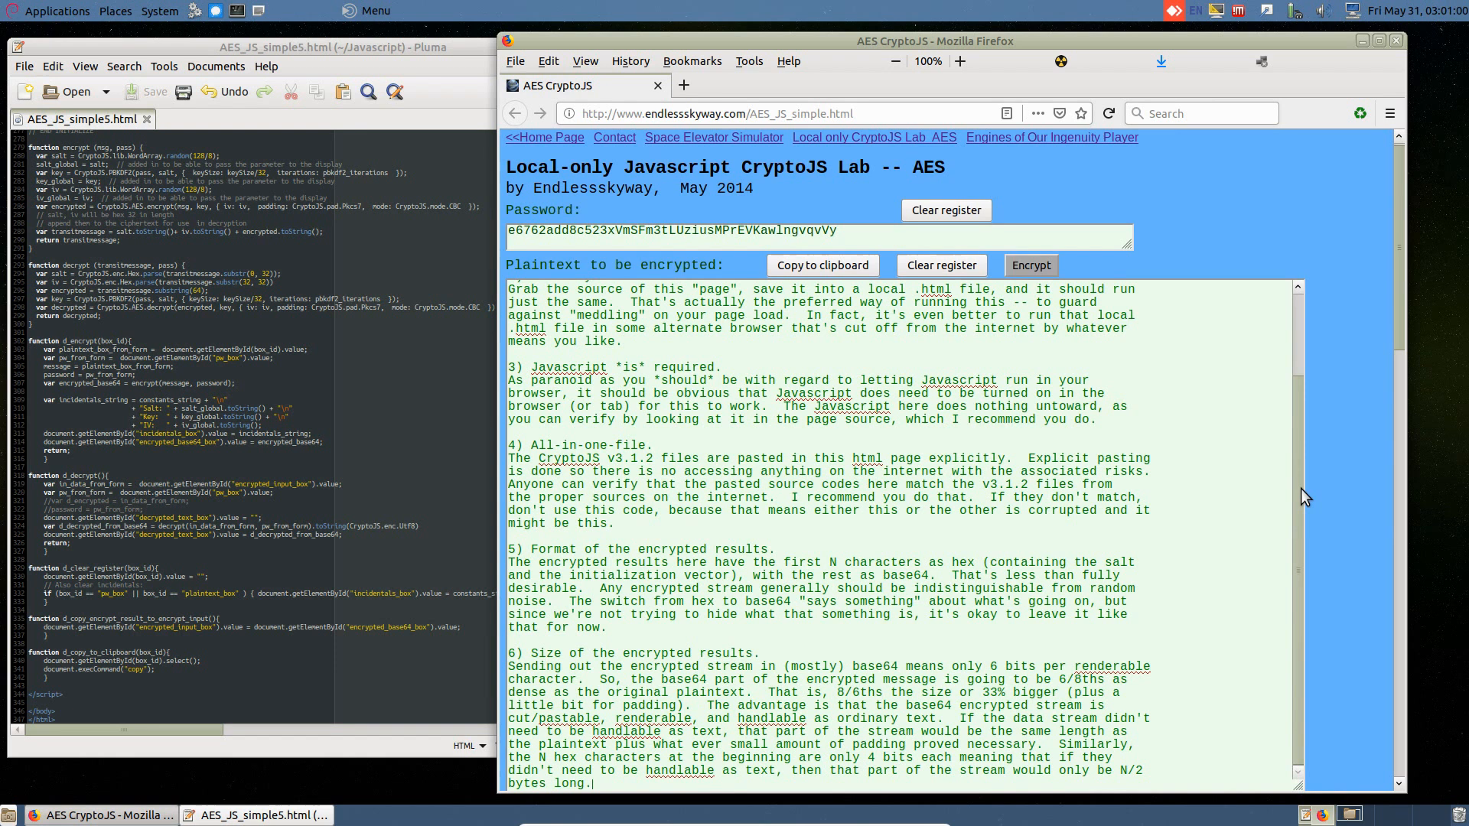
click(1028, 264)
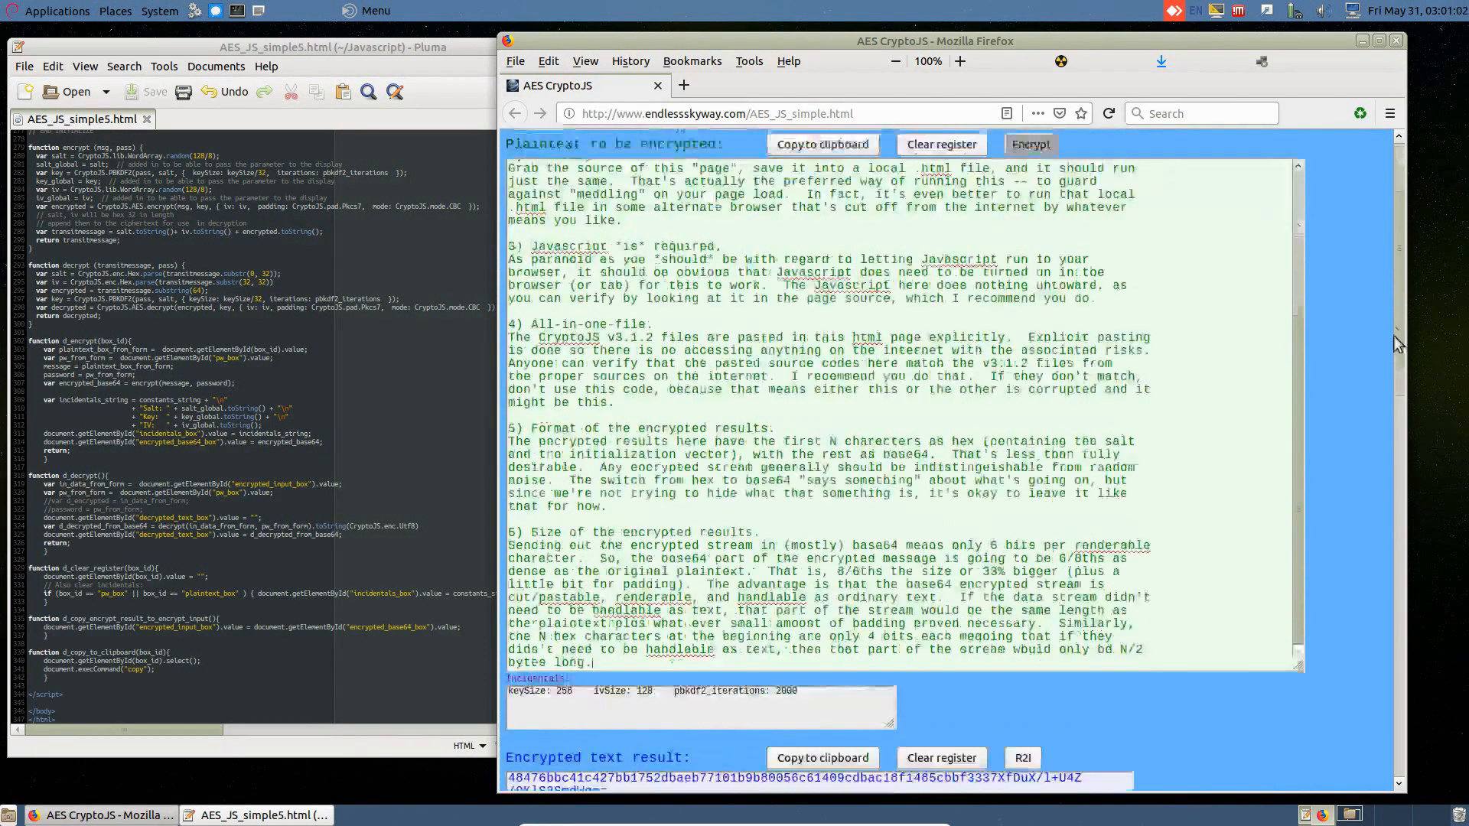
scroll(down, 3)
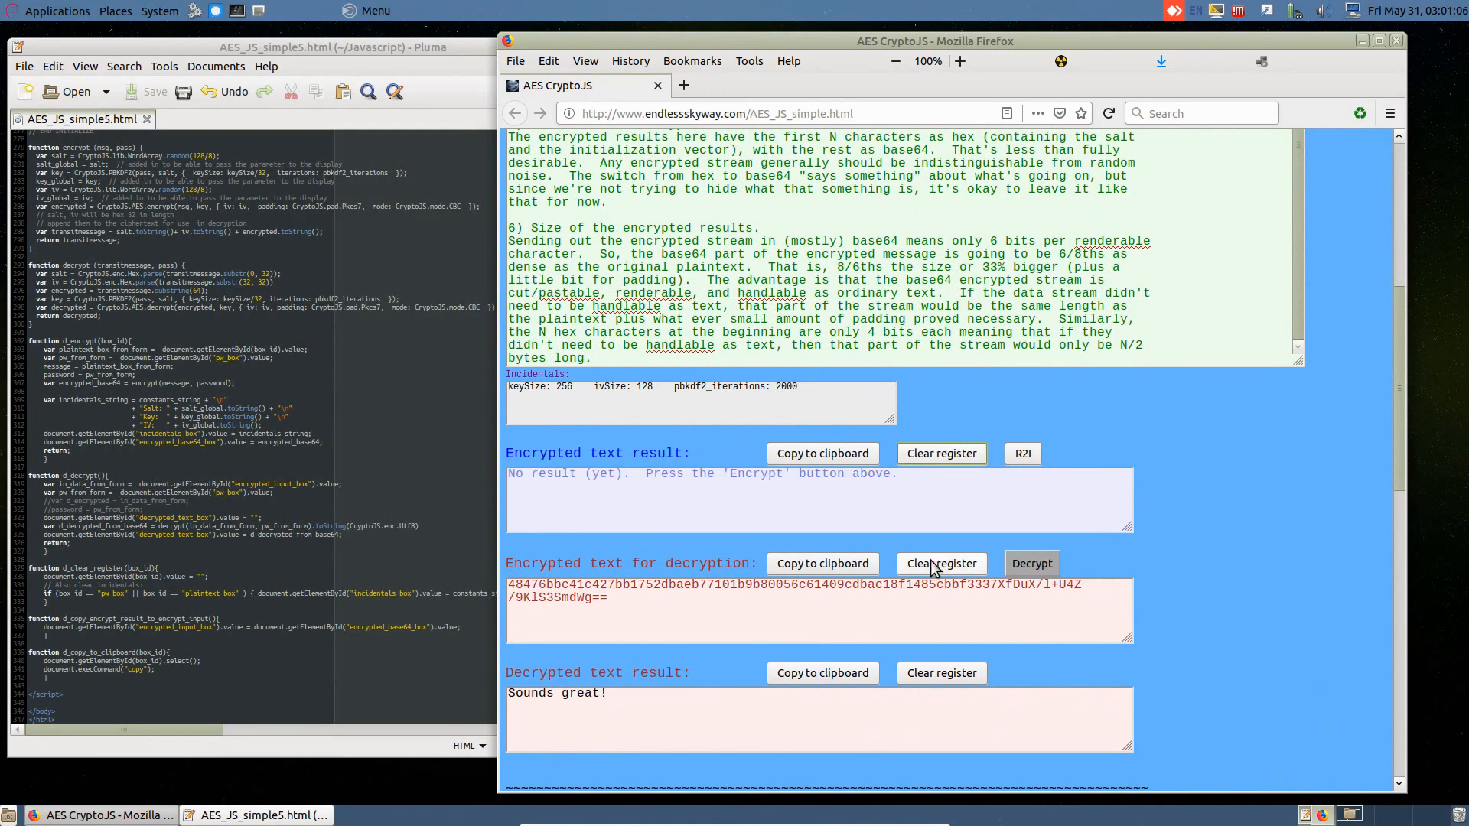
click(940, 563)
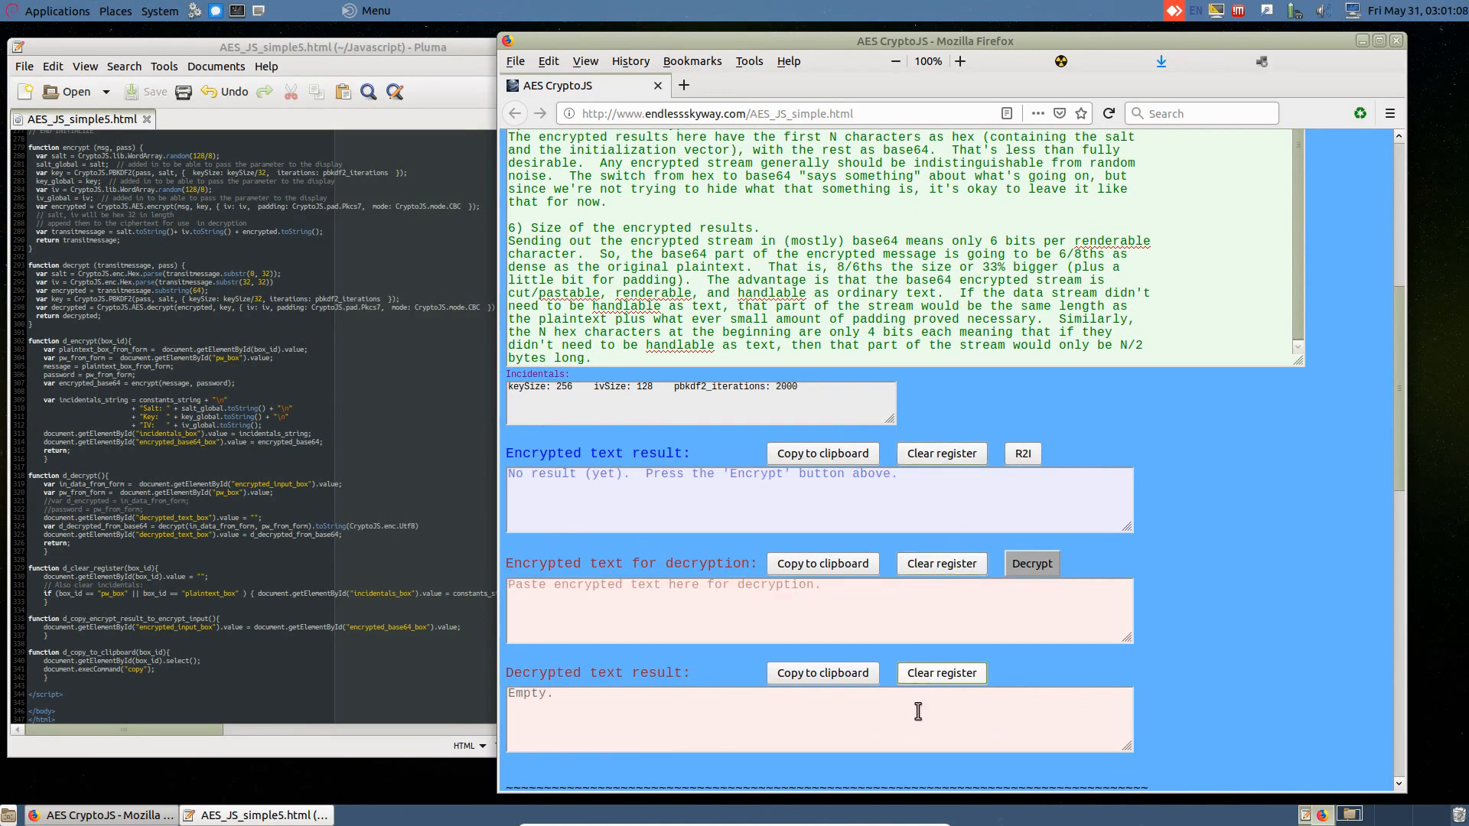
scroll(down, 3)
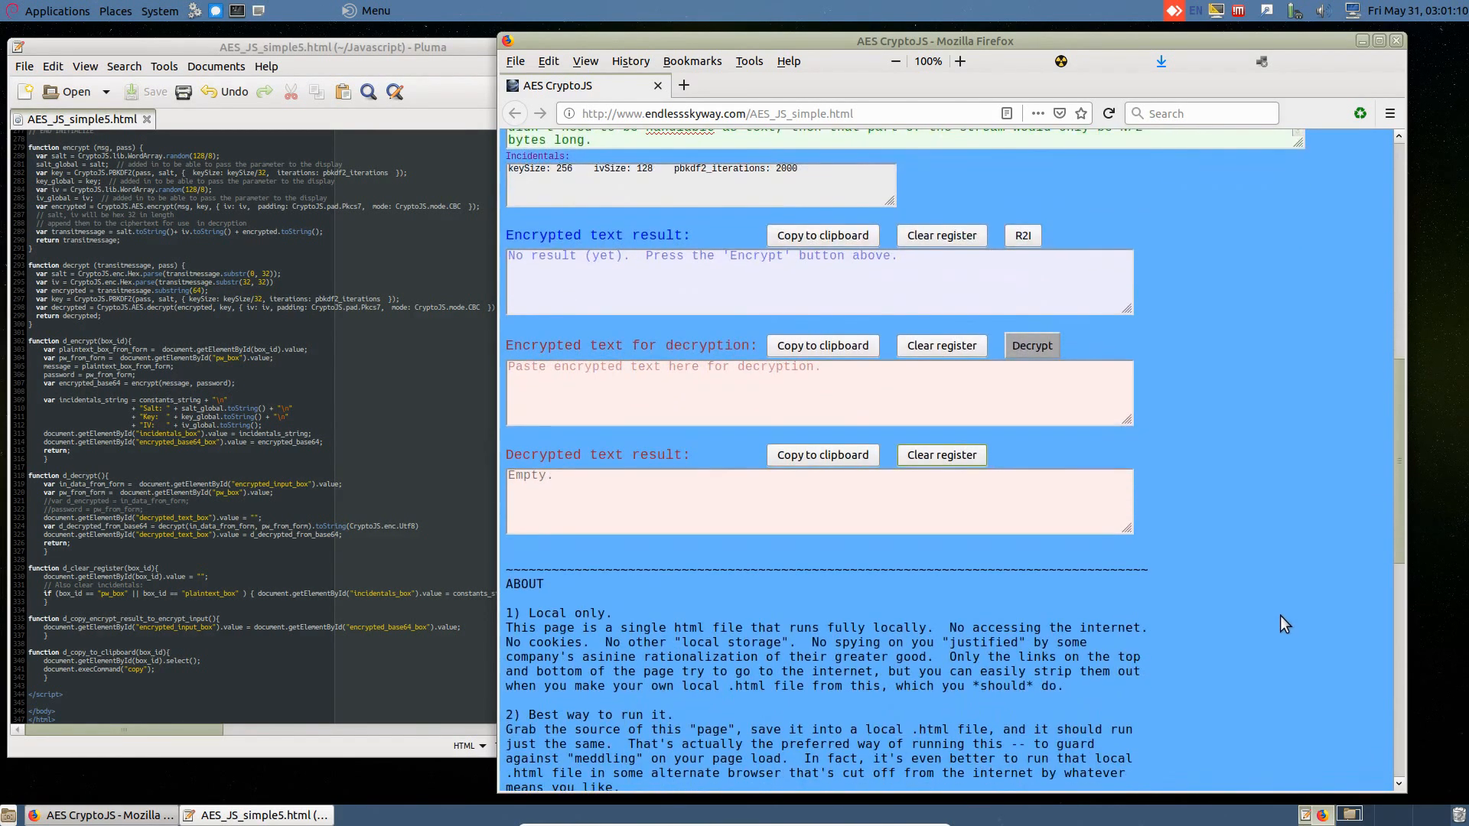
scroll(up, 3)
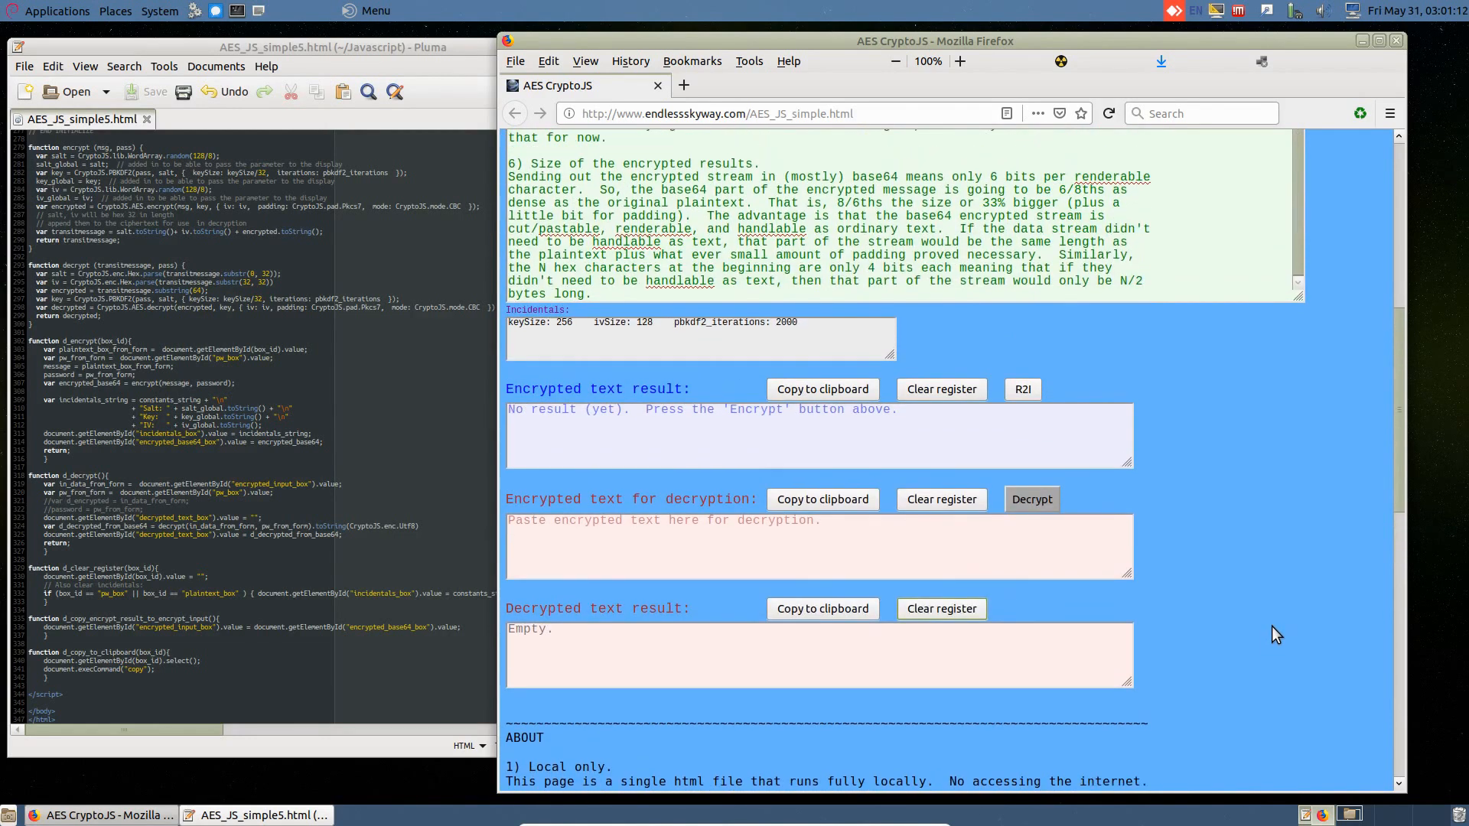
scroll(up, 3)
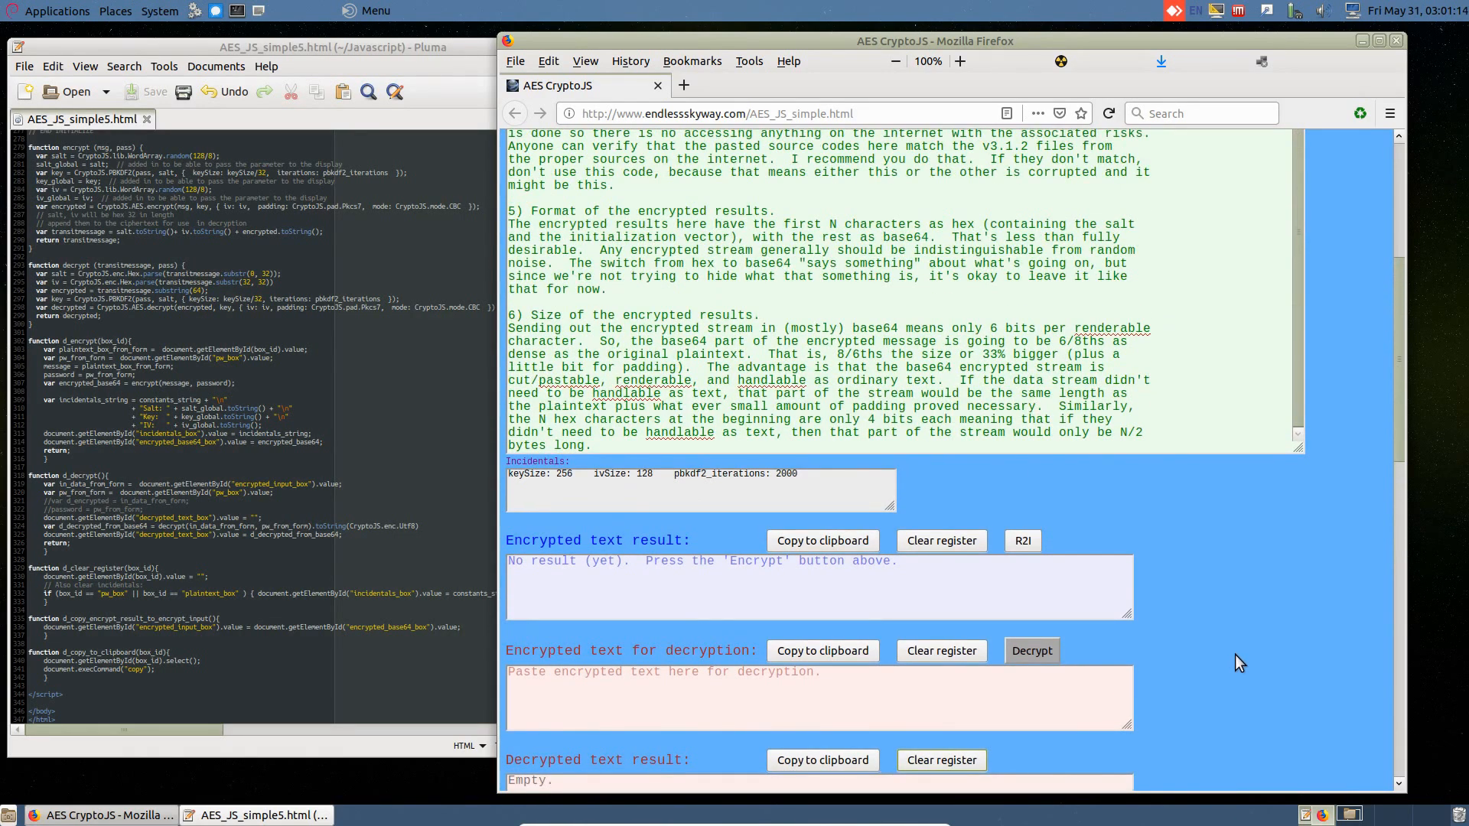
scroll(up, 3)
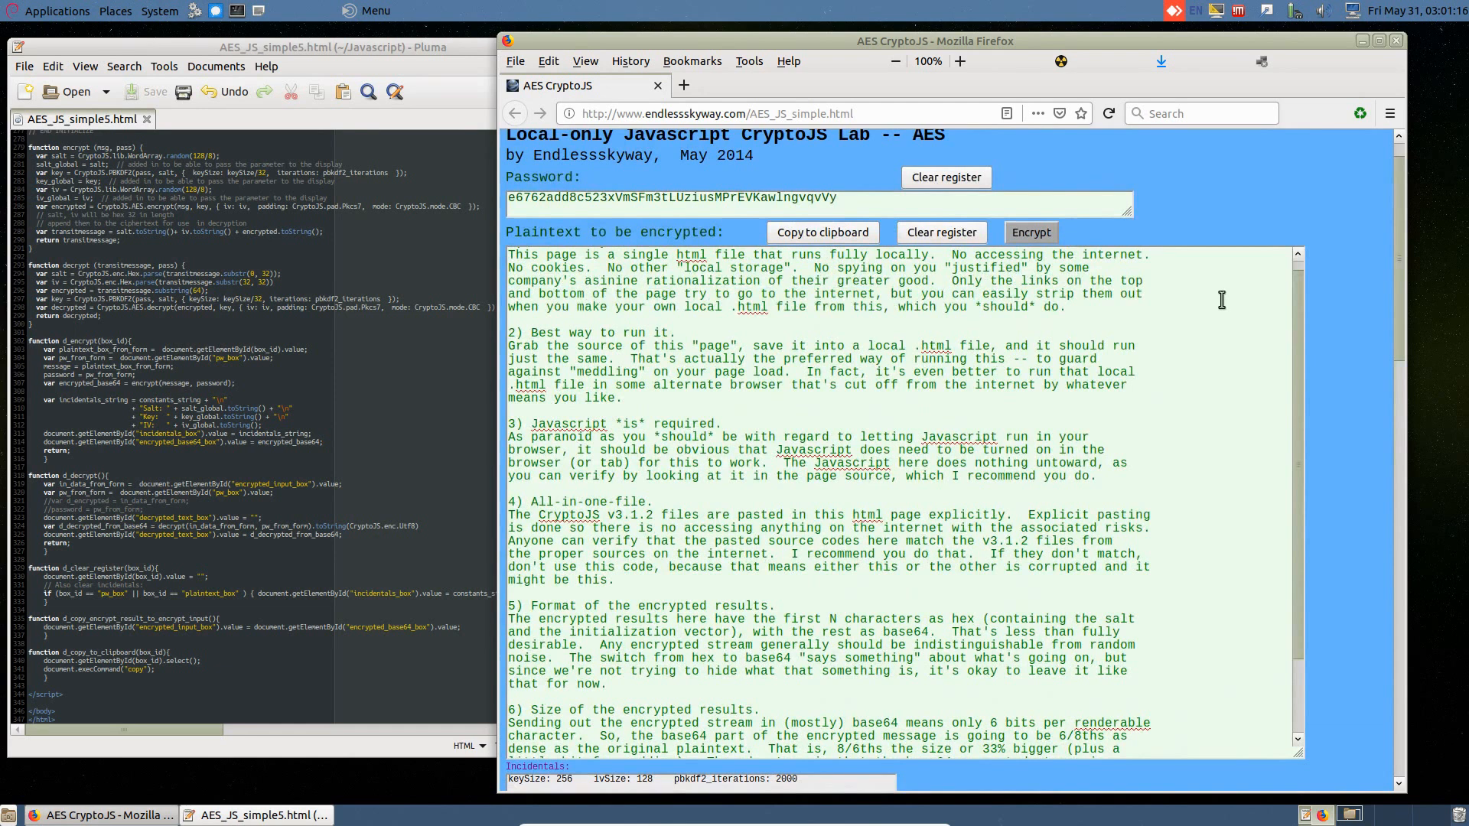
scroll(up, 3)
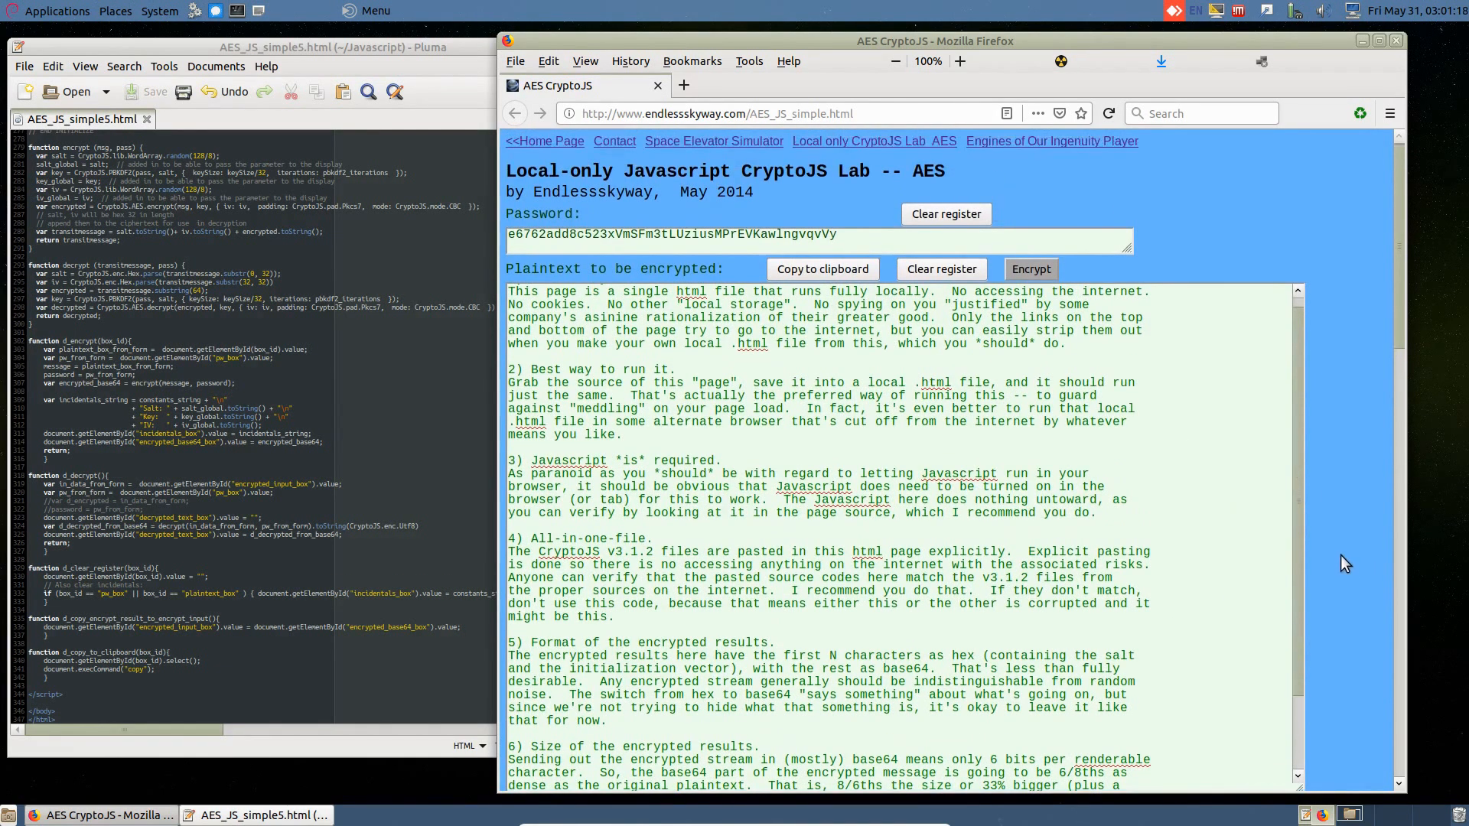
scroll(down, 3)
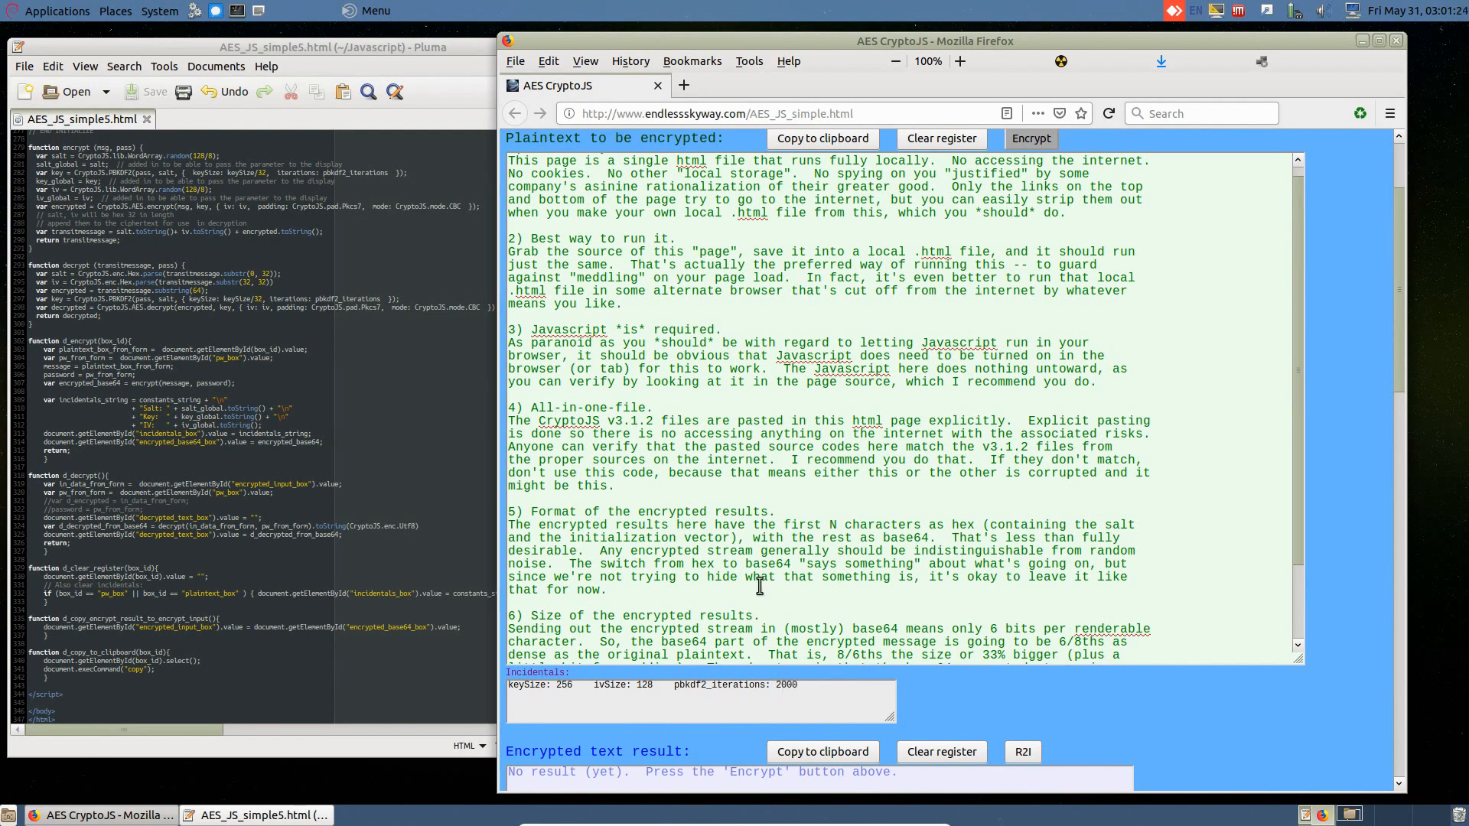
mouse_move(709, 209)
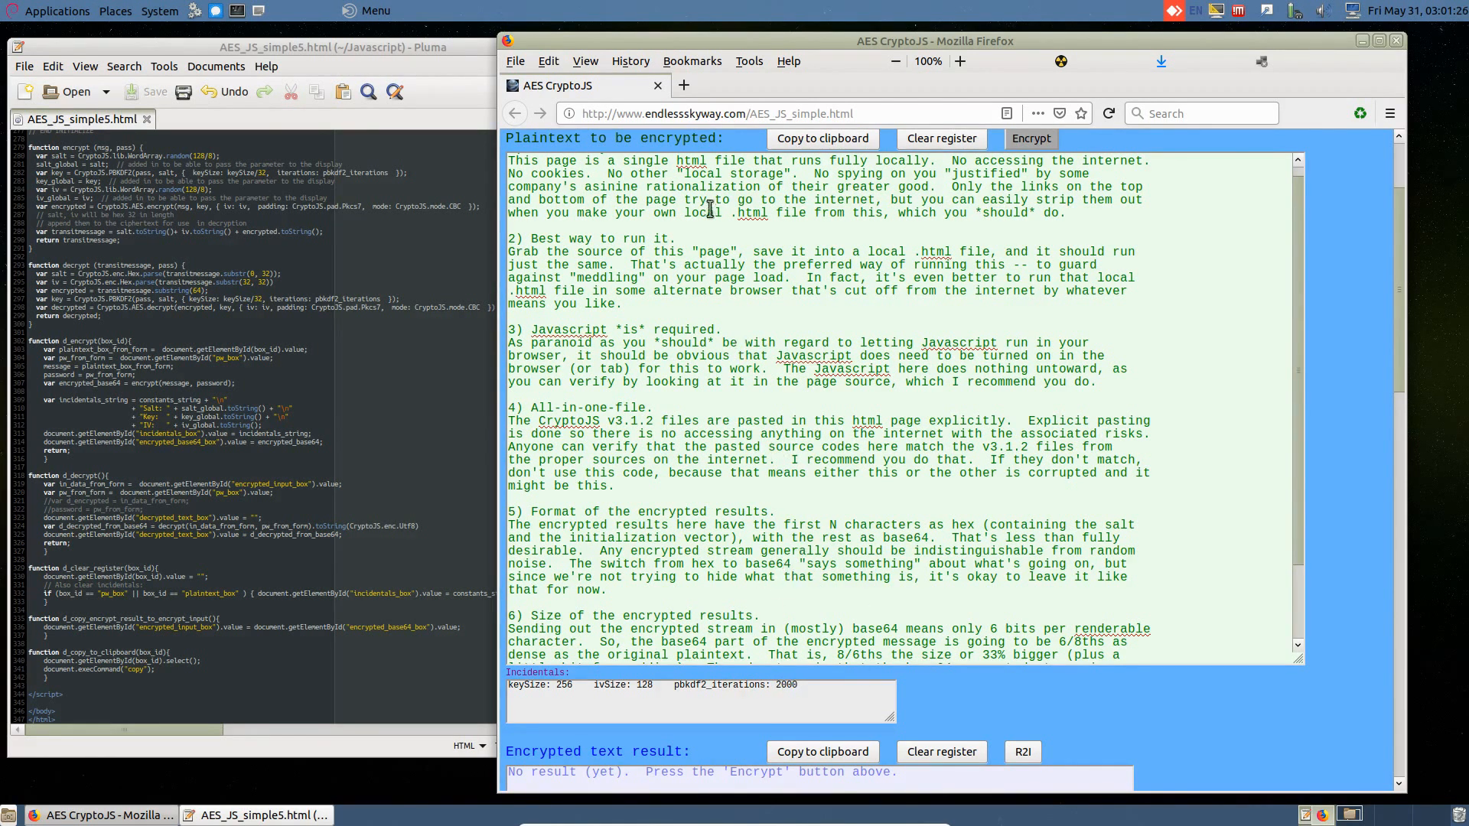
mouse_move(1351, 311)
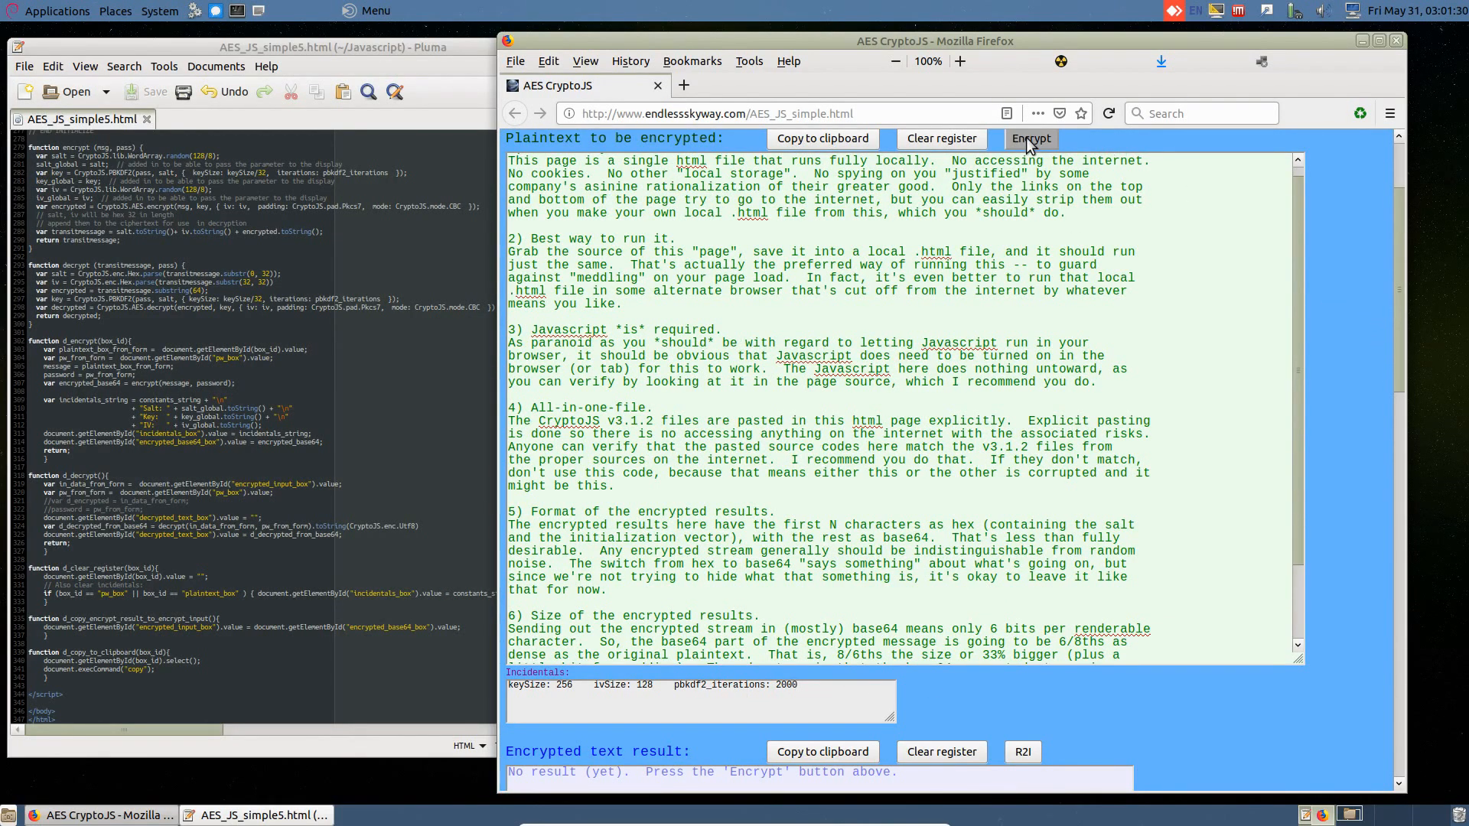
- Encrypt the long ABOUT-notes plaintext and review the resulting ciphertext with its salt, key and IV
click(1030, 139)
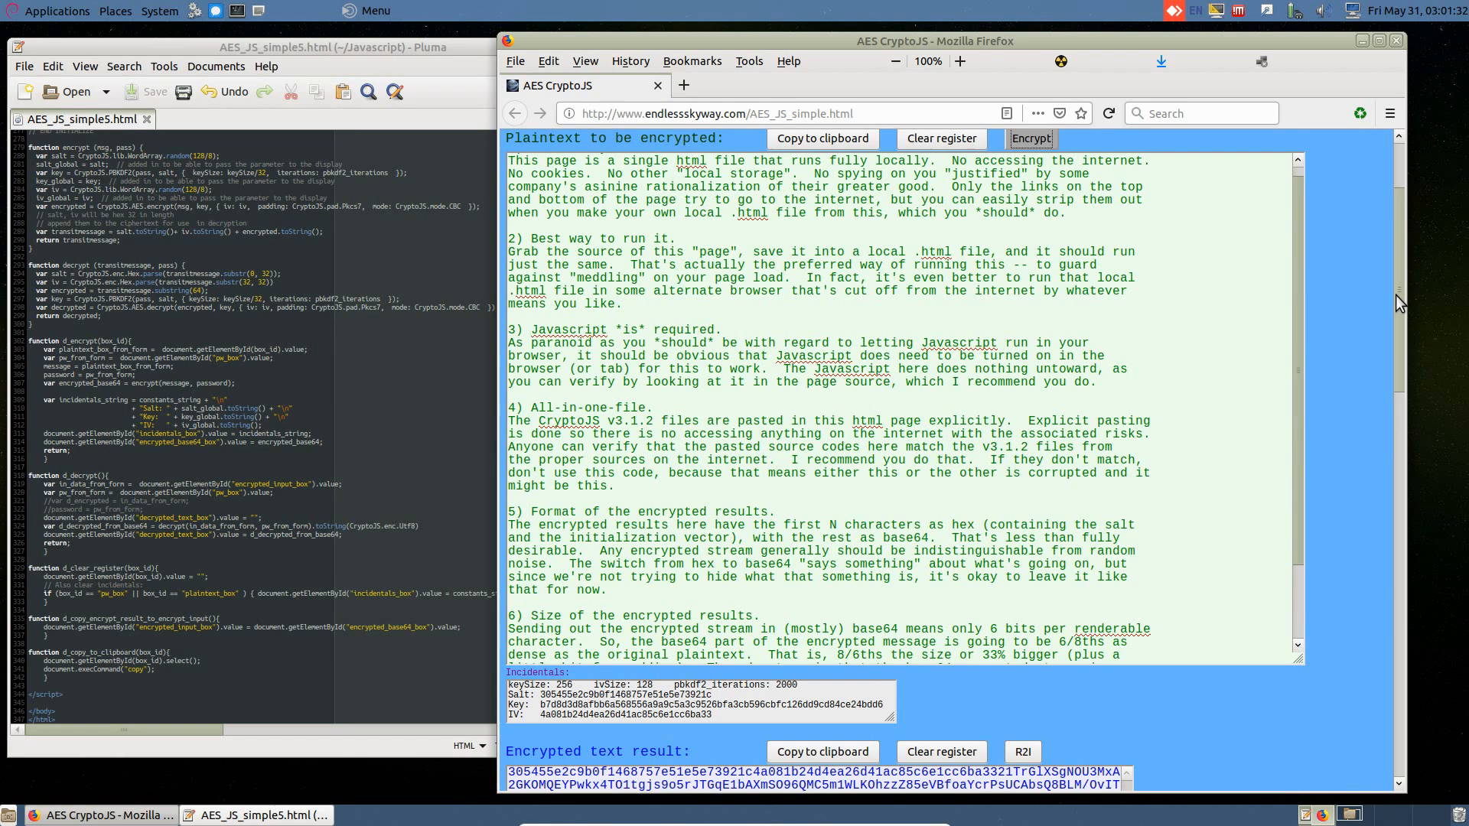
scroll(down, 3)
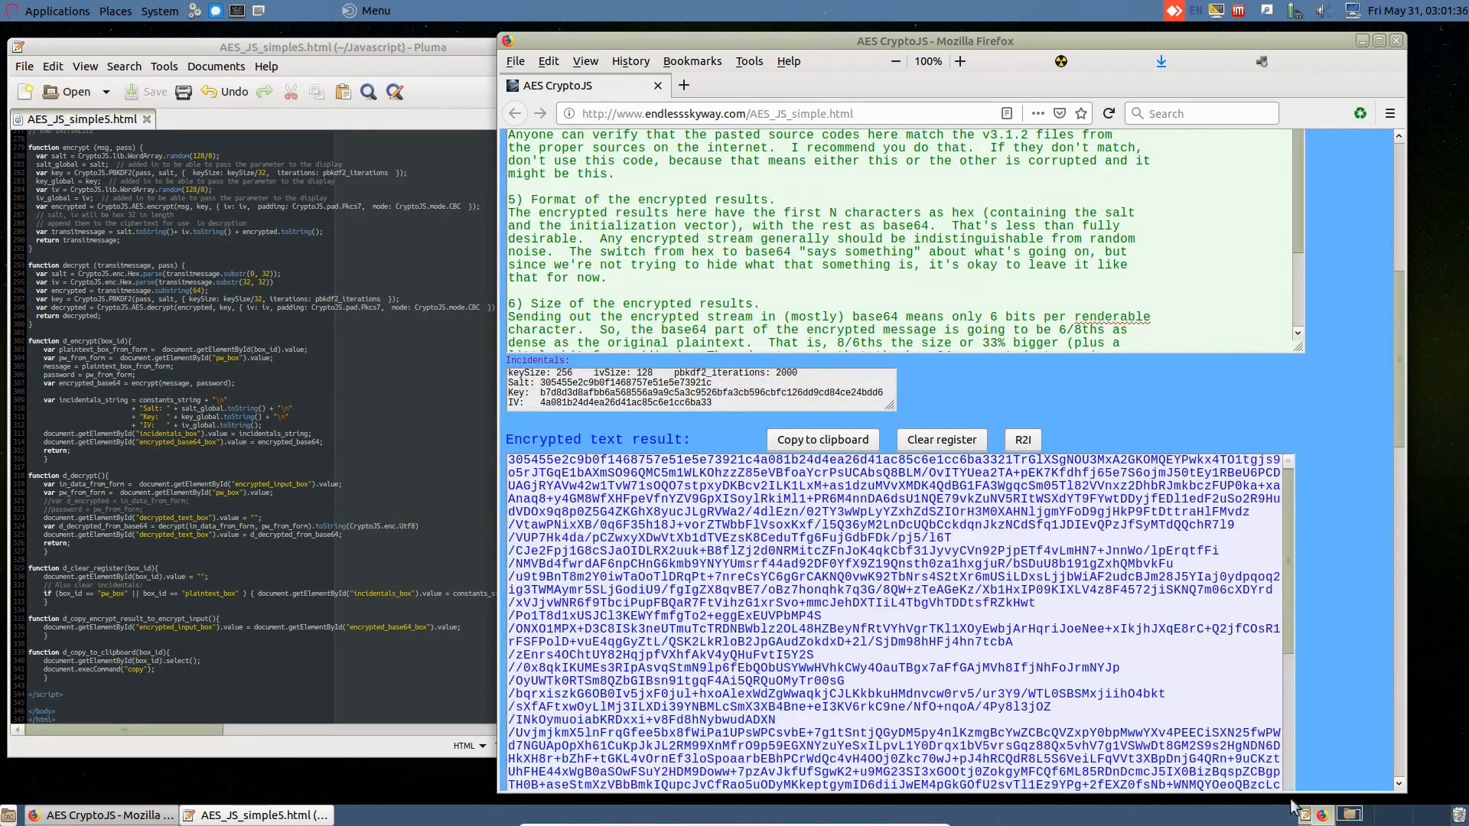
scroll(down, 3)
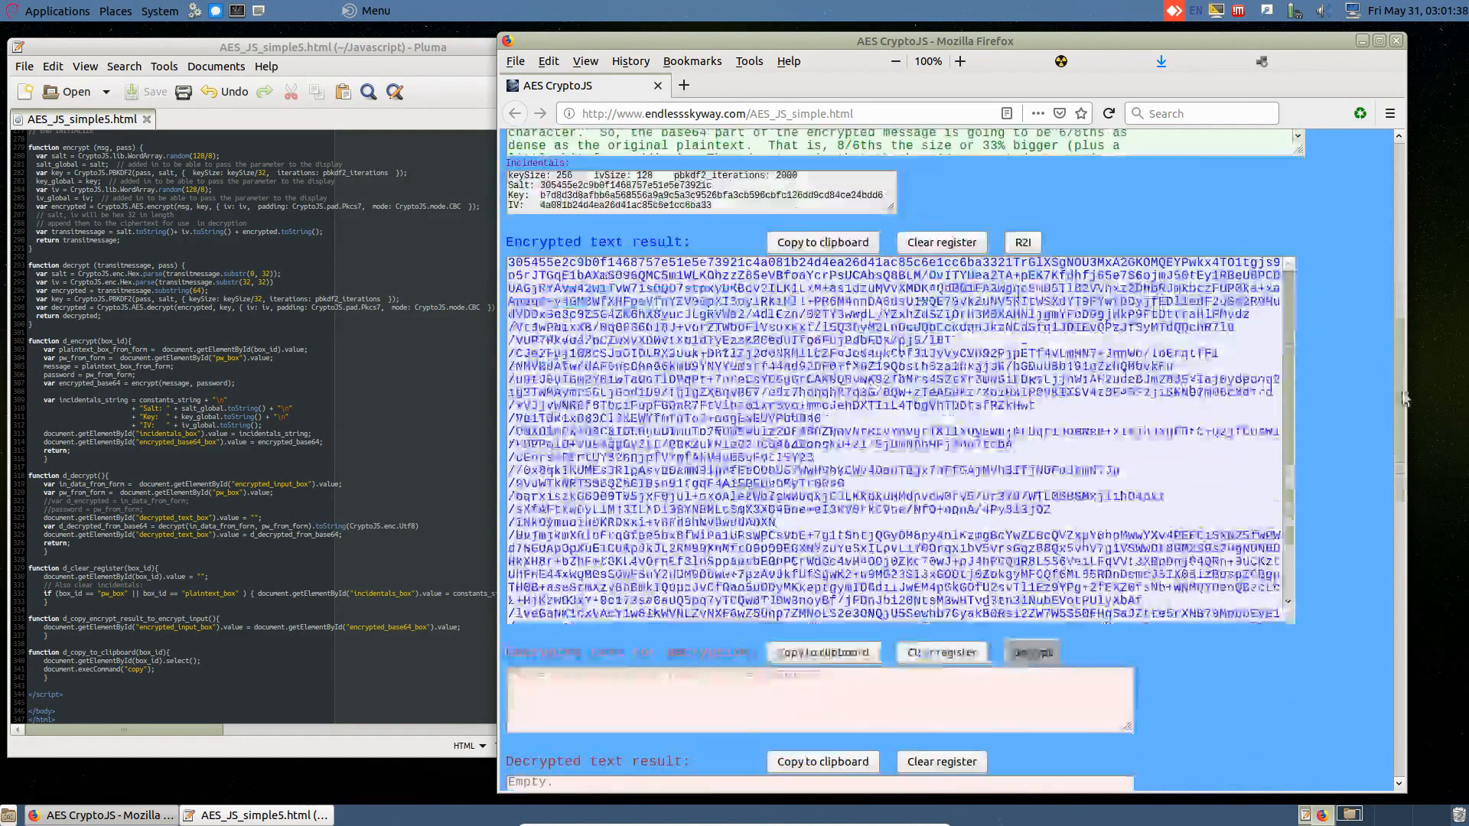
scroll(down, 3)
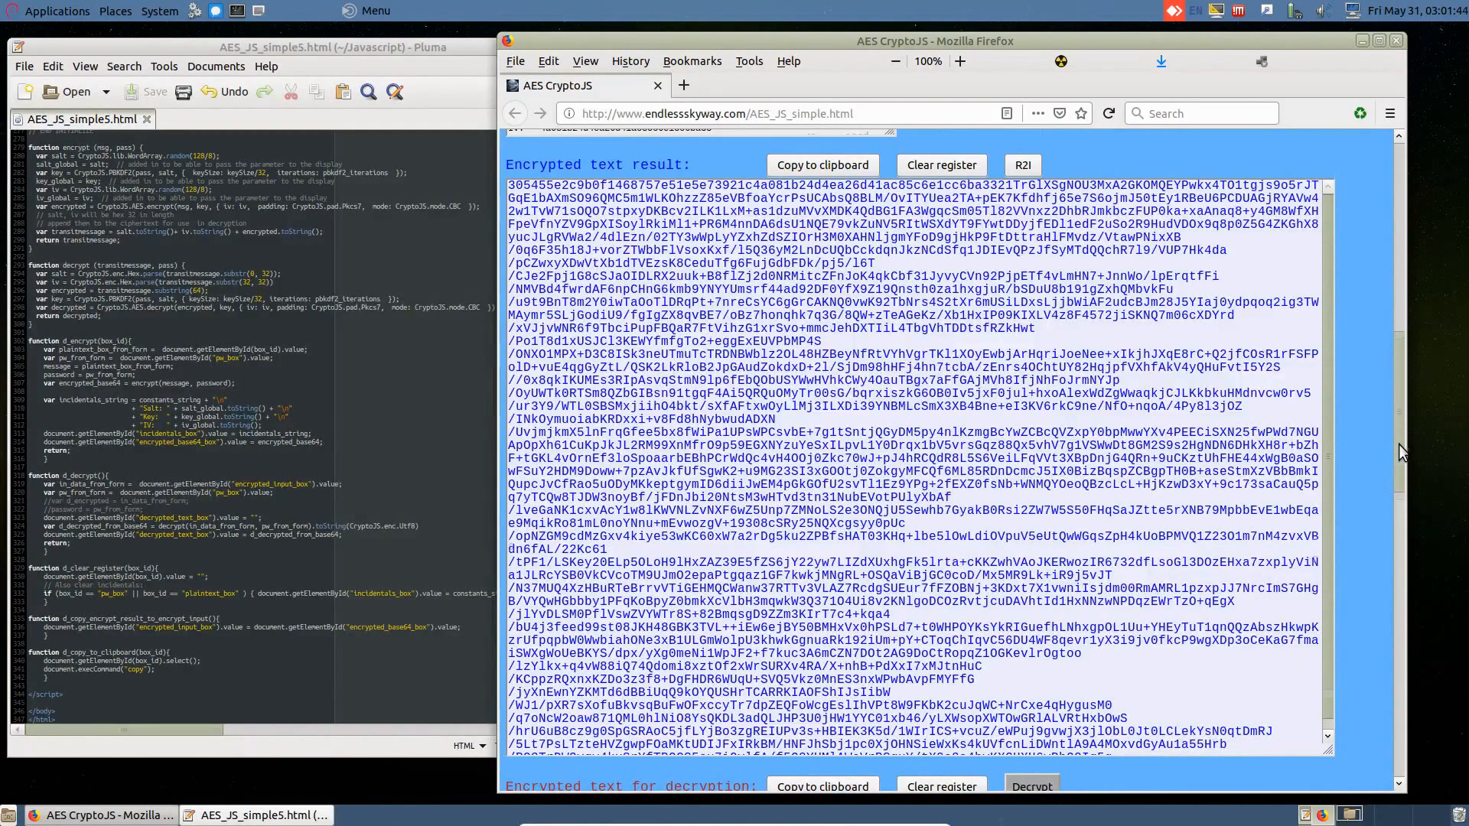
scroll(down, 3)
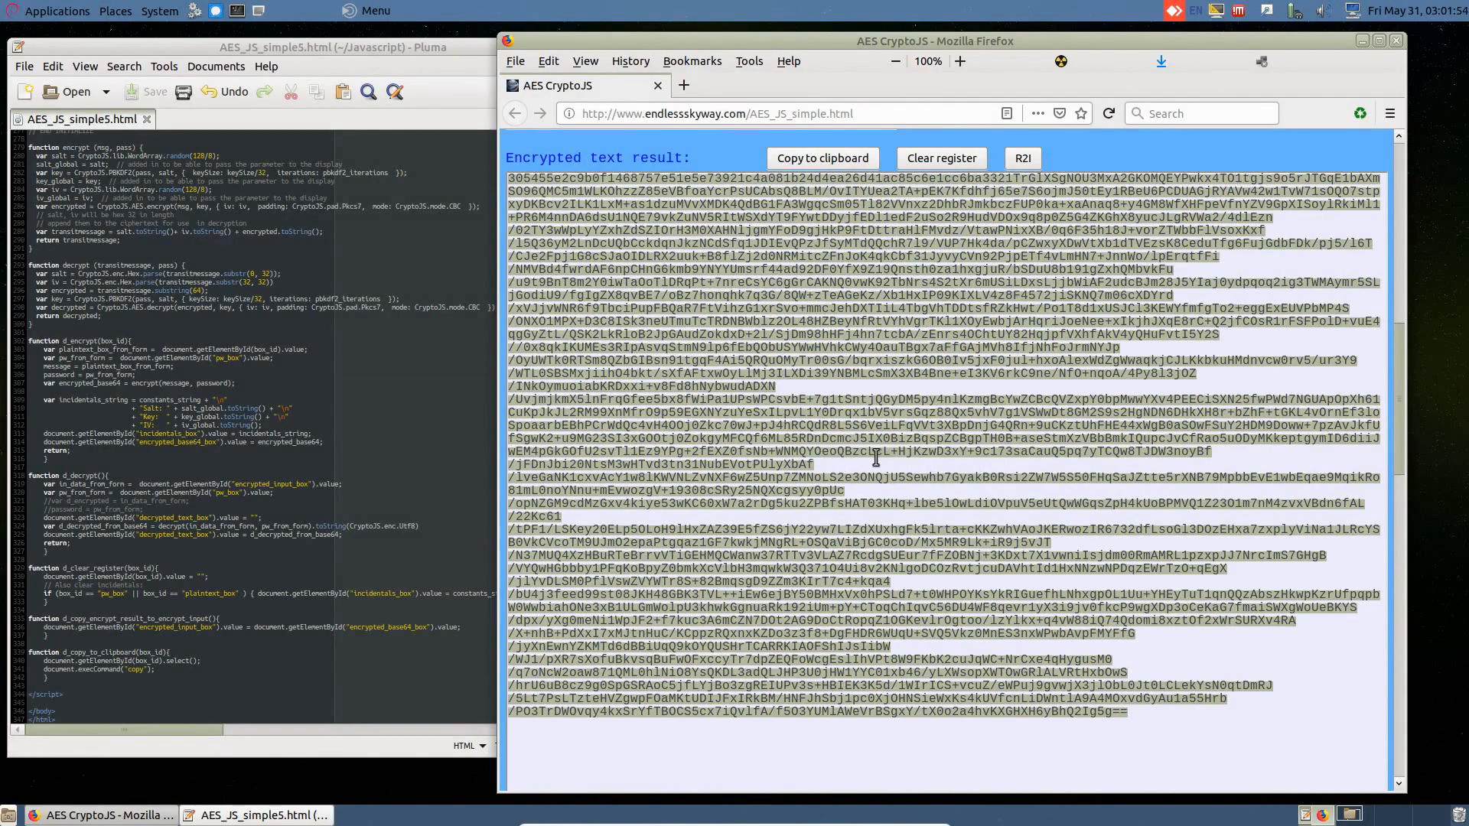
scroll(down, 3)
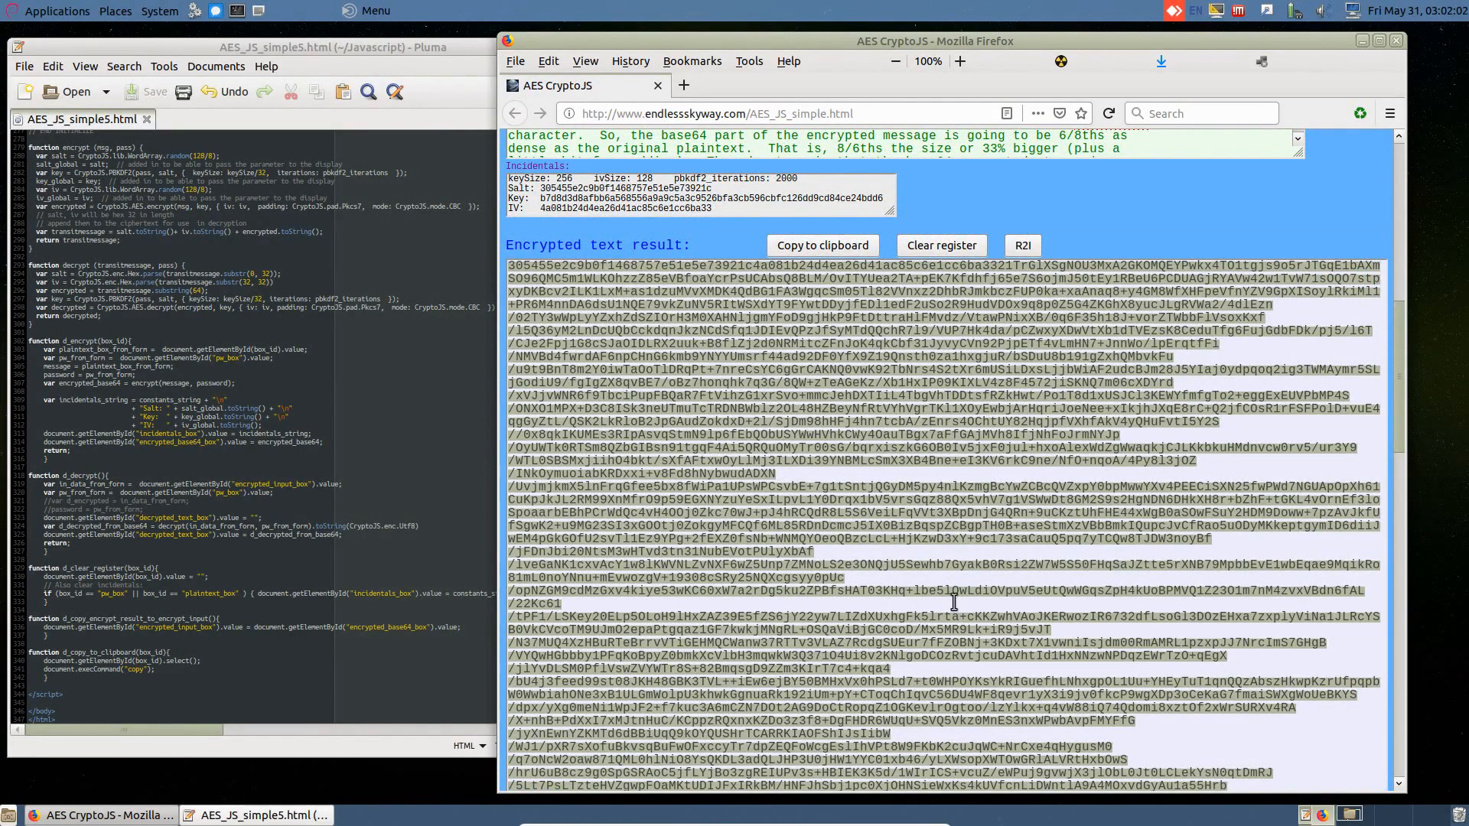
scroll(down, 3)
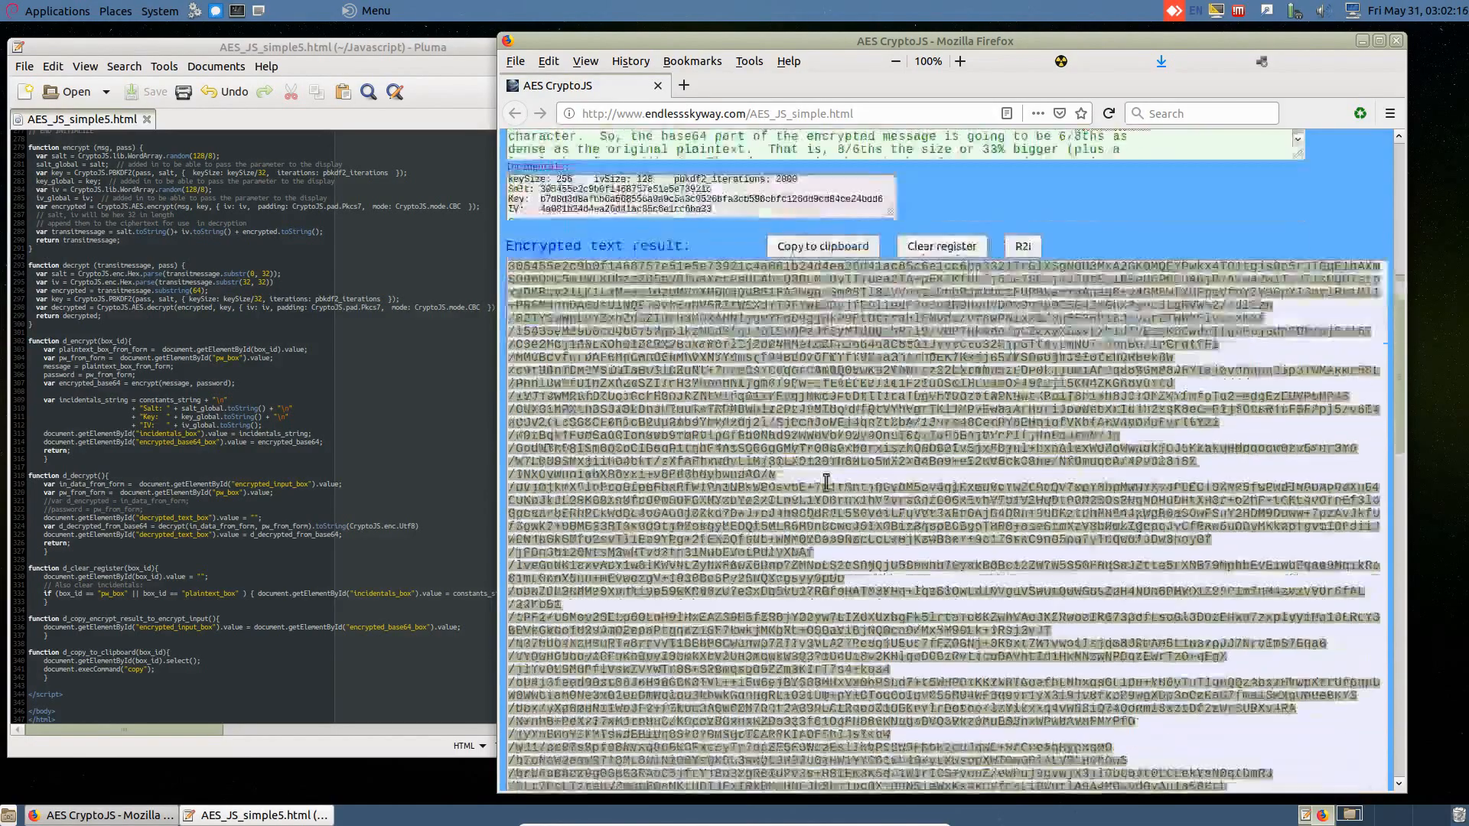
scroll(up, 3)
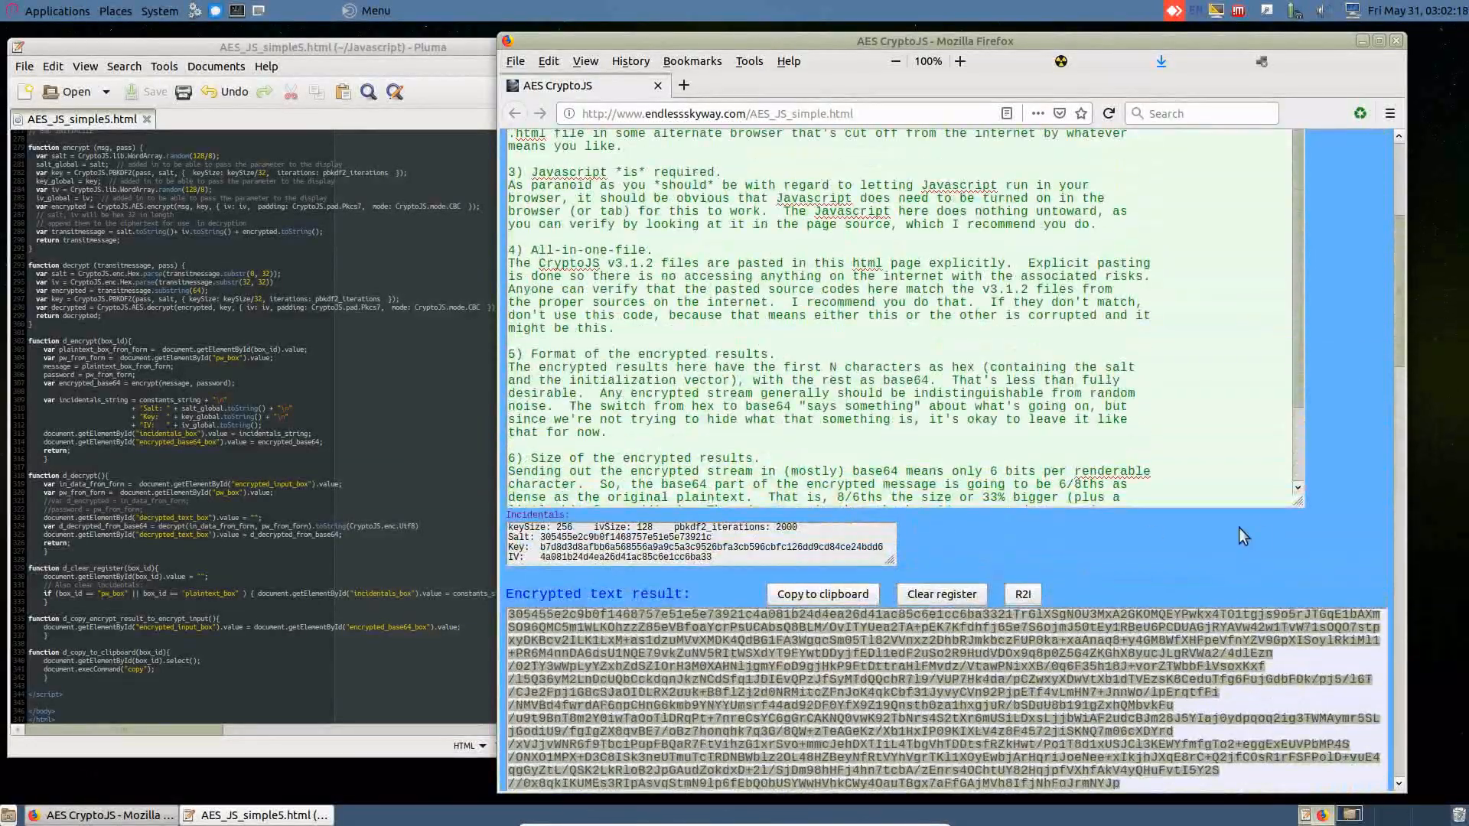
- Empty the plaintext-to-be-encrypted register
scroll(up, 3)
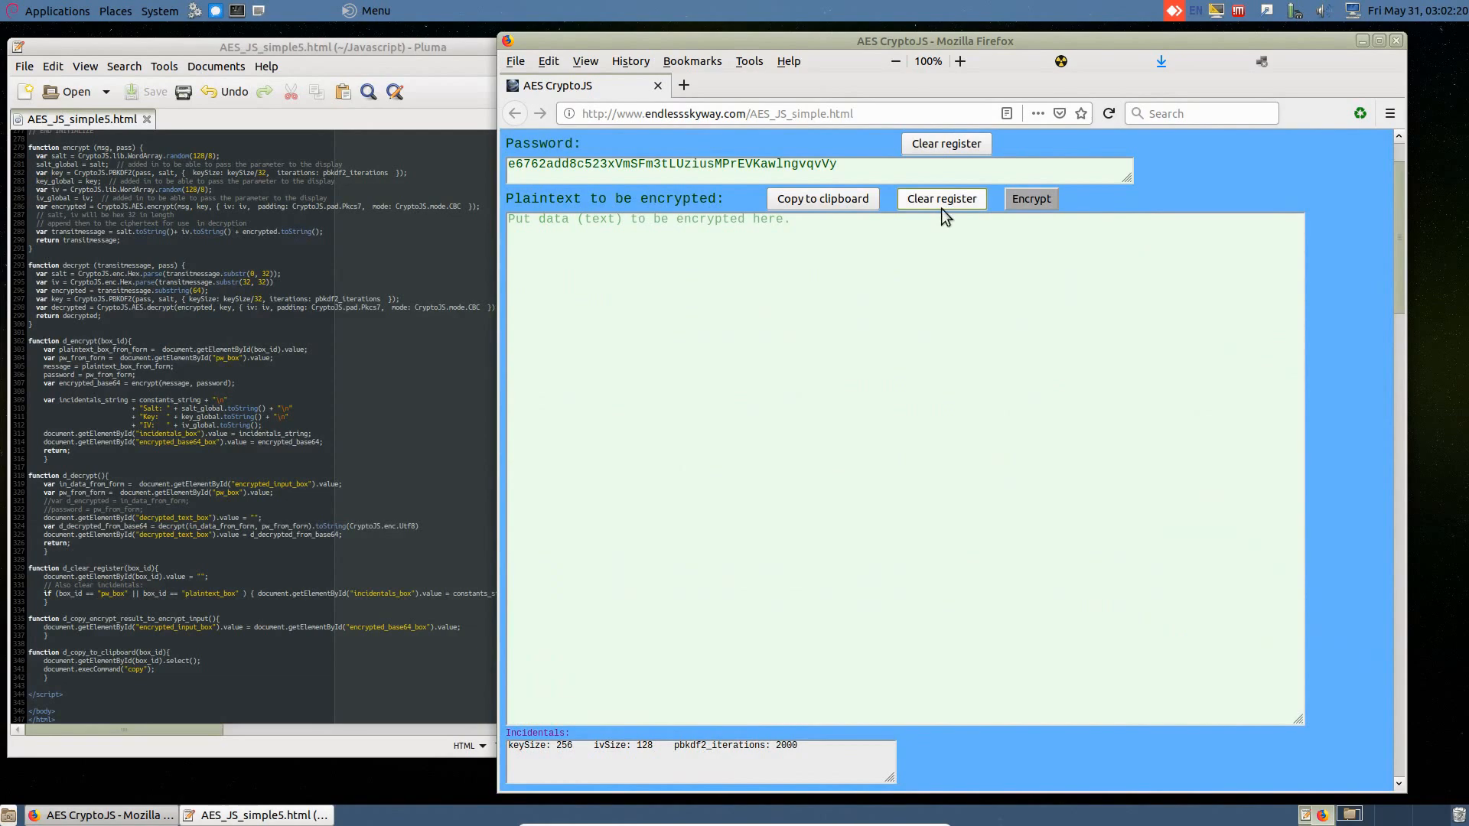
click(1030, 197)
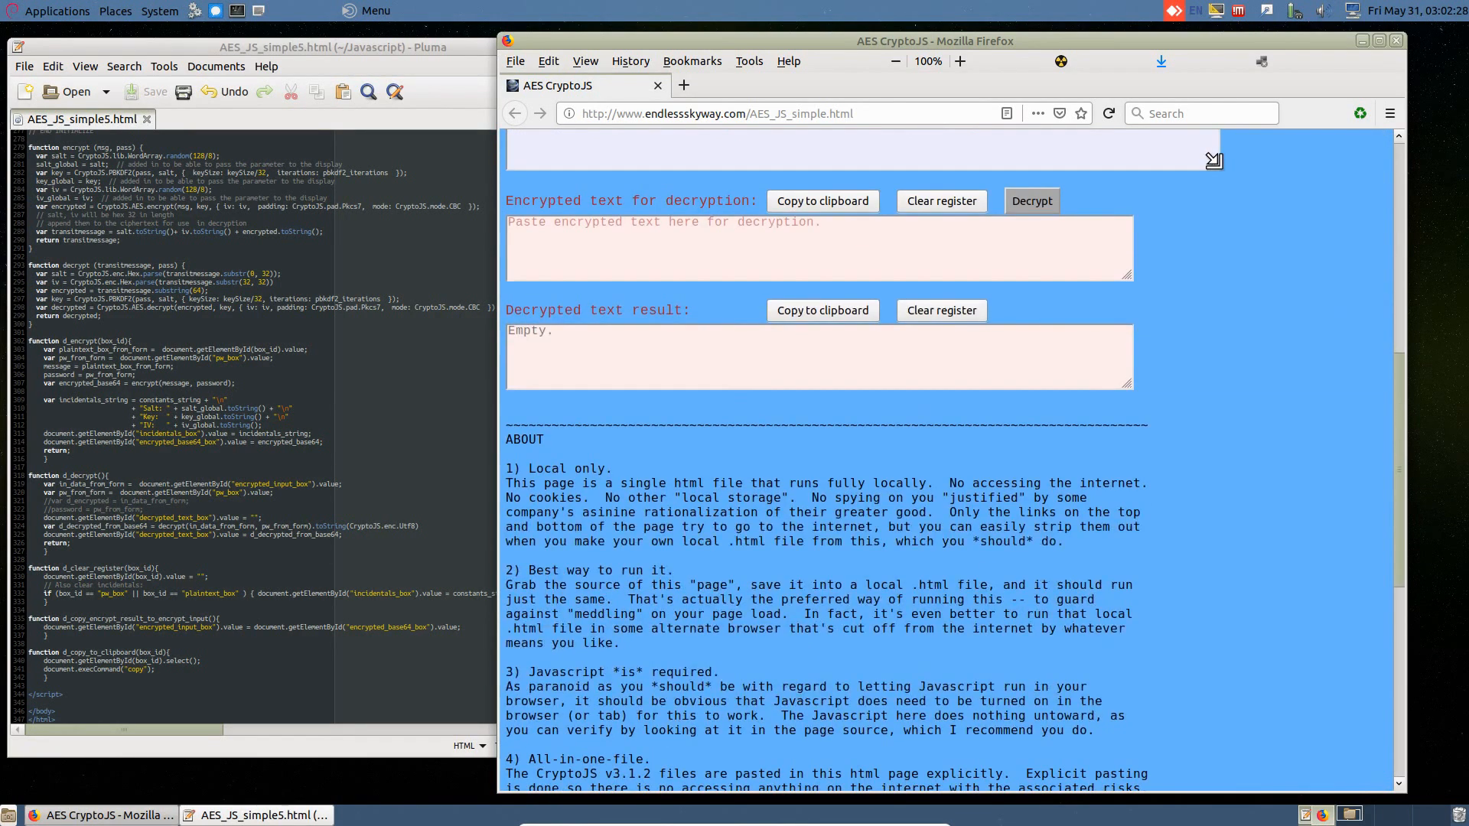
scroll(up, 3)
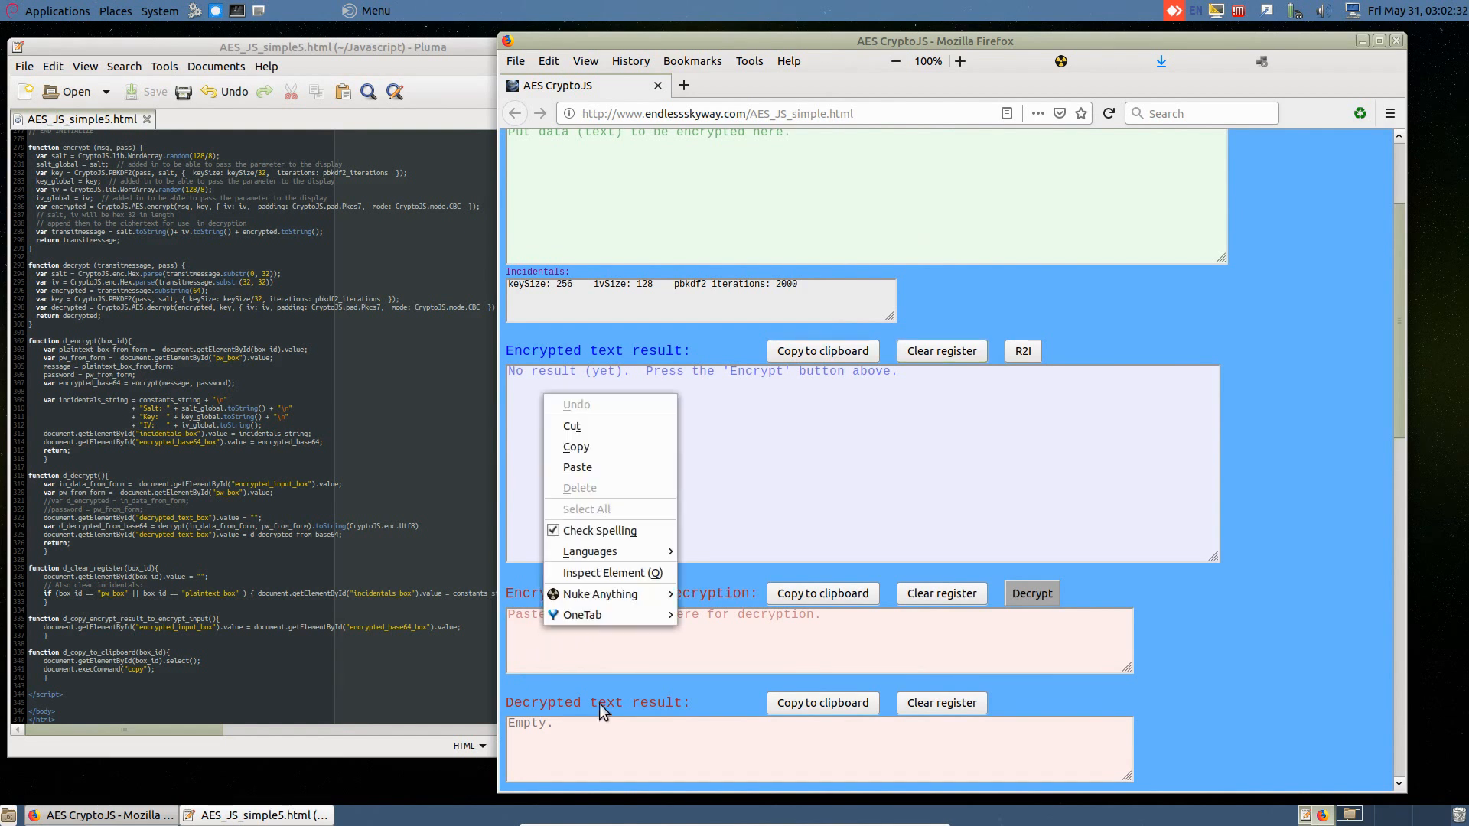
- Paste the long ciphertext into the text-for-decryption box
click(577, 467)
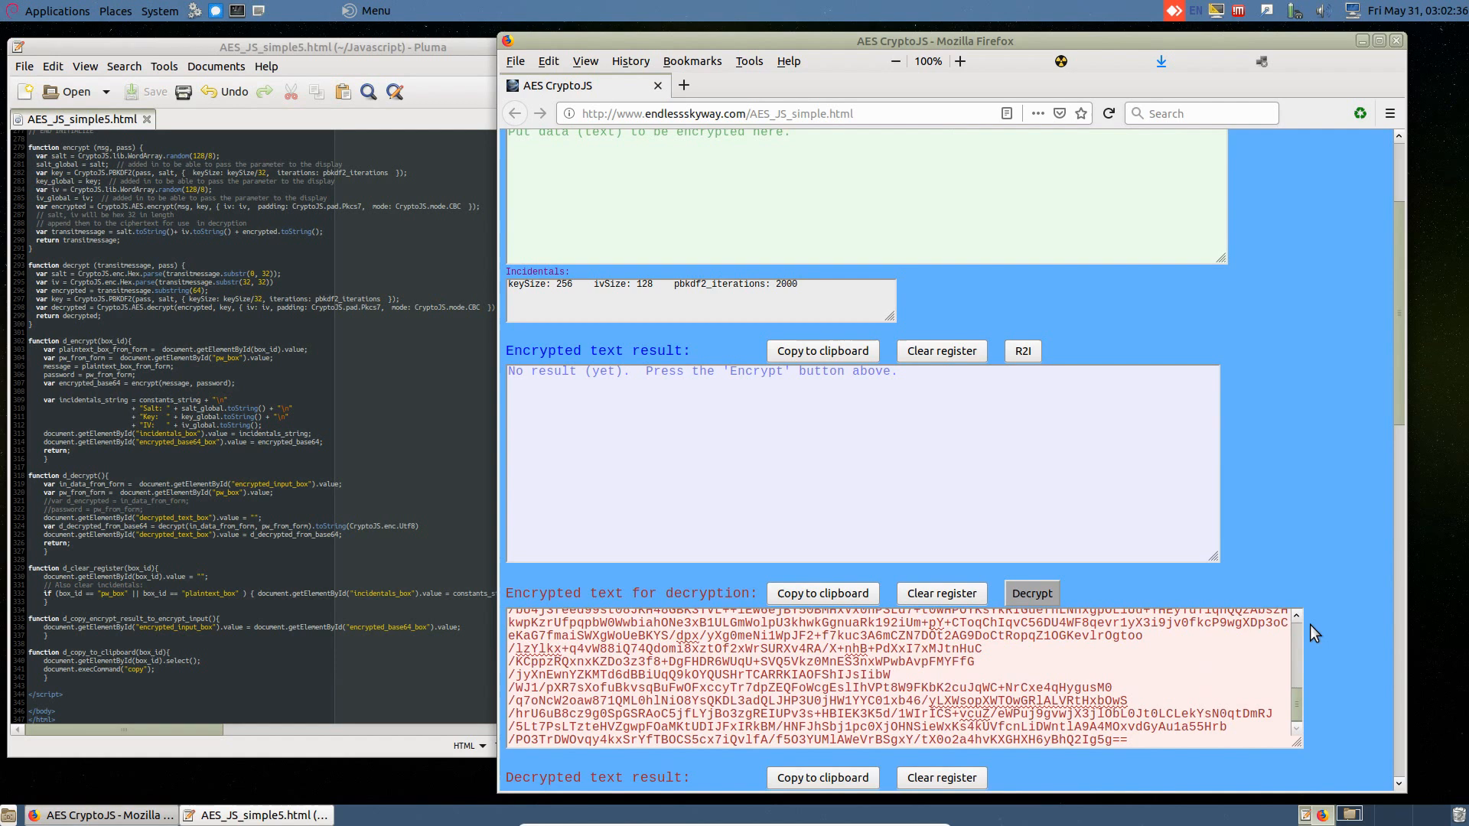
scroll(down, 3)
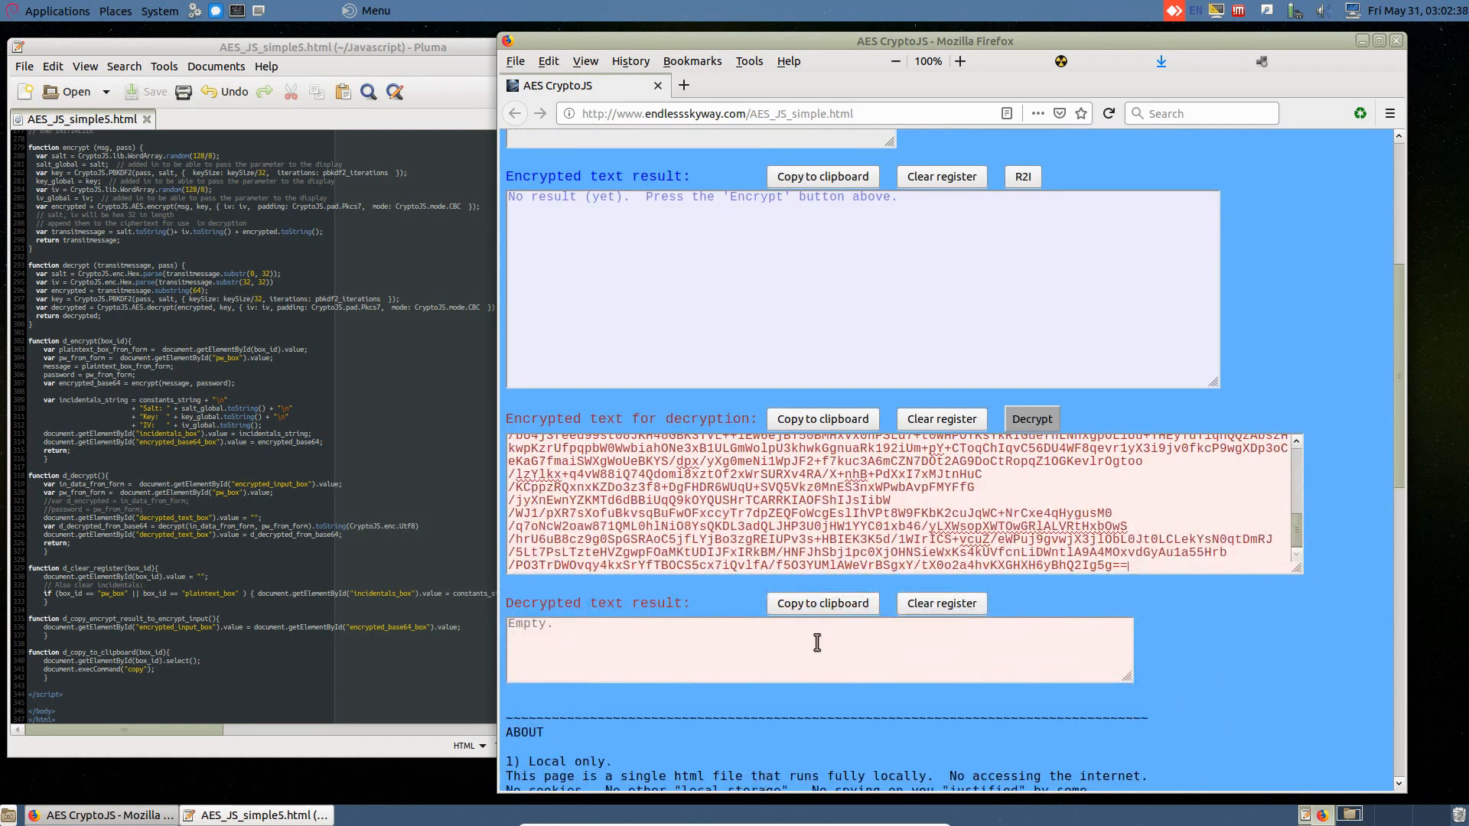
scroll(up, 3)
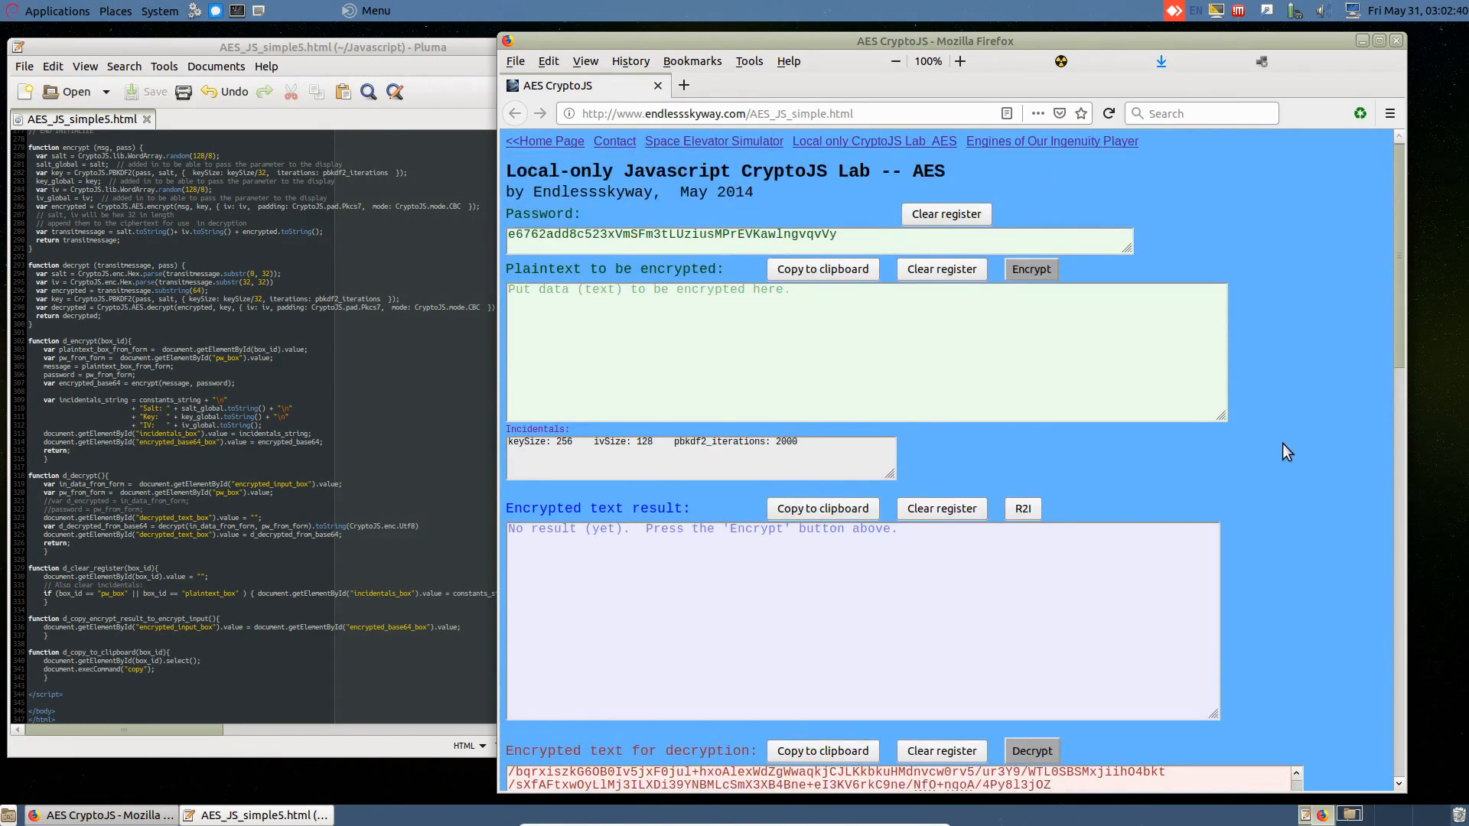
mouse_move(1099, 441)
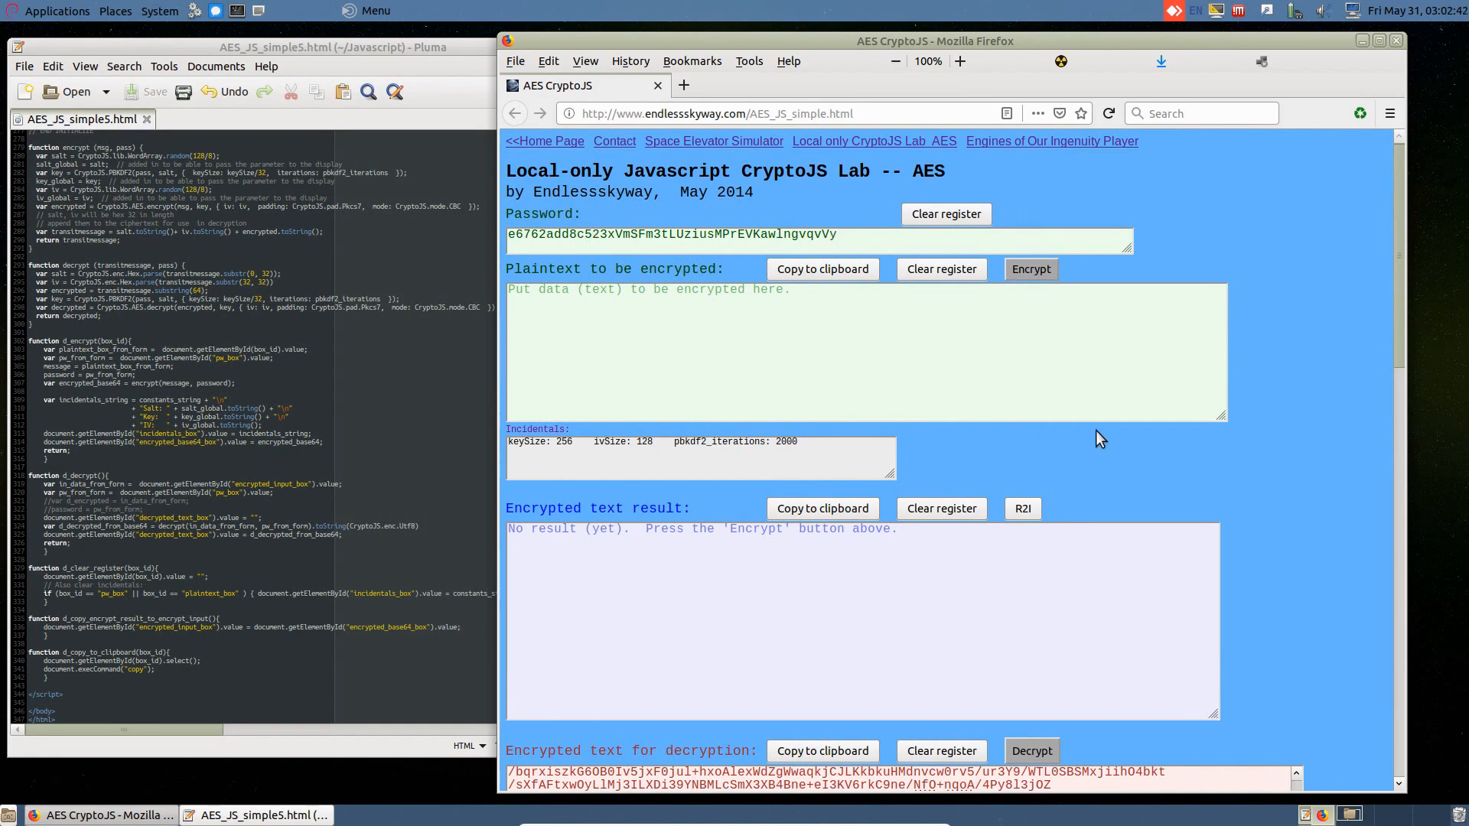
mouse_move(1308, 511)
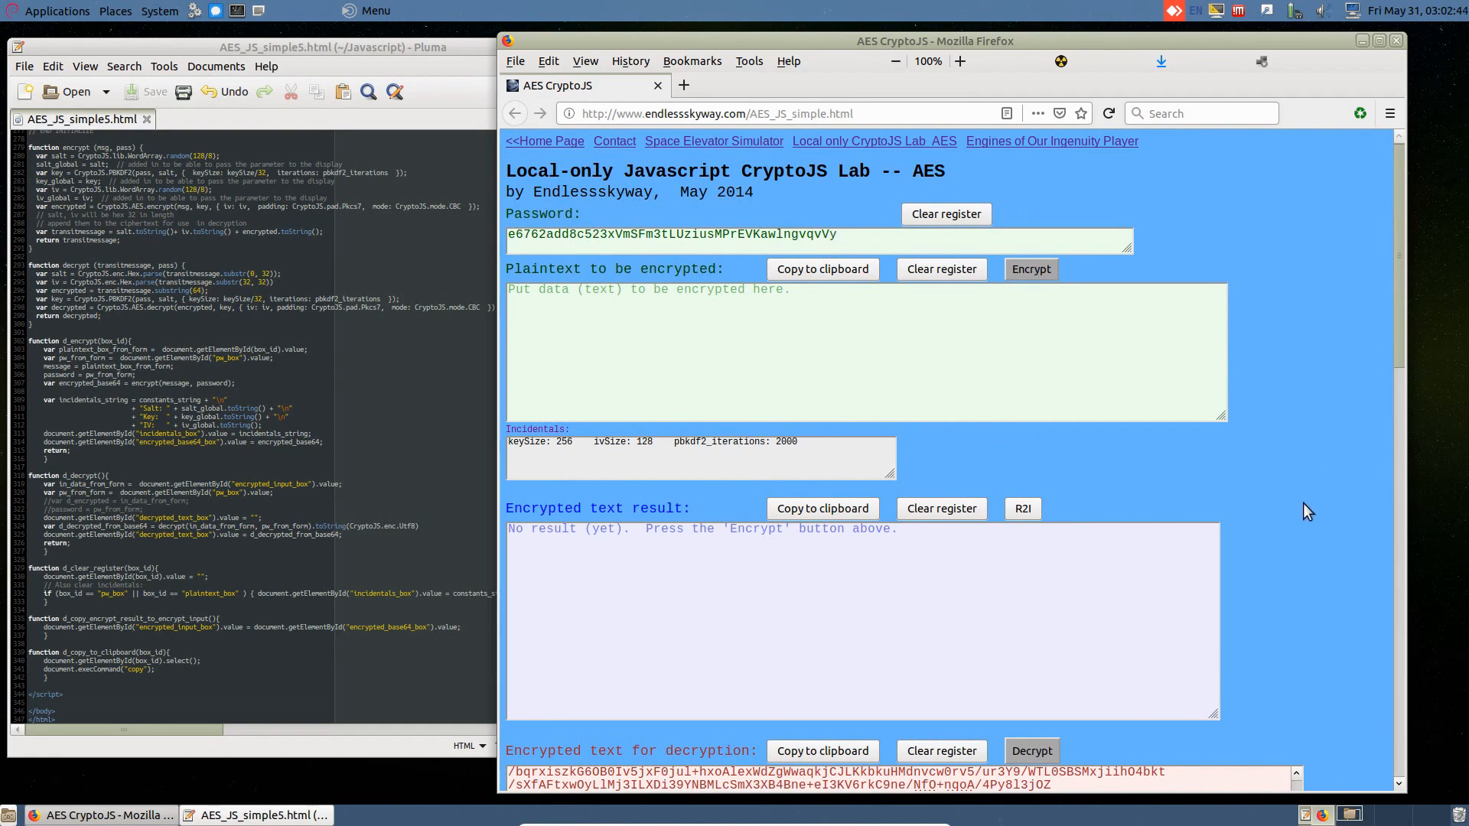
scroll(down, 3)
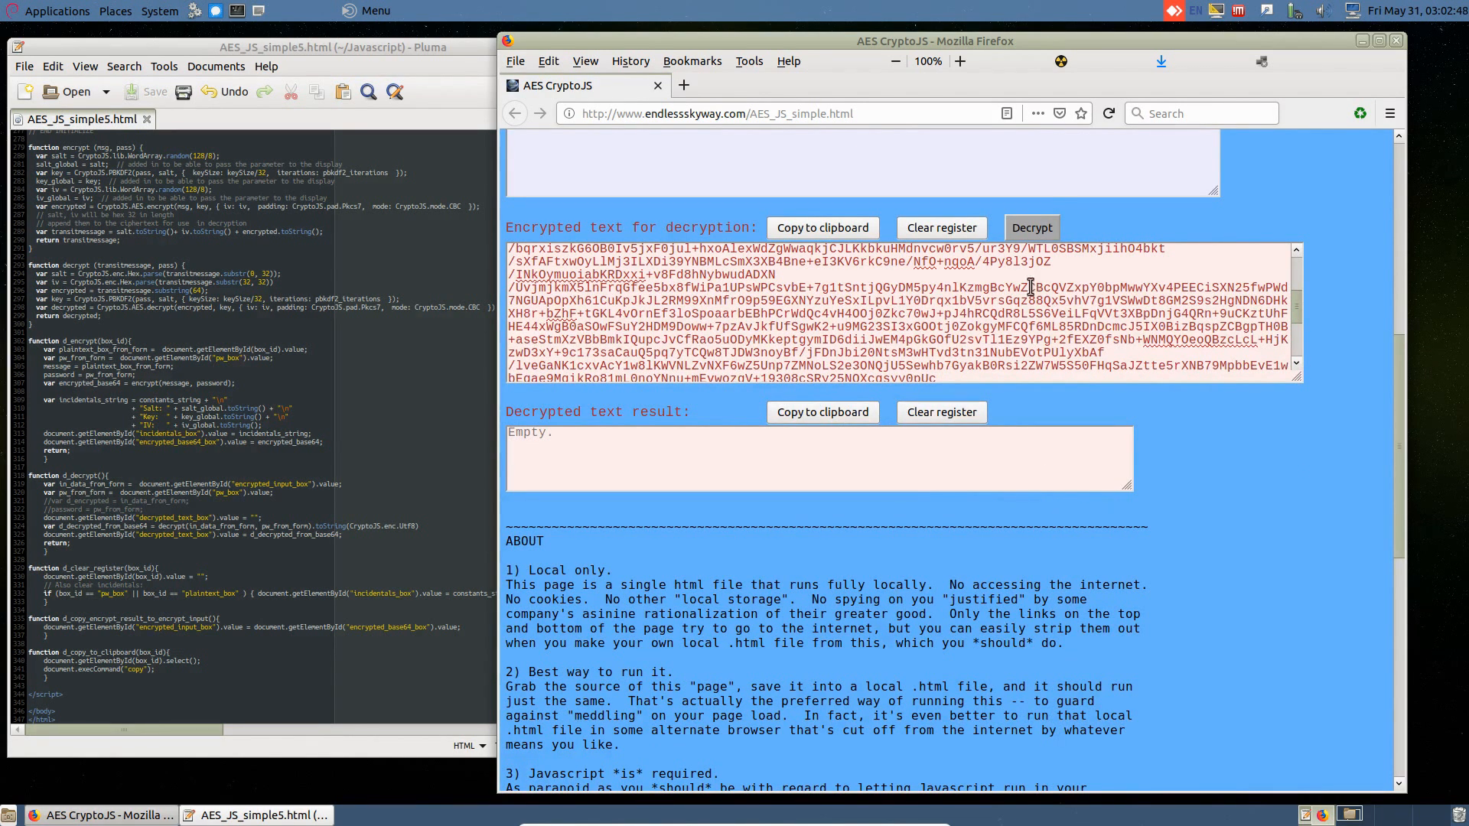
- Decrypt the pasted ciphertext so the ABOUT notes reappear as the decrypted result
click(1030, 228)
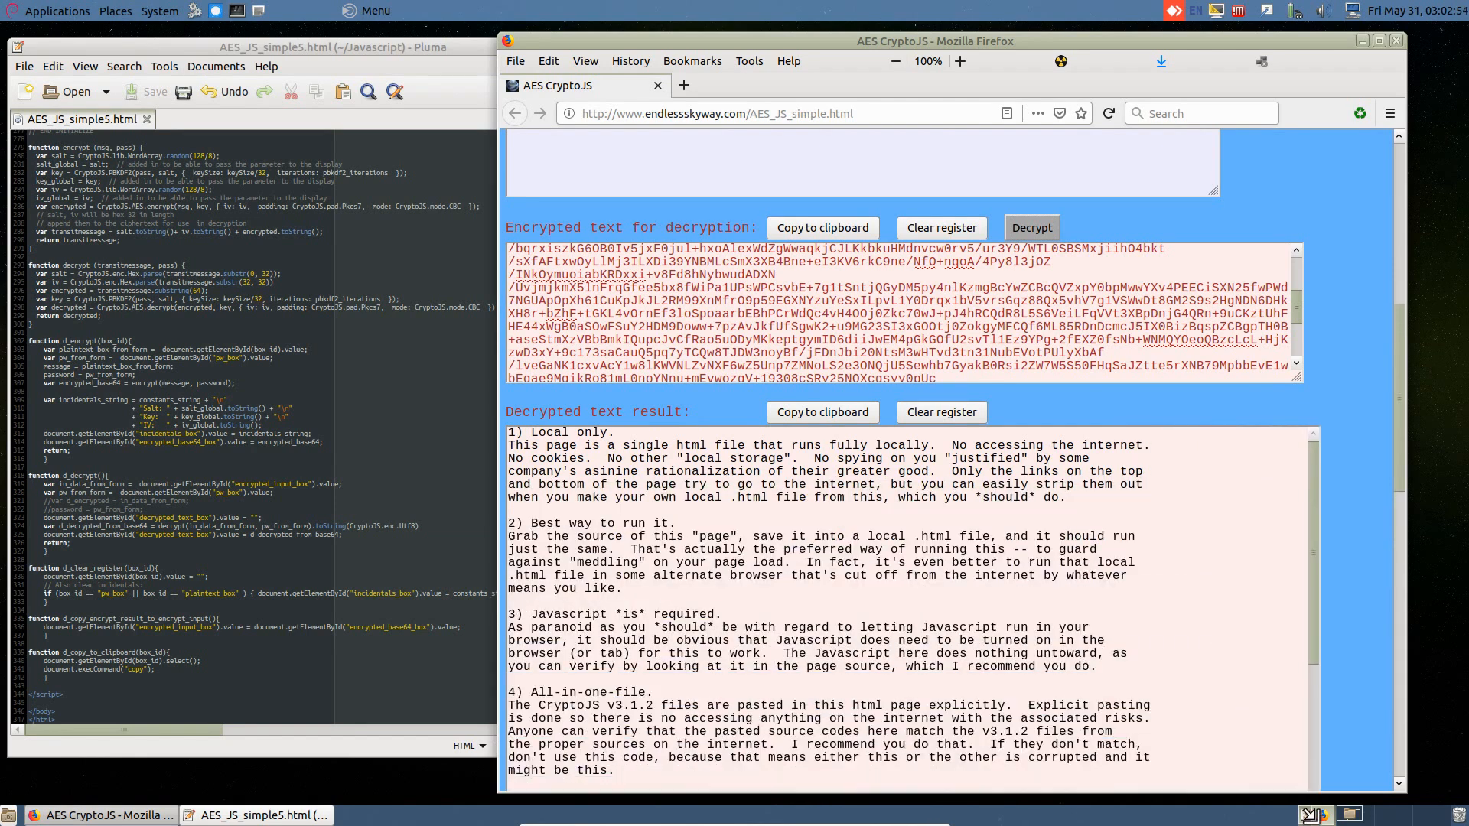
scroll(down, 3)
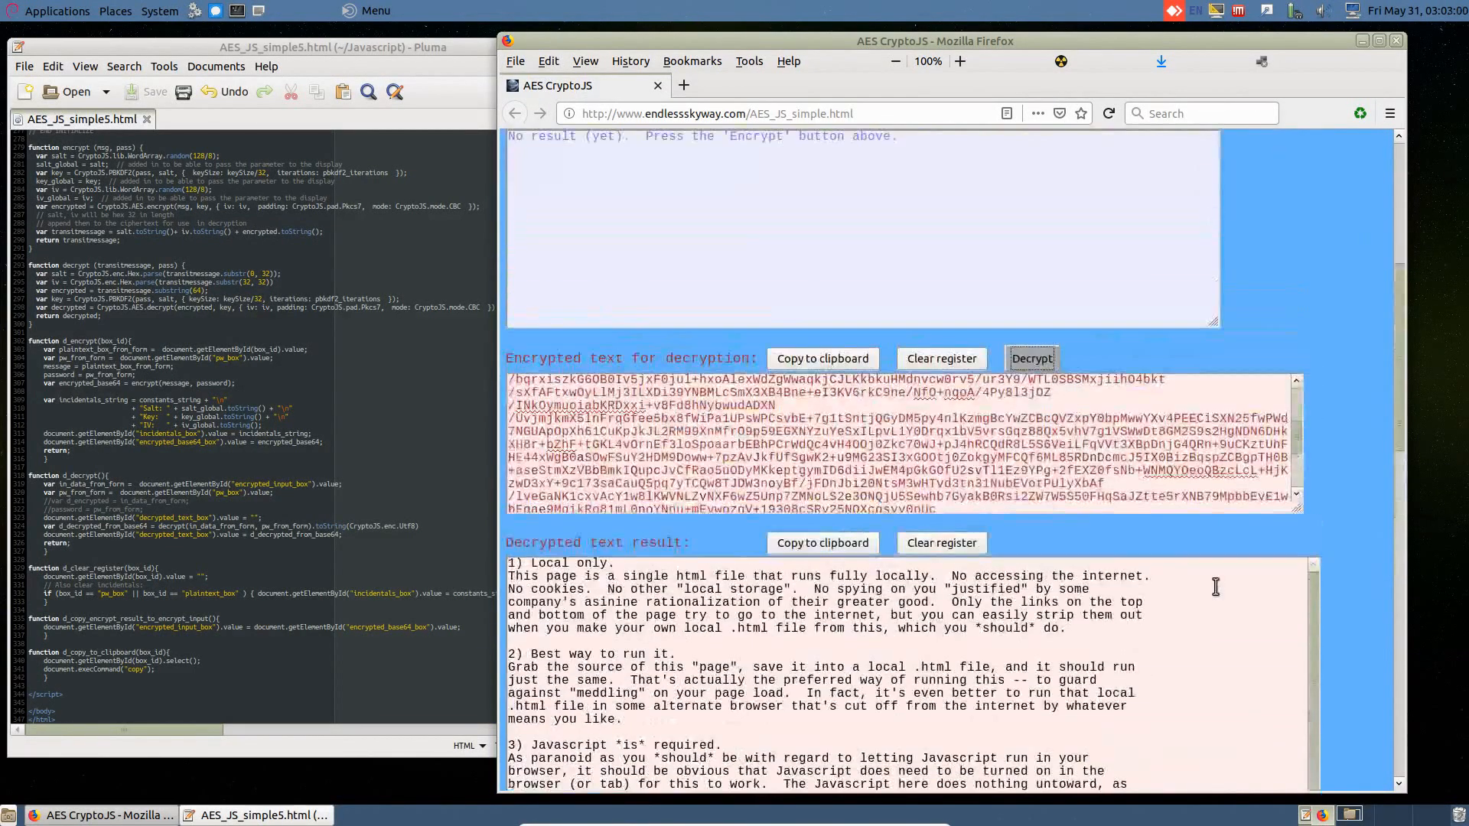
scroll(down, 3)
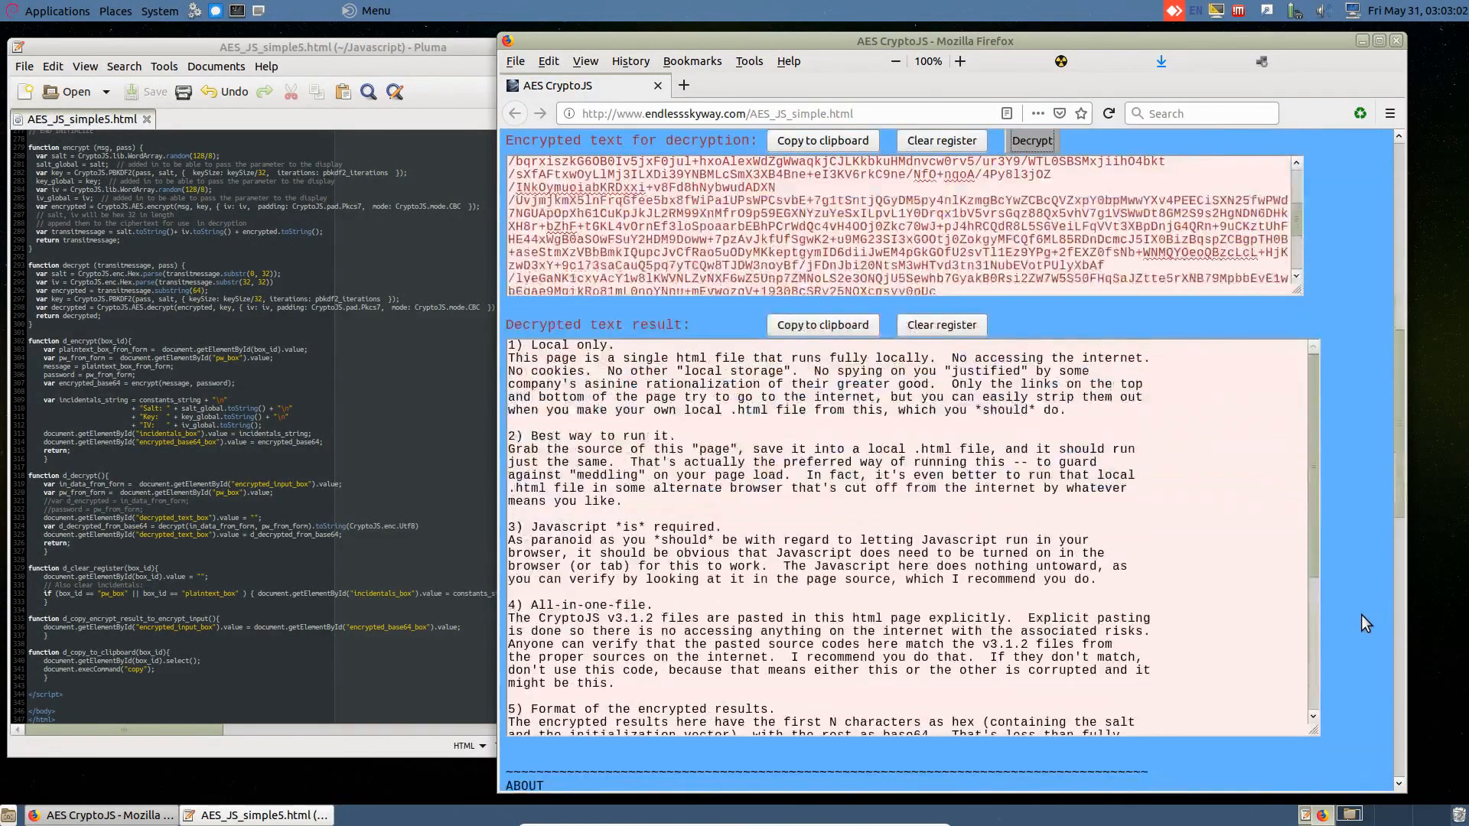
scroll(down, 3)
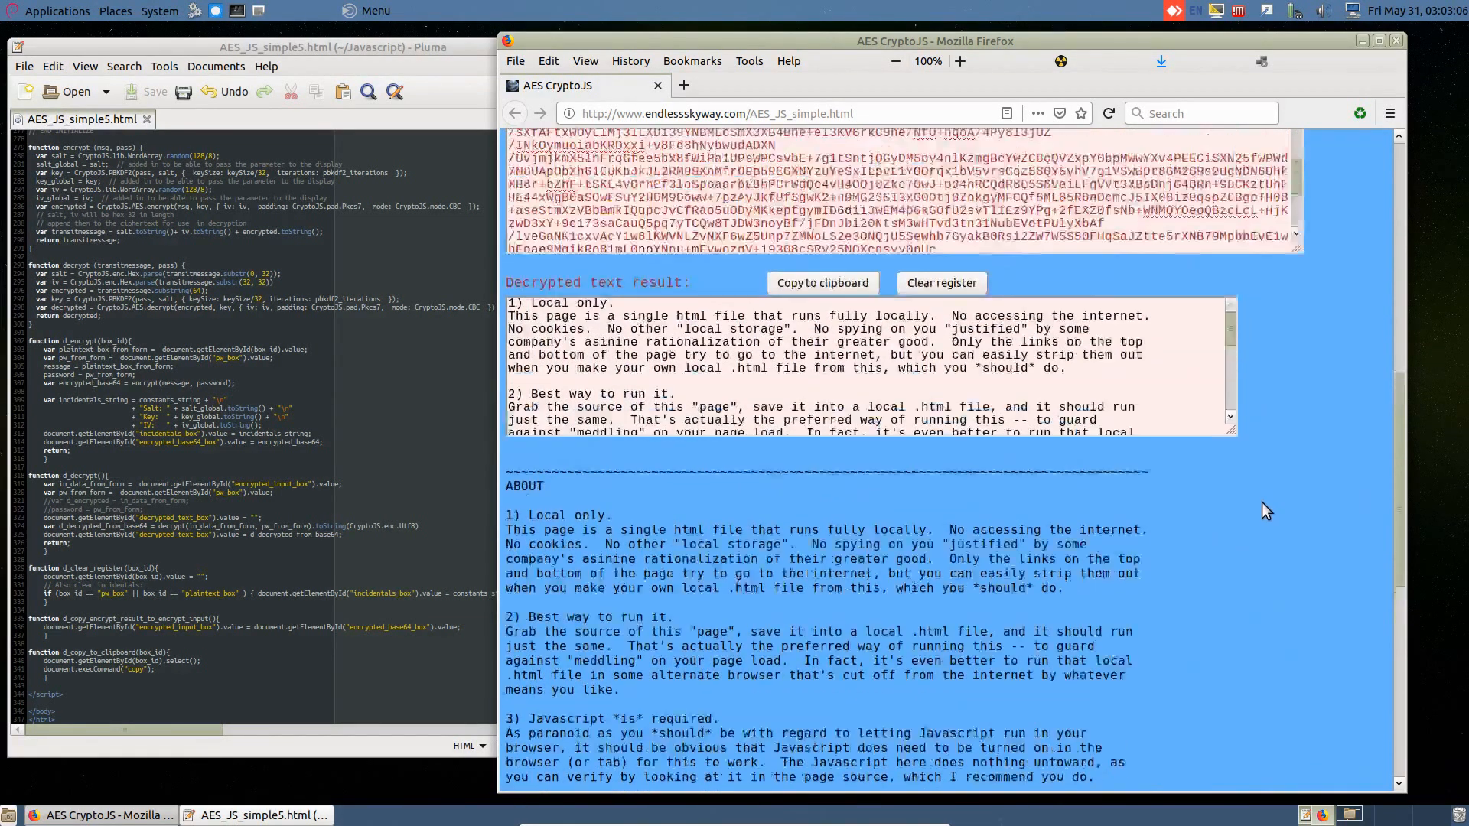
scroll(up, 3)
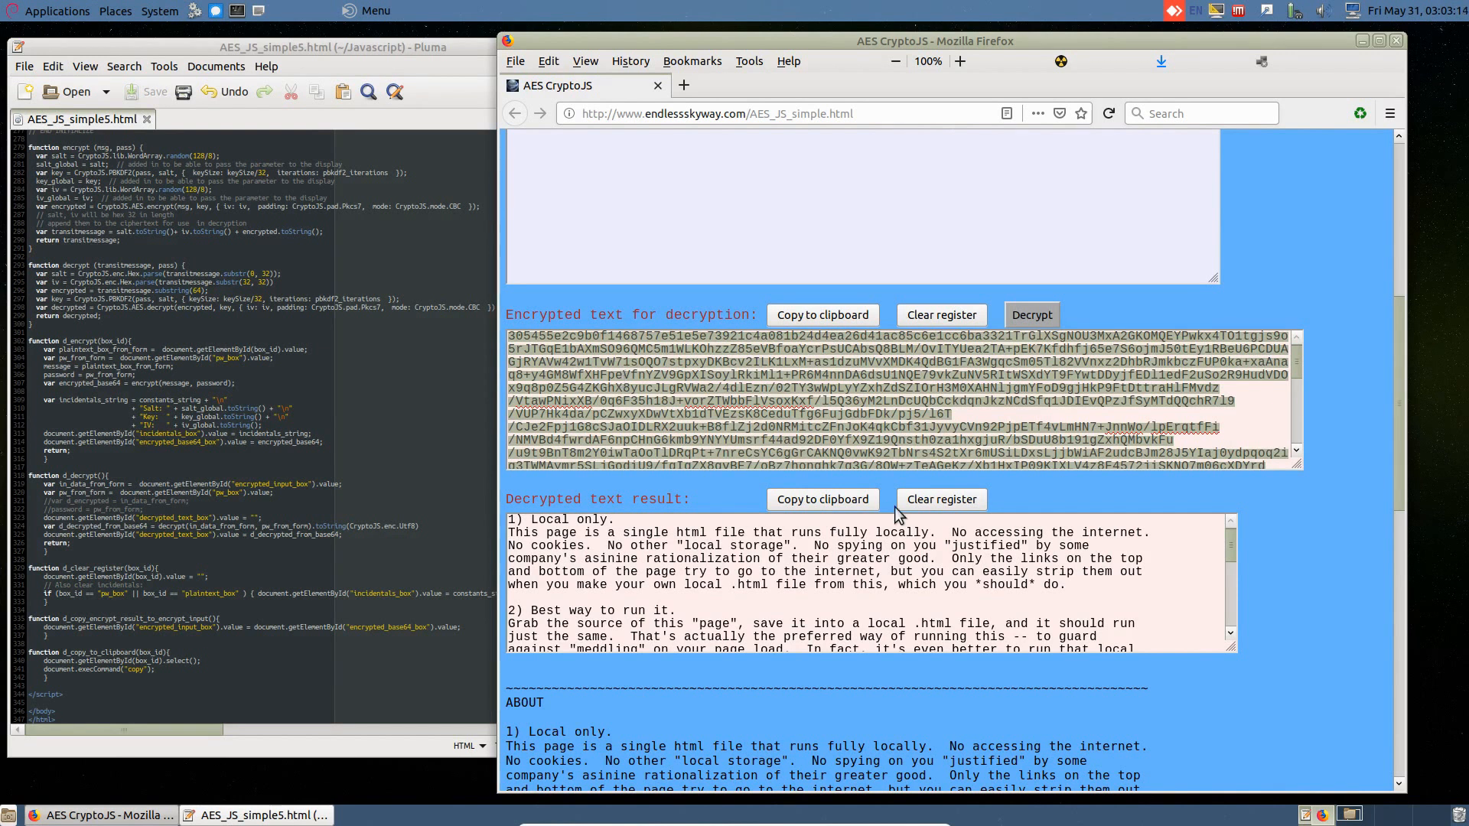
- Clear the ciphertext waiting for decryption and return to the empty plaintext and encrypted-result boxes
click(941, 314)
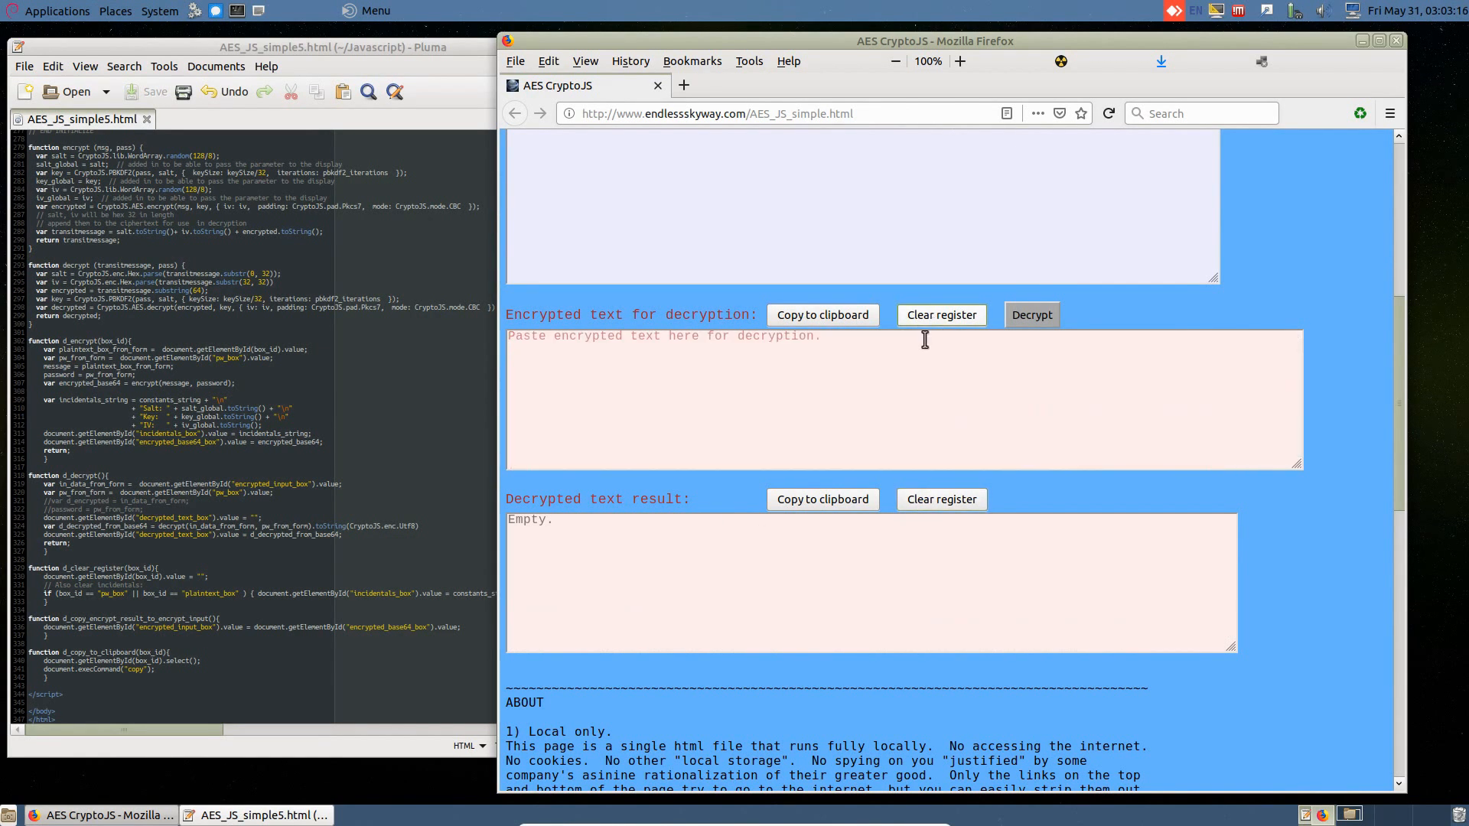
mouse_move(1293, 463)
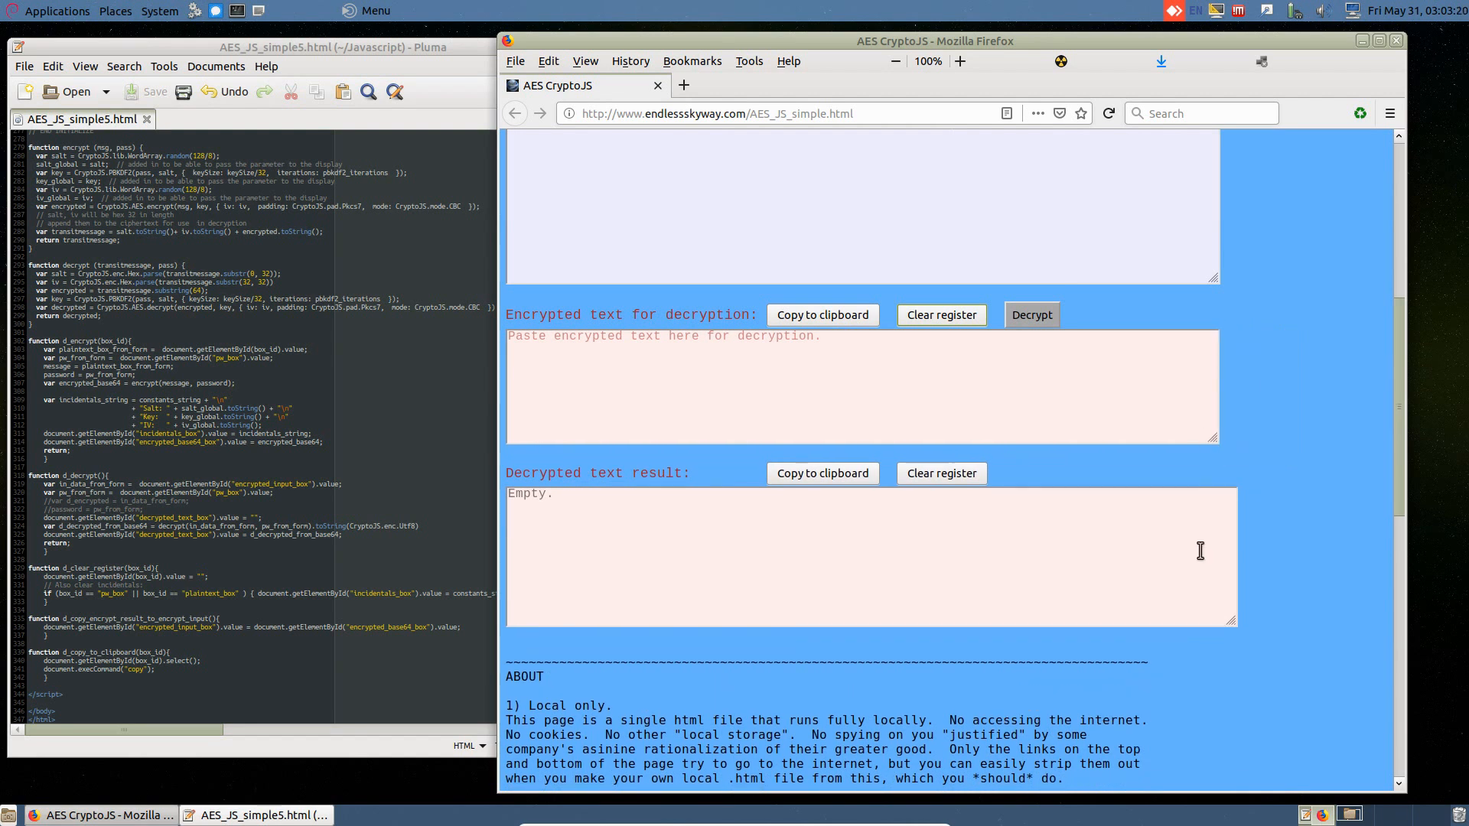
mouse_move(1232, 621)
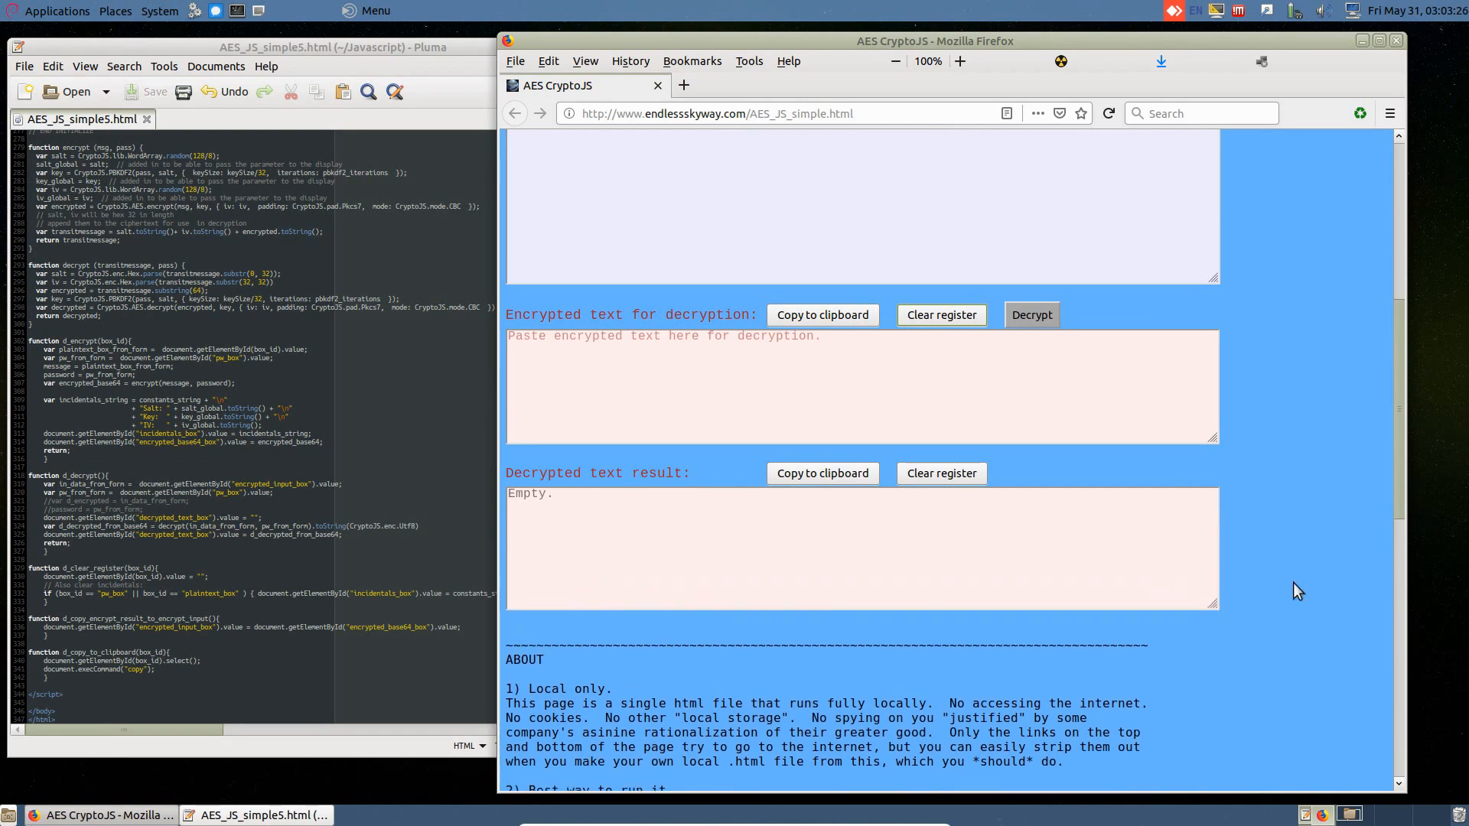
scroll(up, 3)
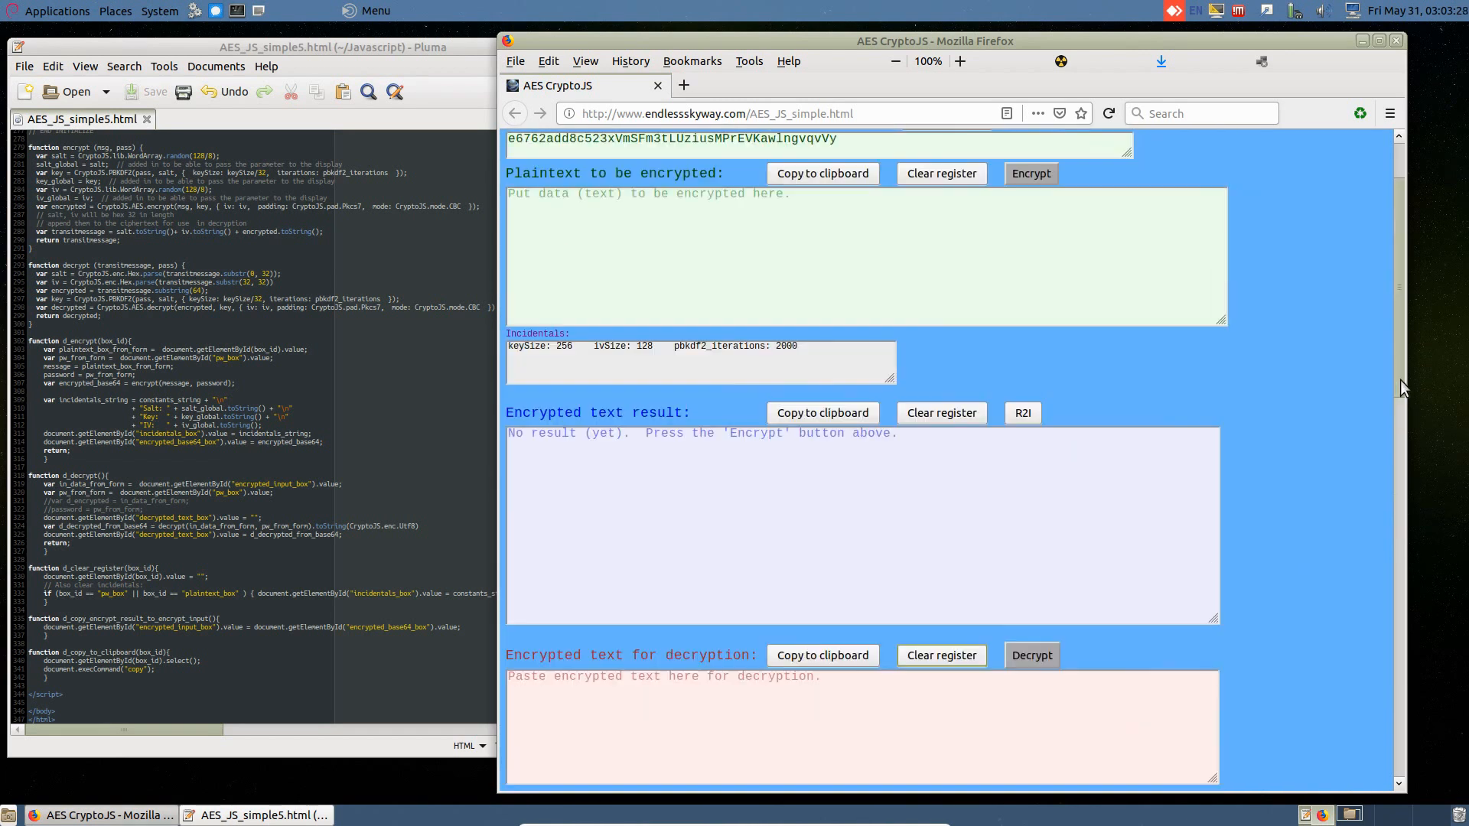
scroll(up, 3)
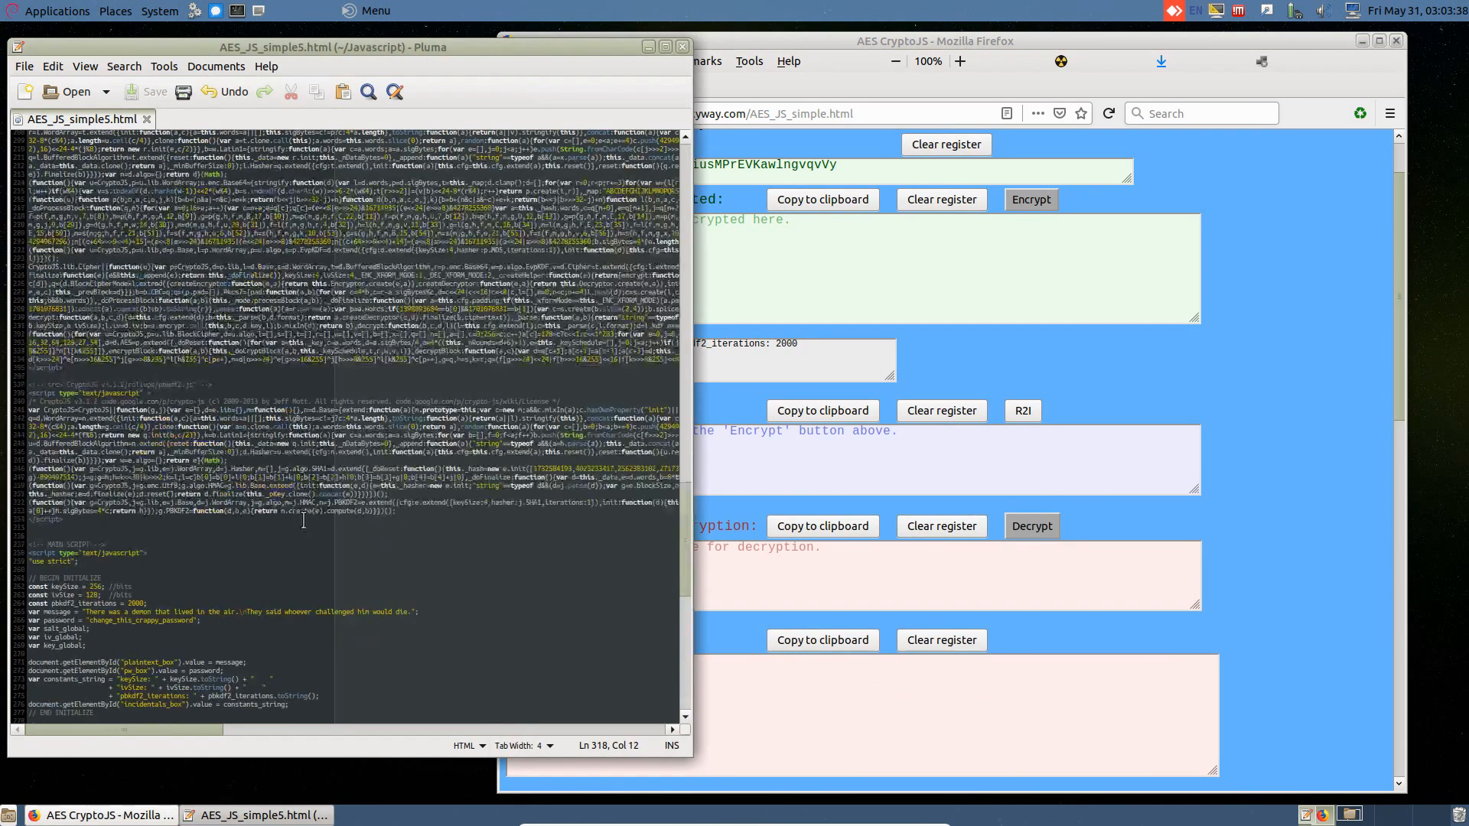
- In Pluma, bring the encrypt(), decrypt() and register-clearing functions of AES_JS_simple5.html into view
scroll(up, 3)
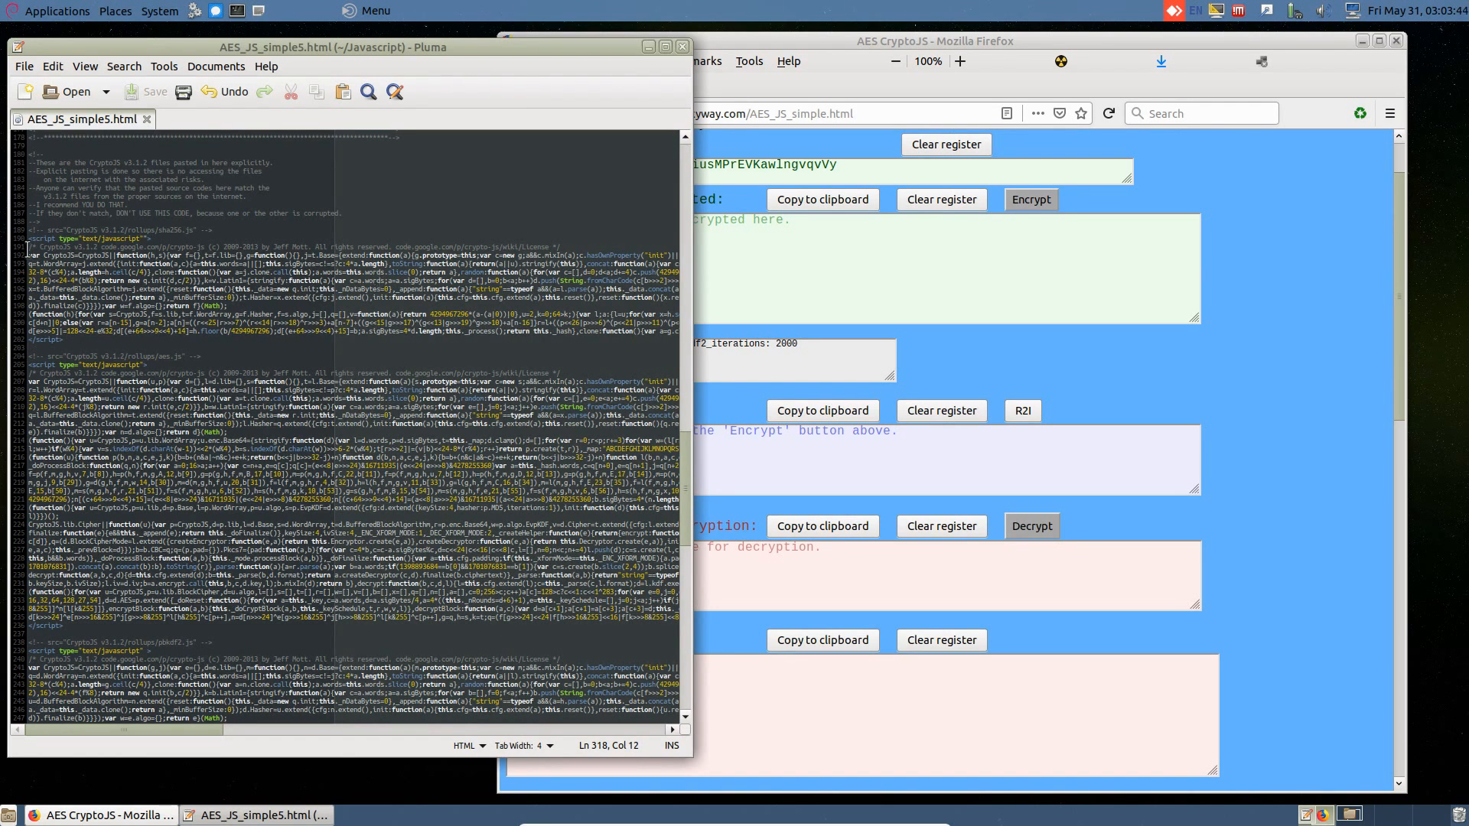
click(106, 286)
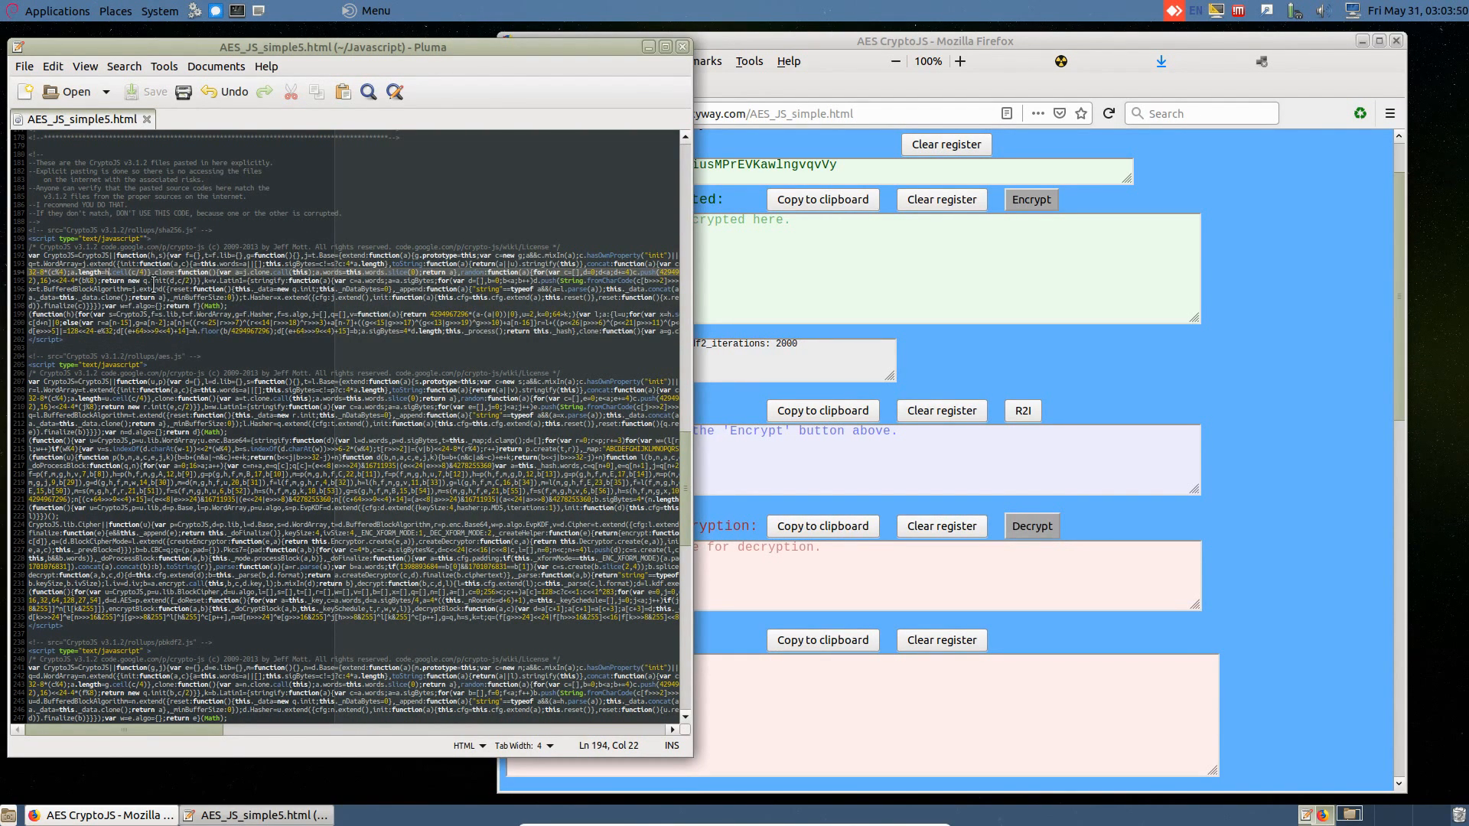
scroll(down, 3)
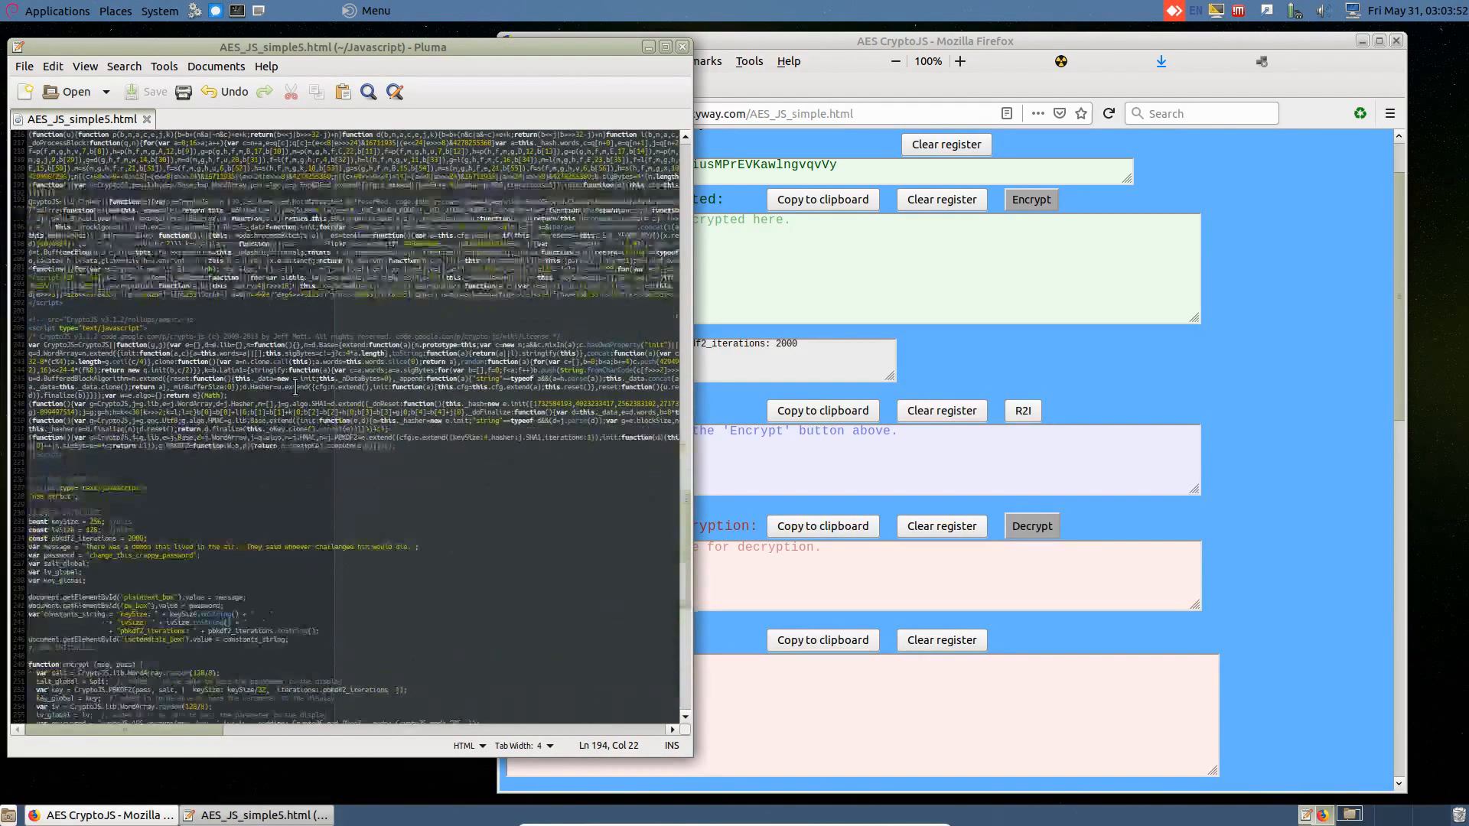
scroll(down, 3)
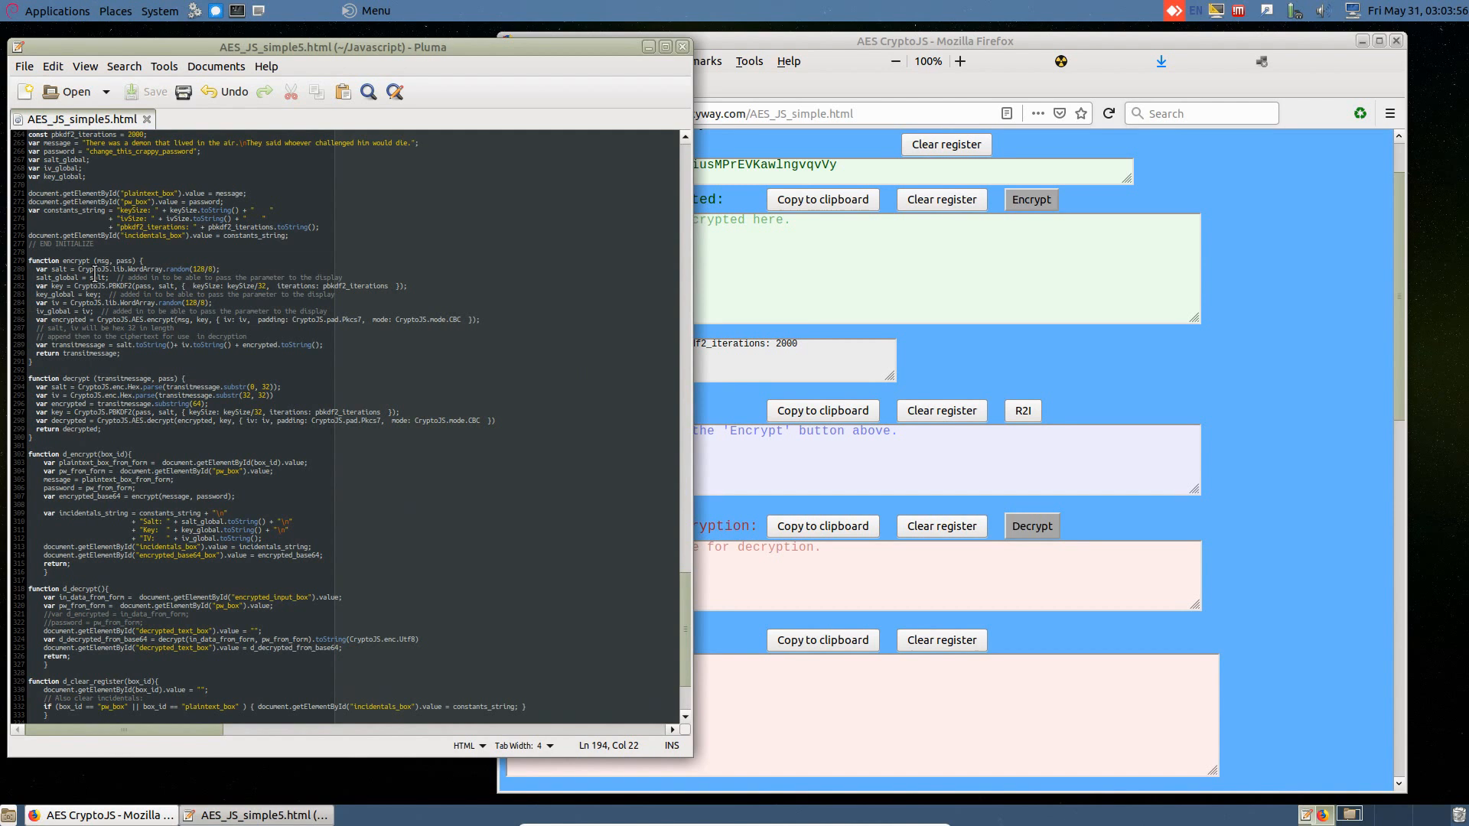
mouse_move(461, 336)
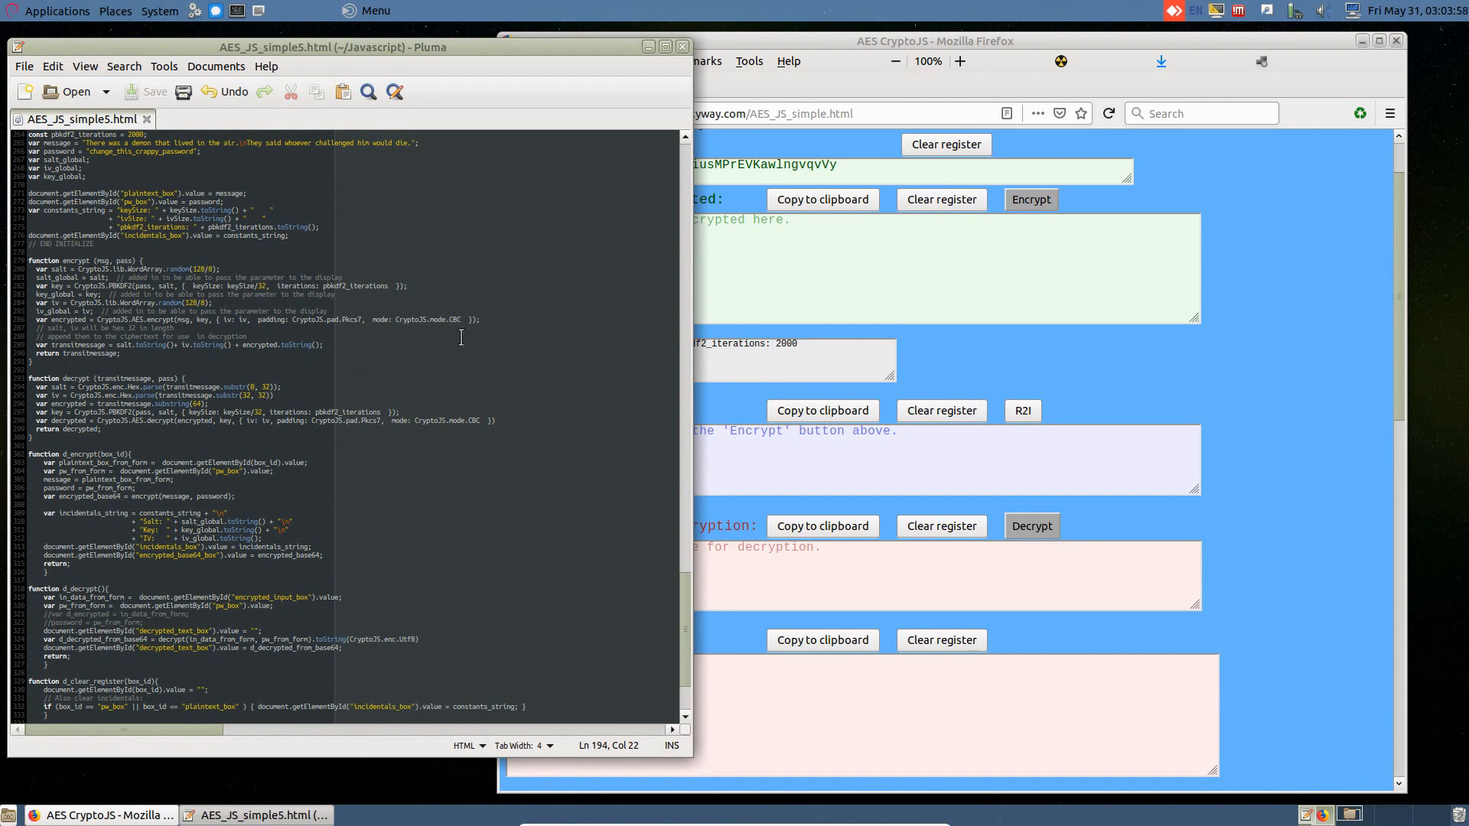
mouse_move(417, 400)
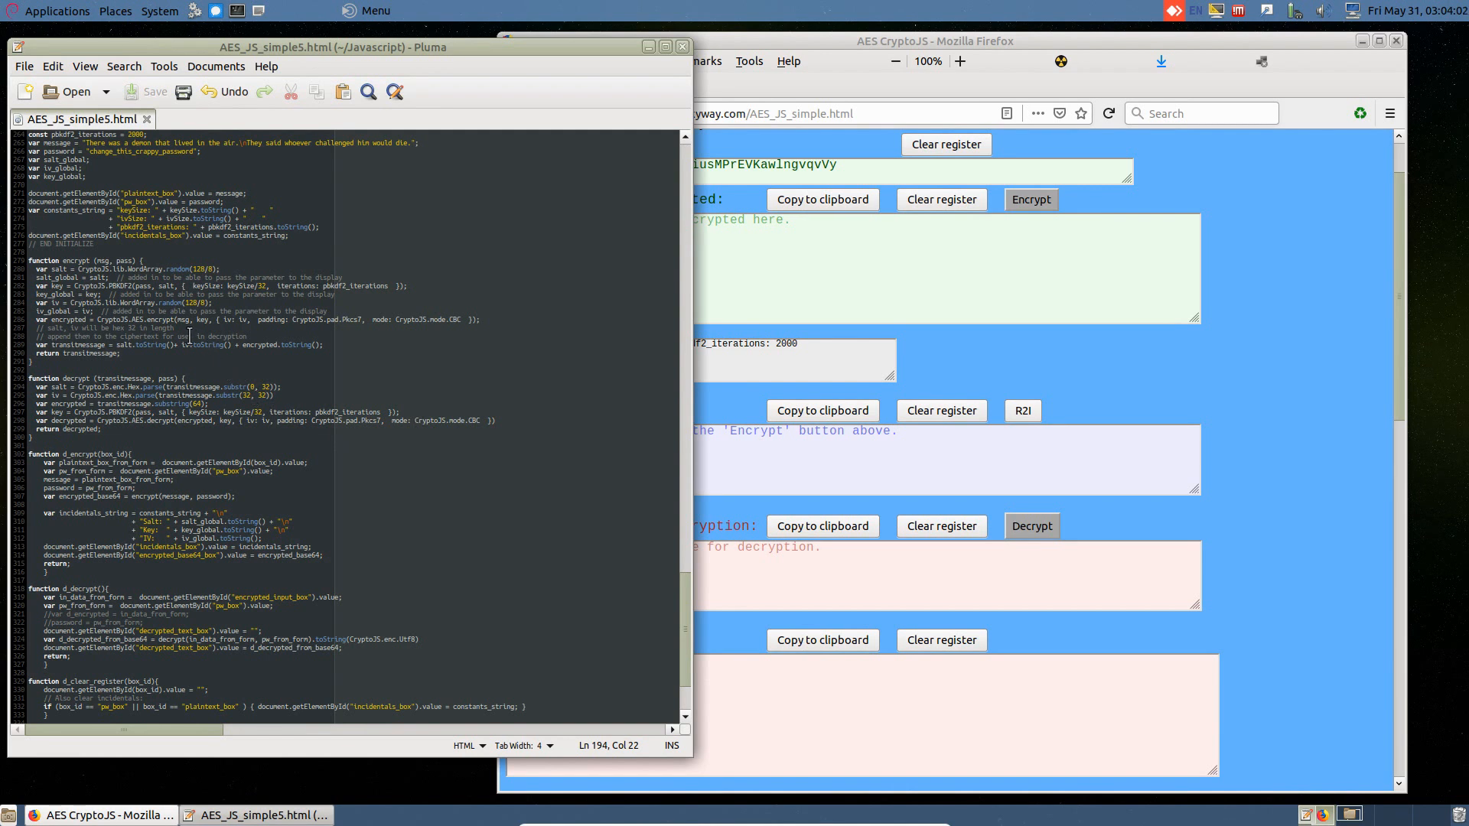
mouse_move(439, 404)
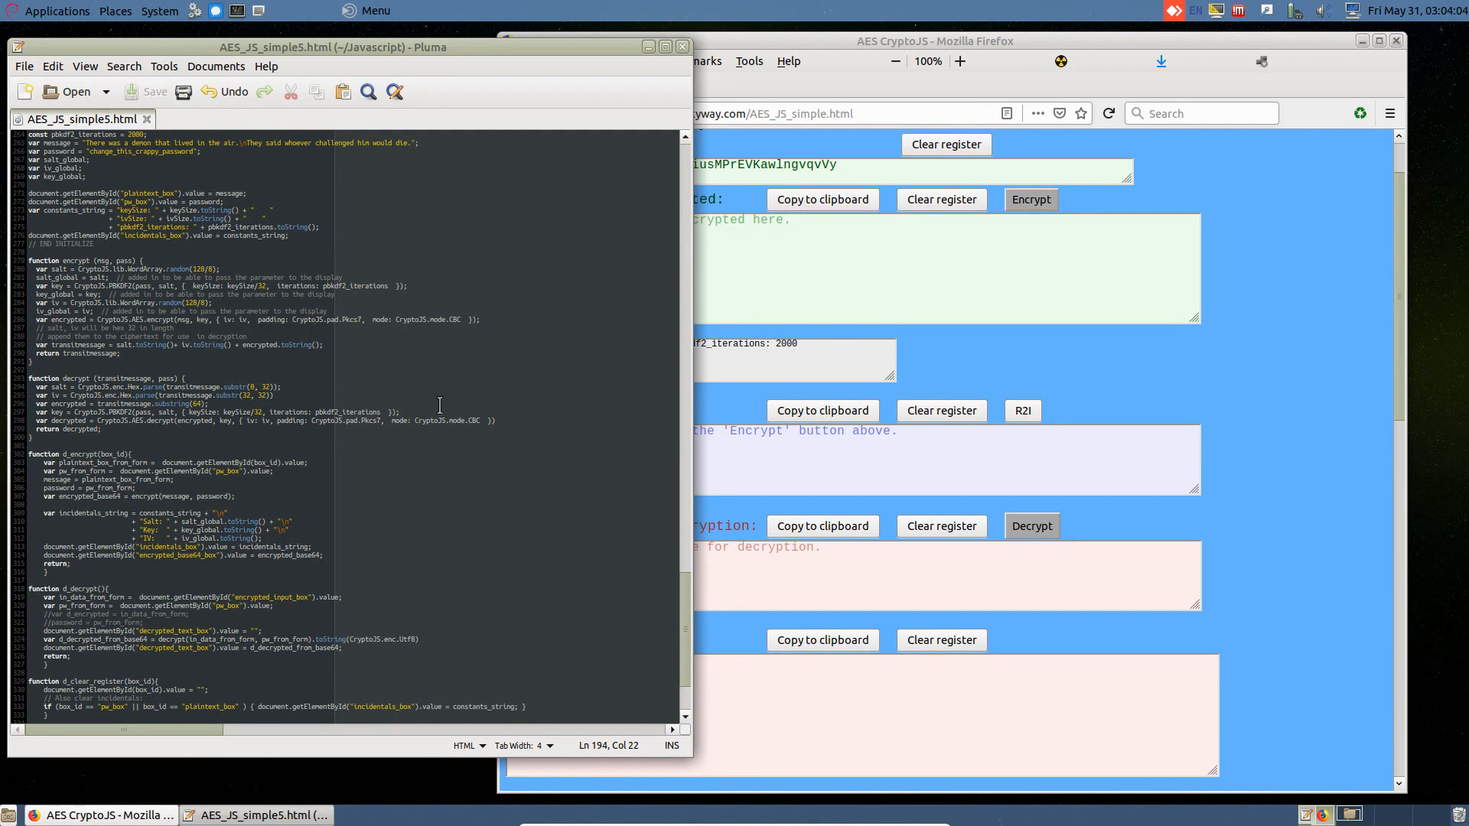
scroll(up, 3)
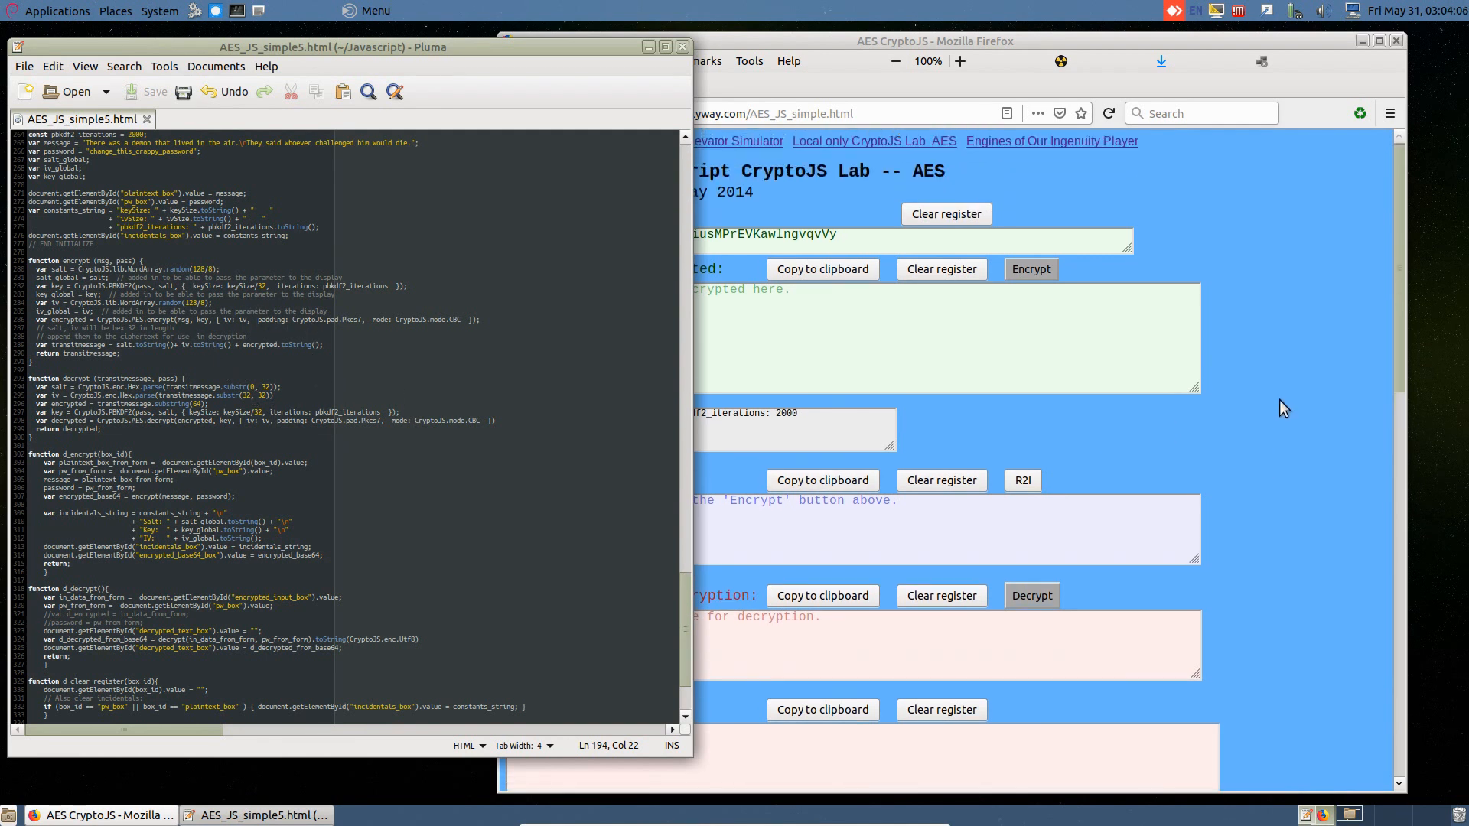
- Bring Firefox forward and read the ABOUT notes on saving the page as a local .html file
click(928, 40)
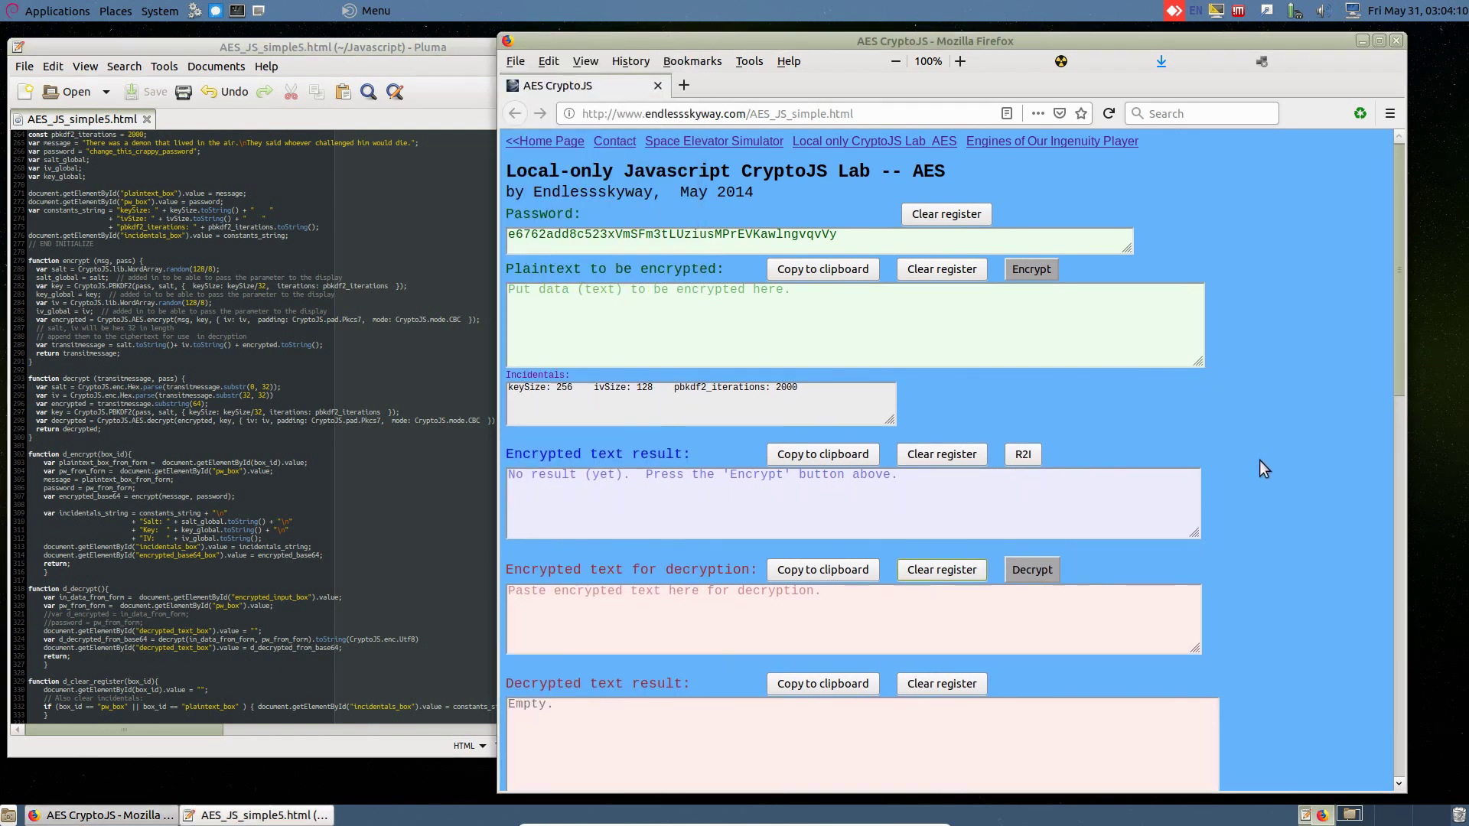
scroll(down, 3)
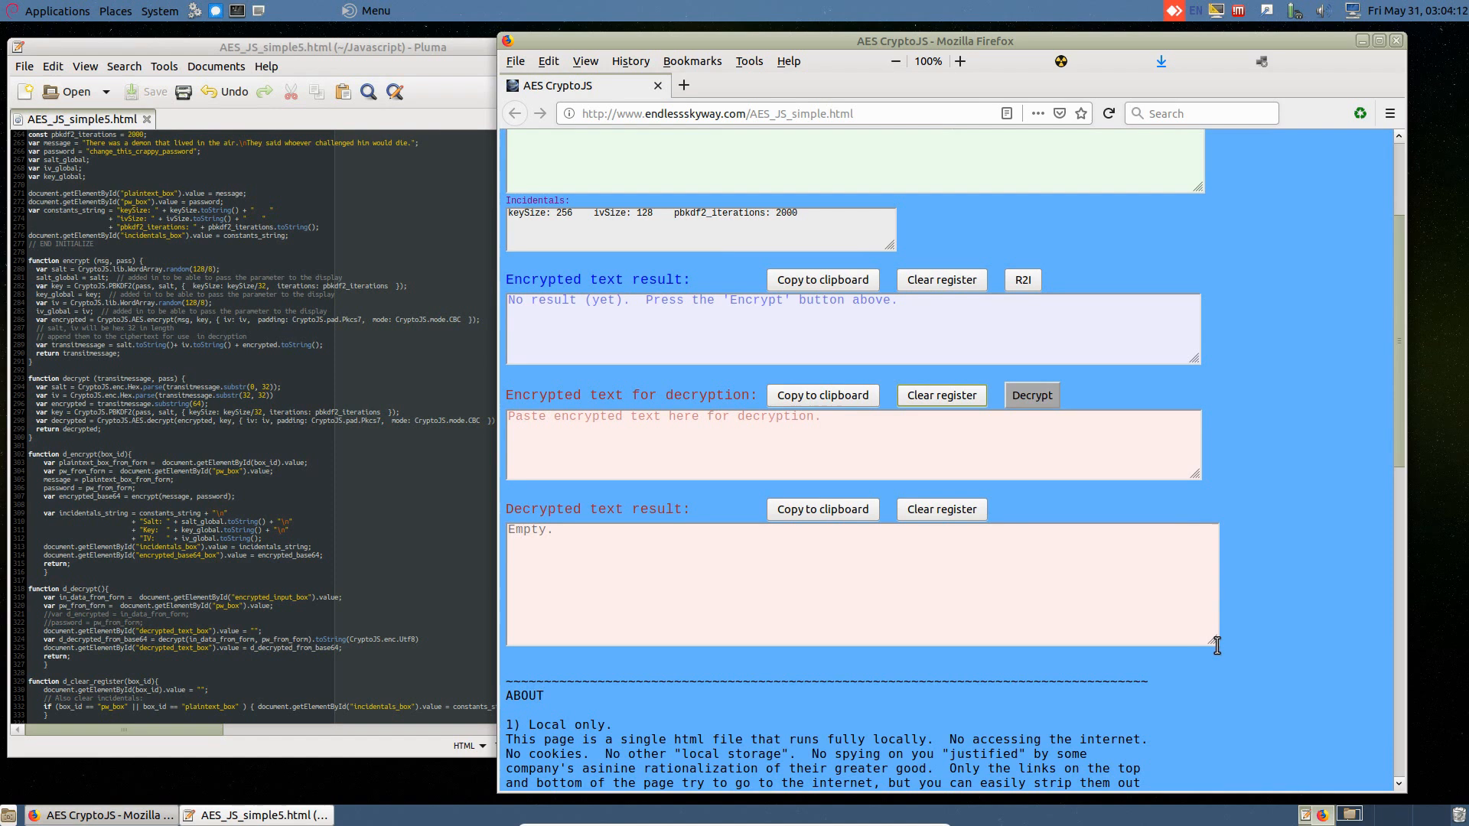
scroll(down, 3)
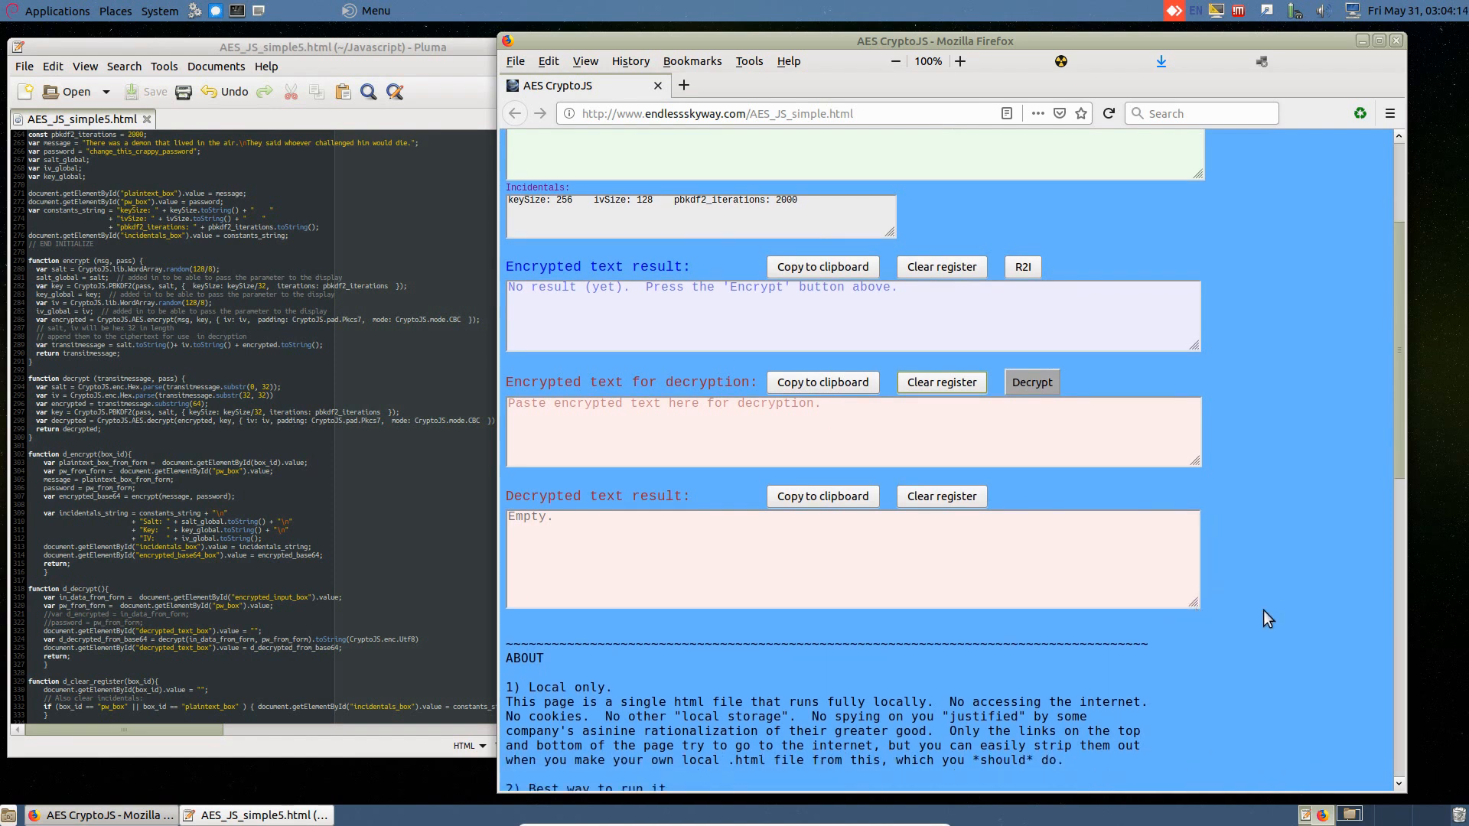
scroll(down, 3)
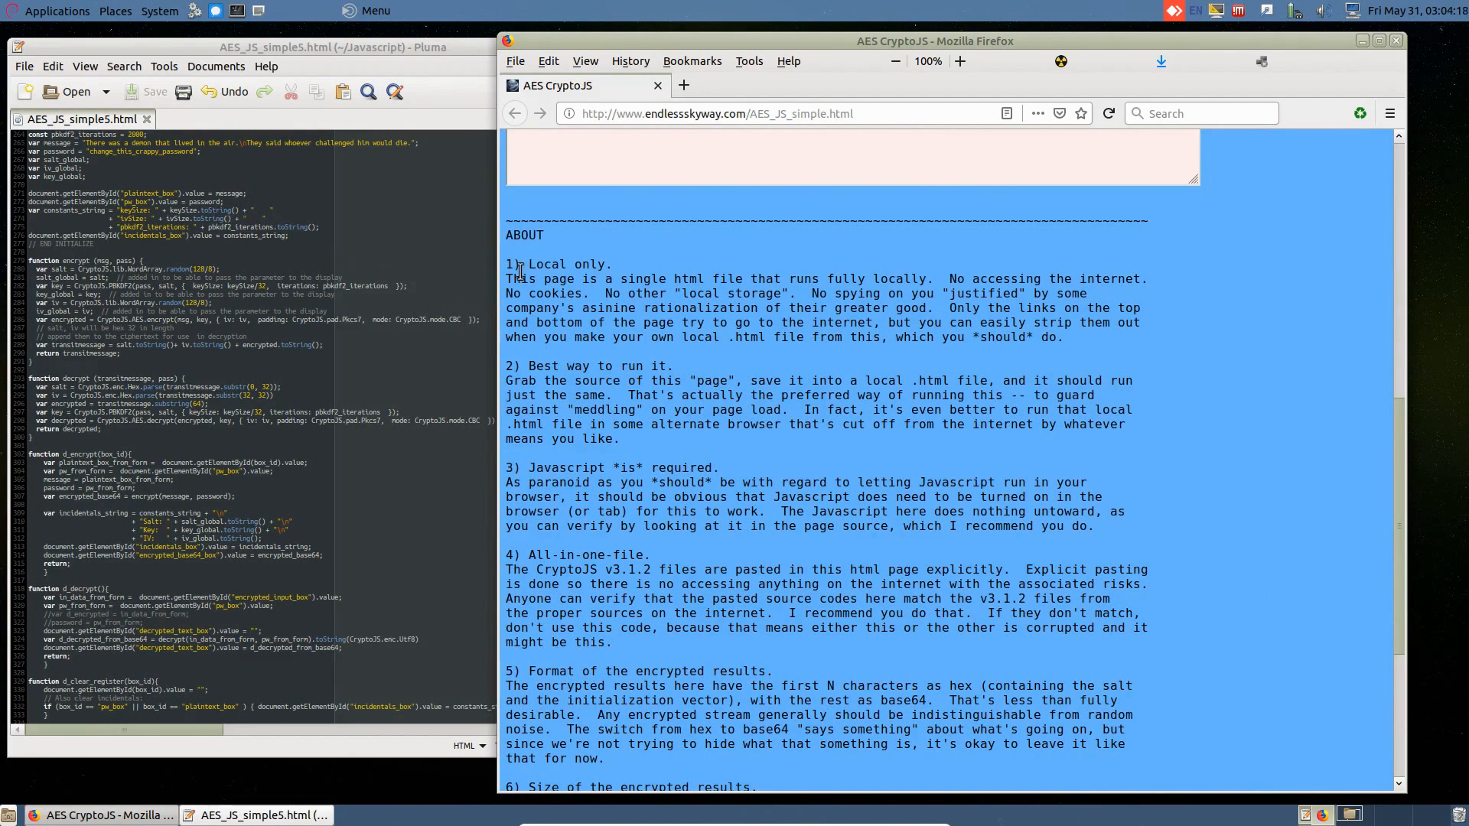
mouse_move(994, 294)
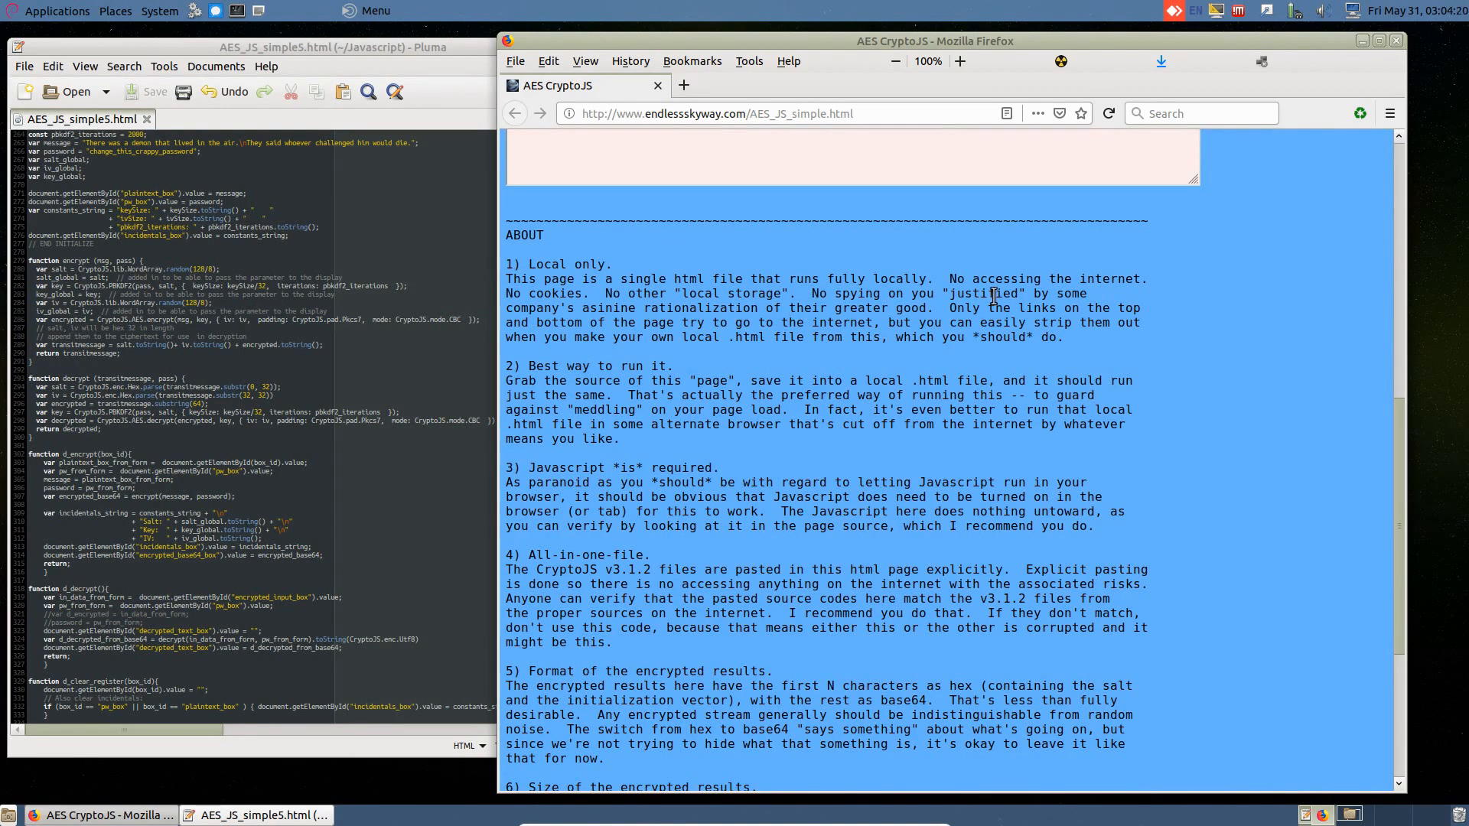
mouse_move(973, 314)
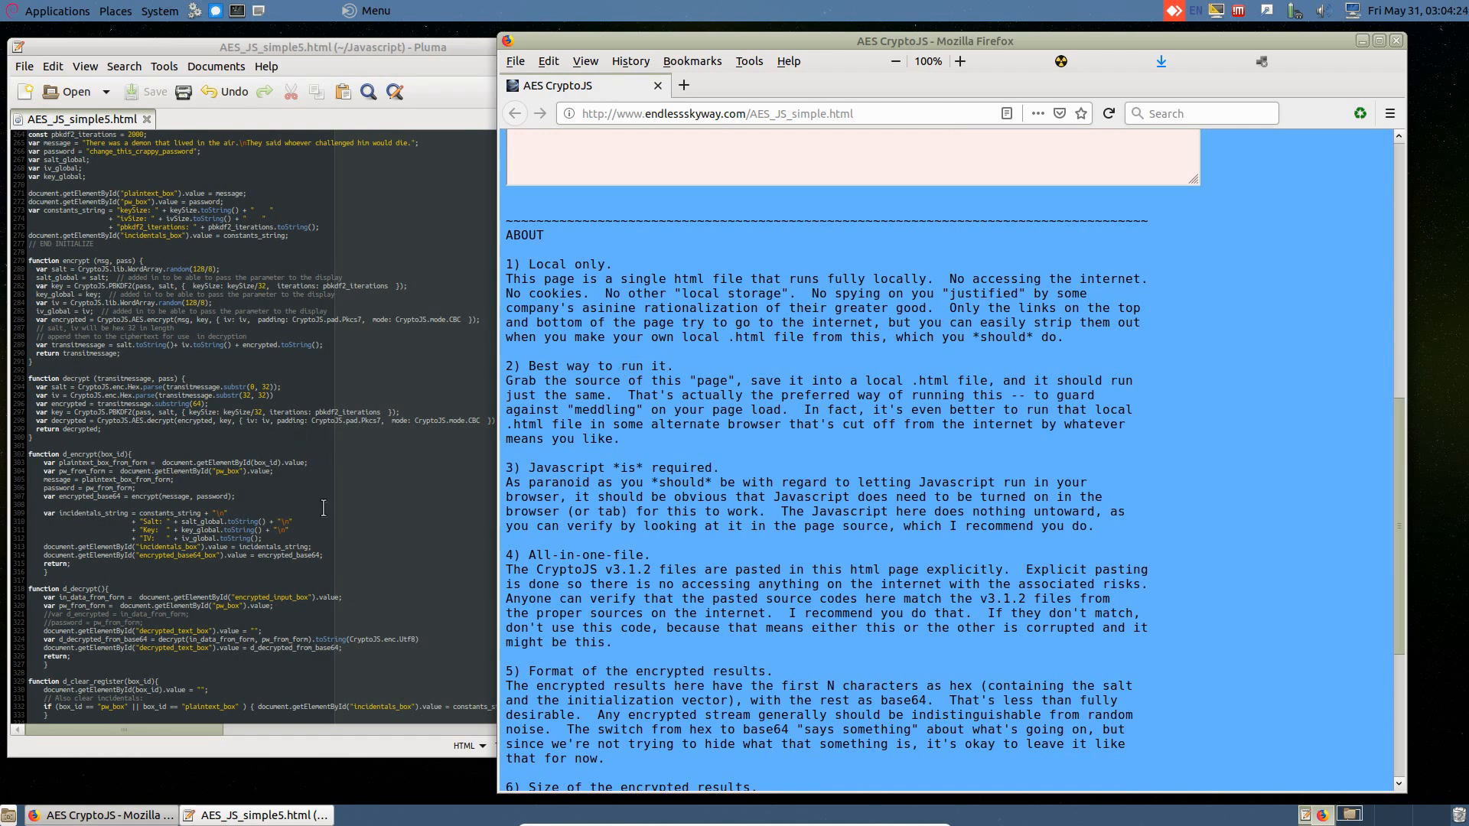
mouse_move(426, 476)
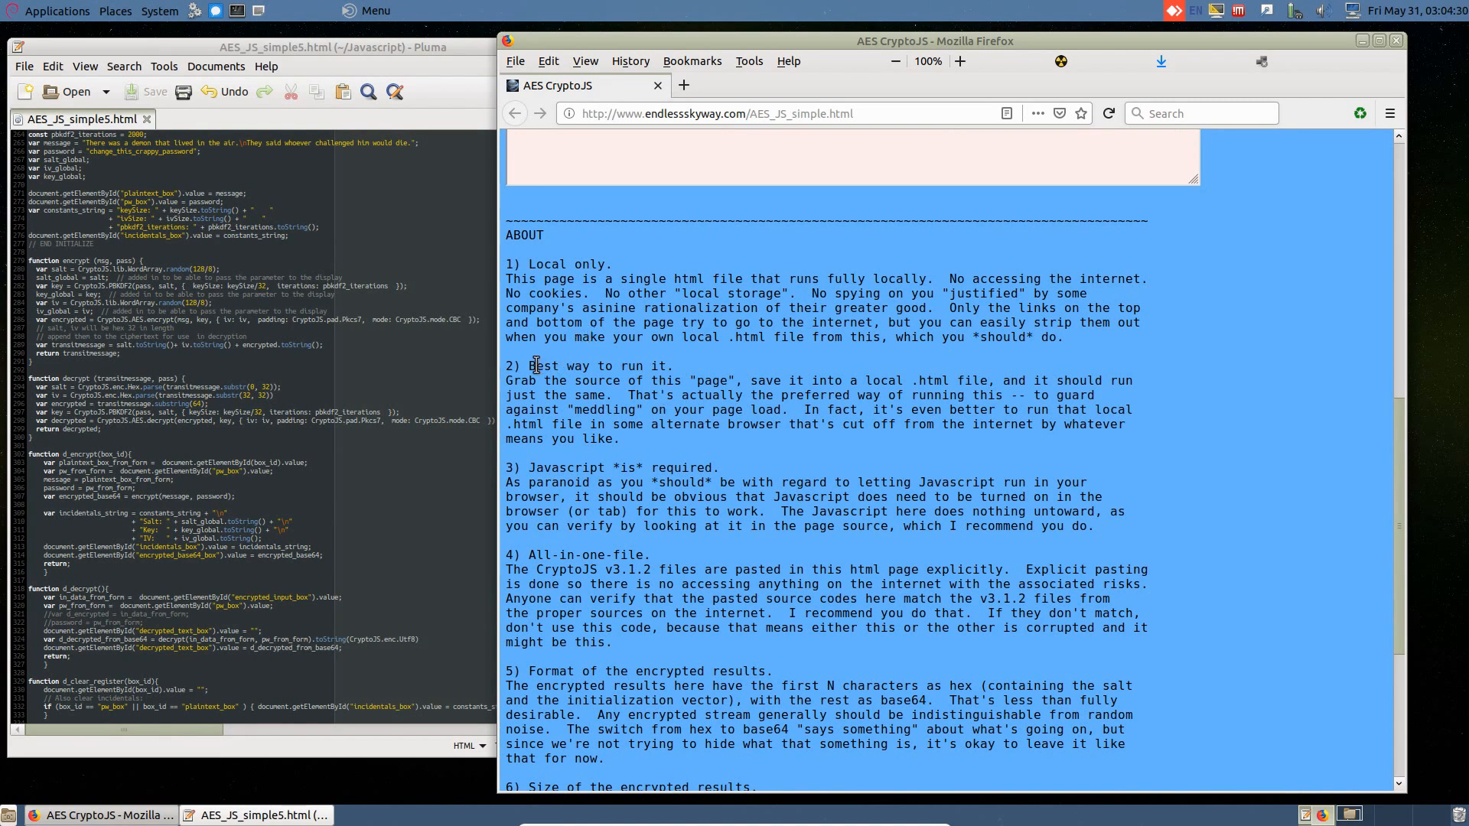
mouse_move(627, 415)
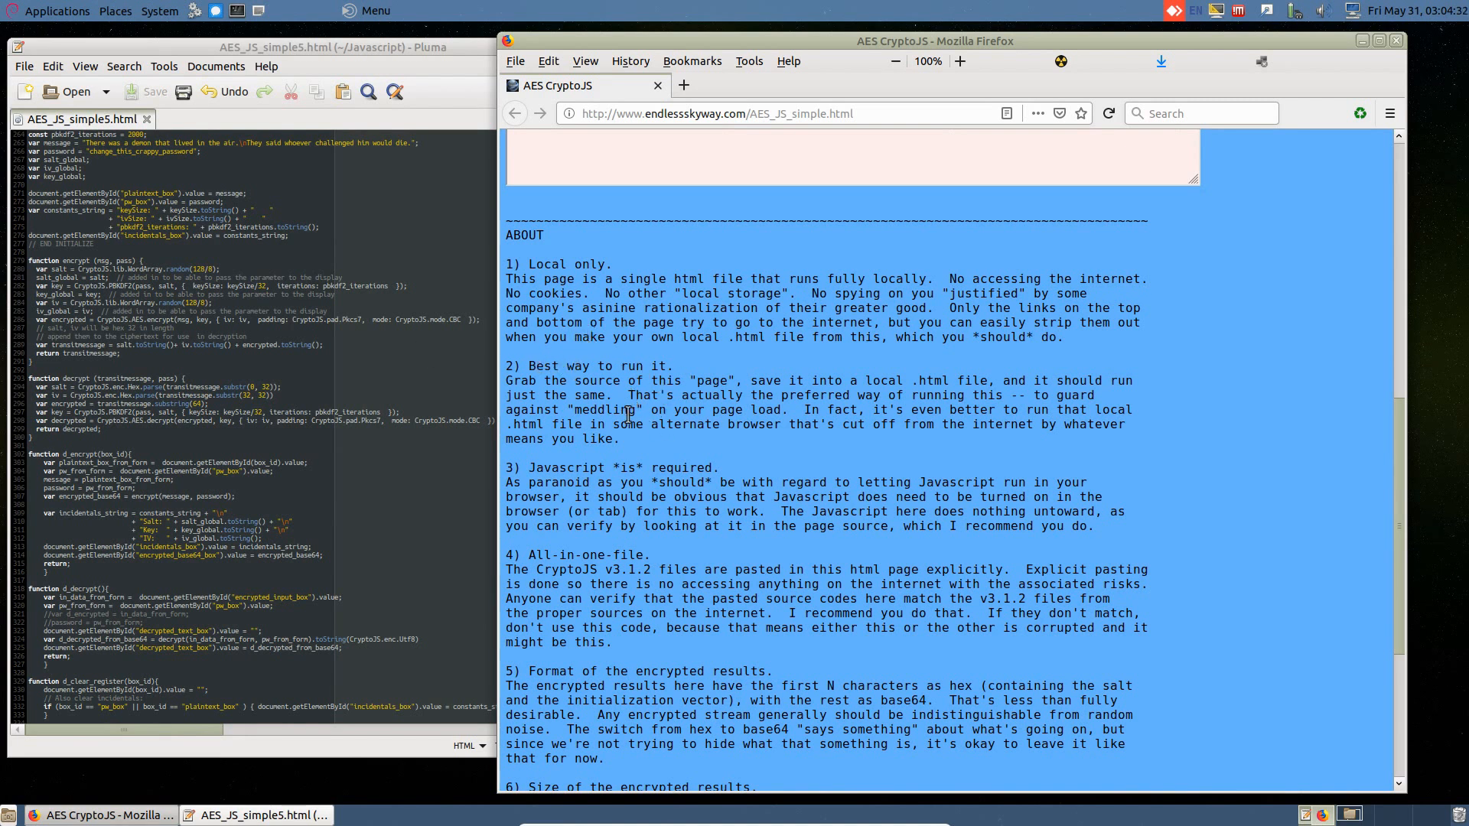
mouse_move(1063, 419)
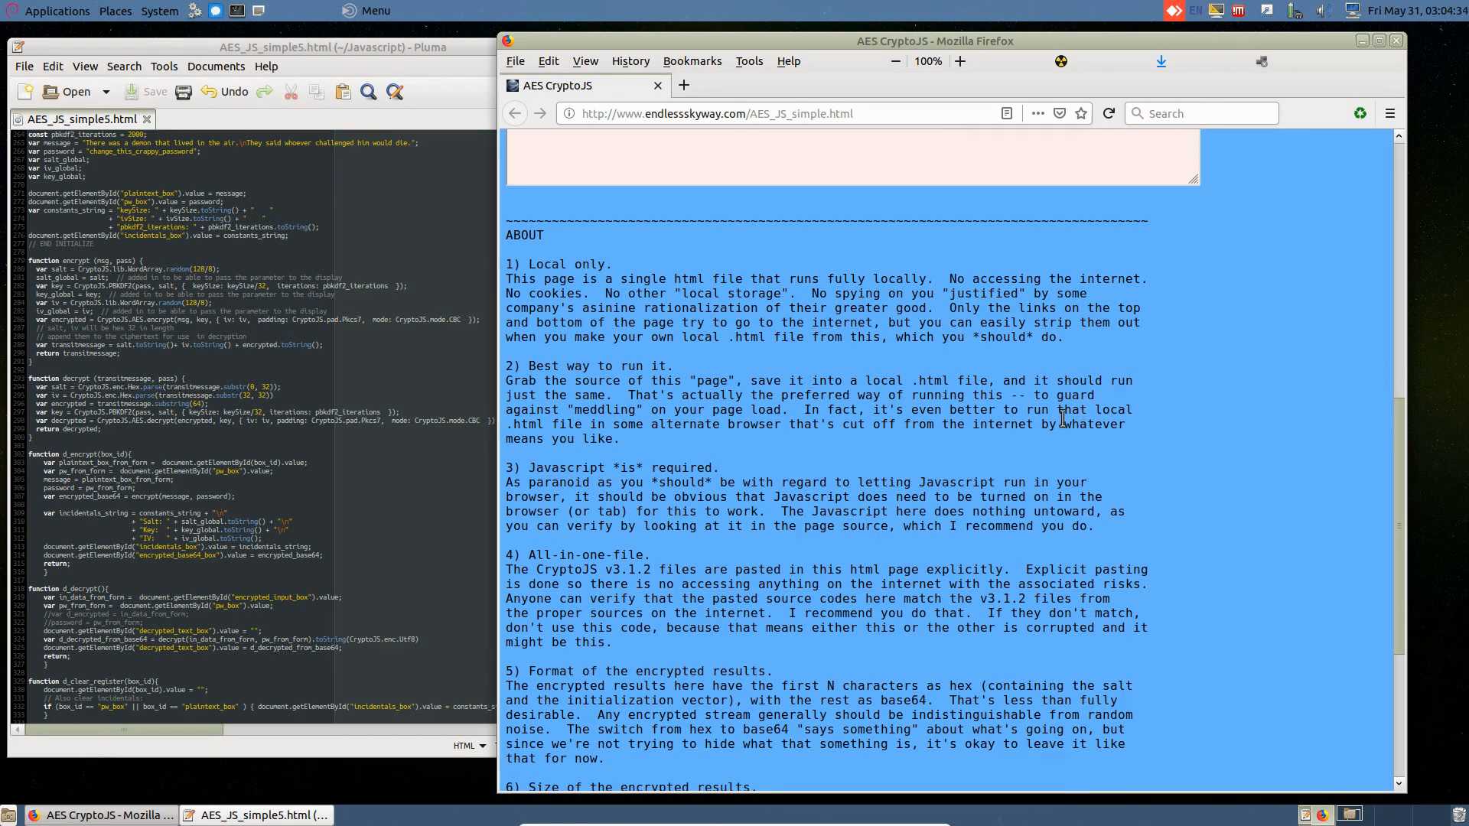
mouse_move(784, 427)
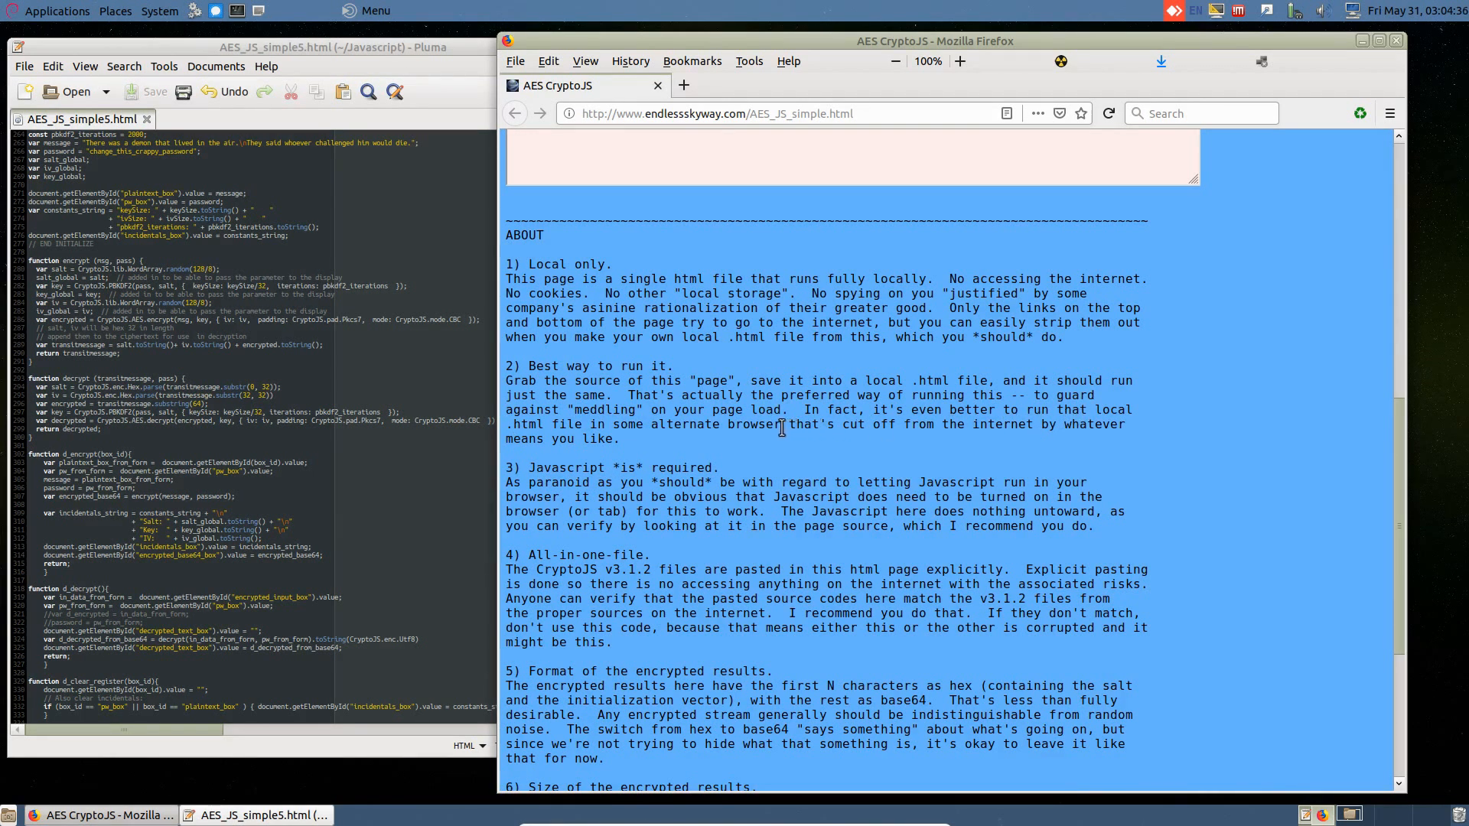
mouse_move(776, 450)
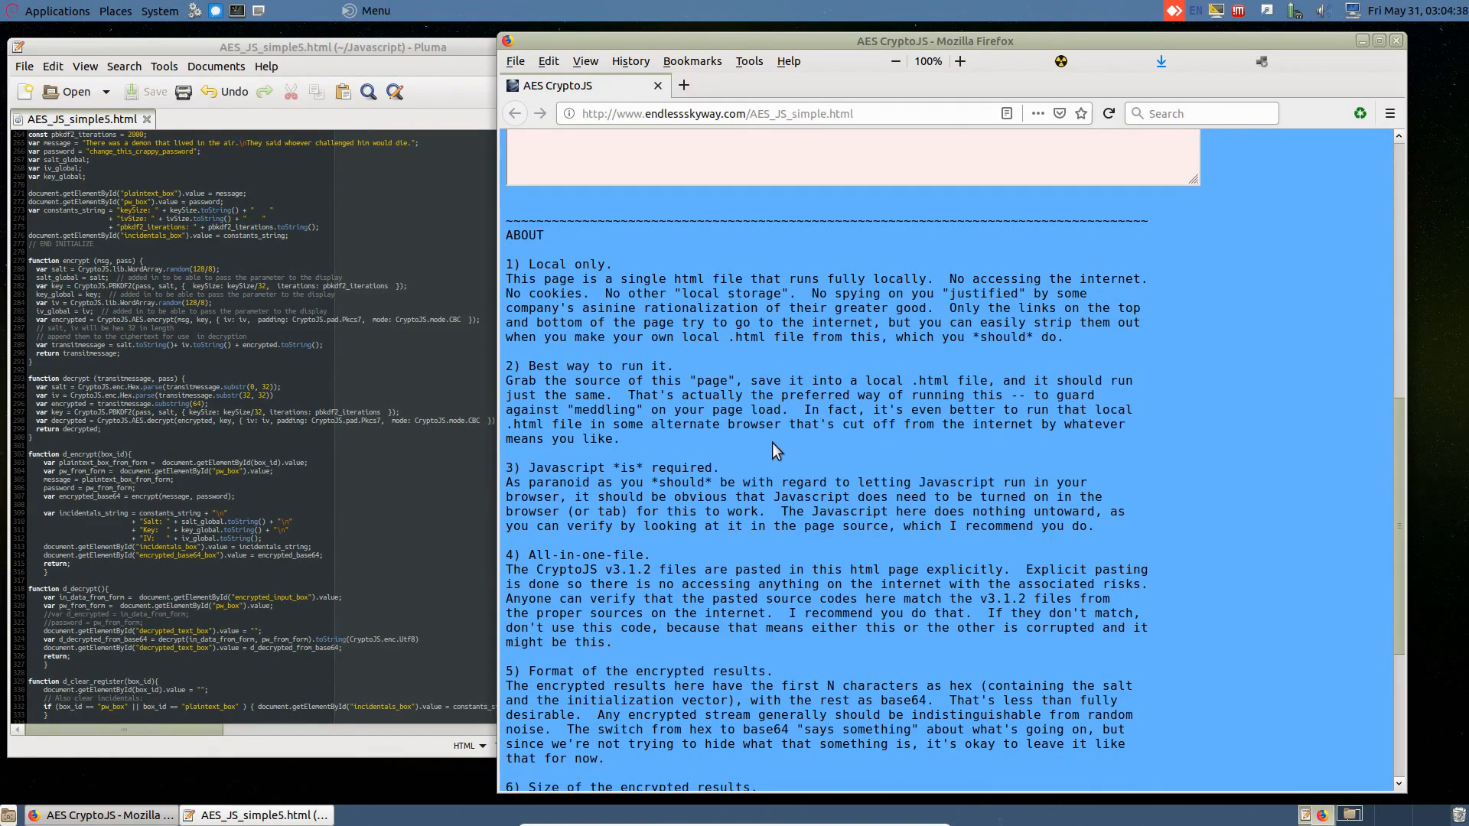
mouse_move(644, 375)
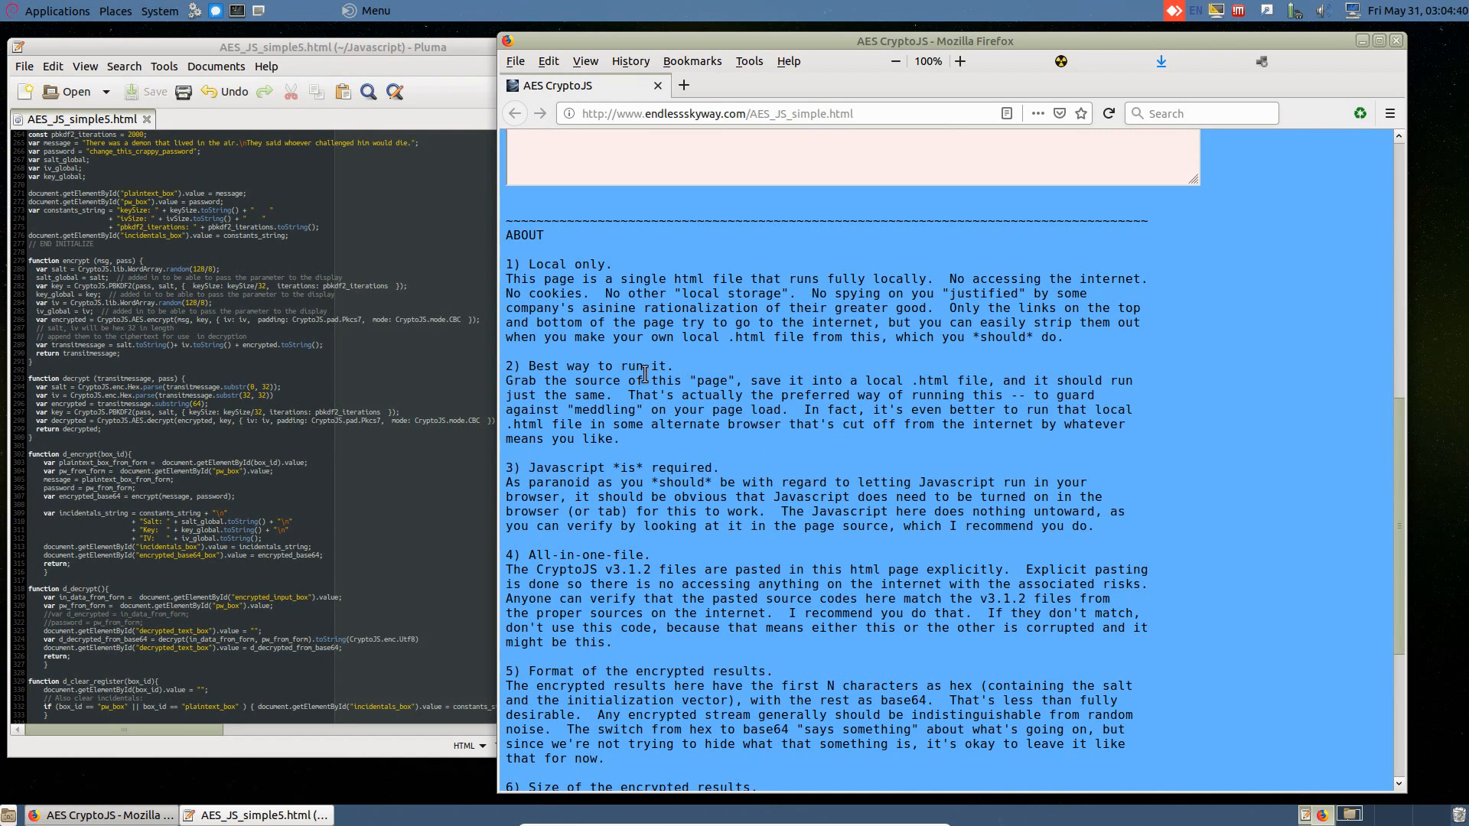
mouse_move(653, 382)
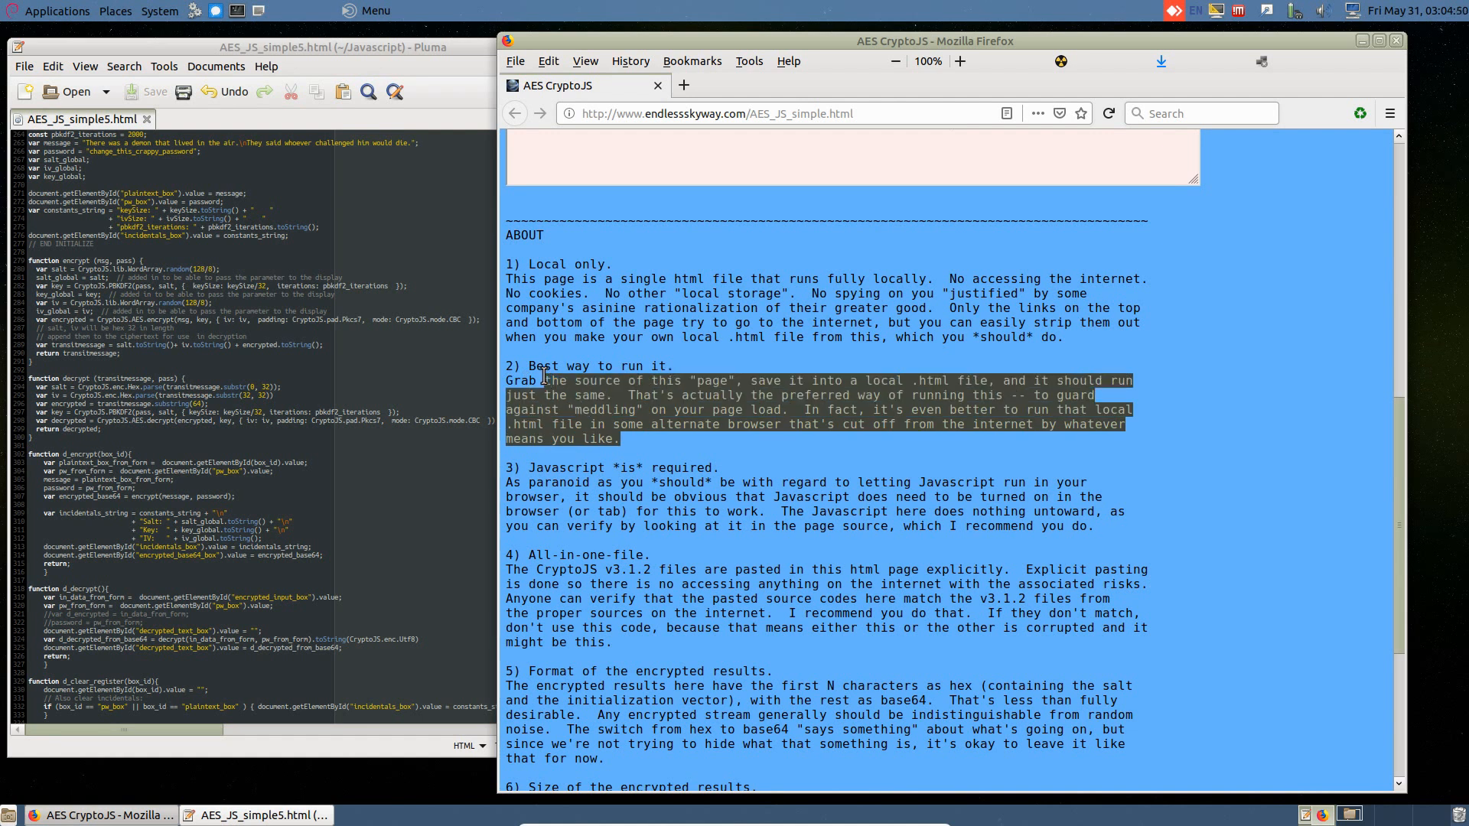
click(590, 374)
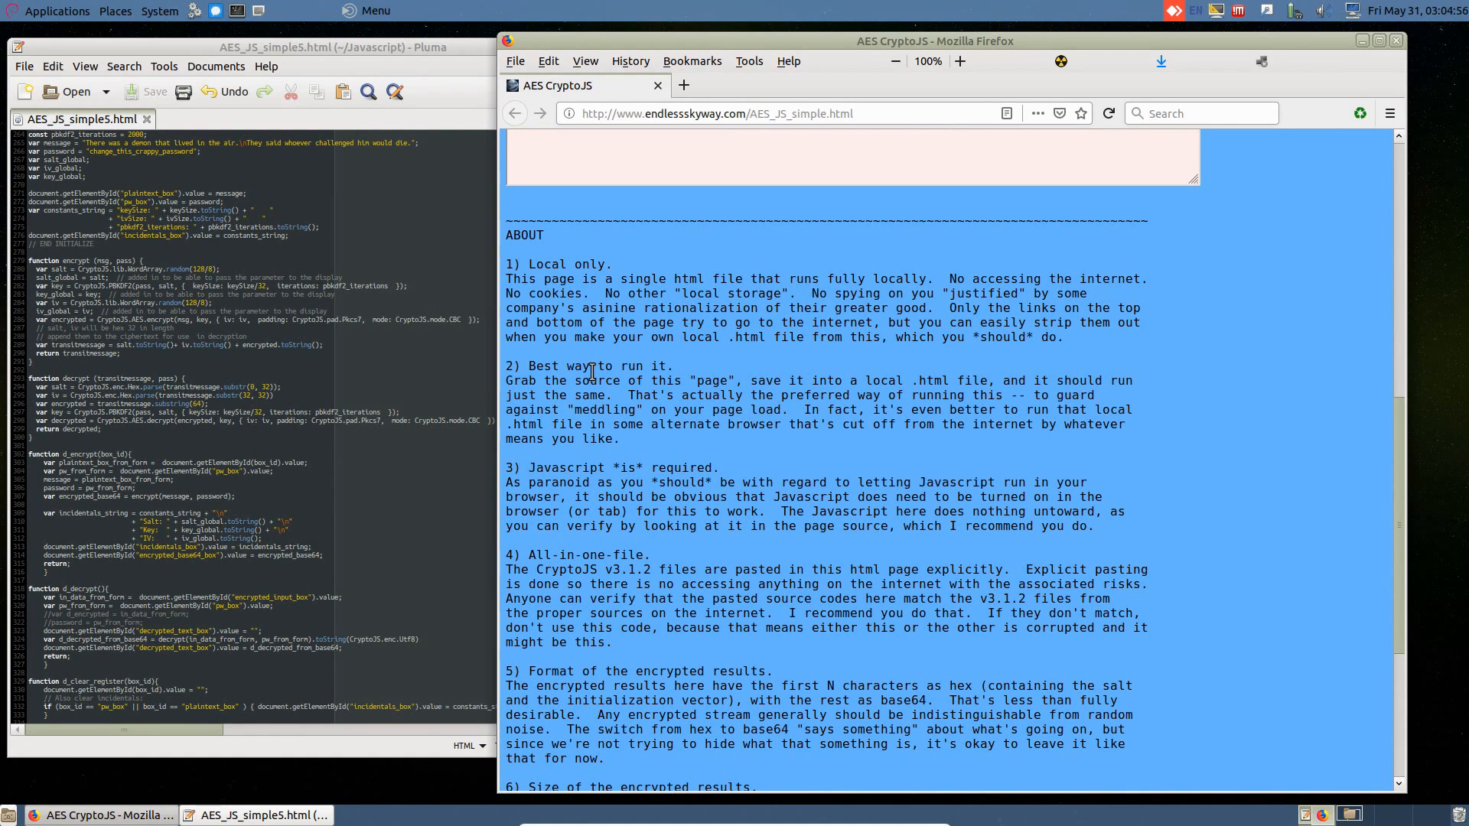
mouse_move(632, 394)
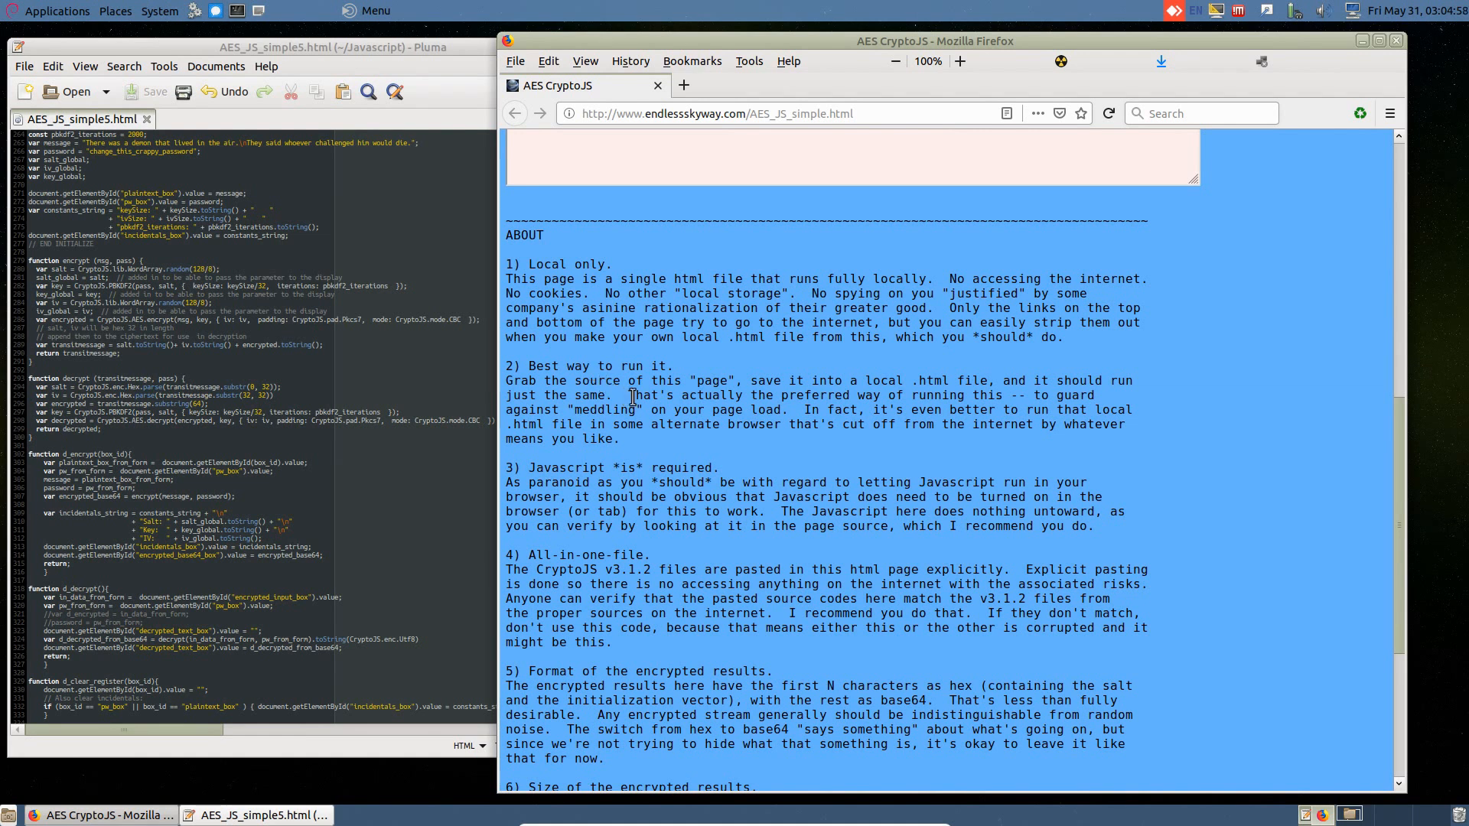
mouse_move(525, 294)
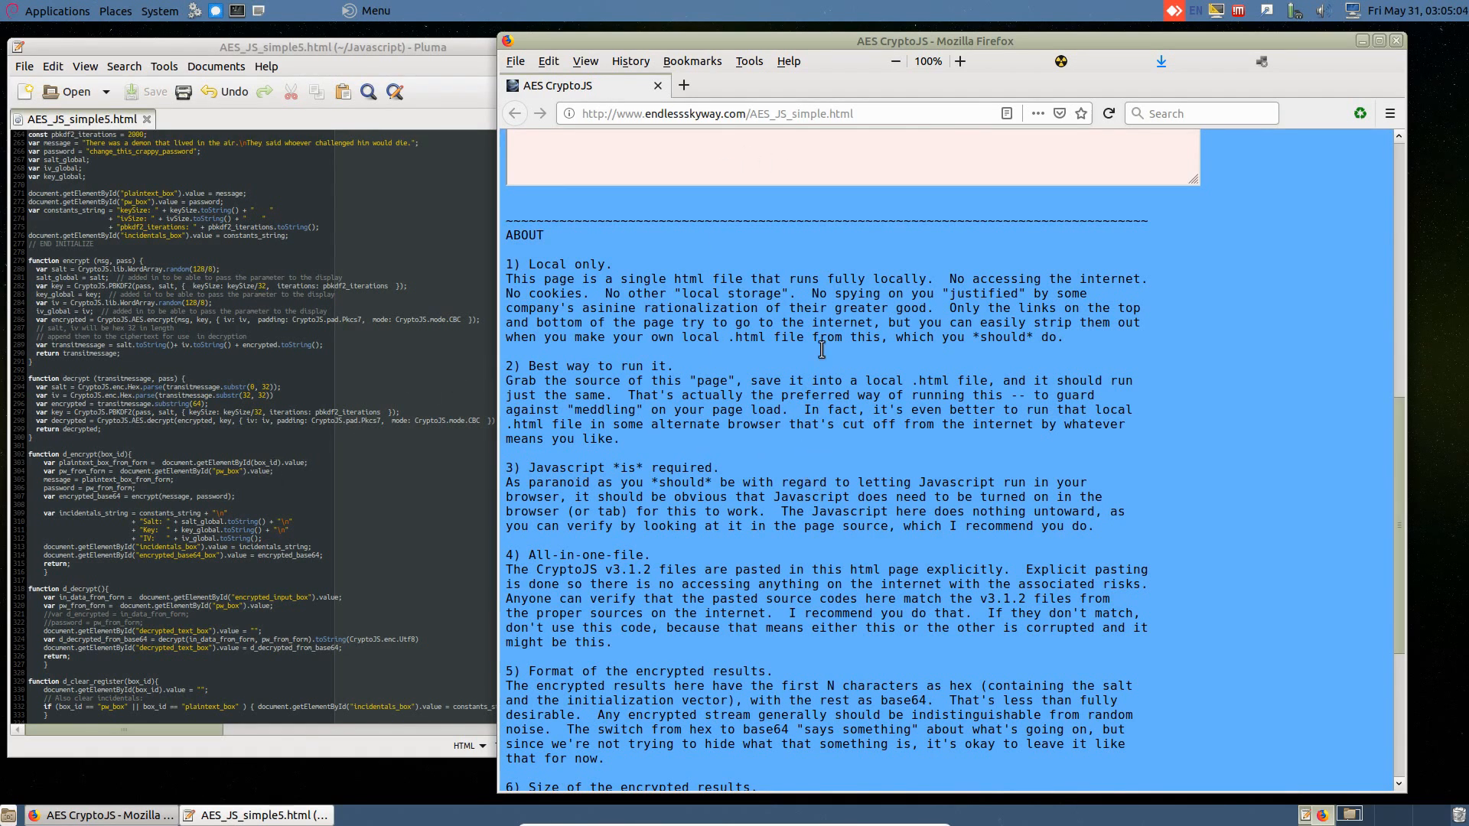
mouse_move(645, 375)
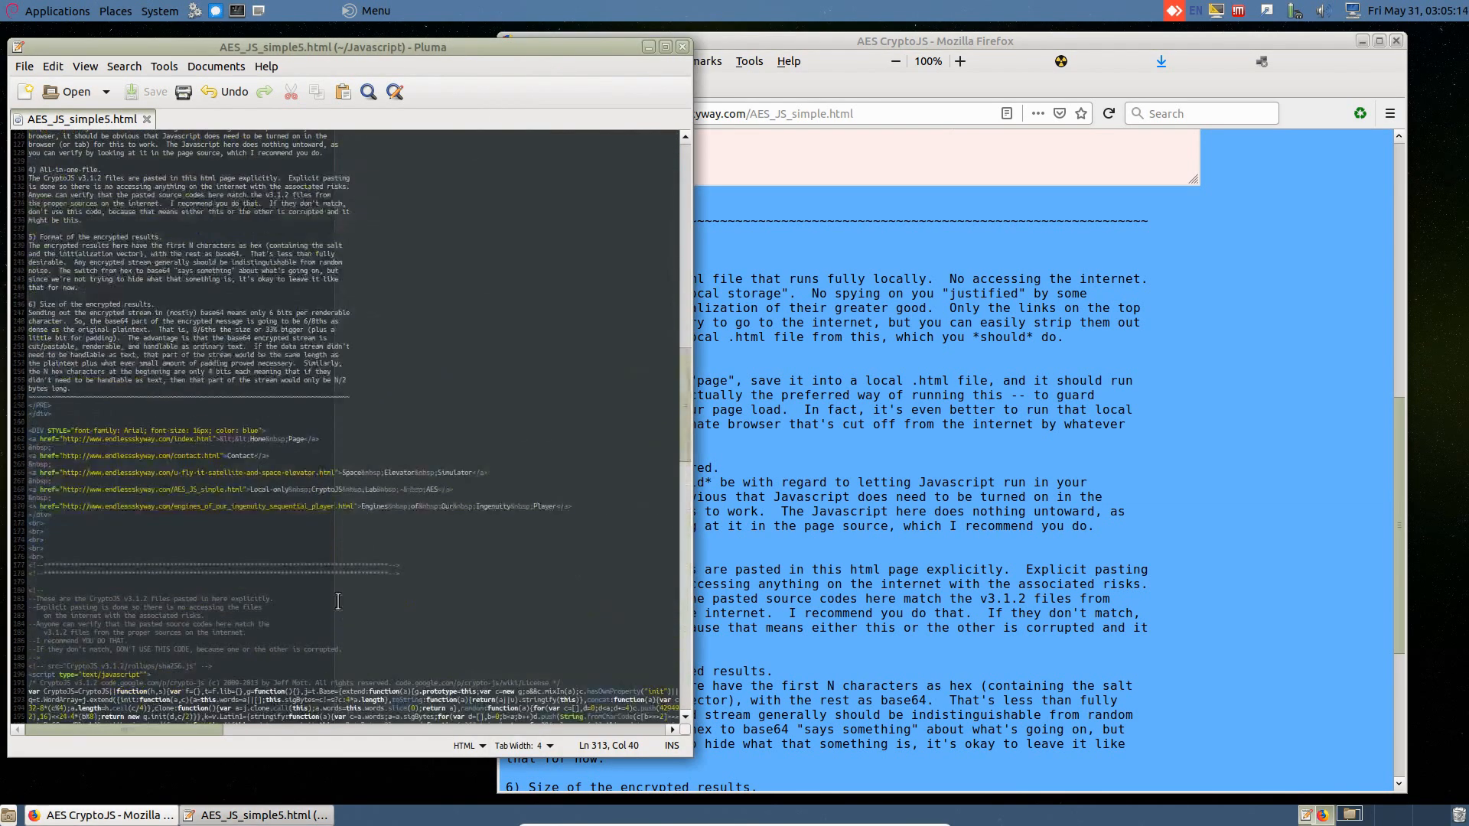
- Scroll back to the top form with its empty encryption and decryption boxes
scroll(up, 3)
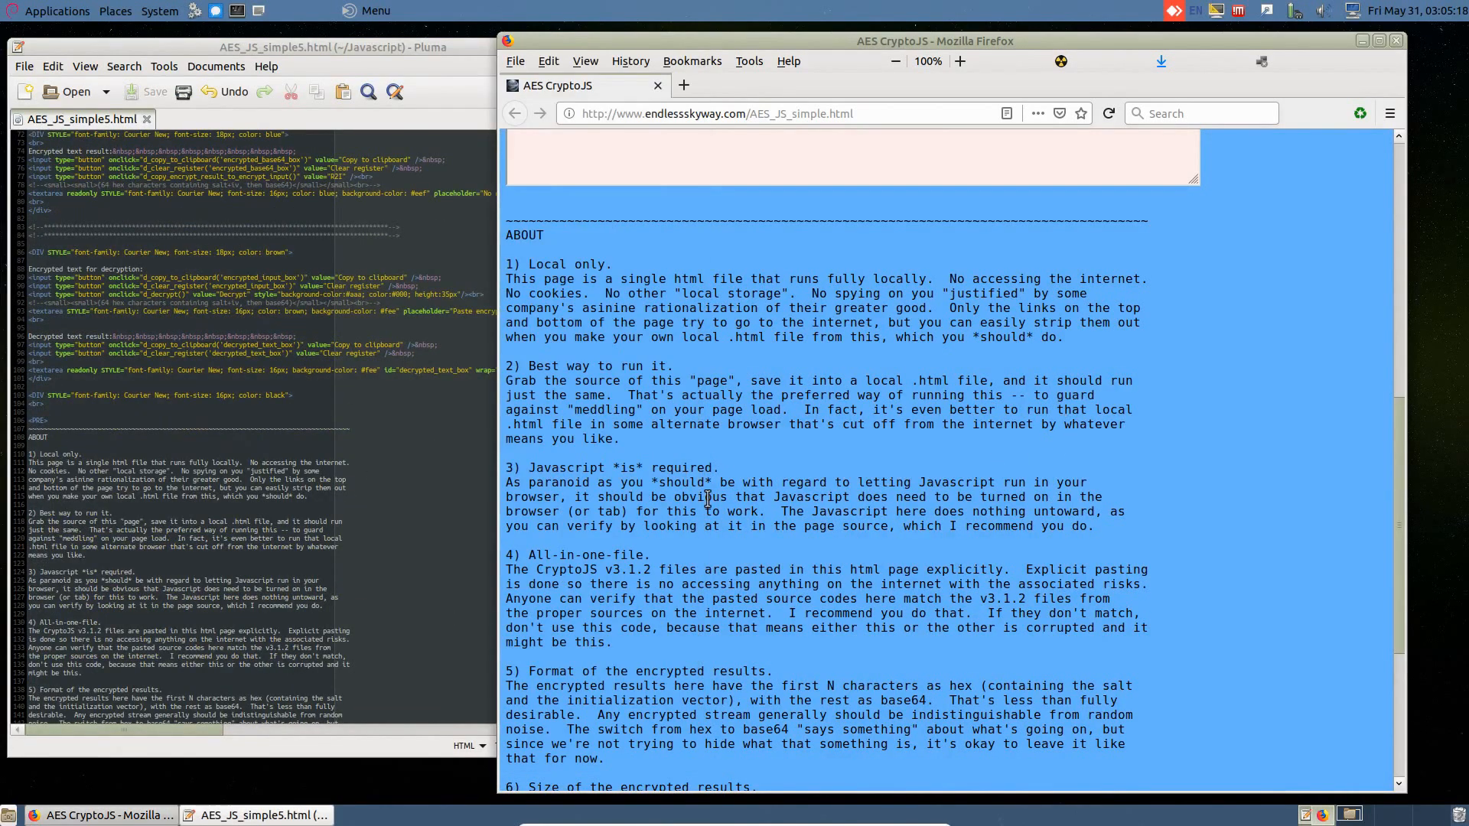
scroll(down, 3)
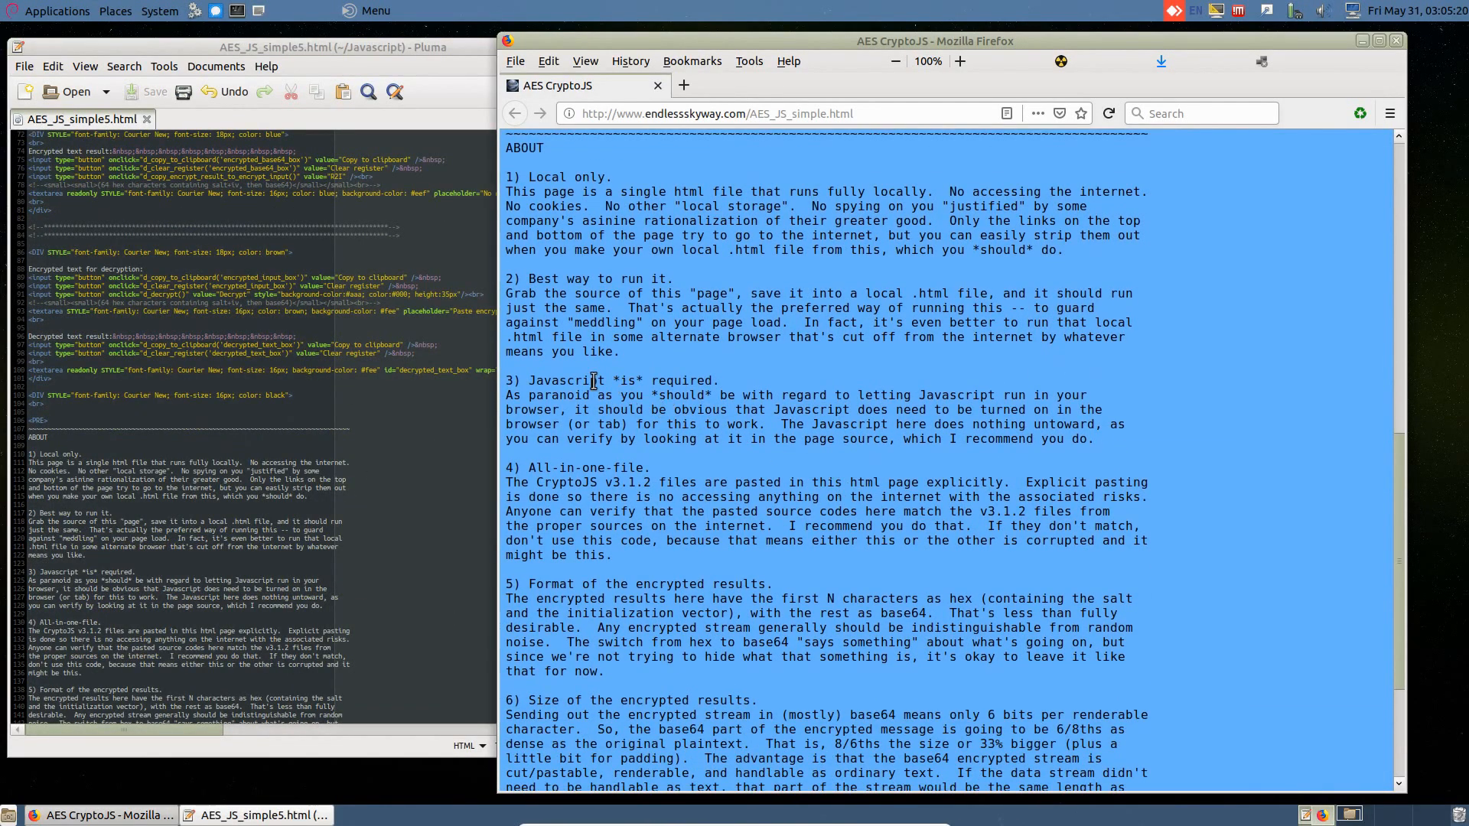
mouse_move(963, 455)
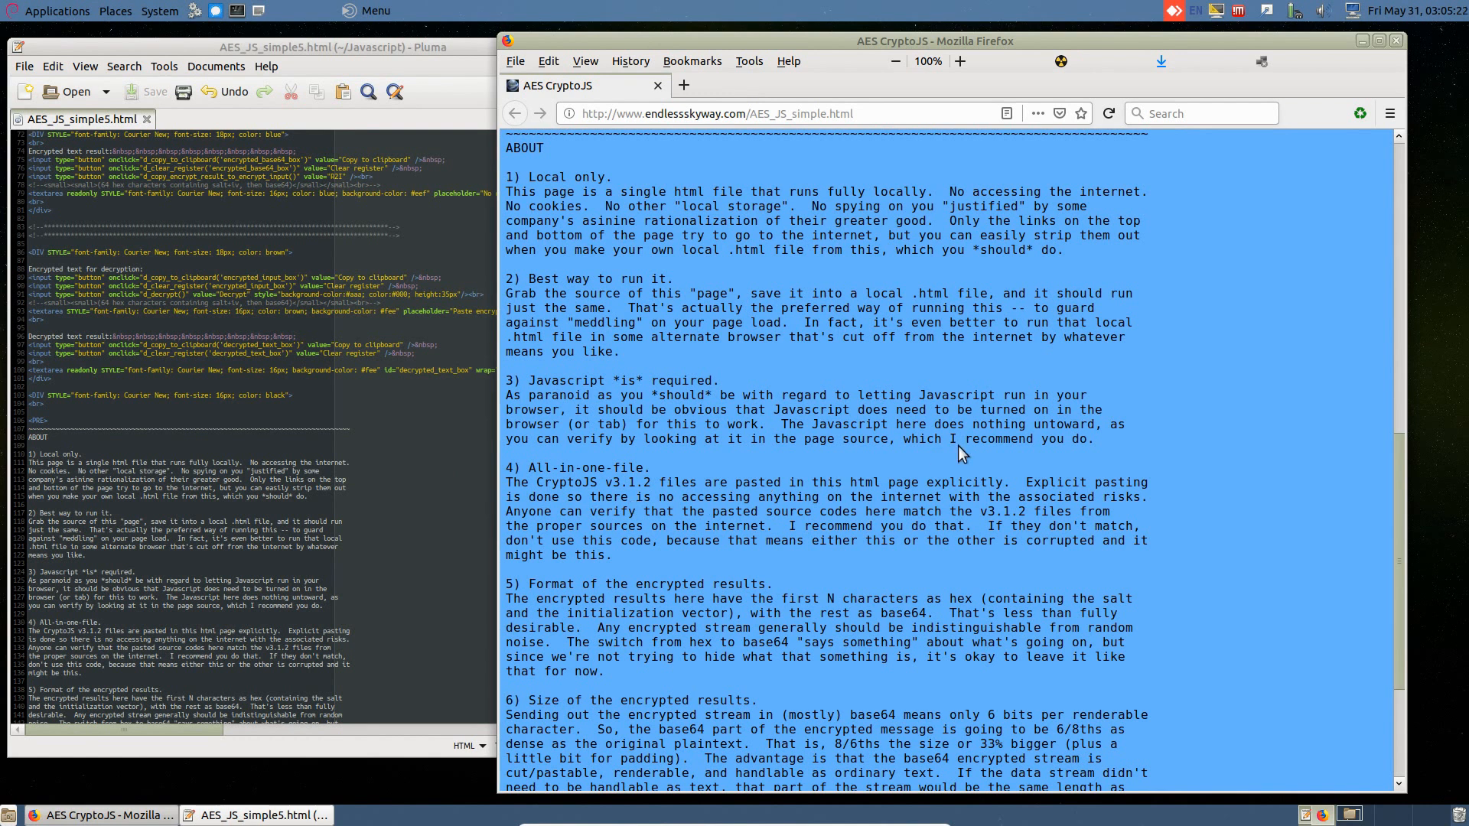
mouse_move(851, 441)
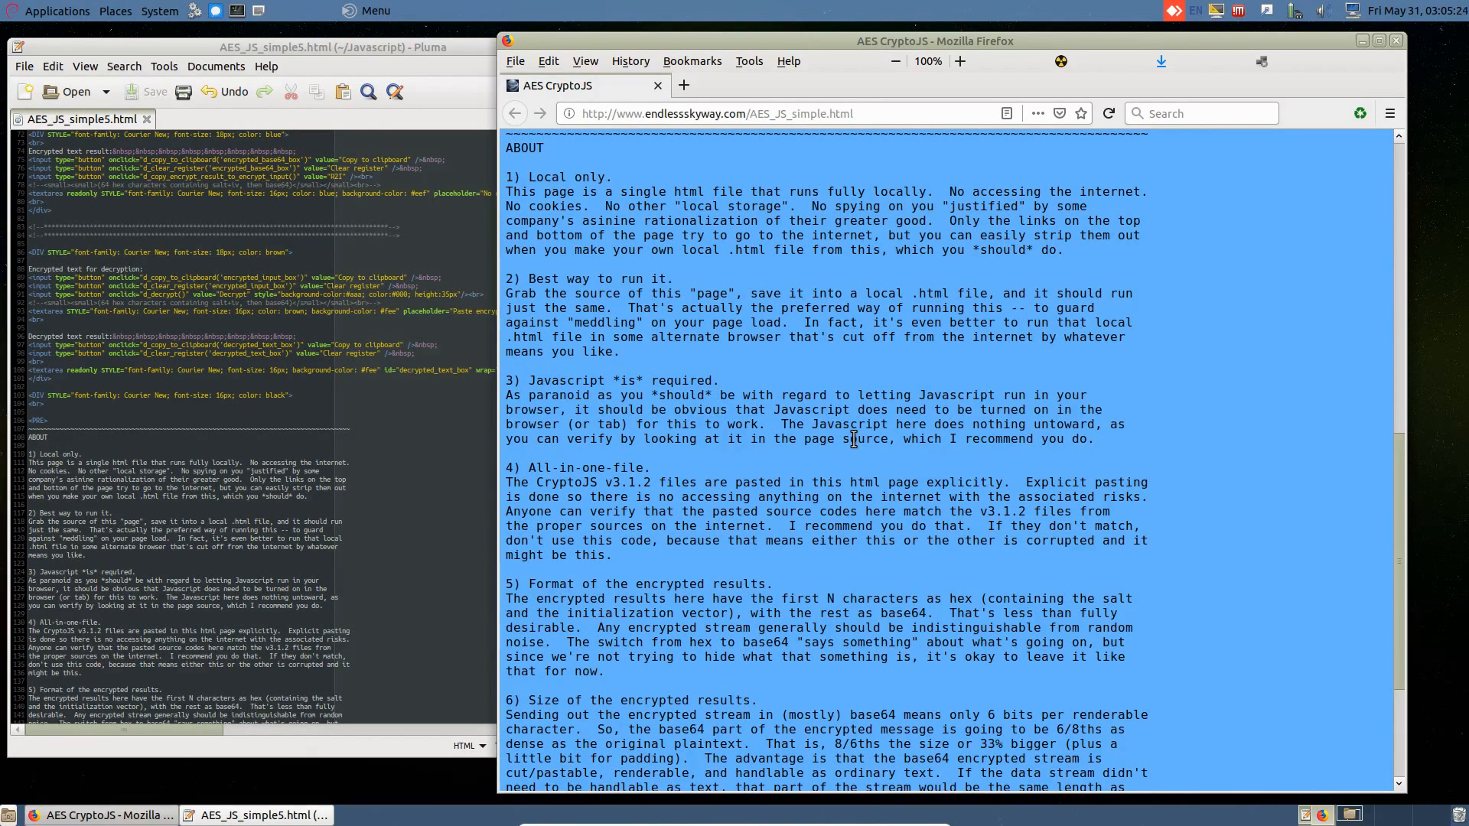
mouse_move(1007, 439)
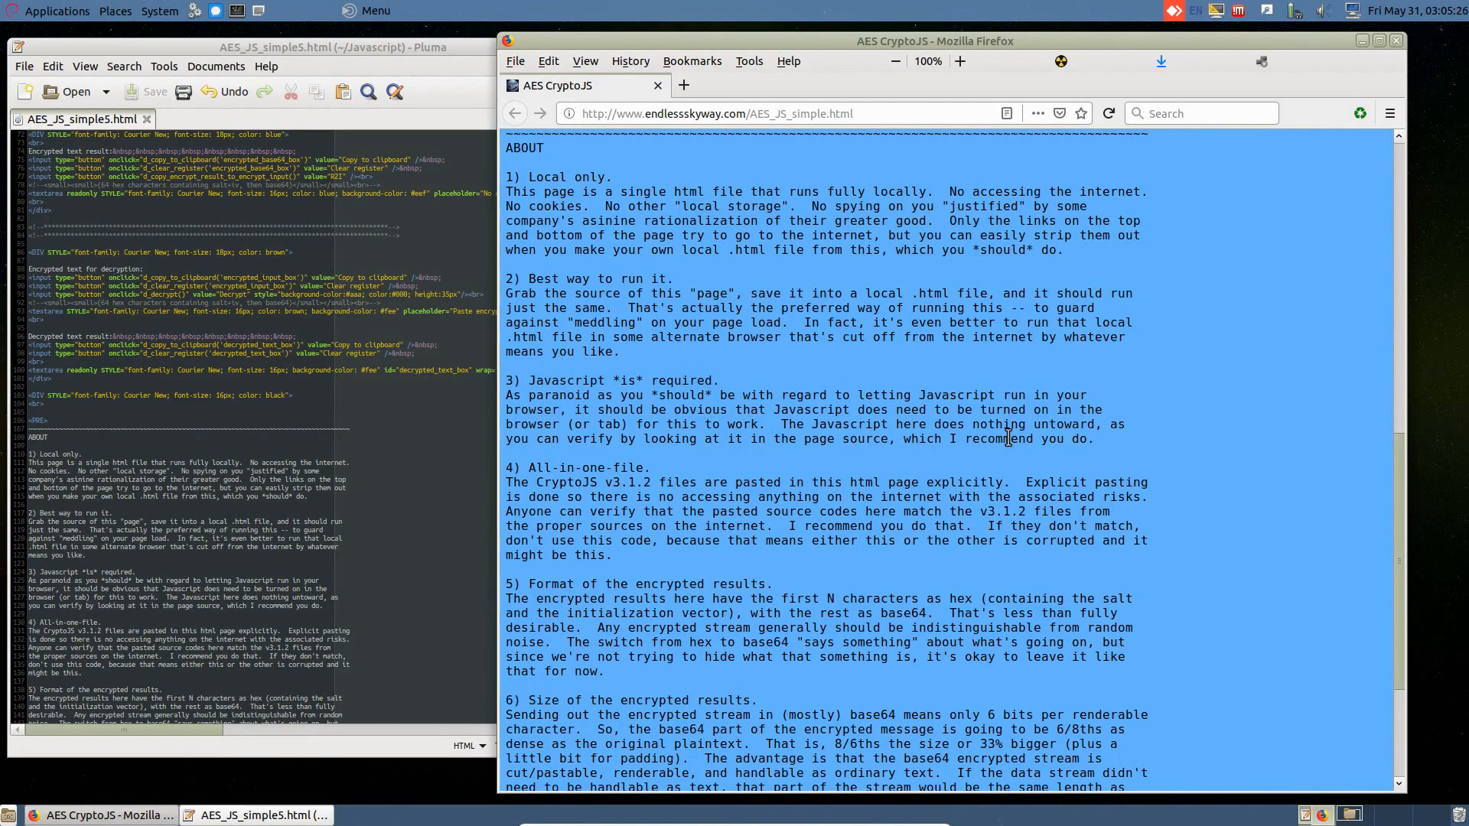
mouse_move(1108, 462)
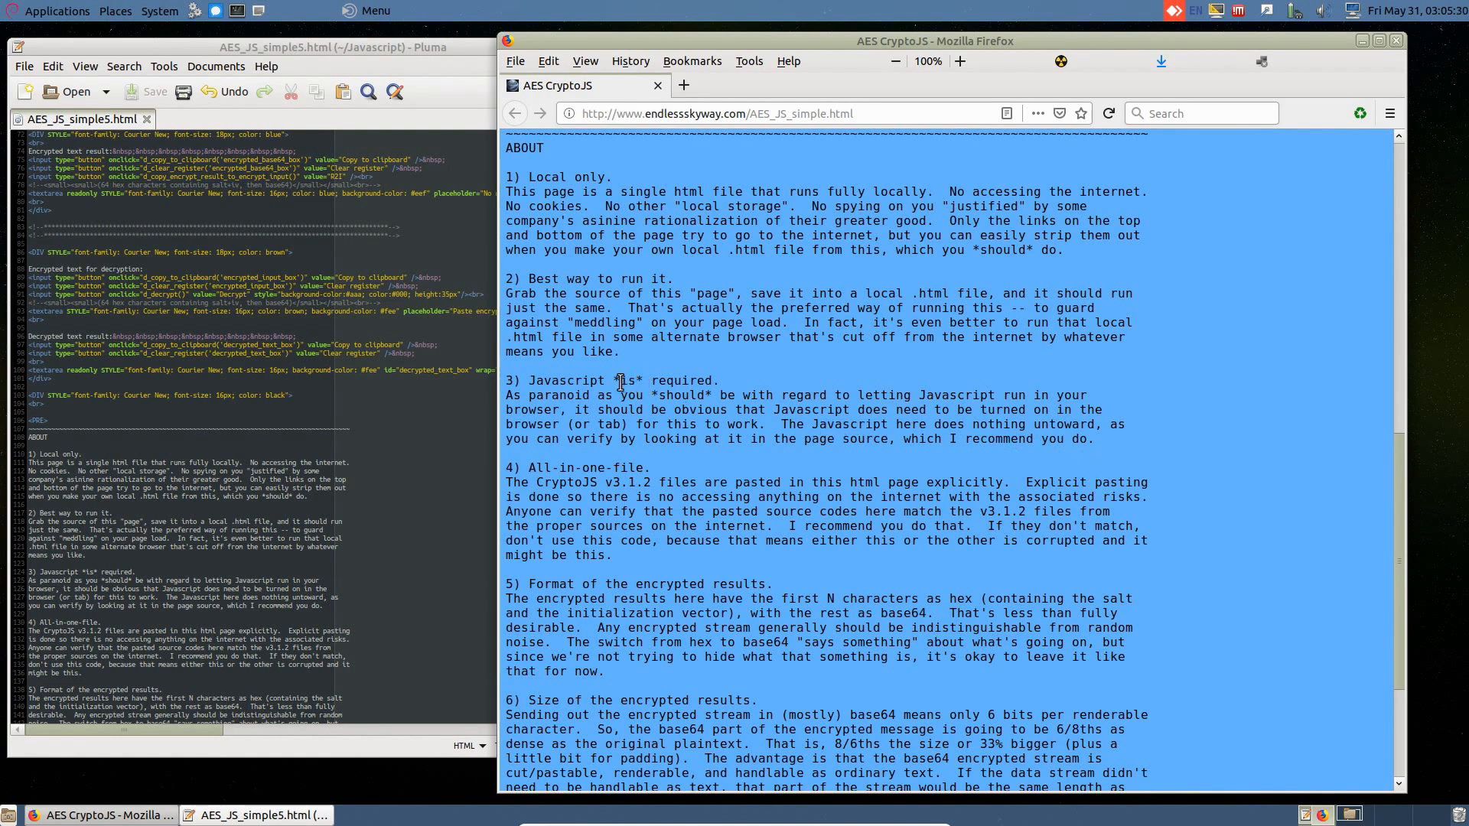
mouse_move(971, 459)
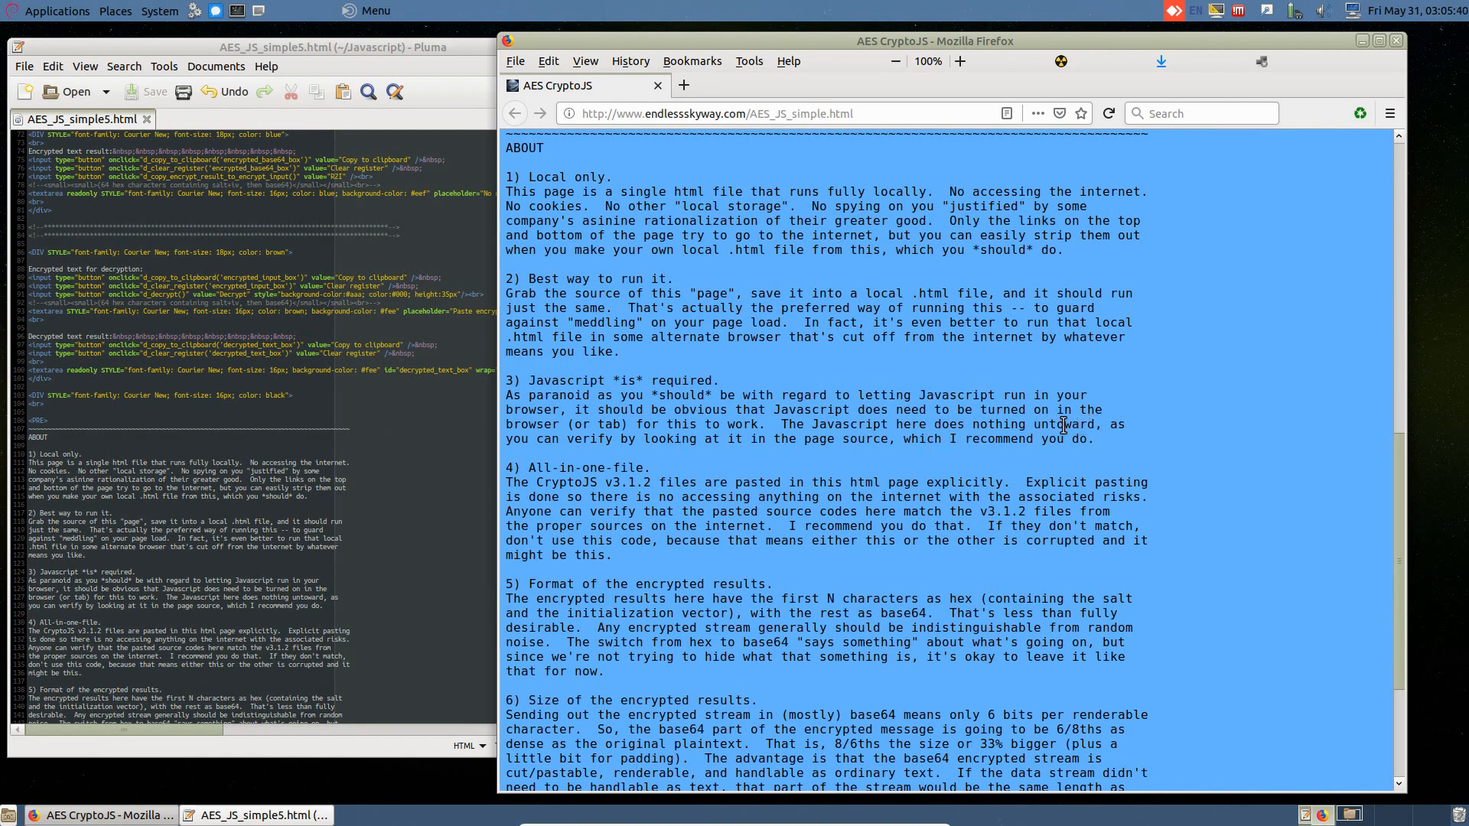
mouse_move(904, 525)
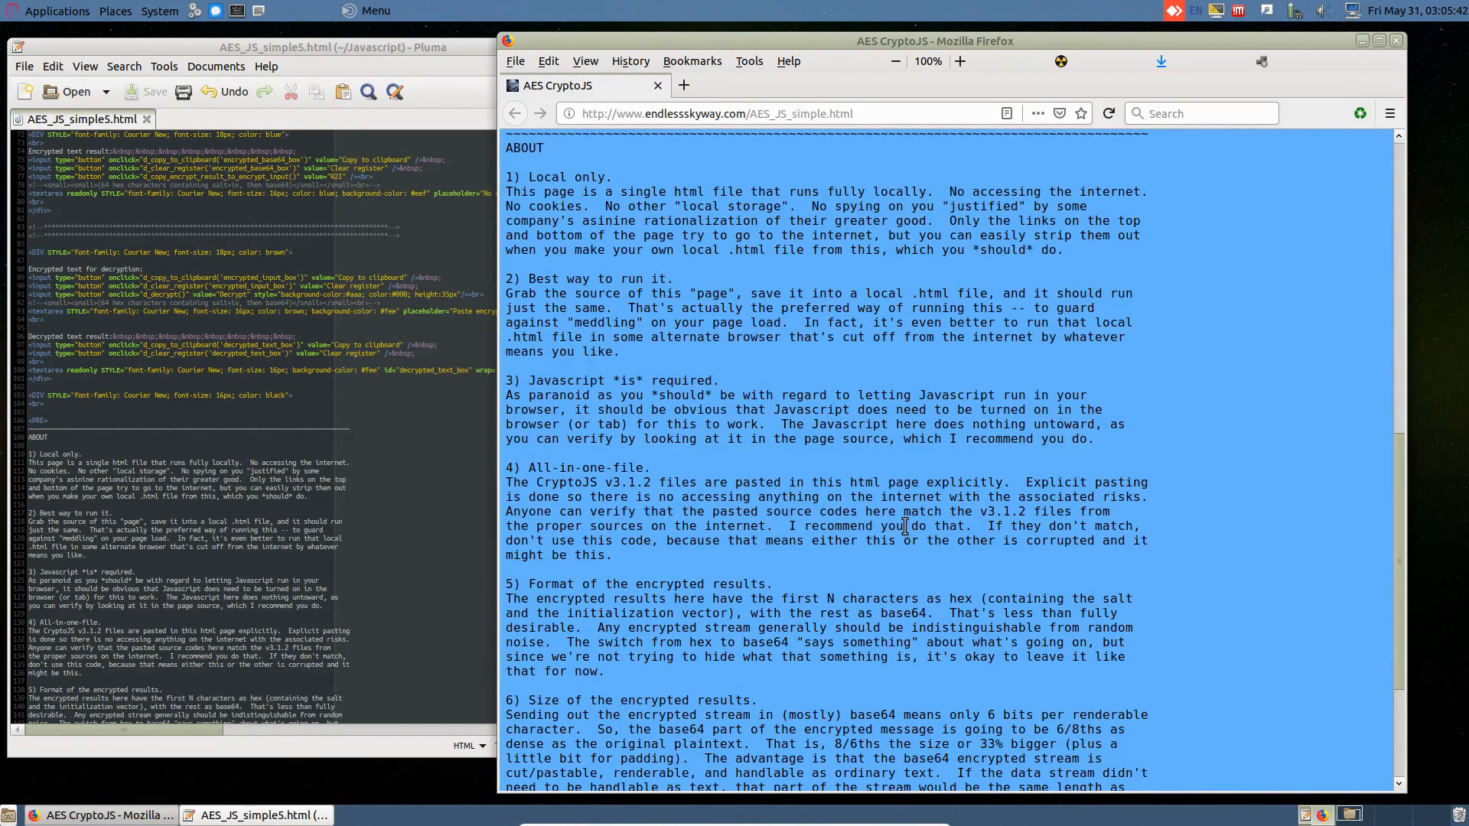
scroll(up, 3)
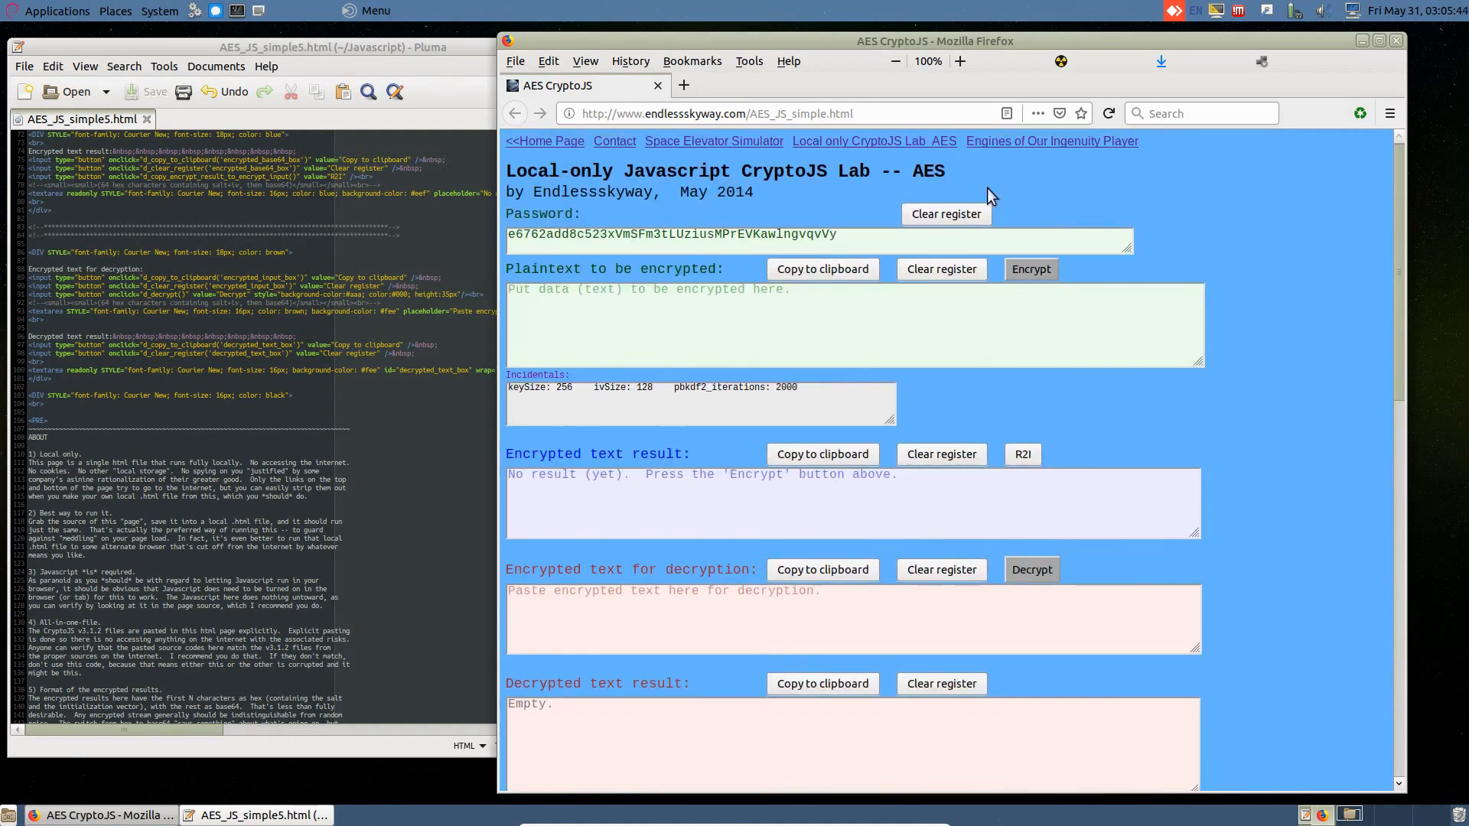
mouse_move(1315, 609)
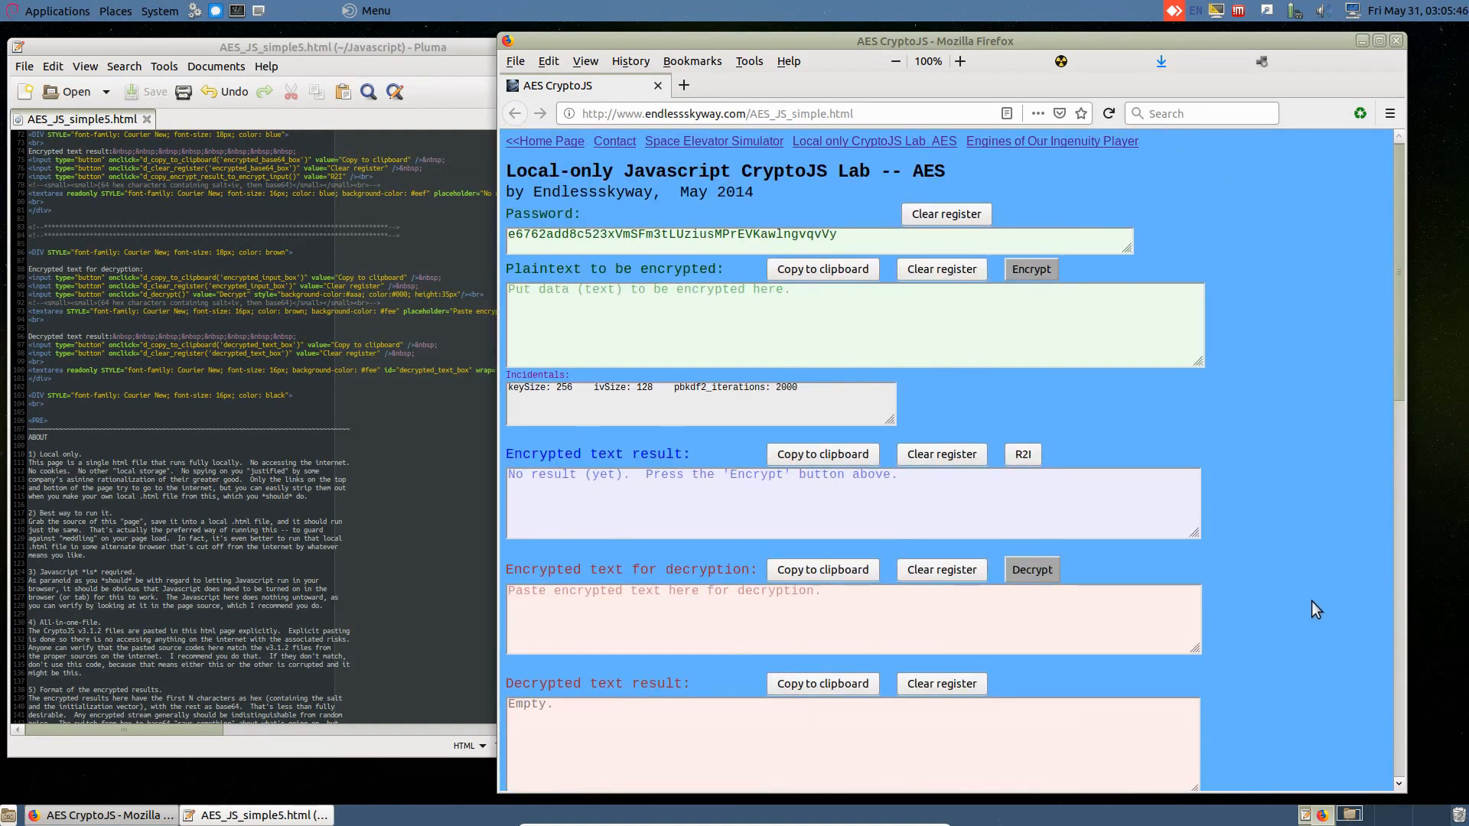
- Encrypt the pasted base64-like sample plaintext with the set password
scroll(down, 3)
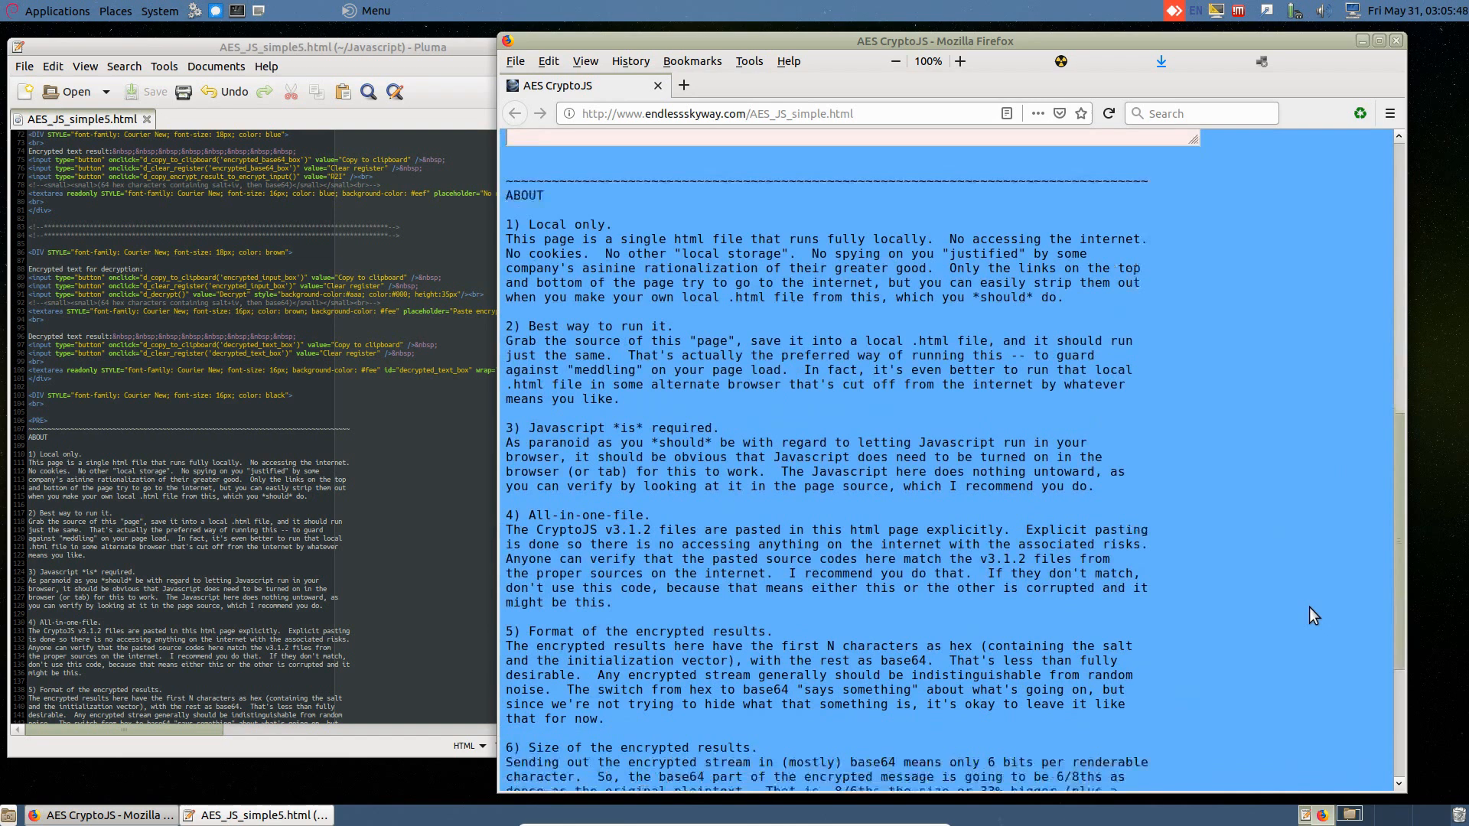
scroll(down, 3)
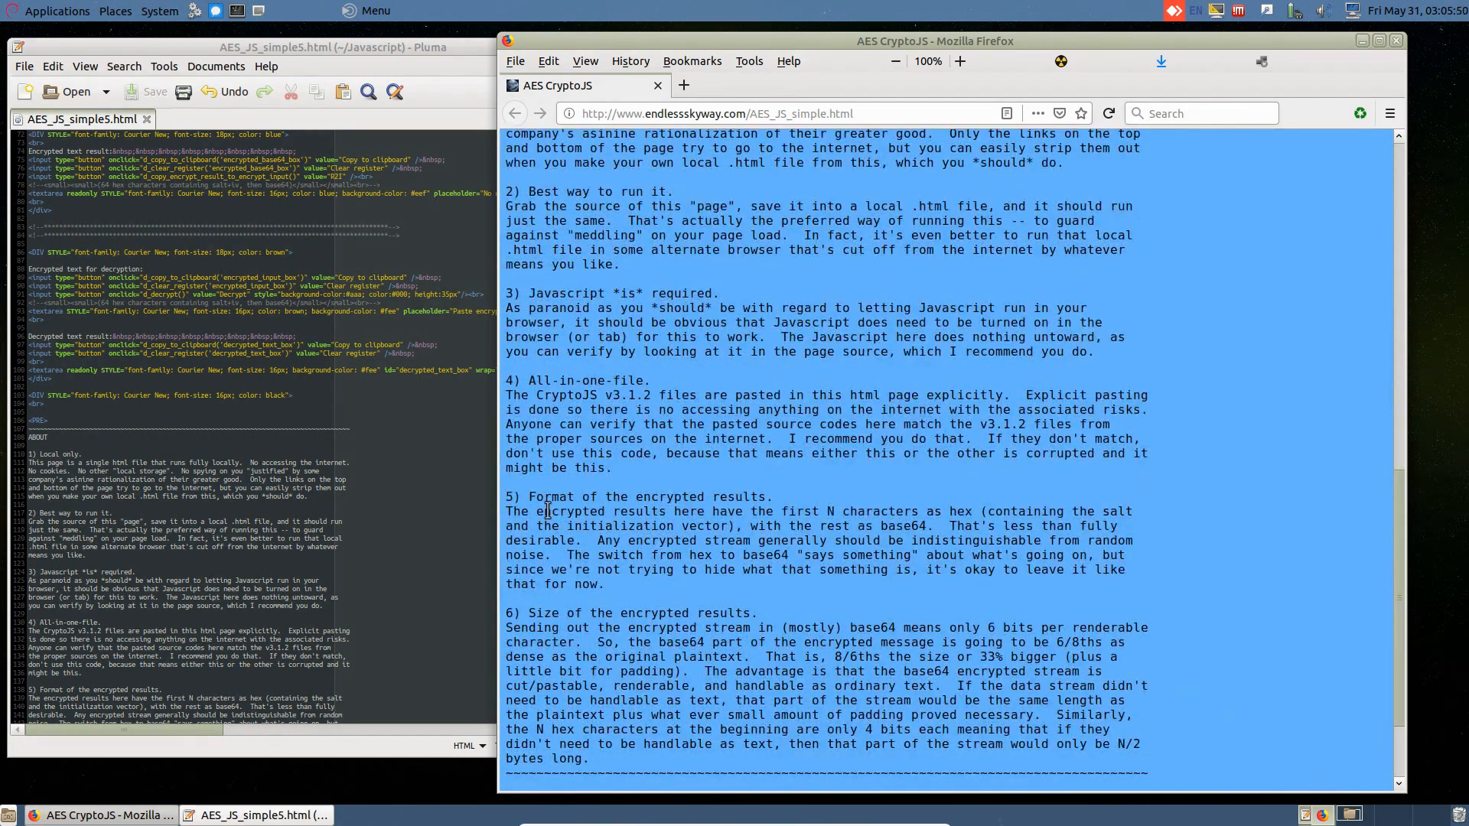
scroll(up, 3)
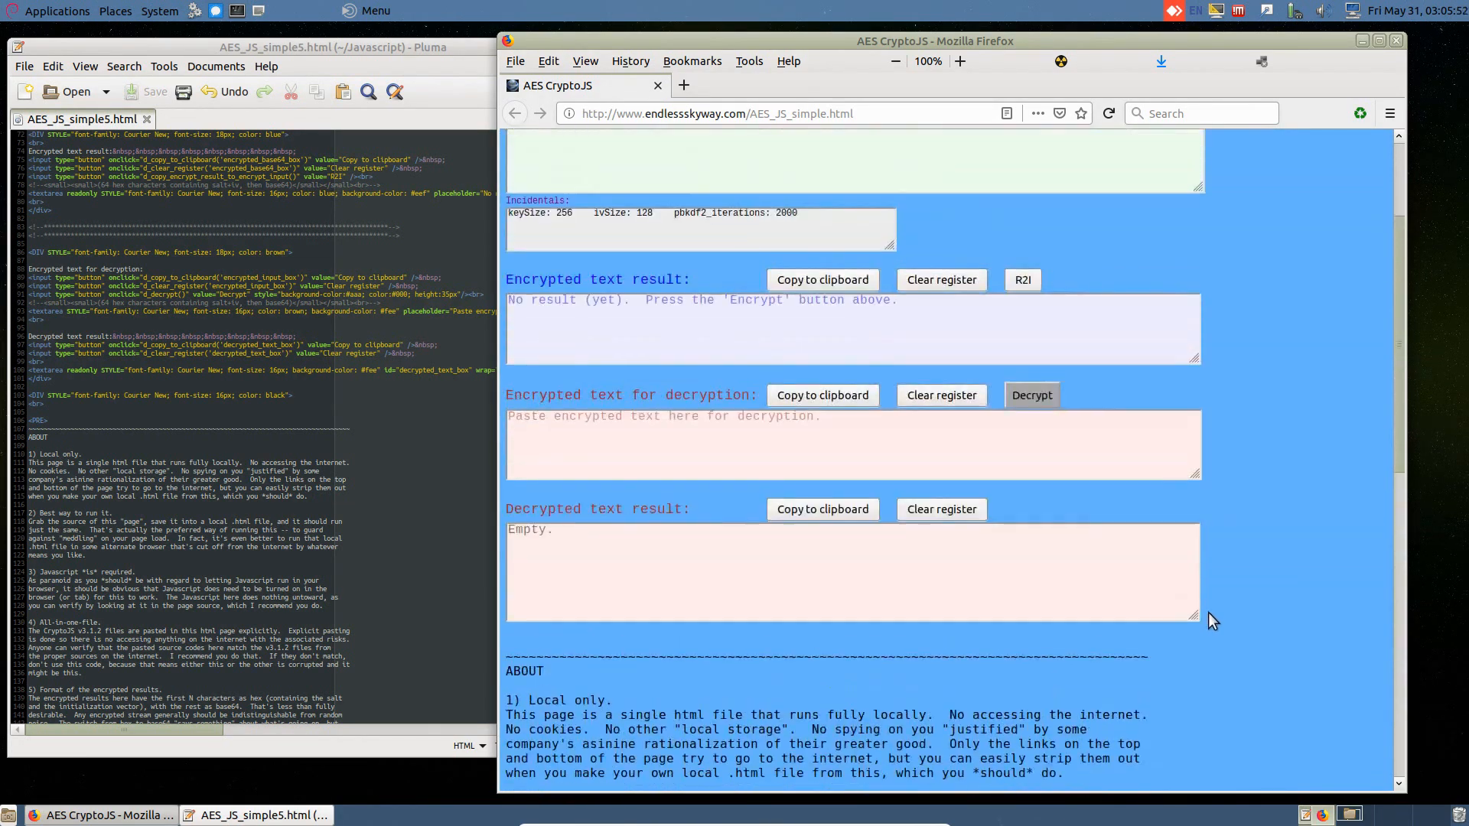
scroll(up, 3)
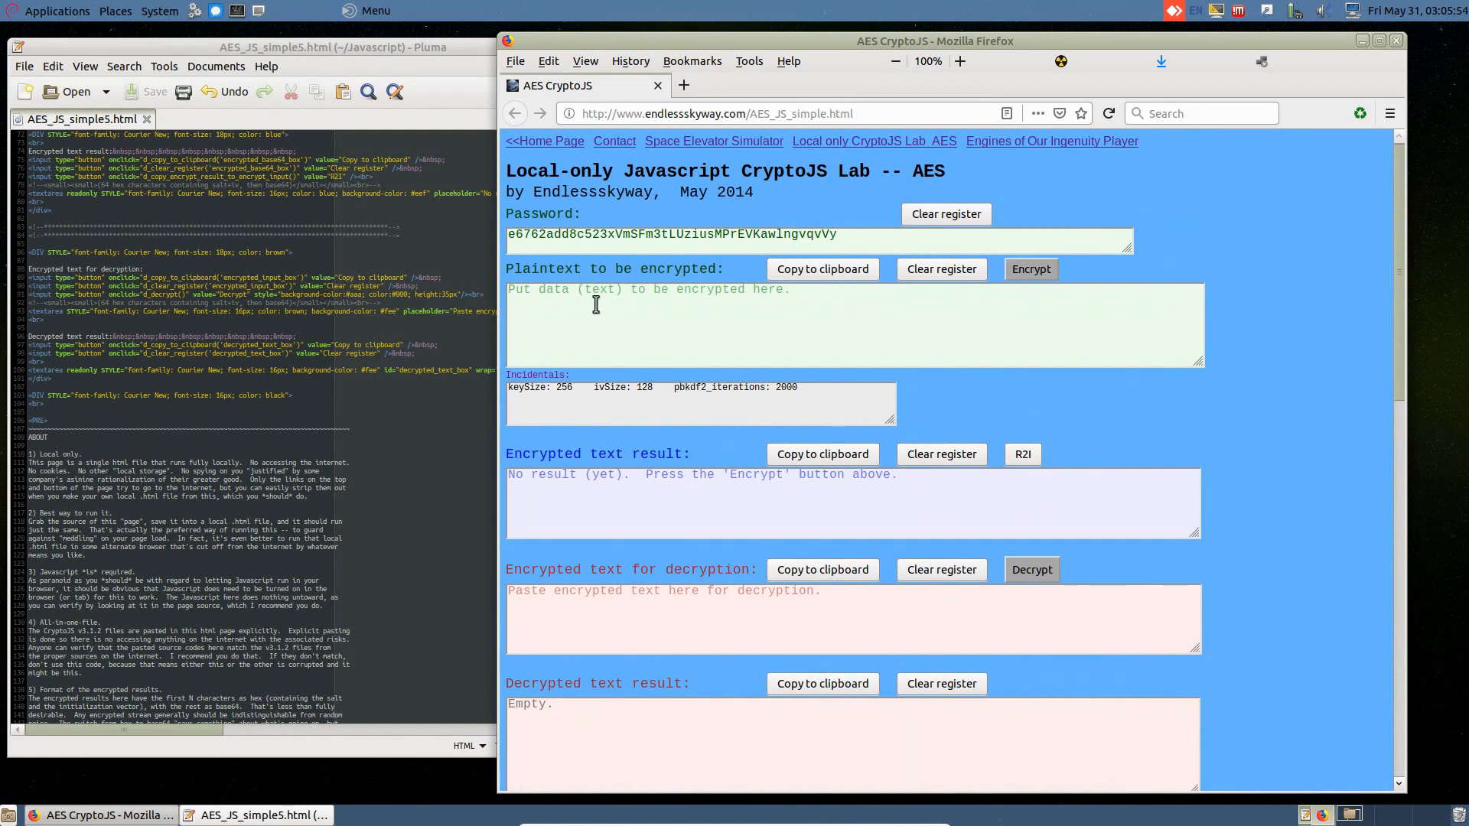
mouse_move(583, 329)
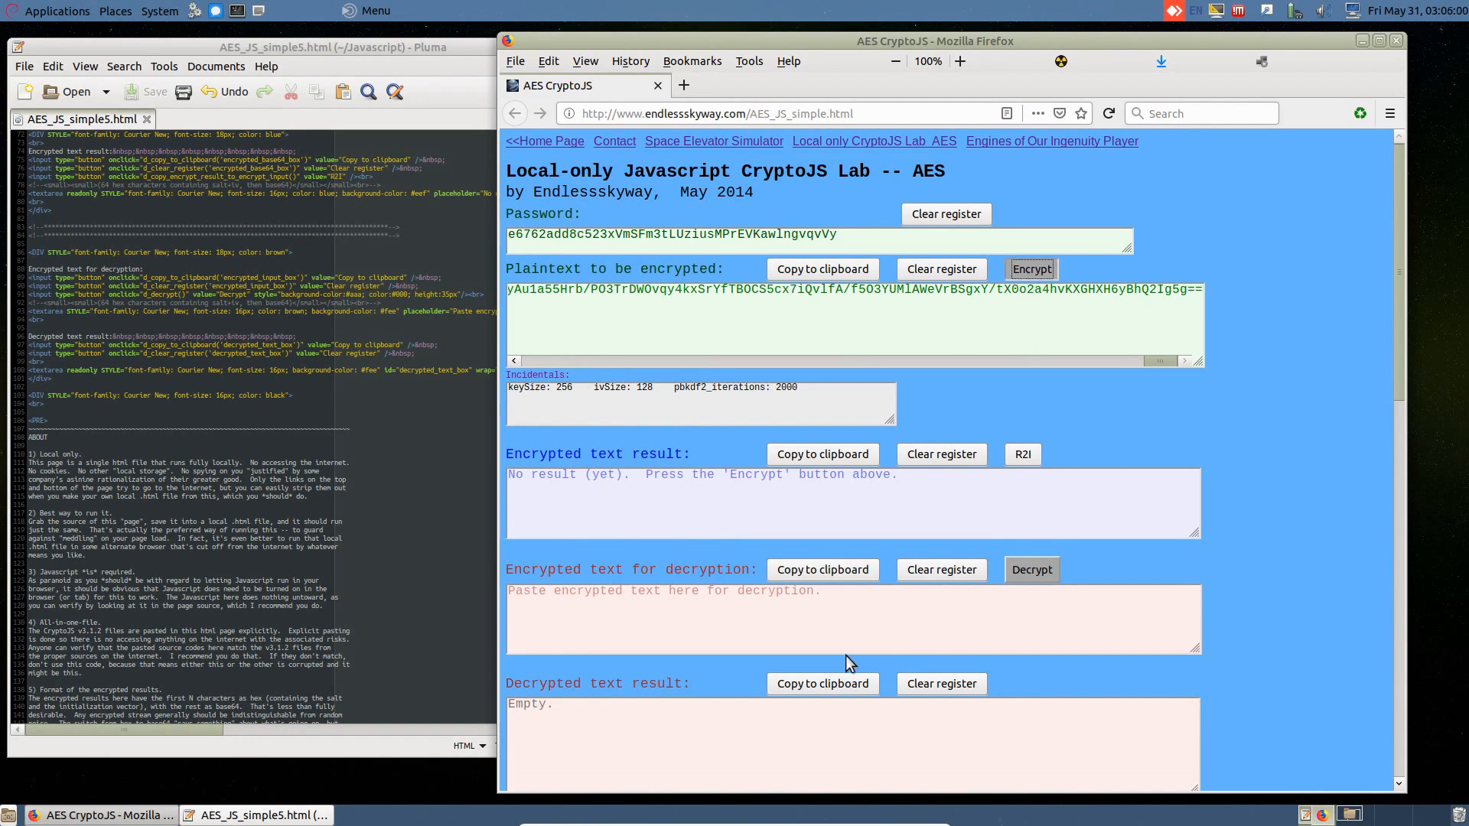
click(1029, 269)
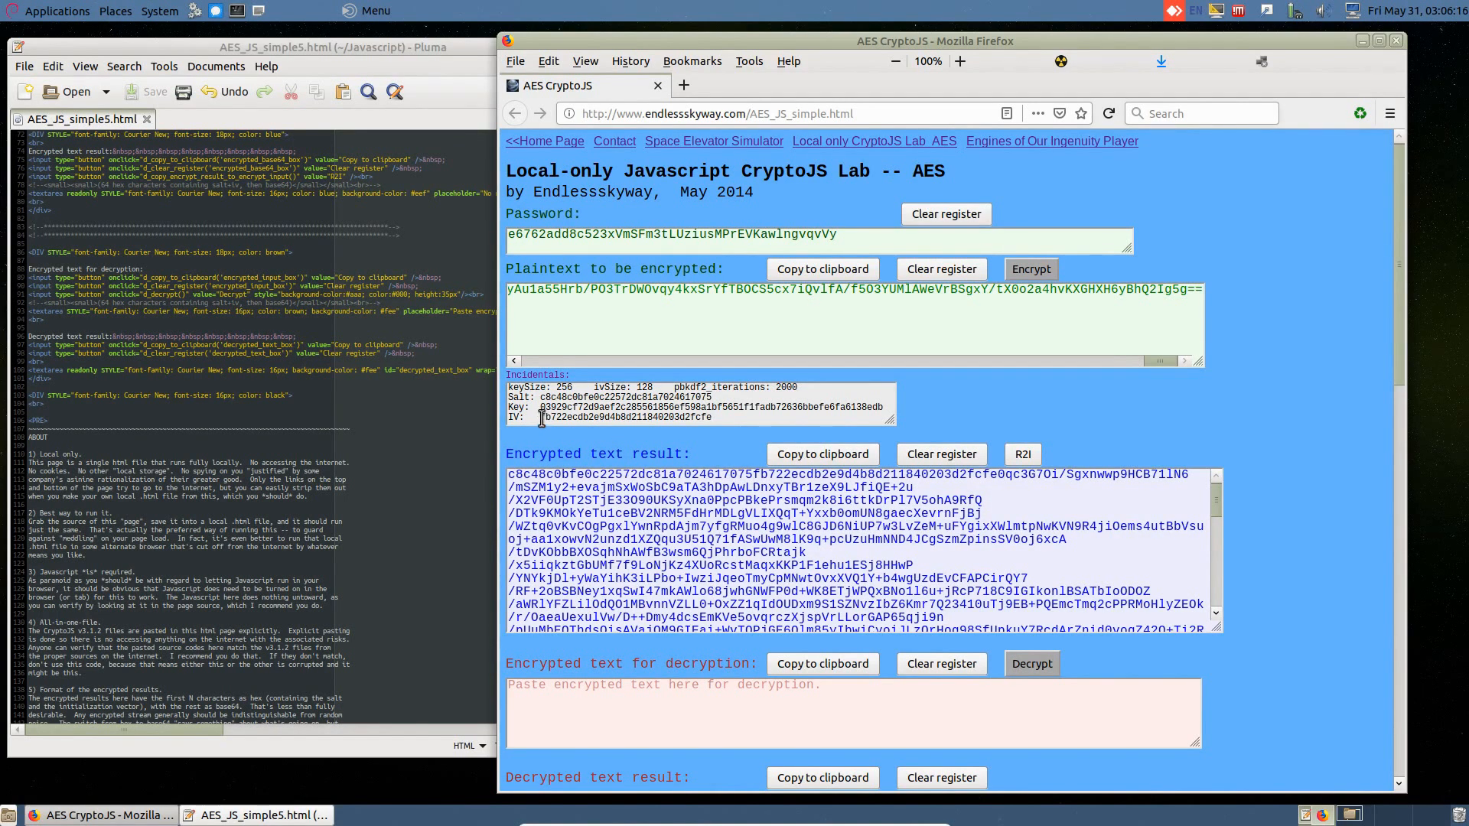
mouse_move(558, 416)
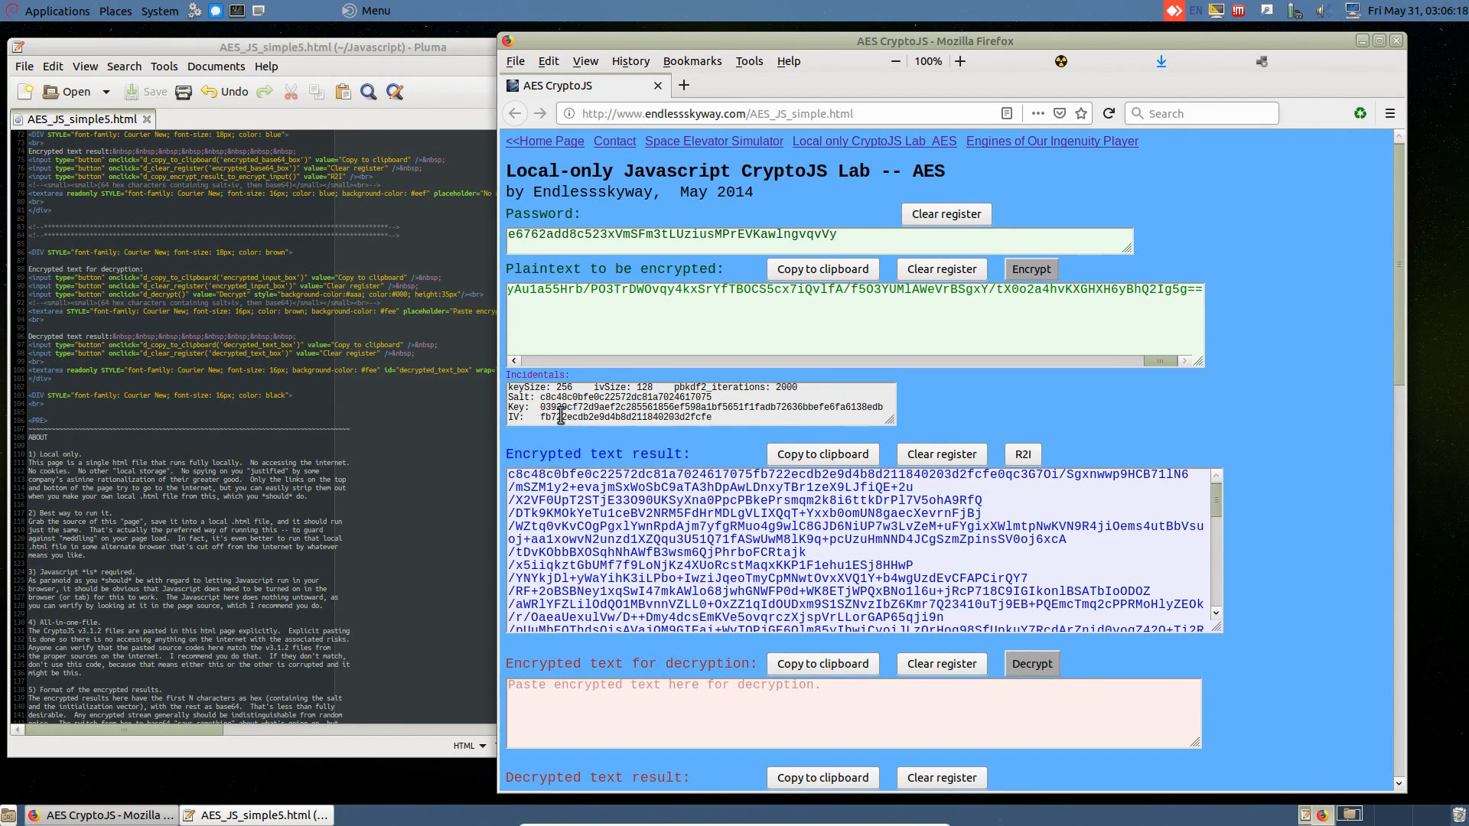
mouse_move(997, 473)
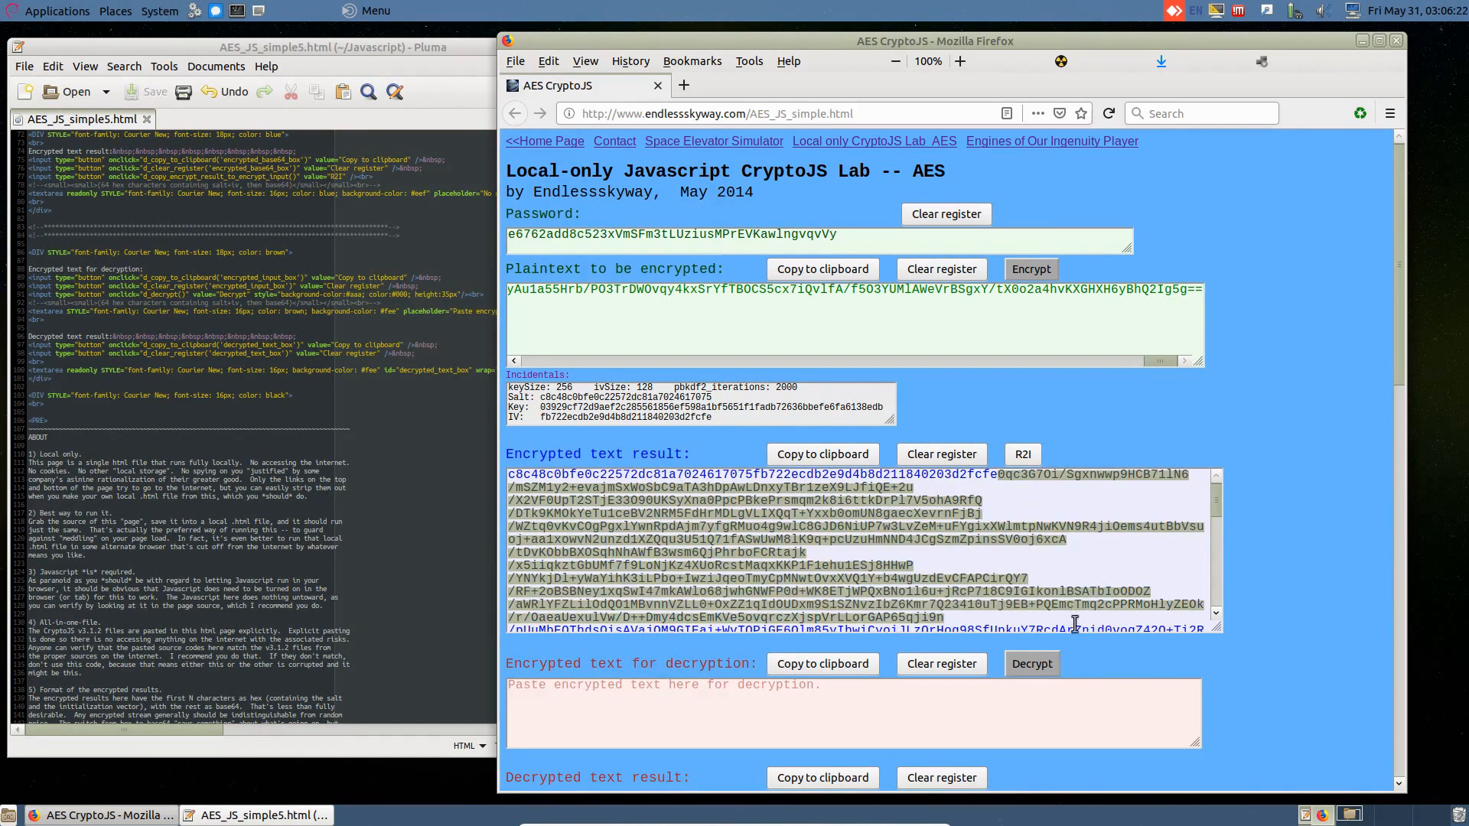
- Review the long ciphertext with its fresh salt, key and IV details
scroll(down, 3)
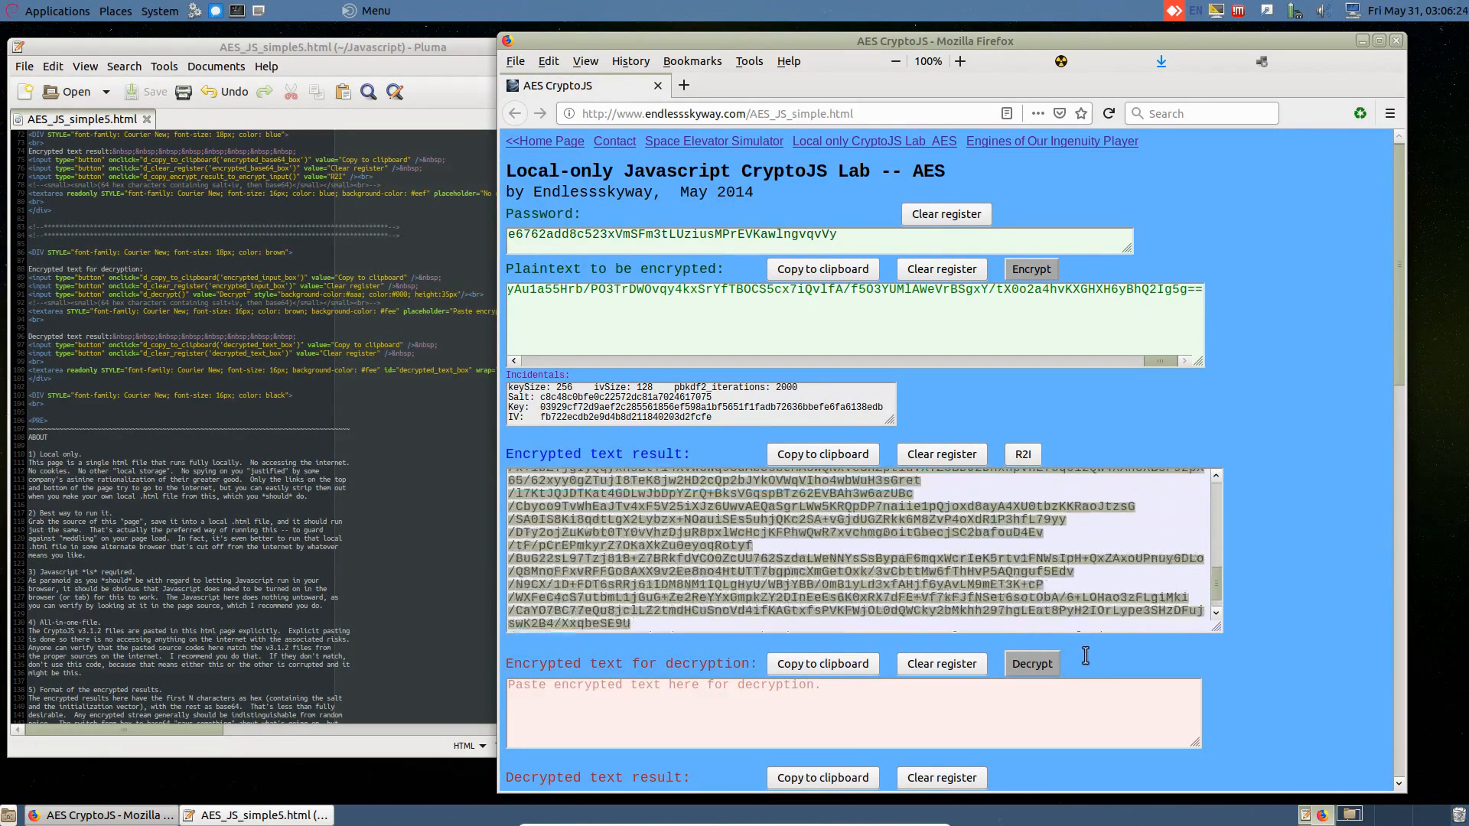
scroll(down, 3)
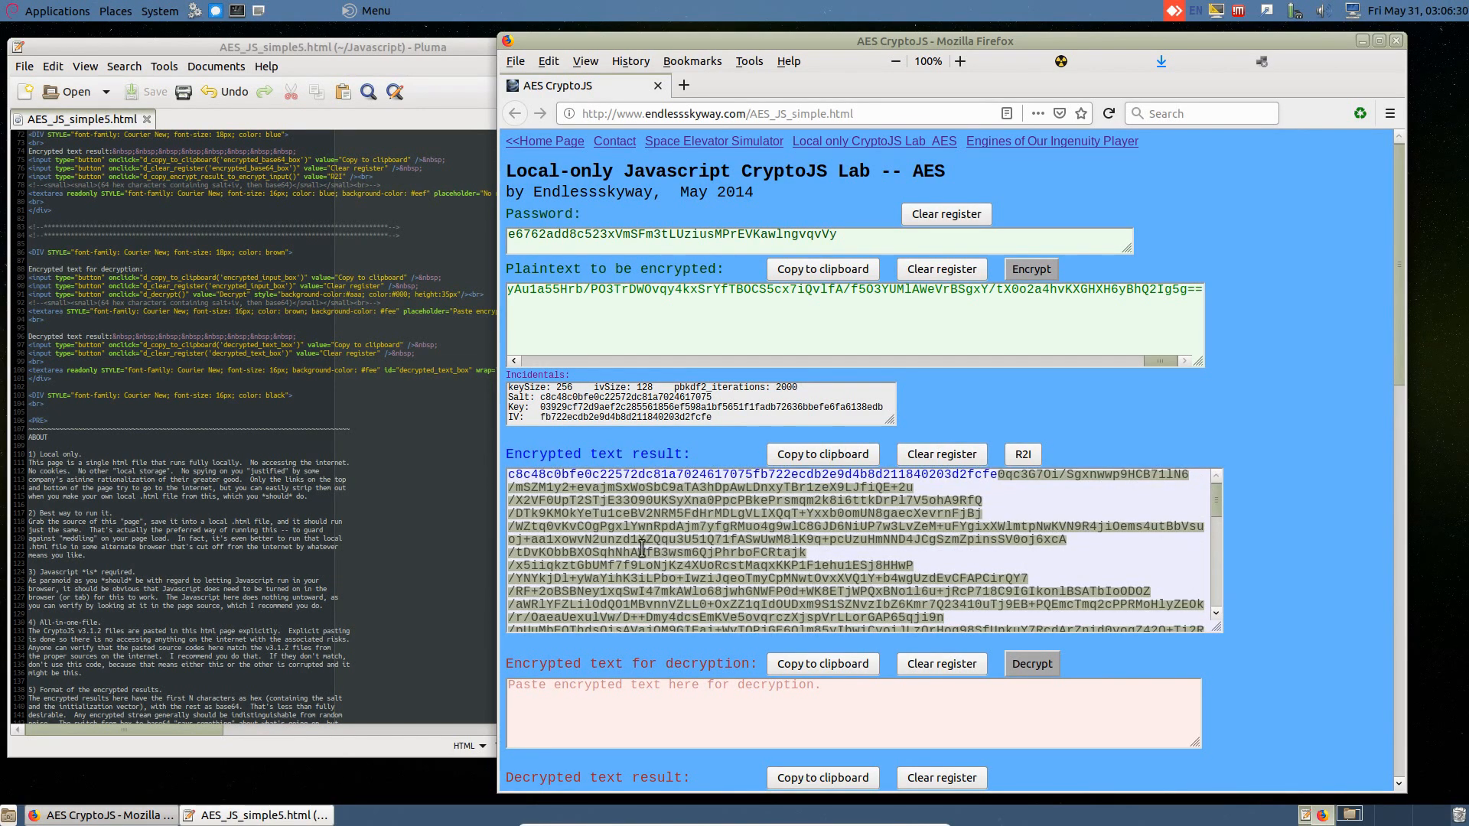
scroll(down, 3)
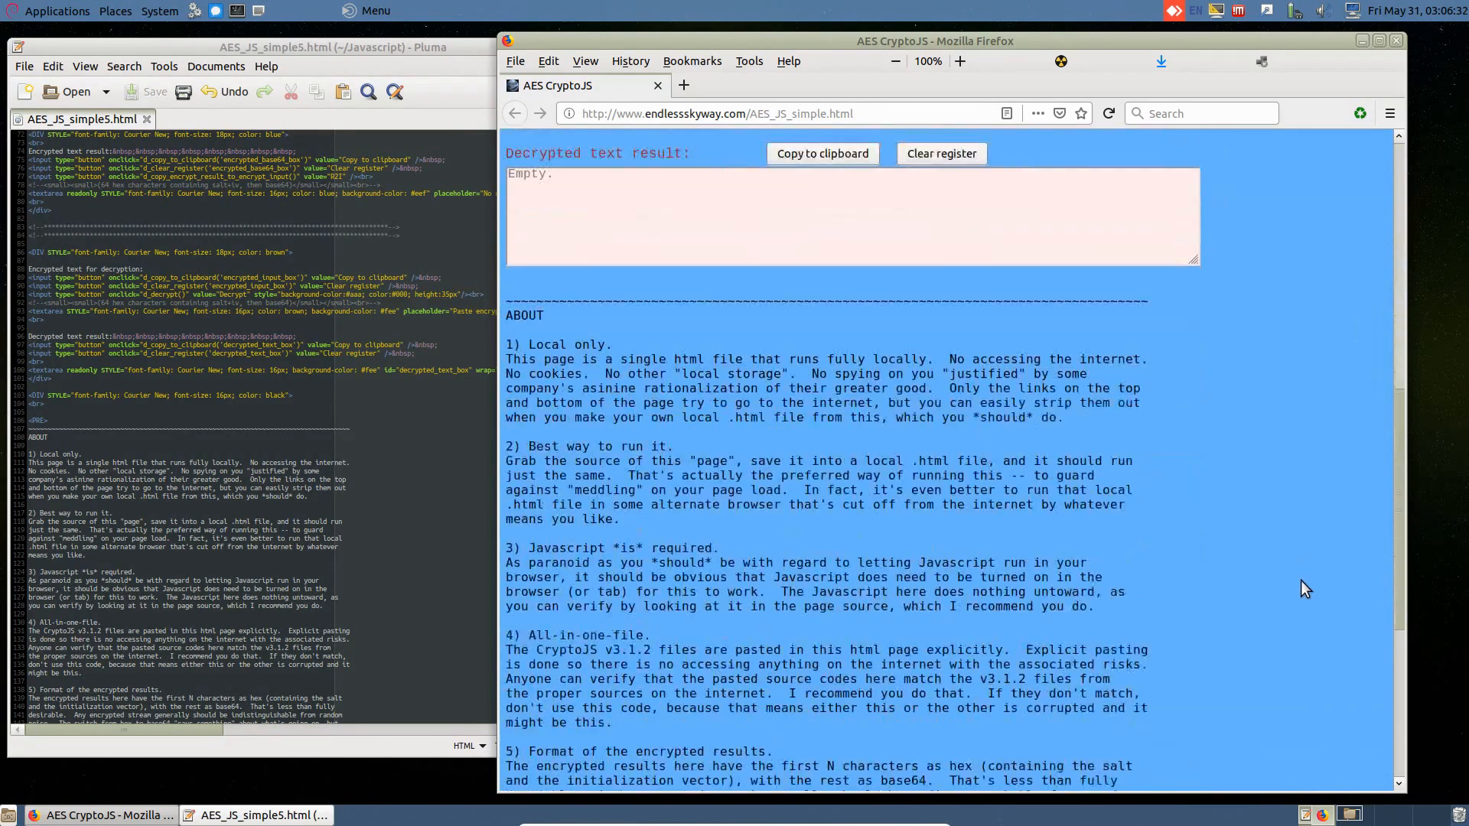
- Scroll down to the ABOUT sections on encrypted result format and size
scroll(down, 3)
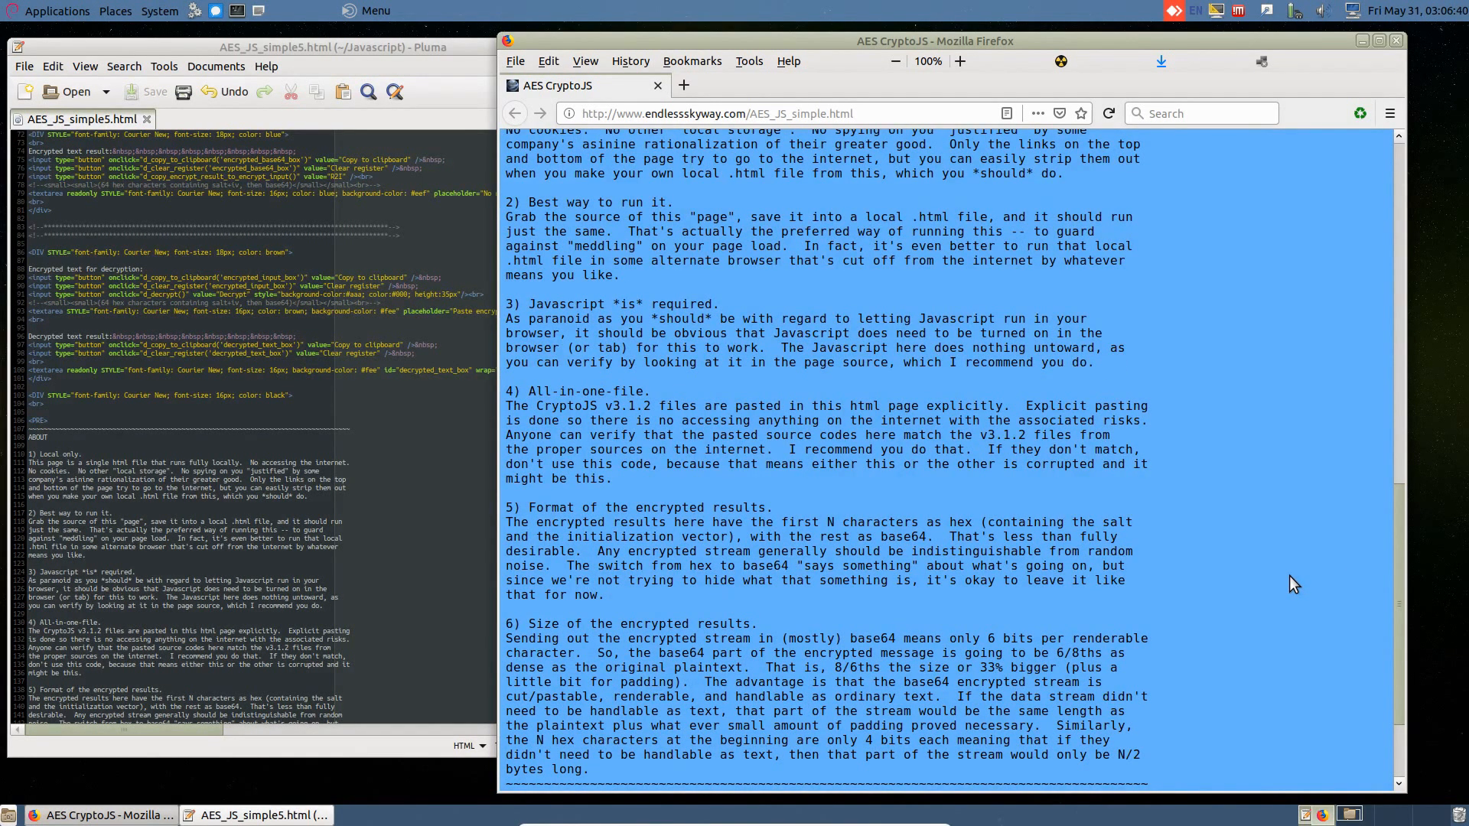
mouse_move(785, 605)
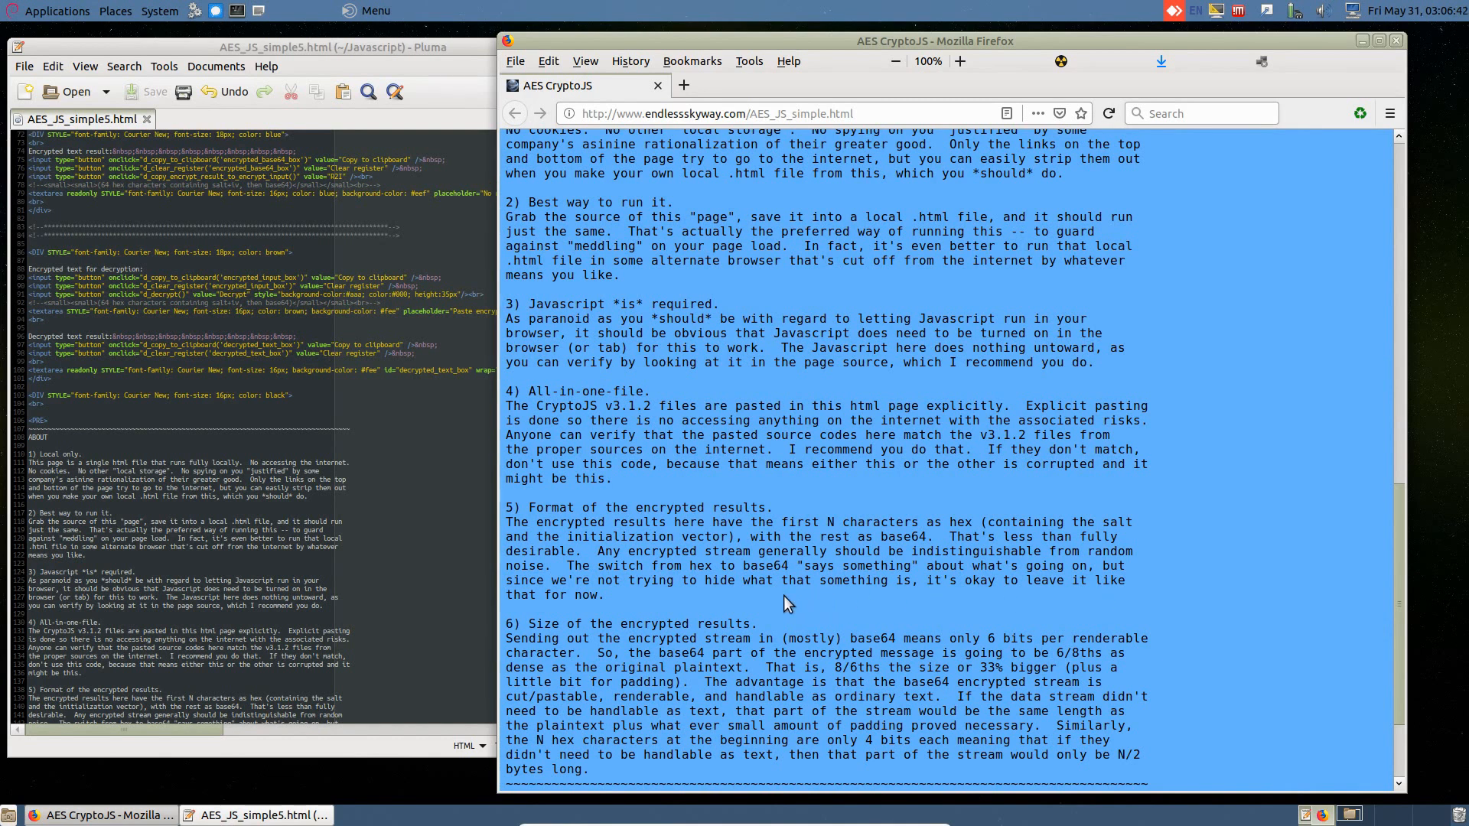
mouse_move(694, 586)
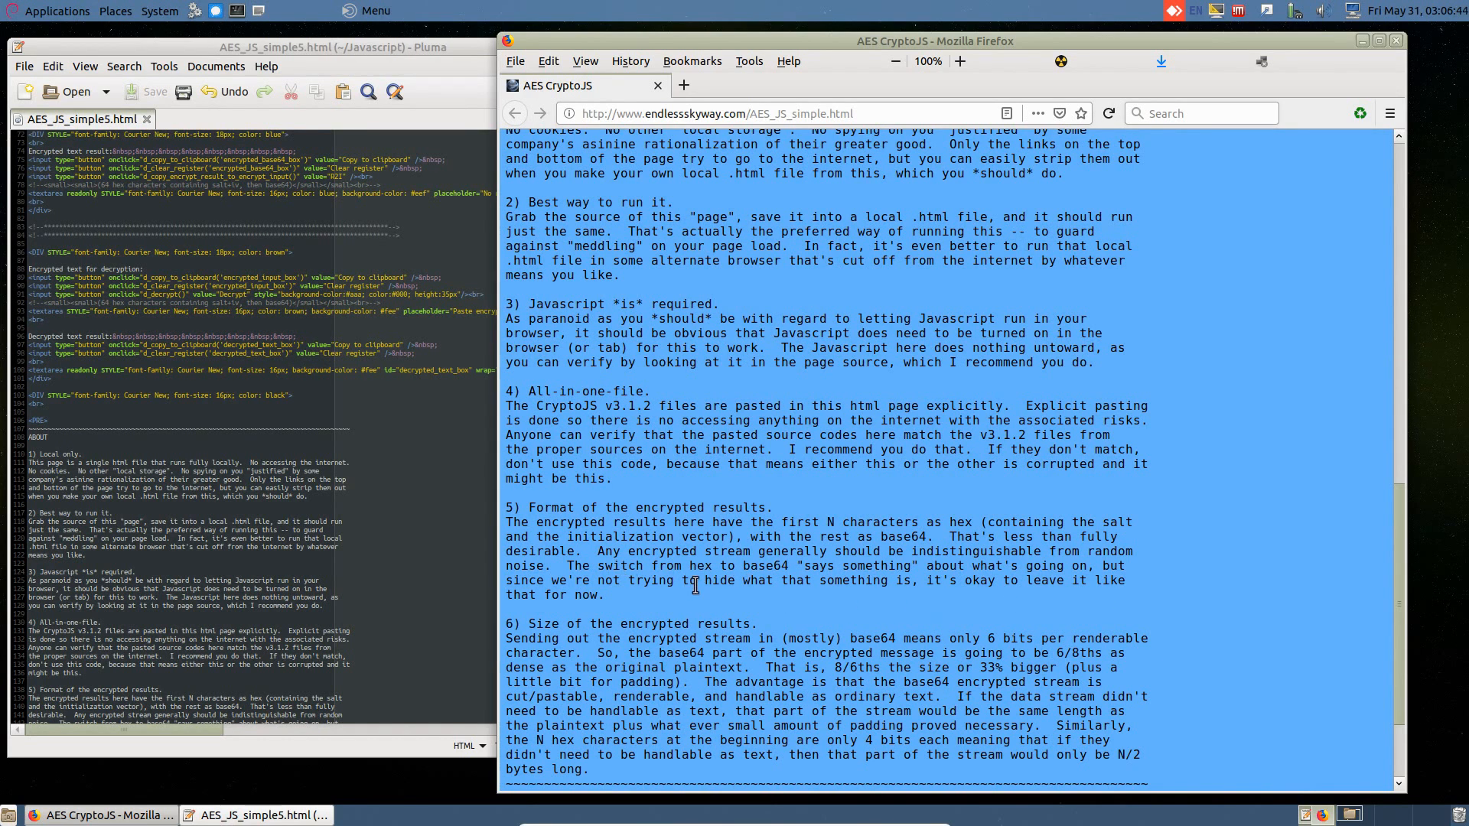
mouse_move(1082, 595)
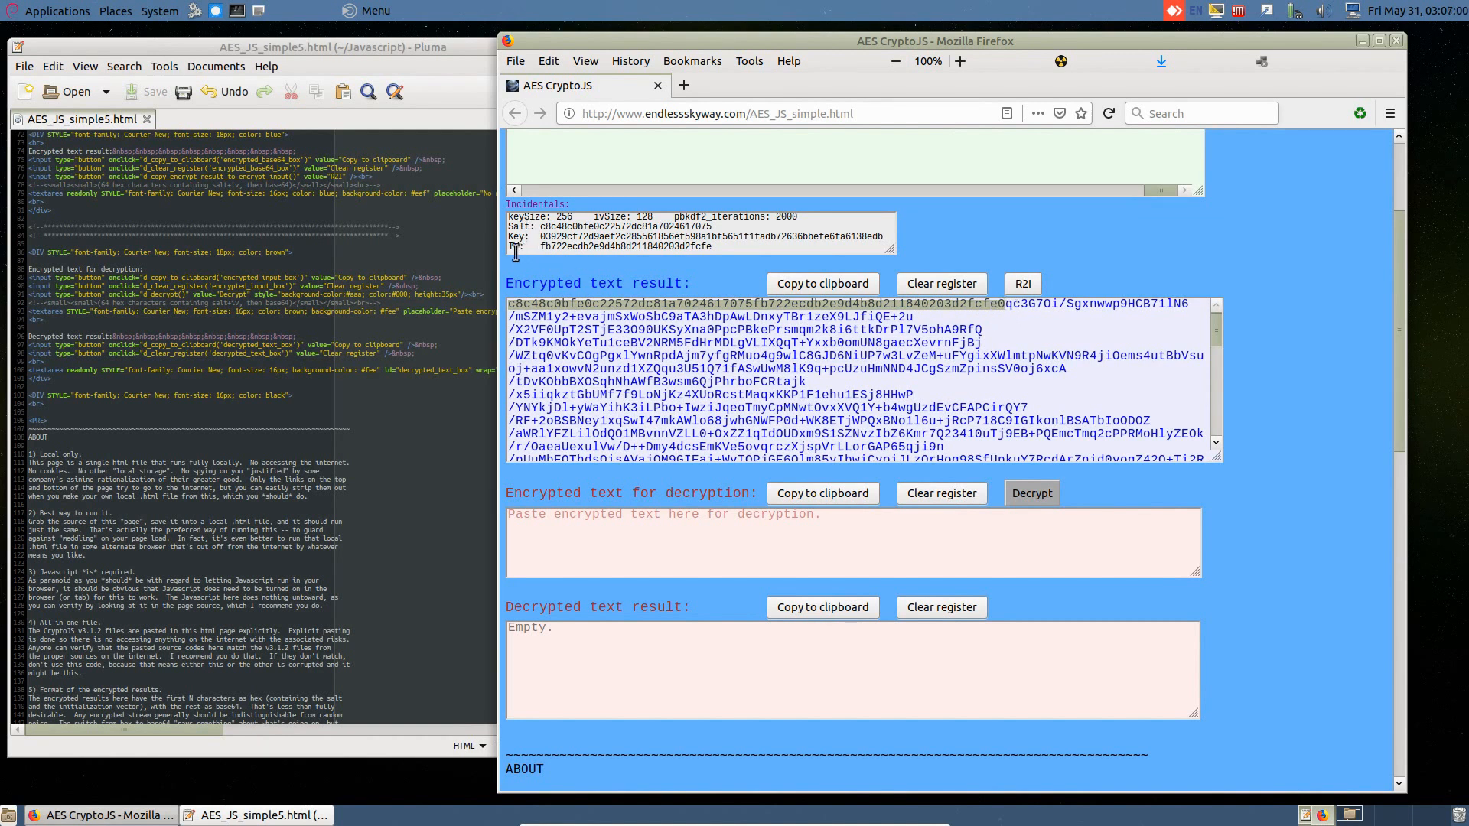
mouse_move(1318, 503)
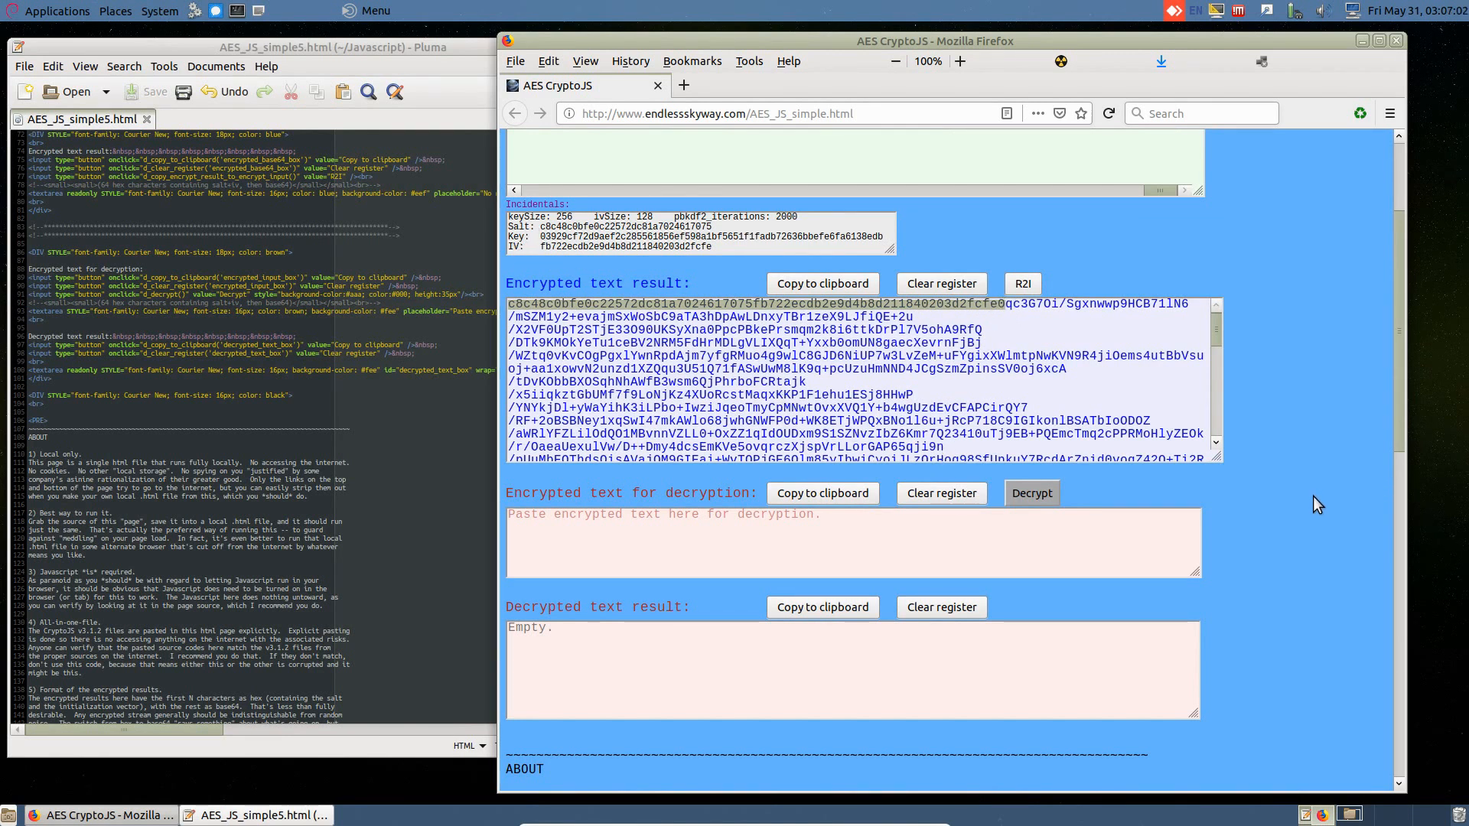
scroll(down, 3)
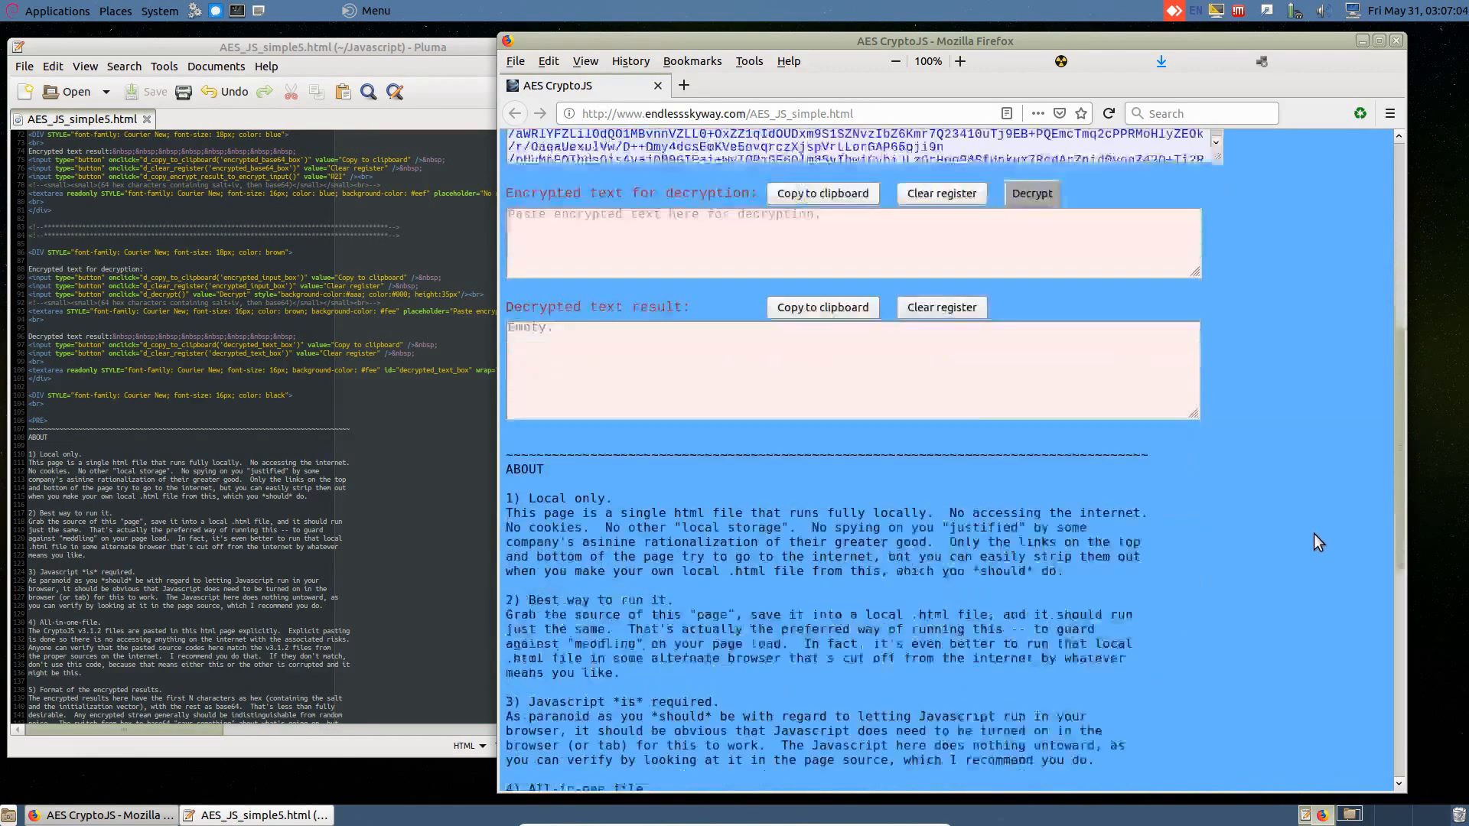
scroll(down, 3)
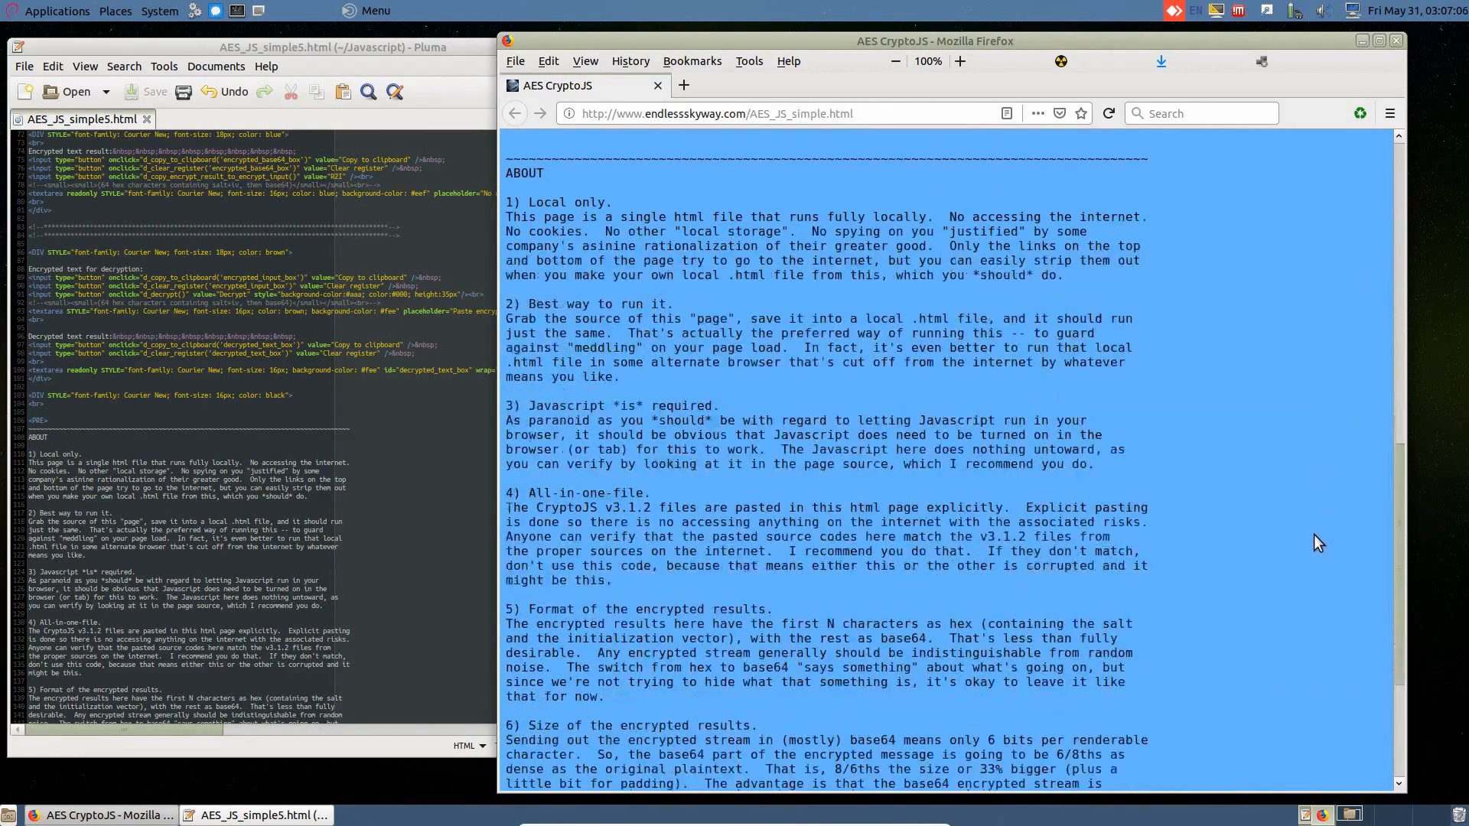
scroll(down, 3)
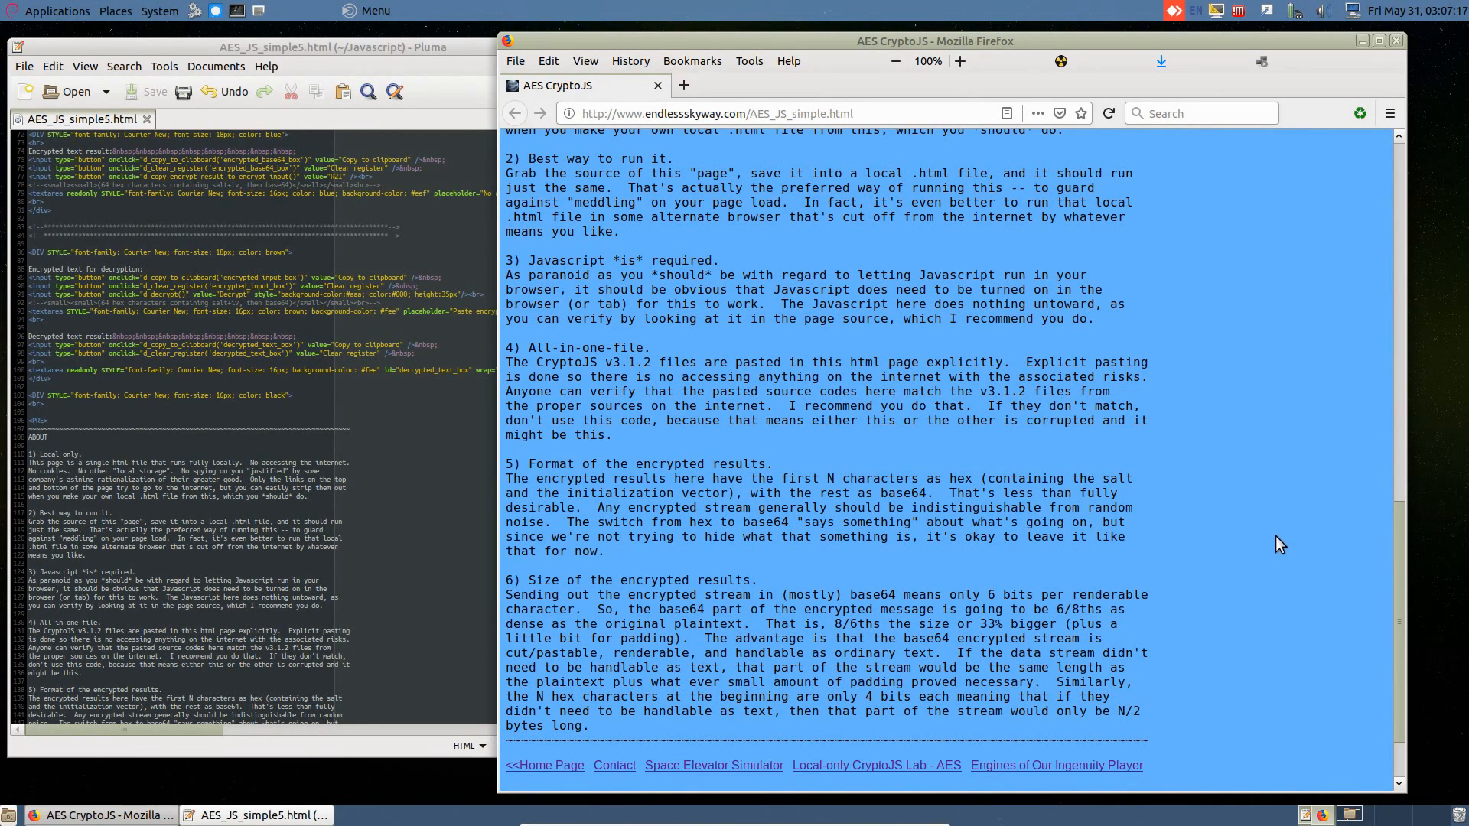
mouse_move(1254, 517)
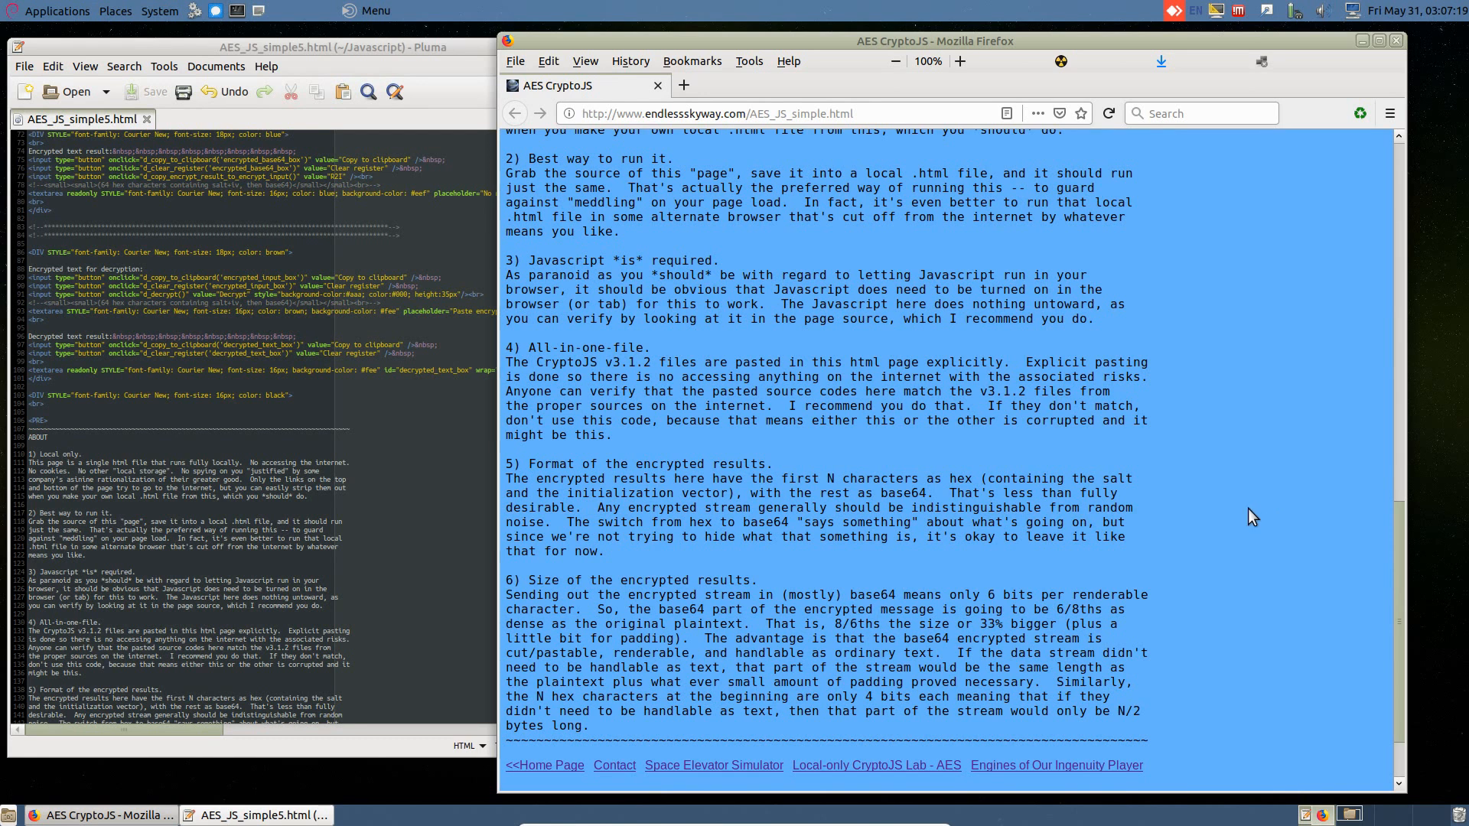
mouse_move(1038, 520)
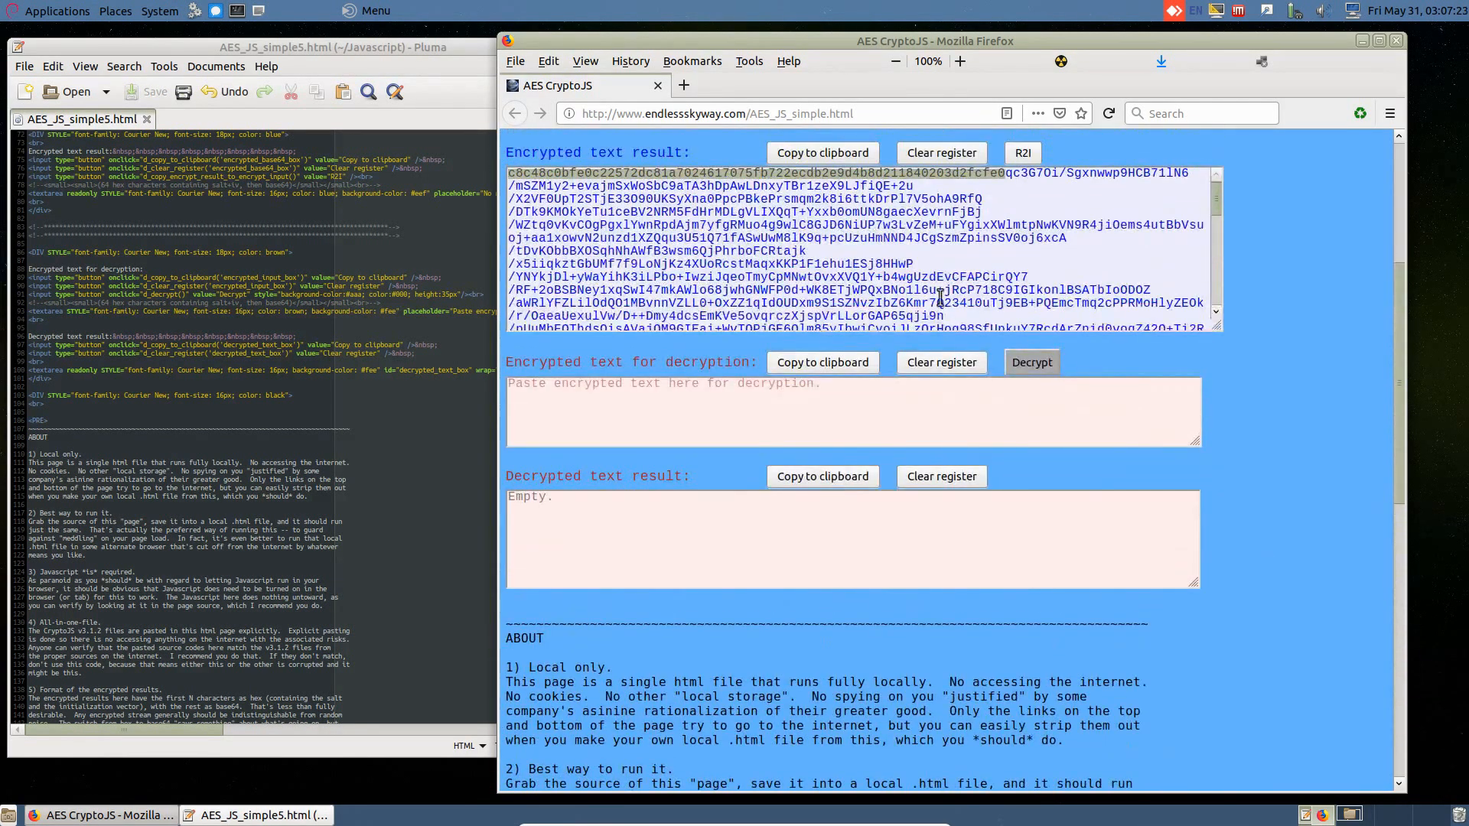
mouse_move(1019, 259)
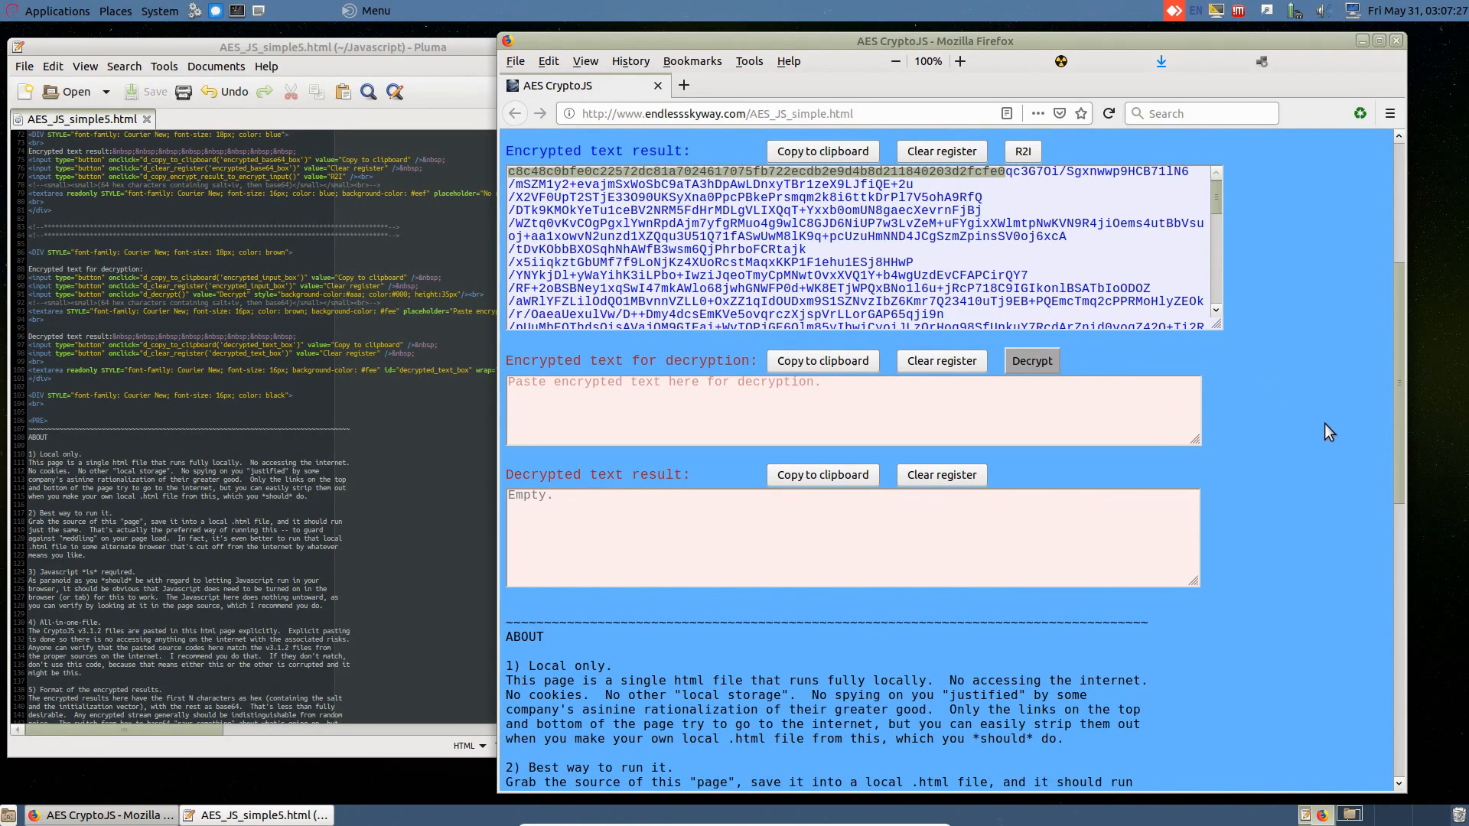
scroll(down, 3)
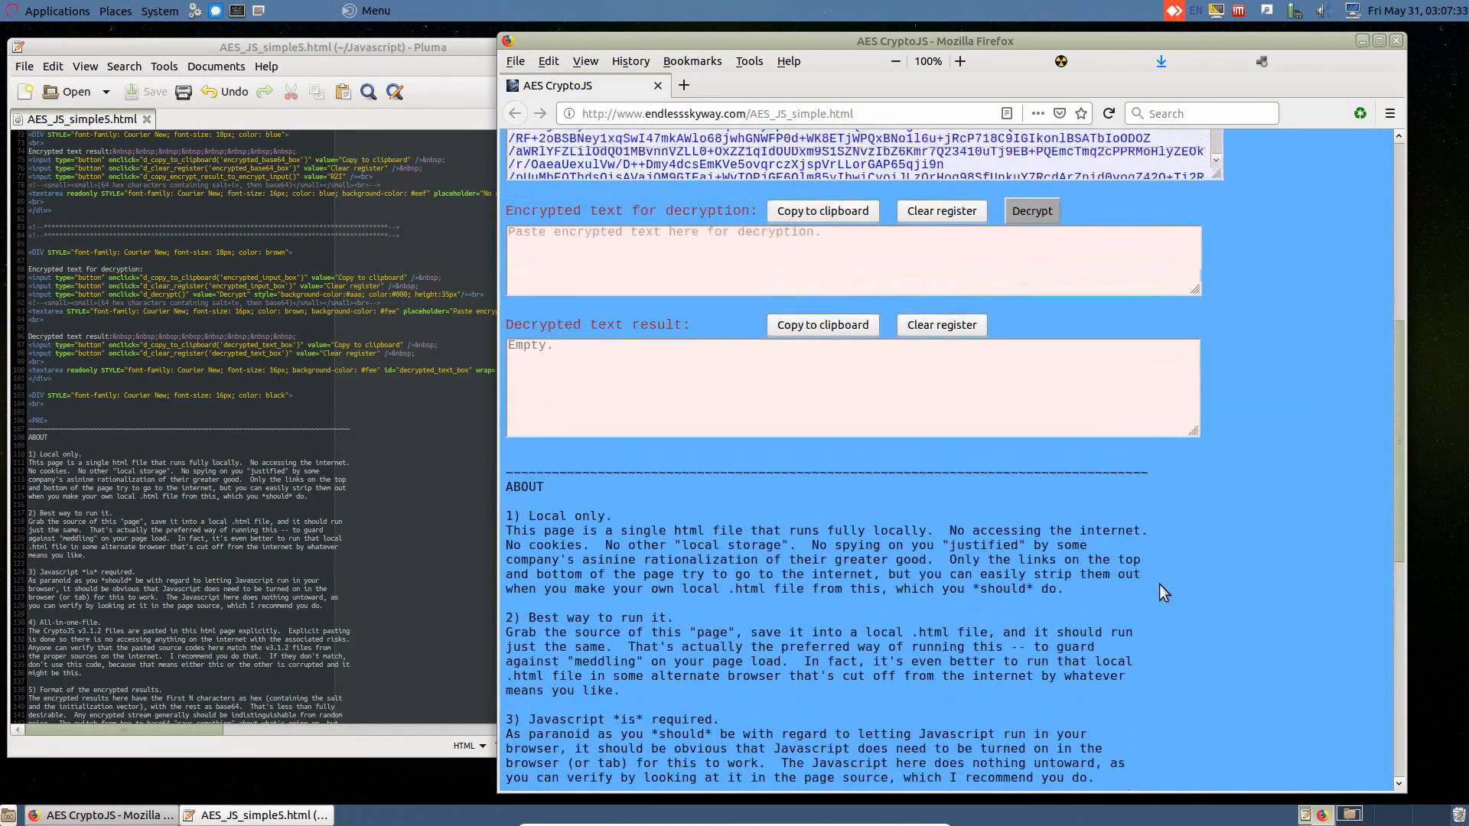
scroll(up, 3)
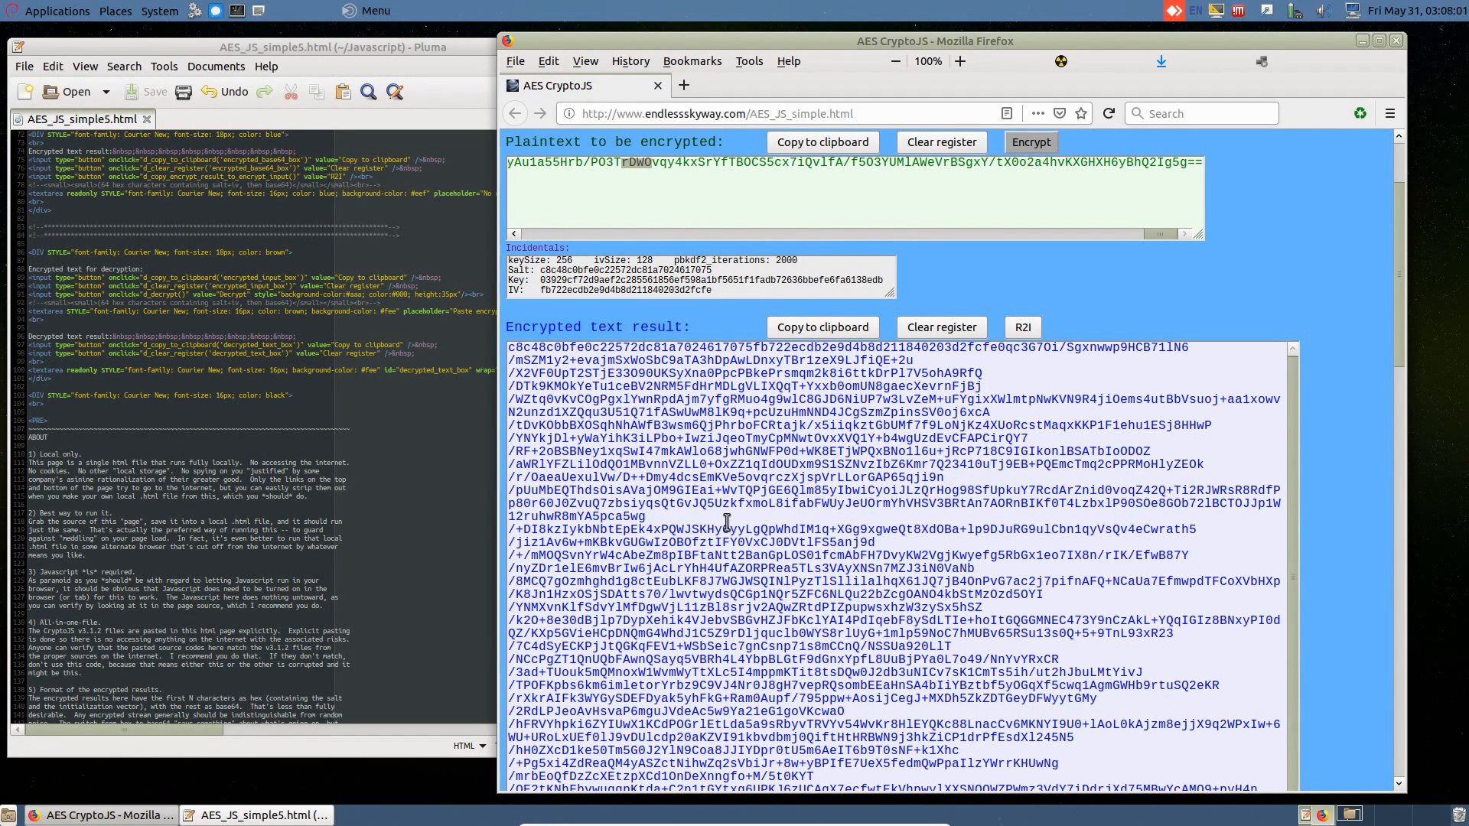
scroll(down, 3)
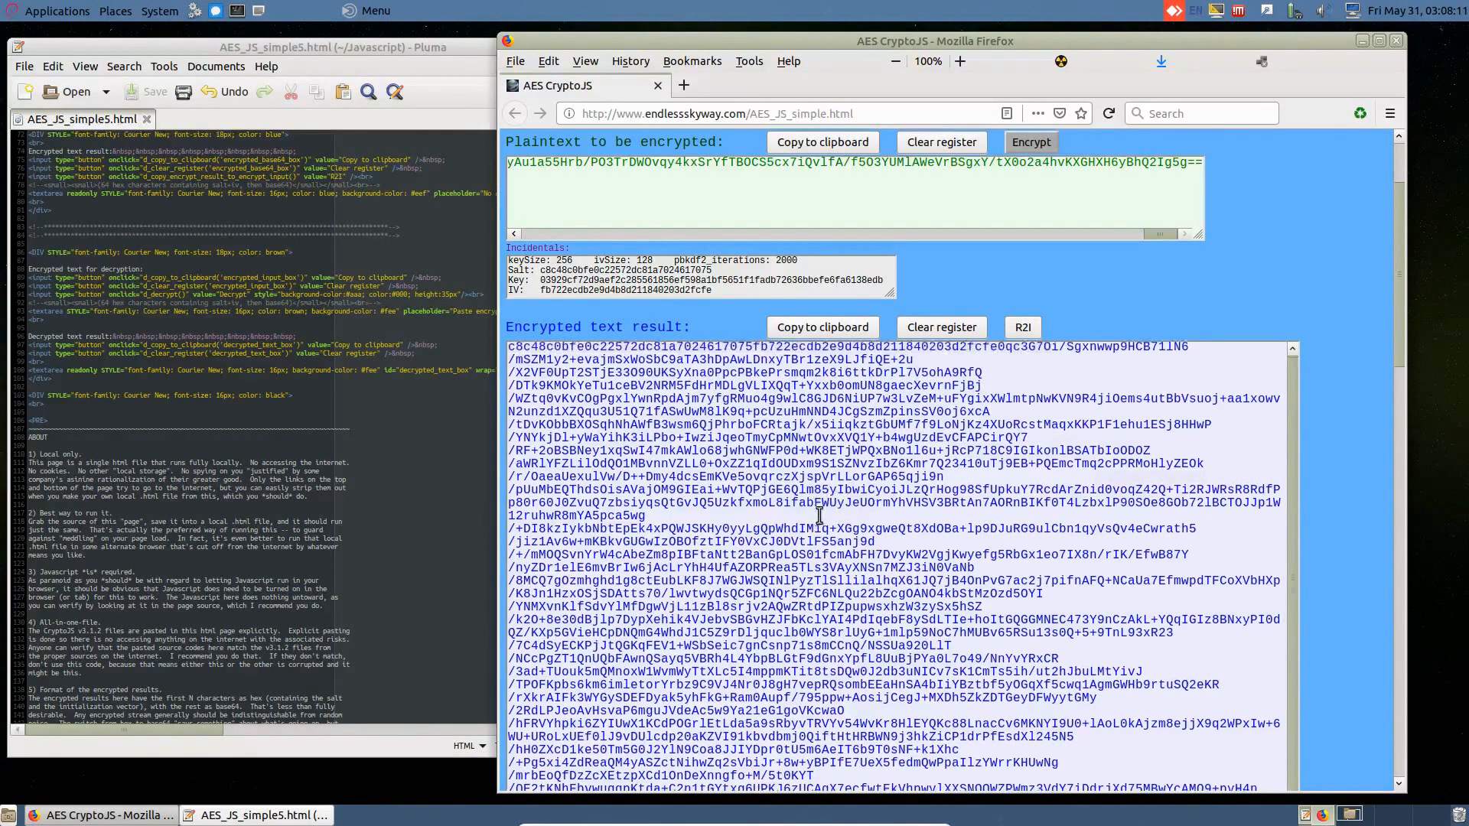
scroll(down, 3)
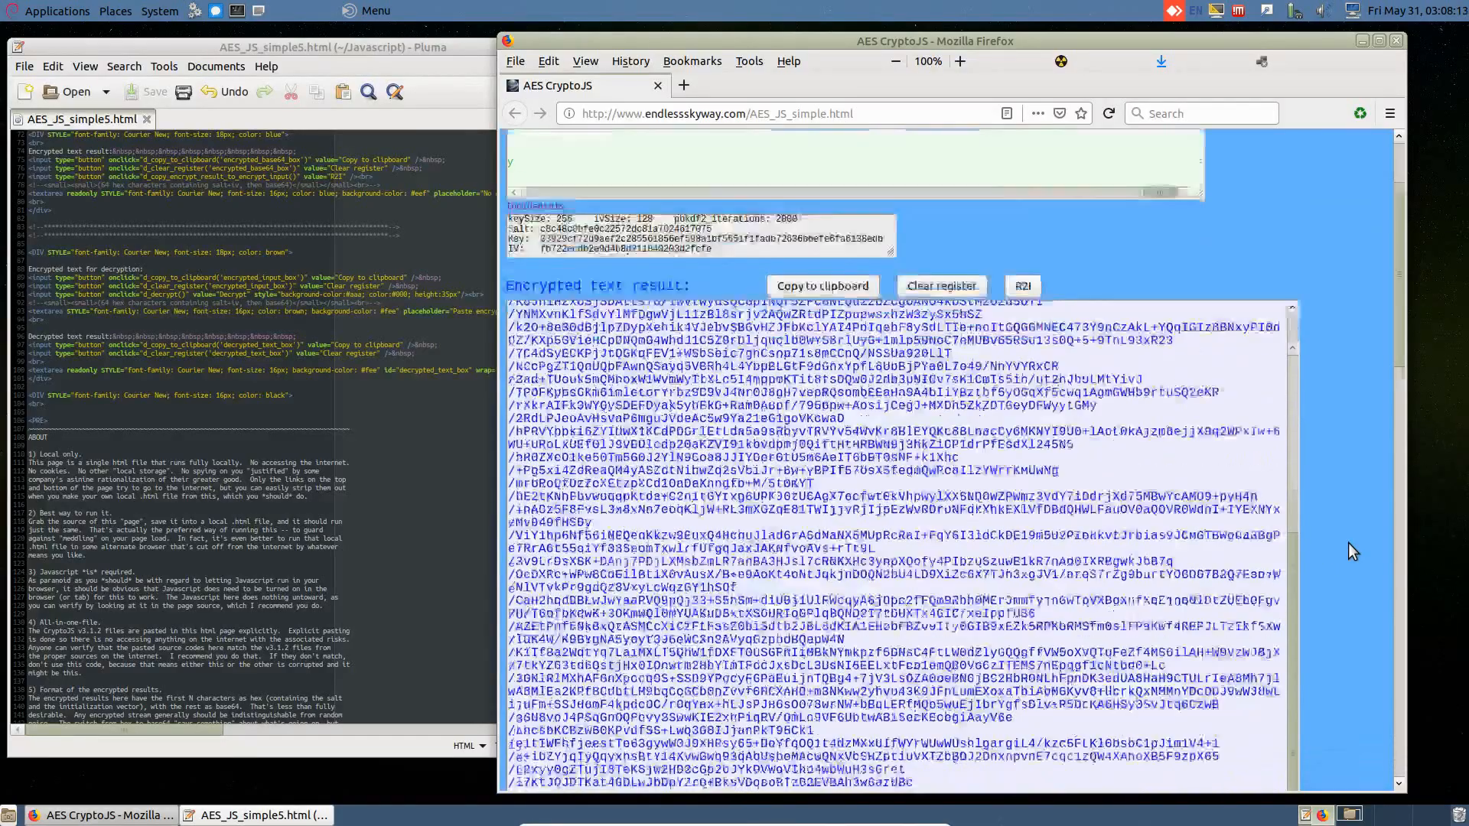
scroll(down, 3)
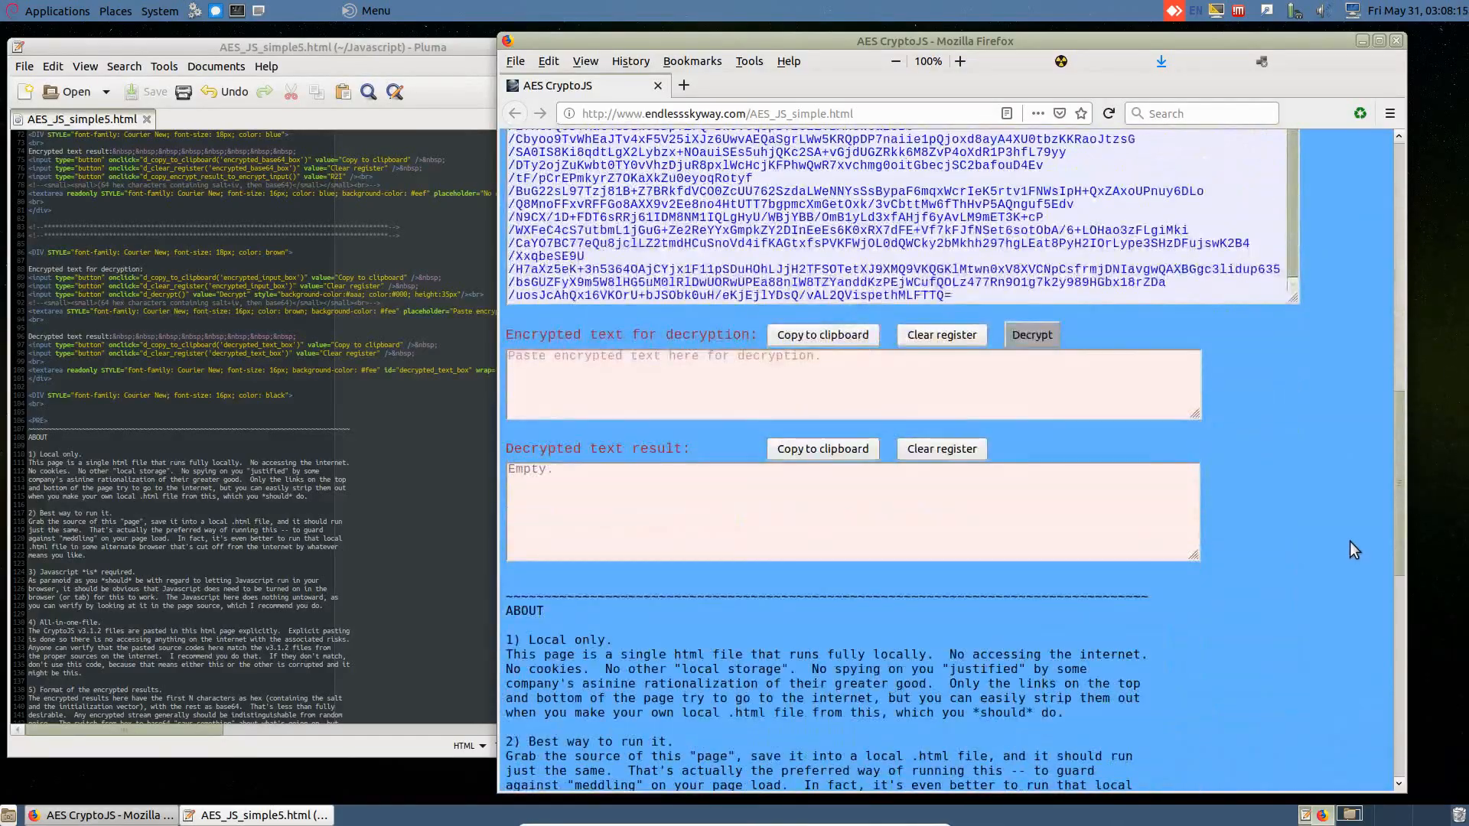
scroll(down, 3)
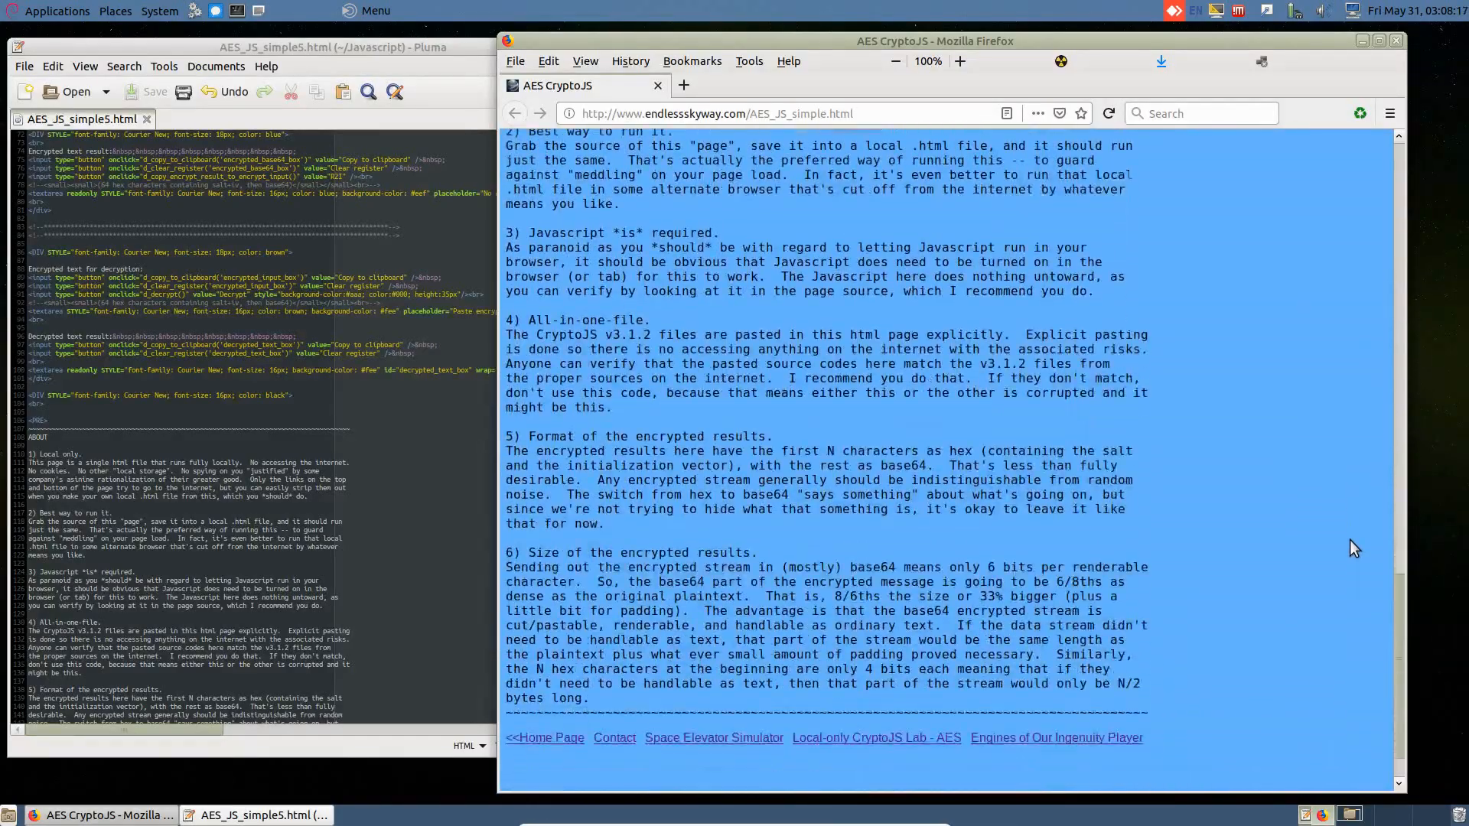
scroll(up, 3)
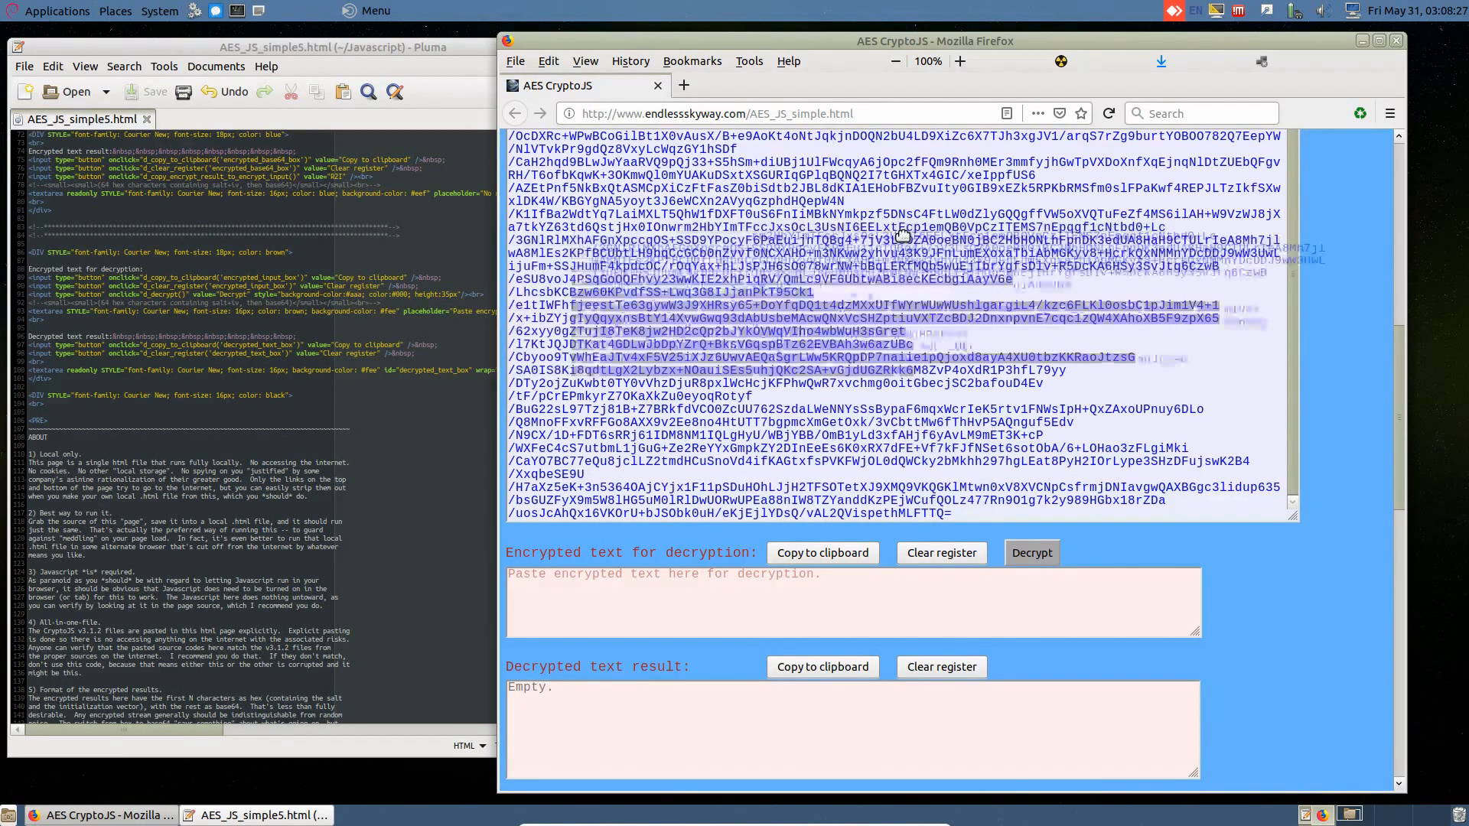
scroll(up, 3)
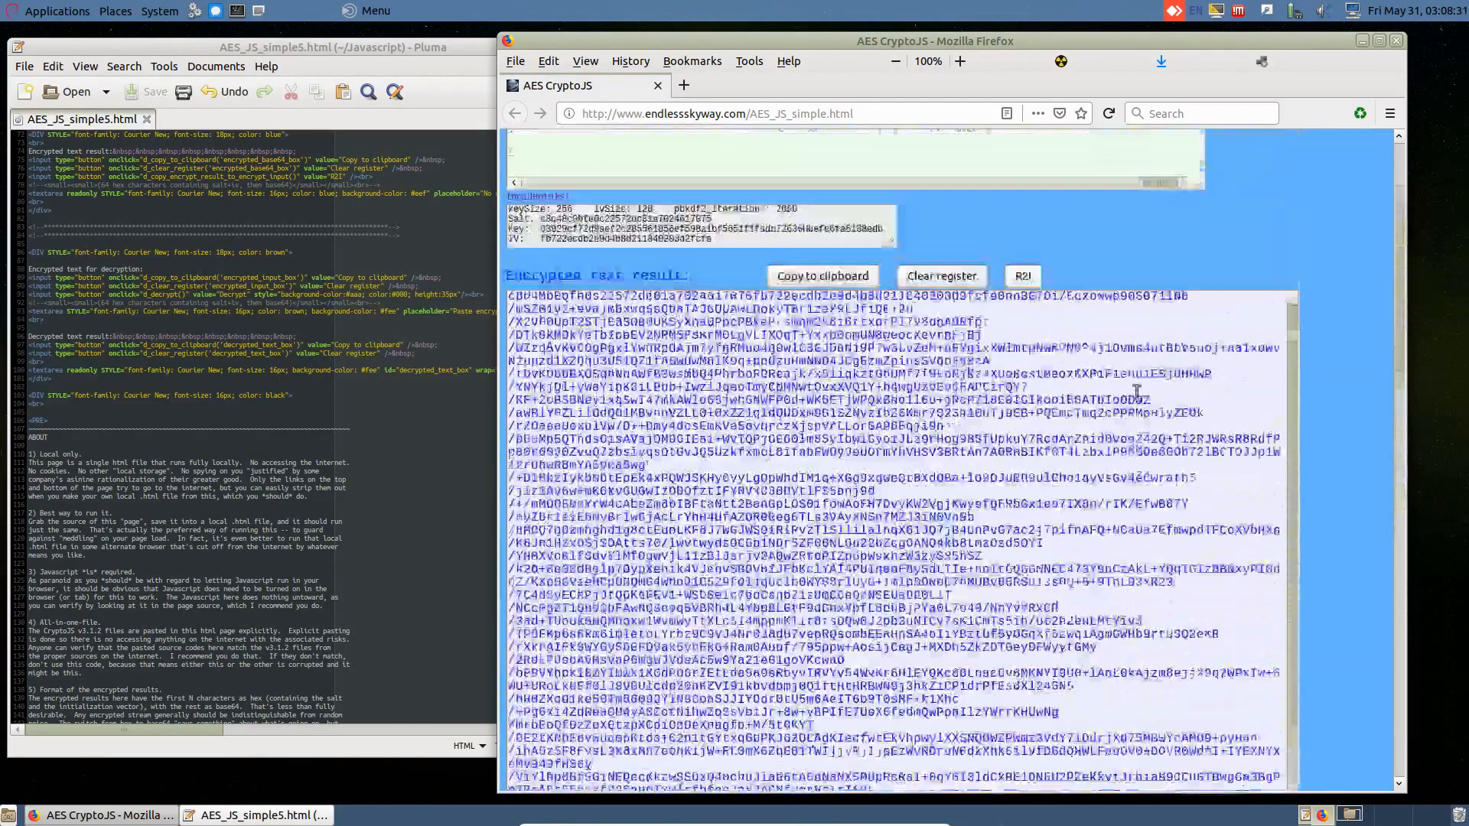
scroll(up, 3)
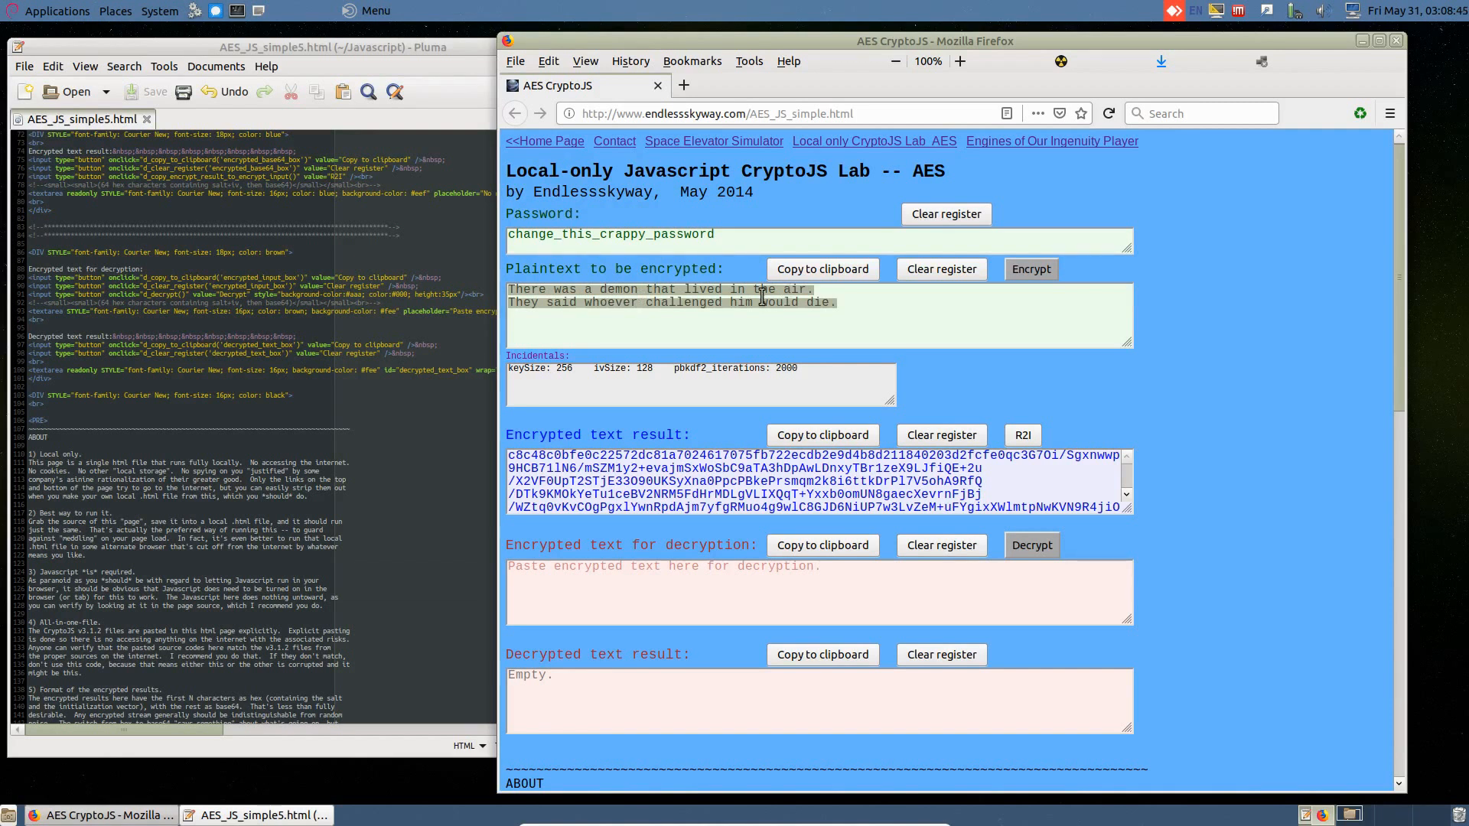
mouse_move(902, 311)
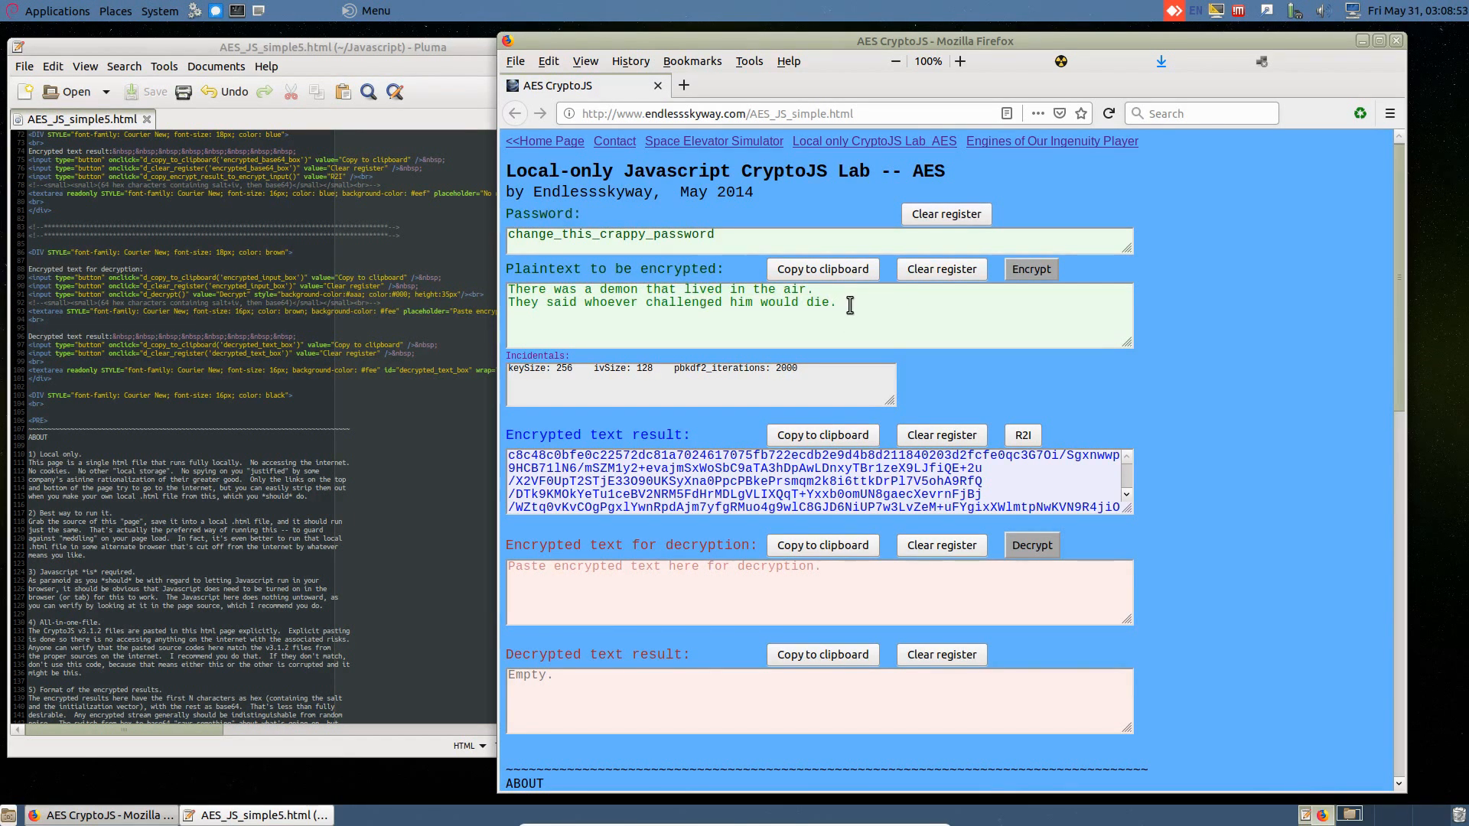
mouse_move(532, 295)
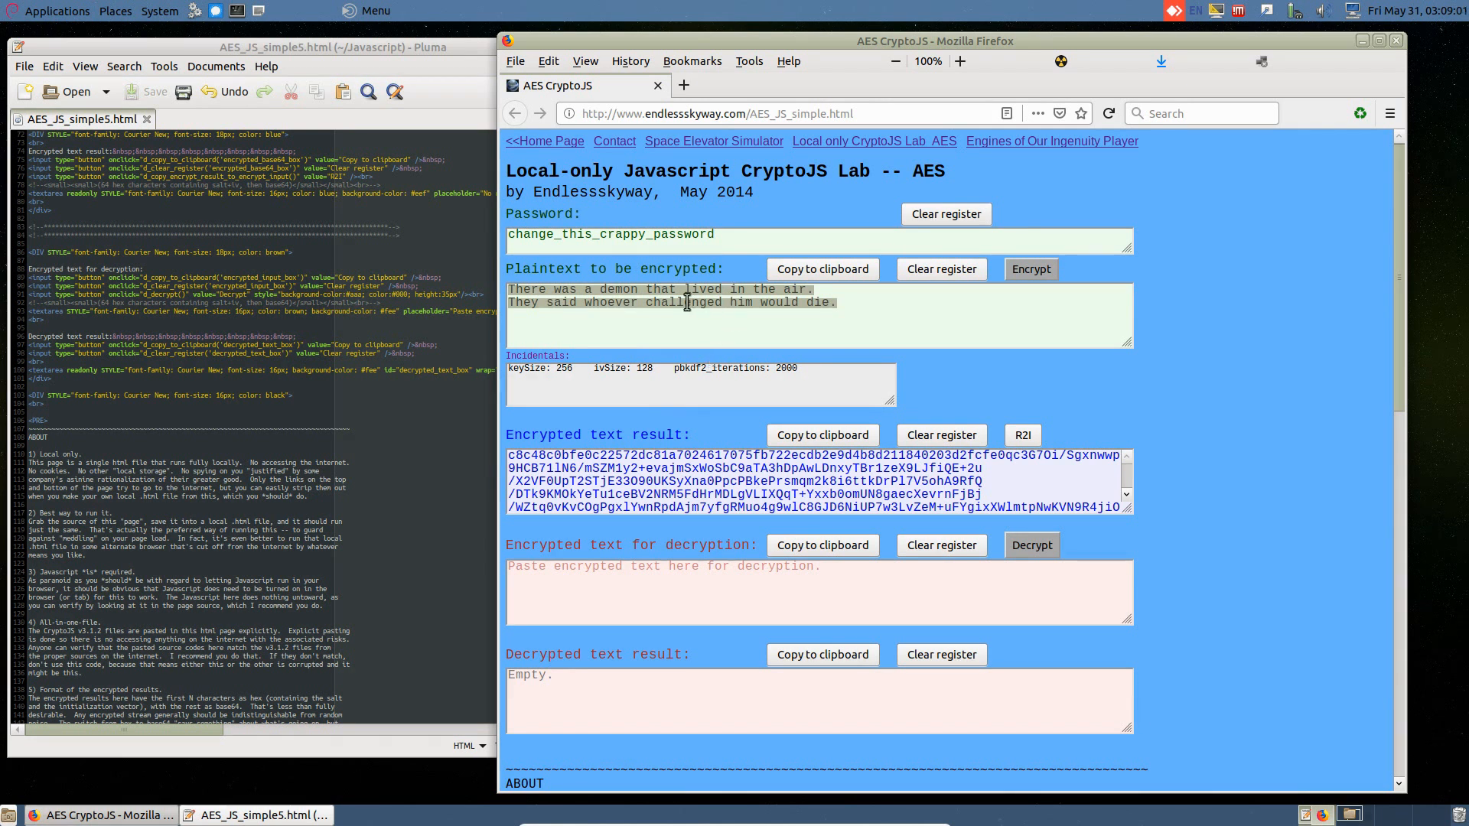
mouse_move(561, 303)
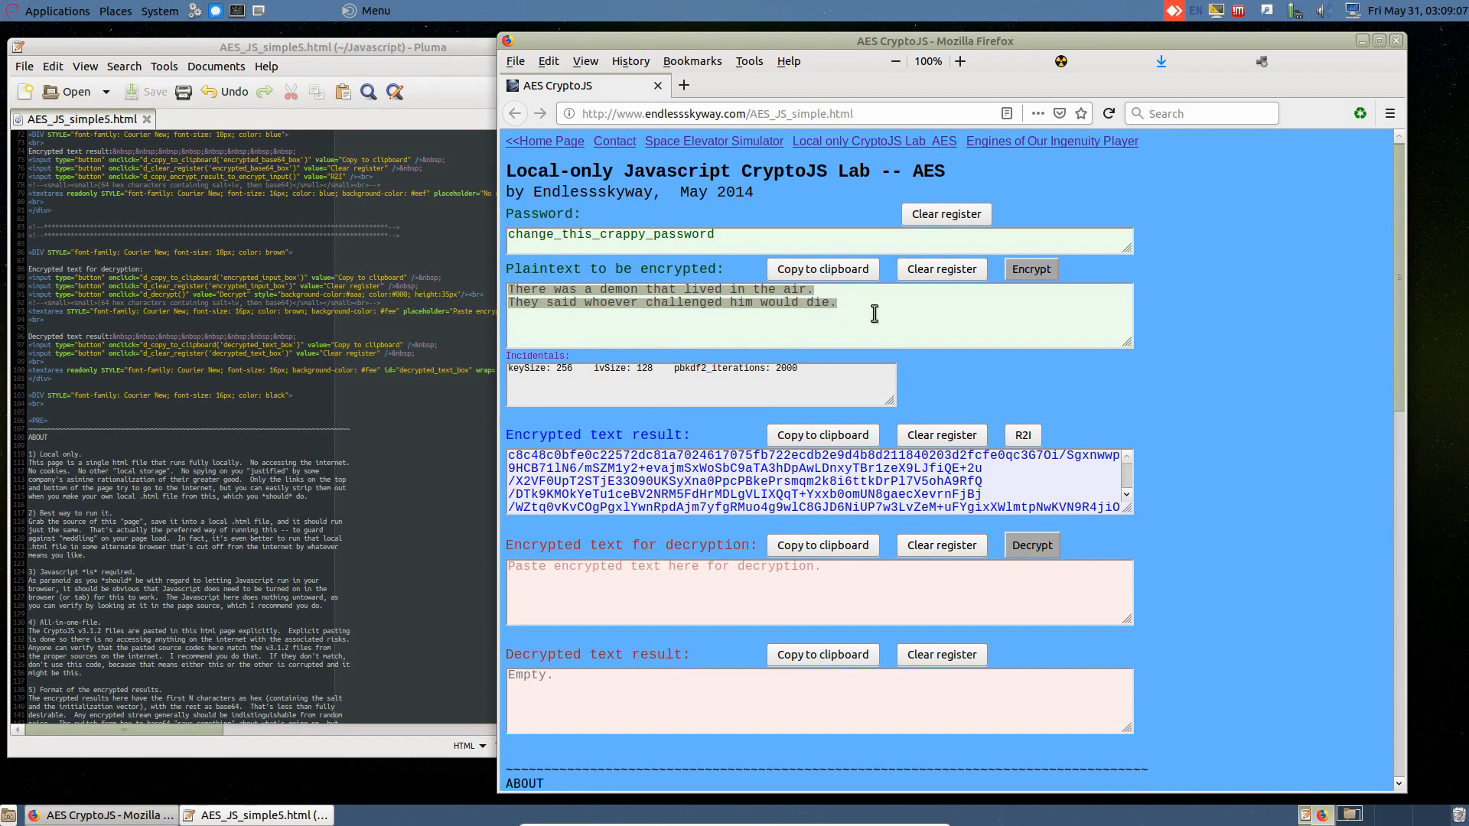
mouse_move(974, 318)
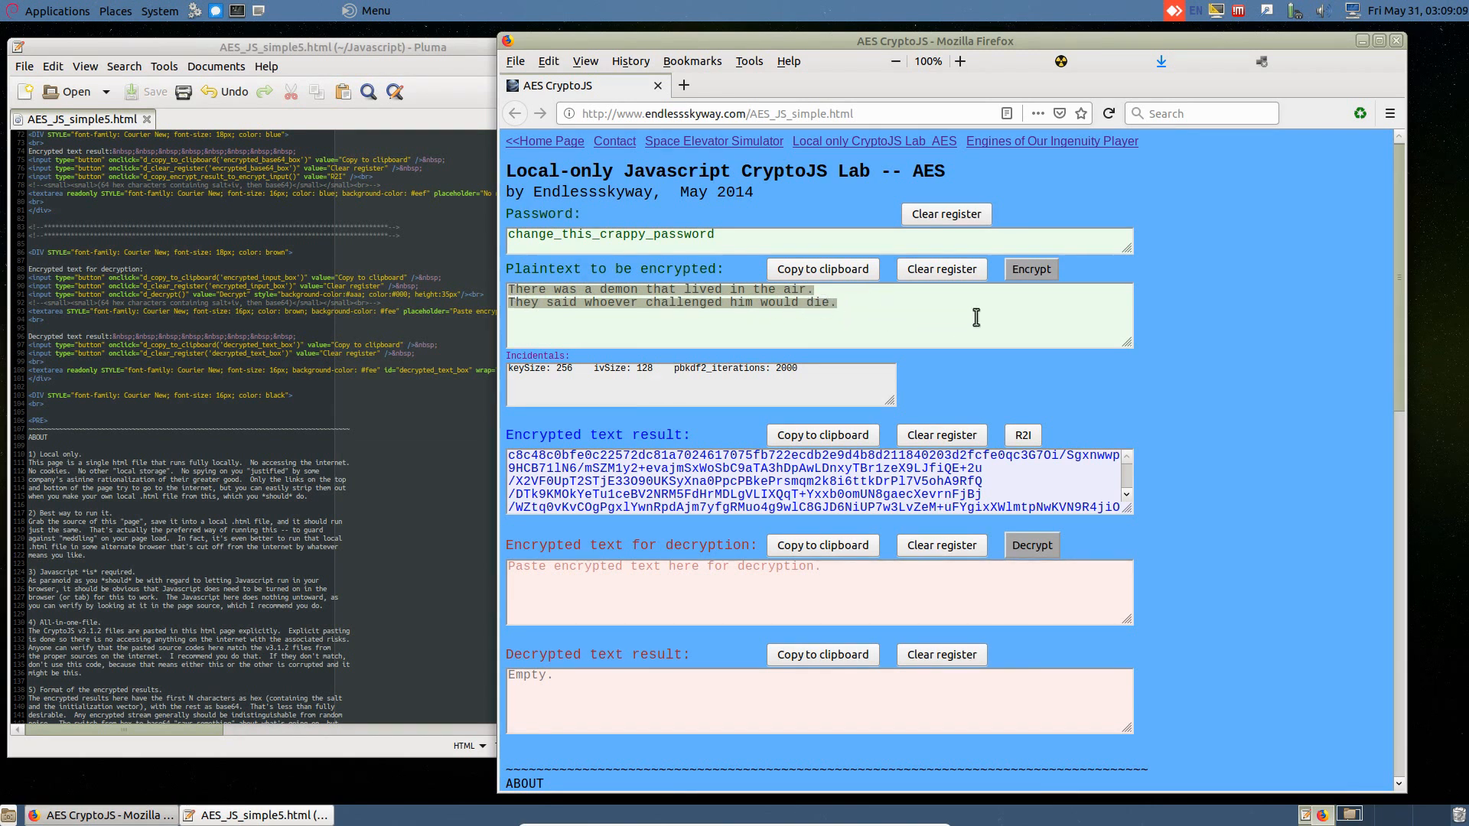
mouse_move(866, 364)
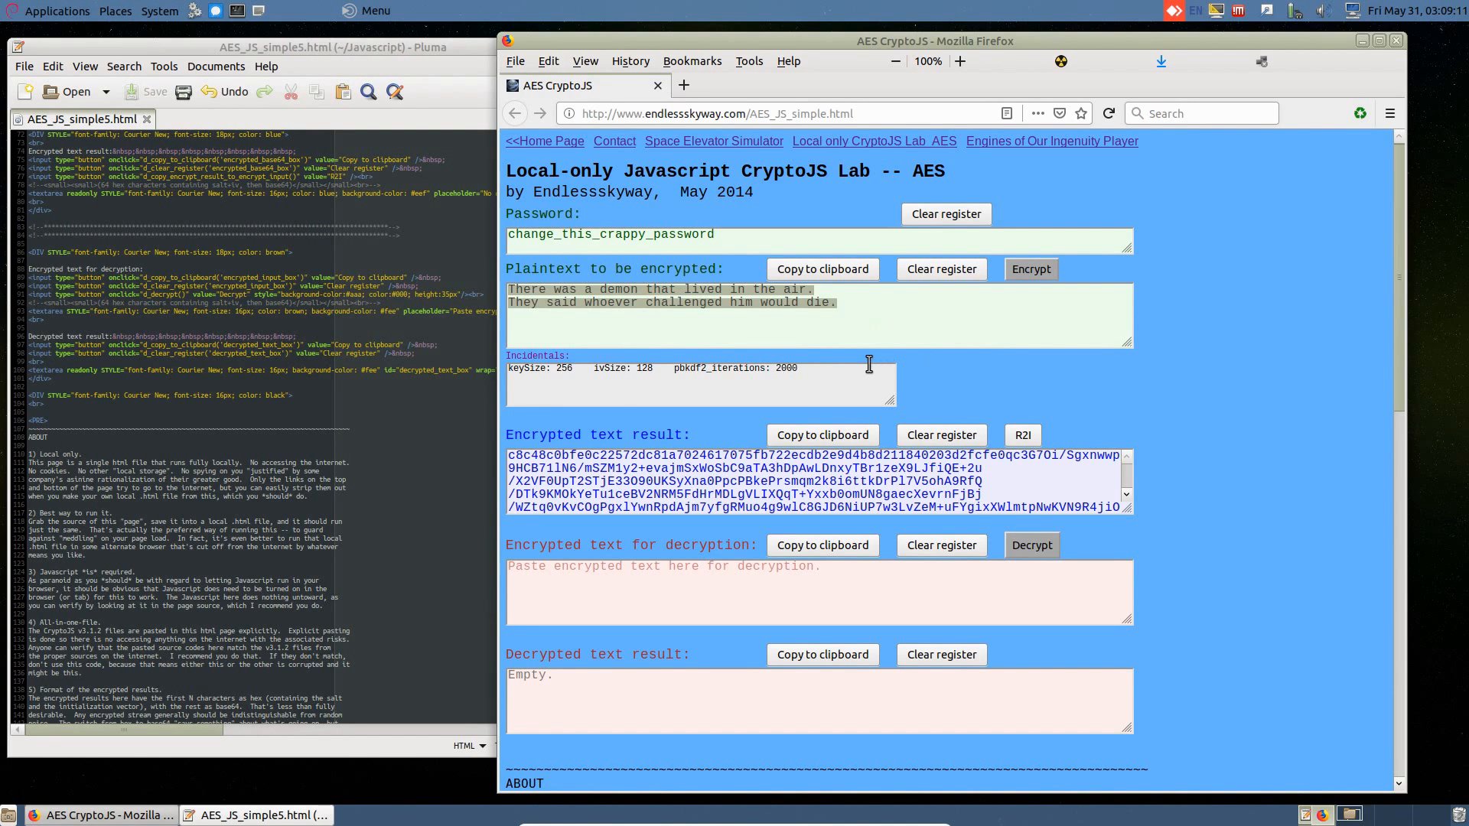
mouse_move(629, 398)
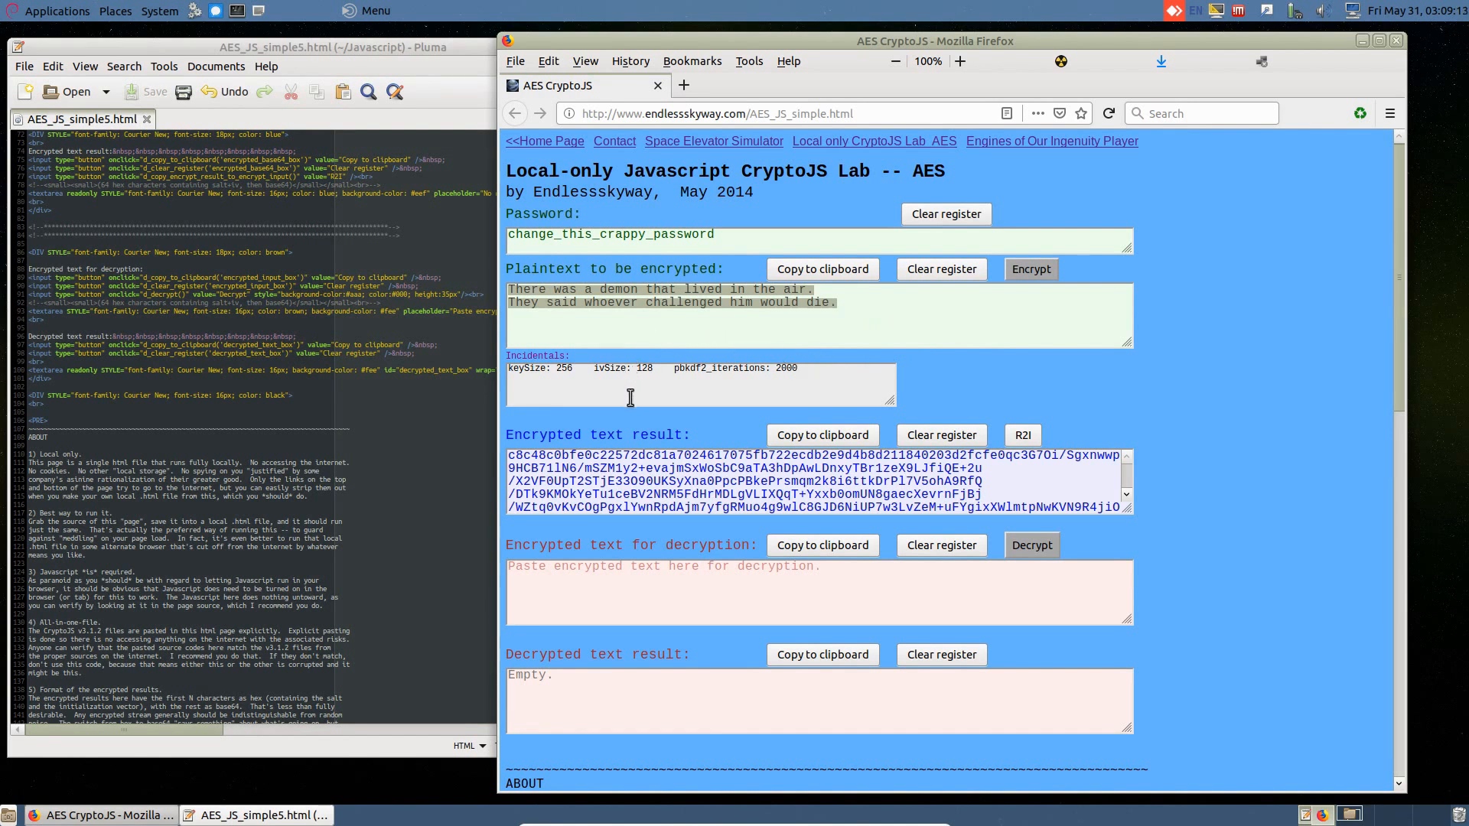
mouse_move(871, 295)
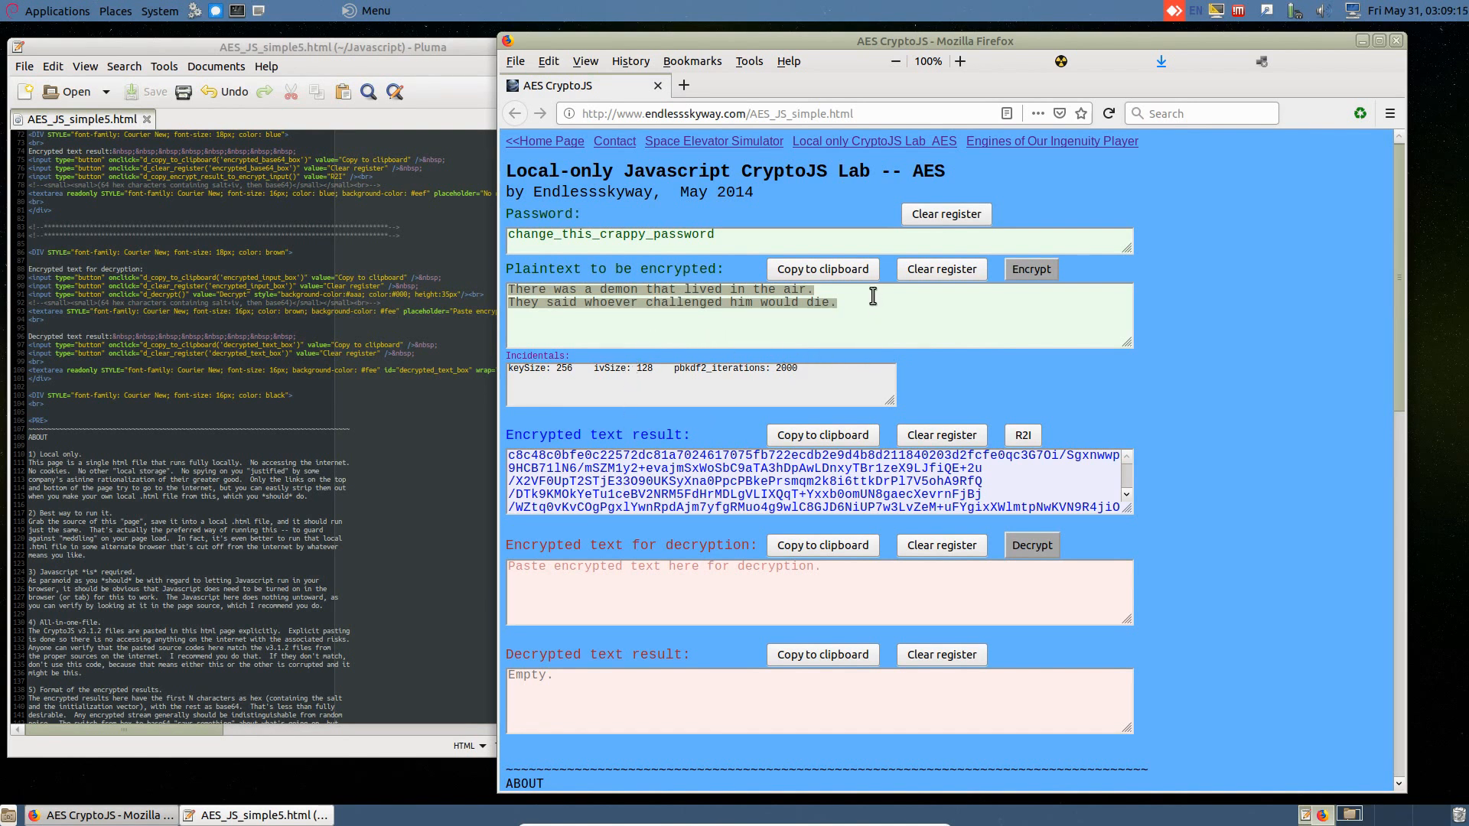
mouse_move(549, 291)
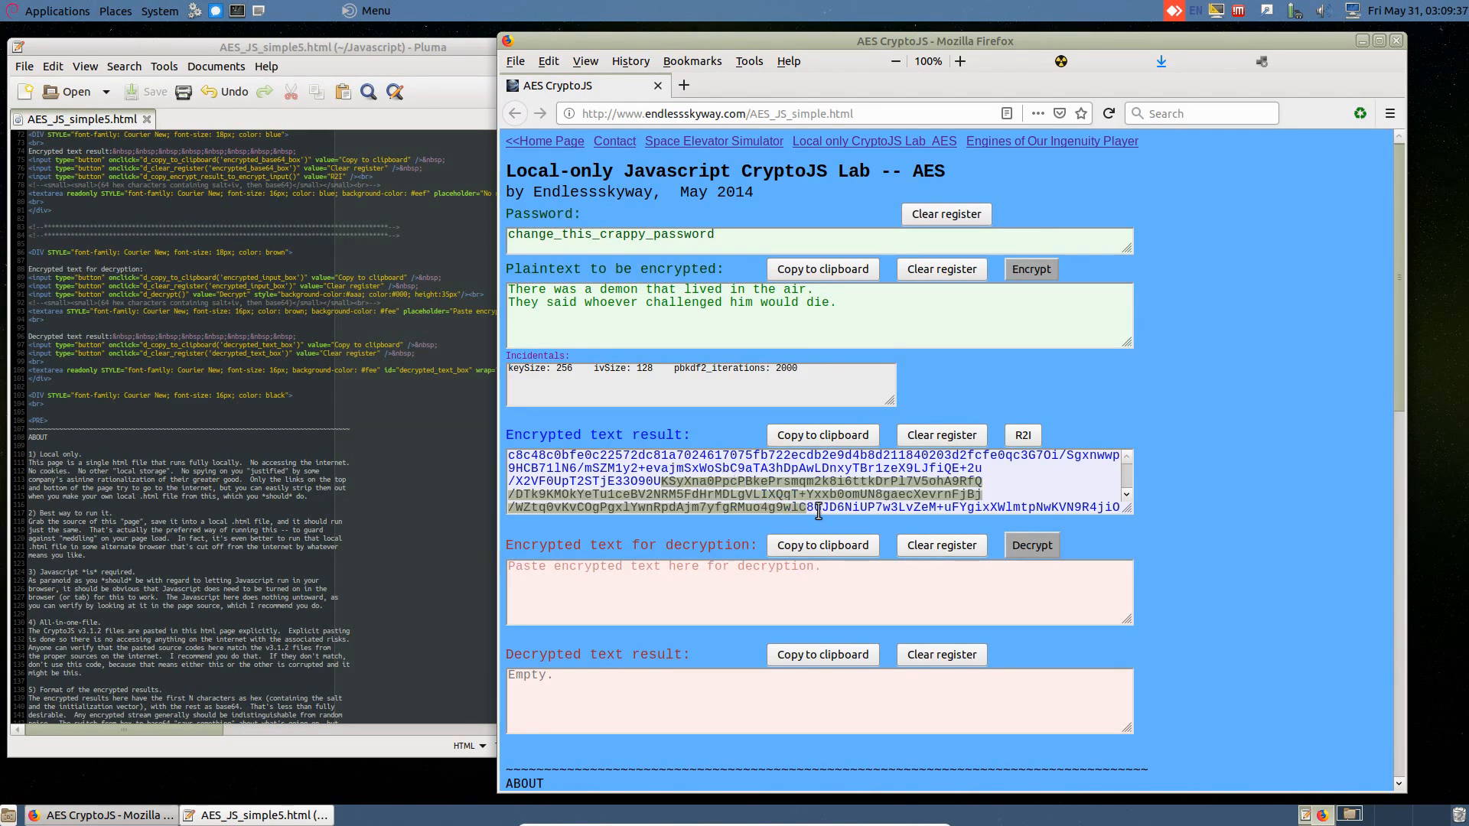
- Select part of the fresh ciphertext produced from the two-line demon poem
click(1030, 269)
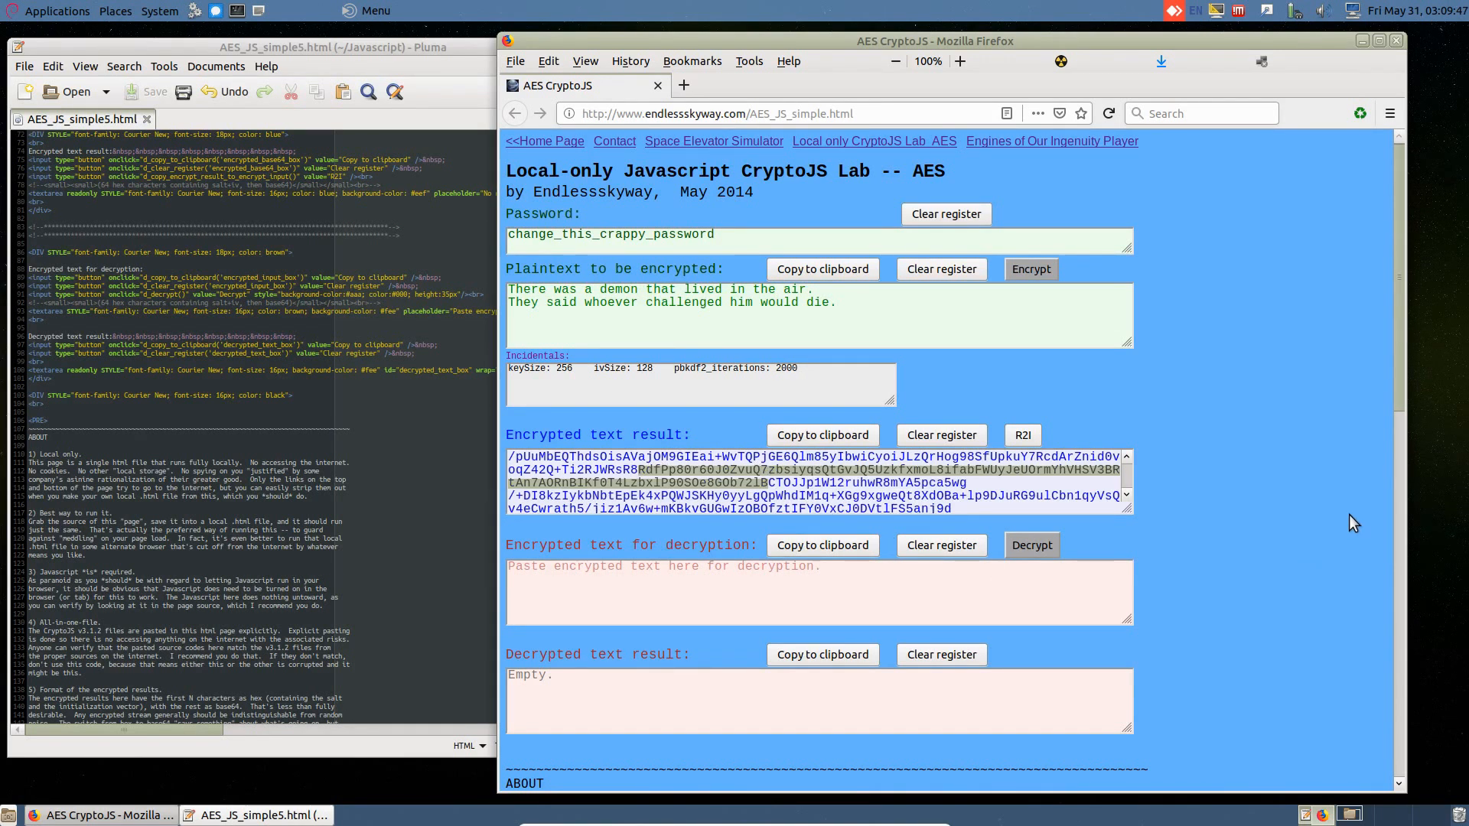
- Scroll down to the About section and back to the top of the page
scroll(down, 3)
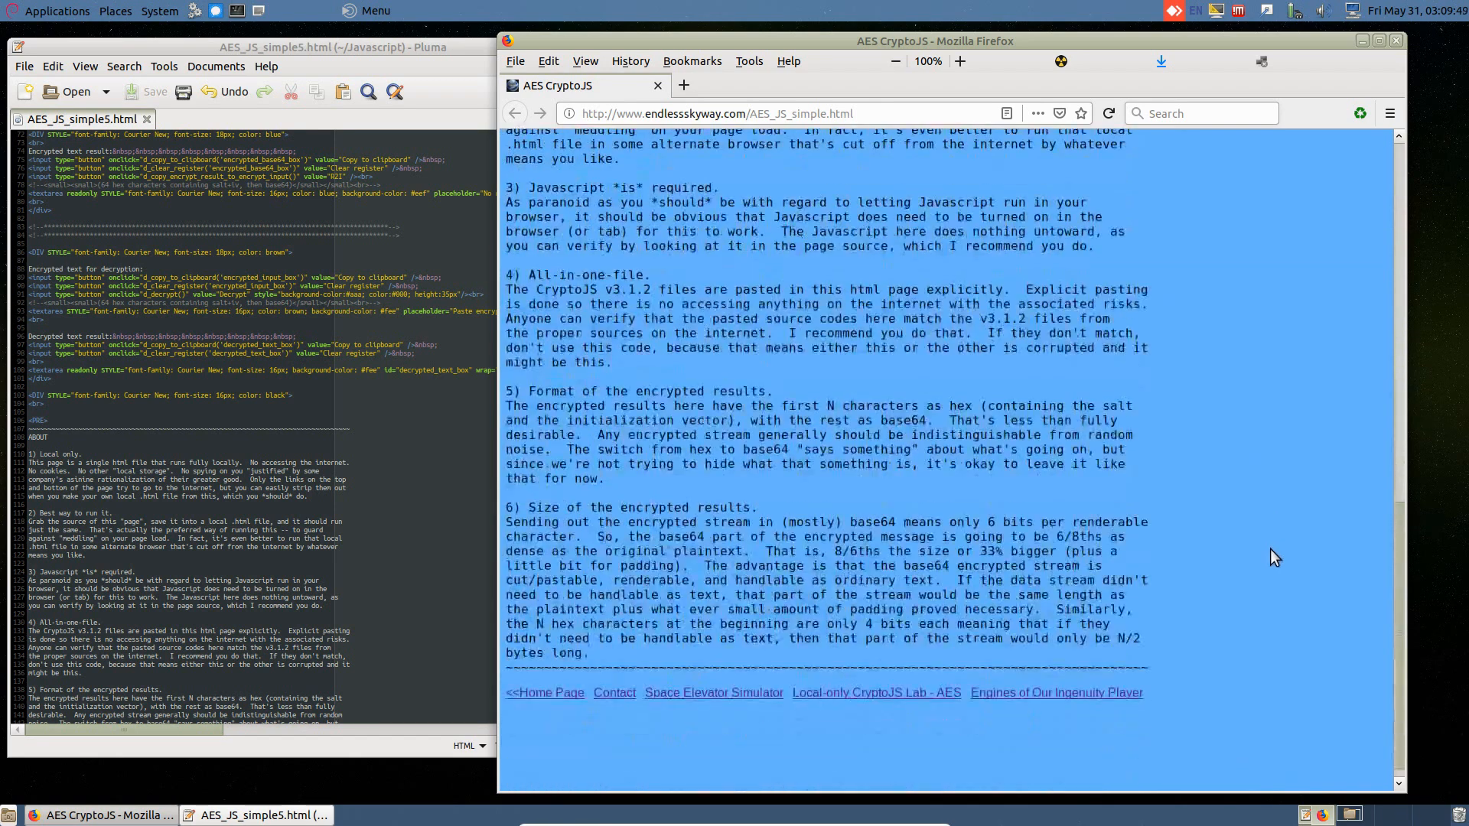
scroll(up, 3)
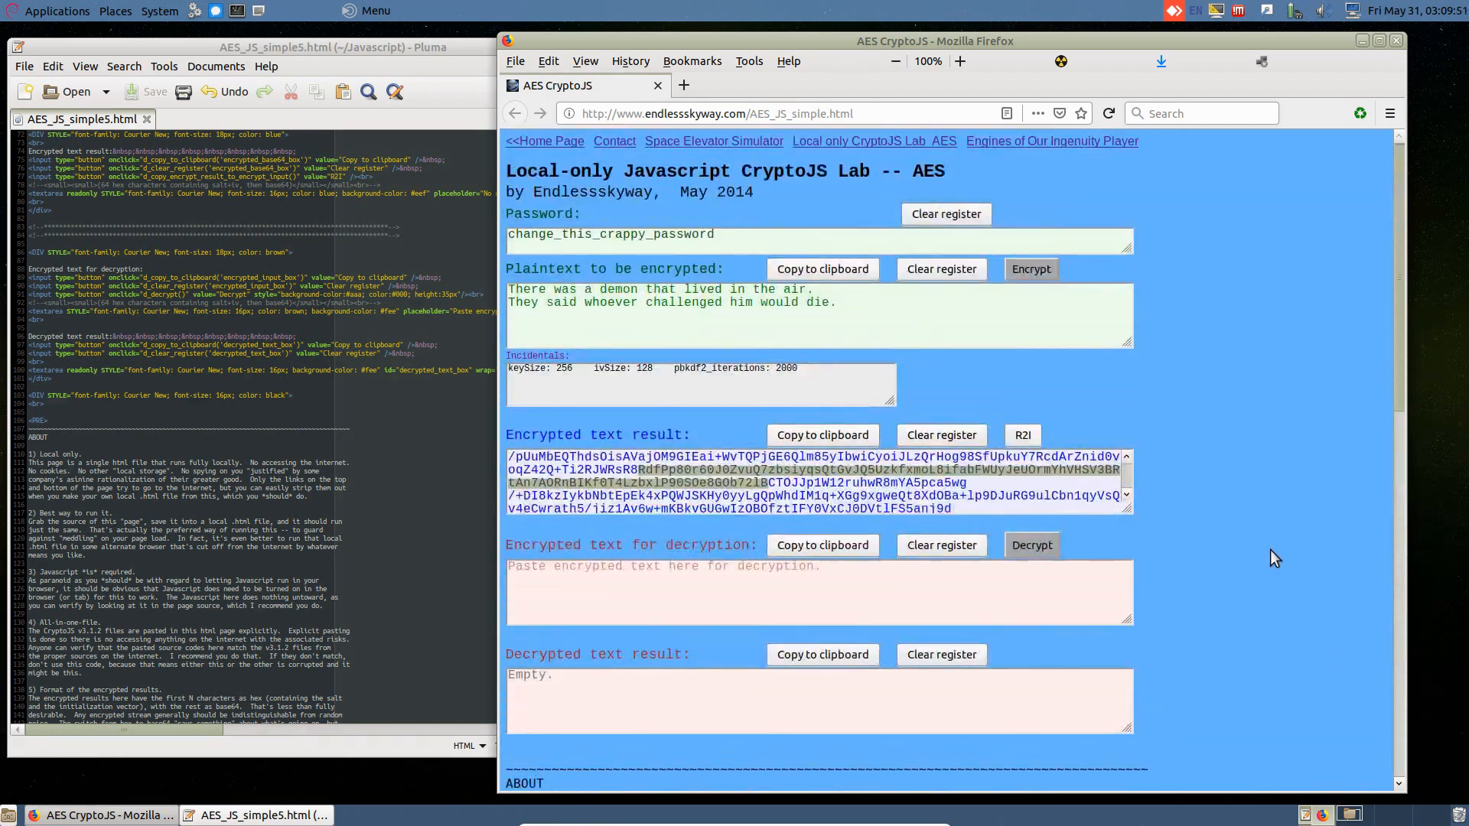
mouse_move(1255, 282)
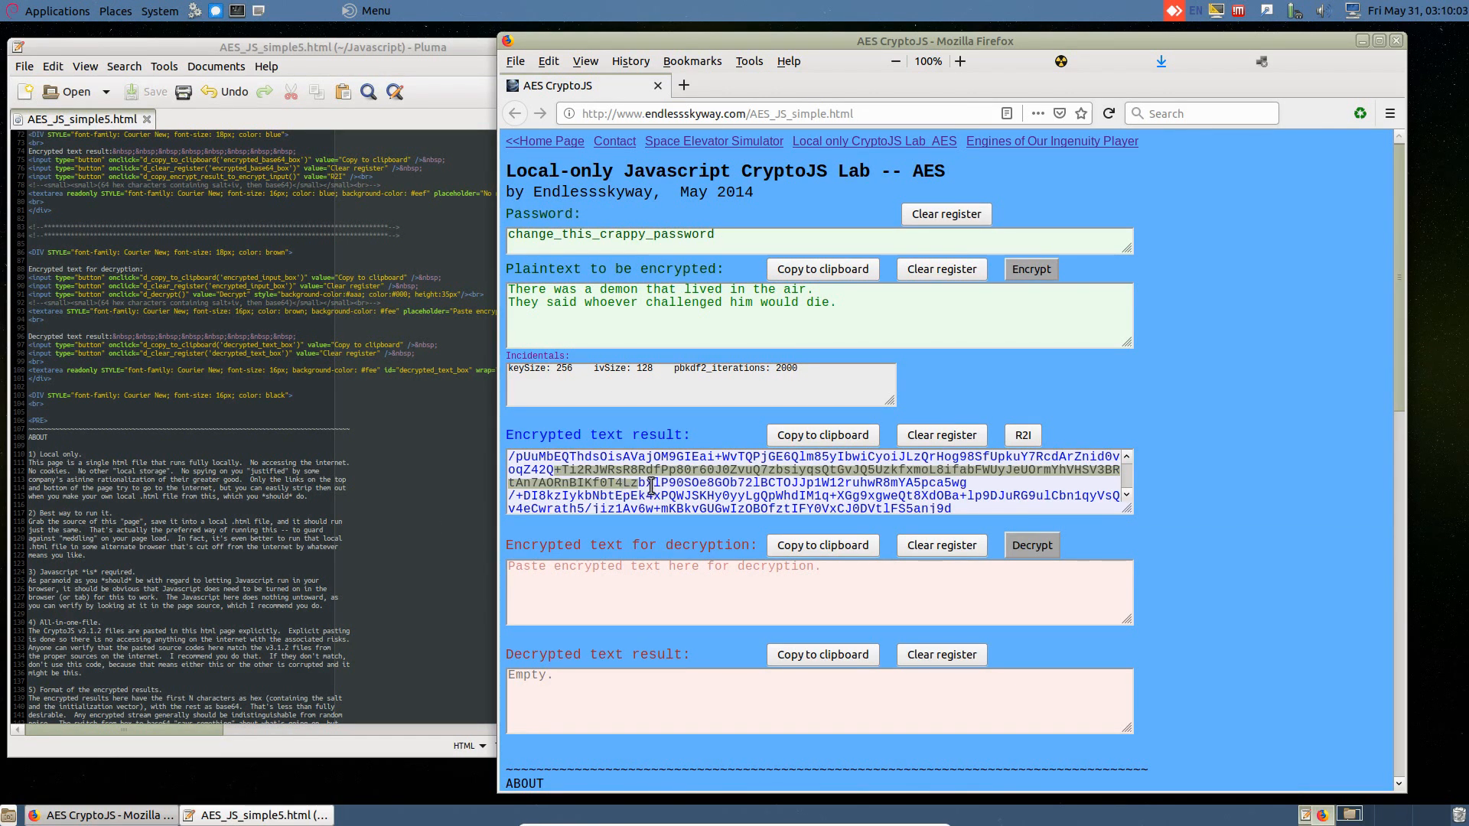
mouse_move(1246, 552)
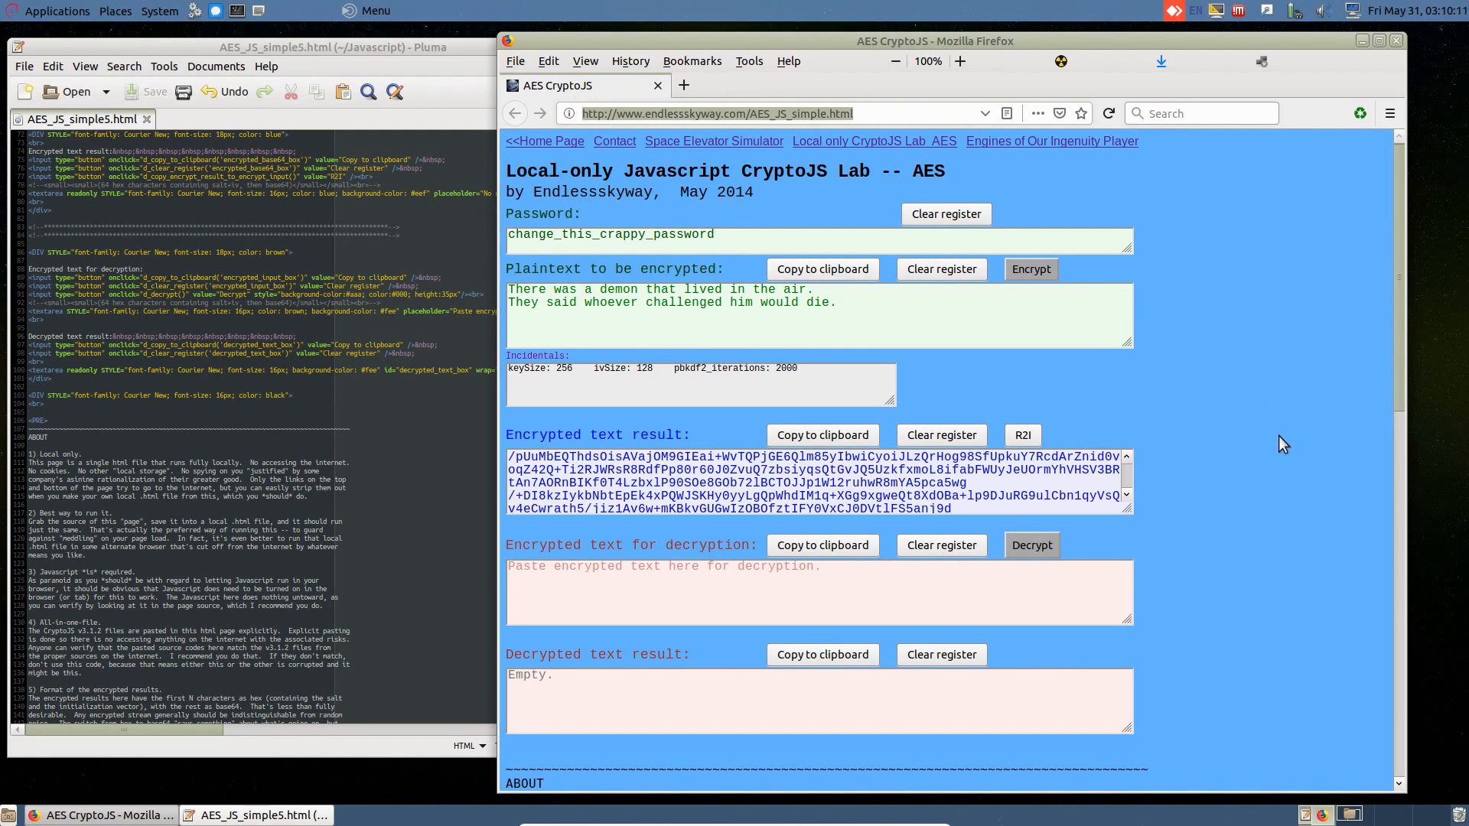
mouse_move(1244, 444)
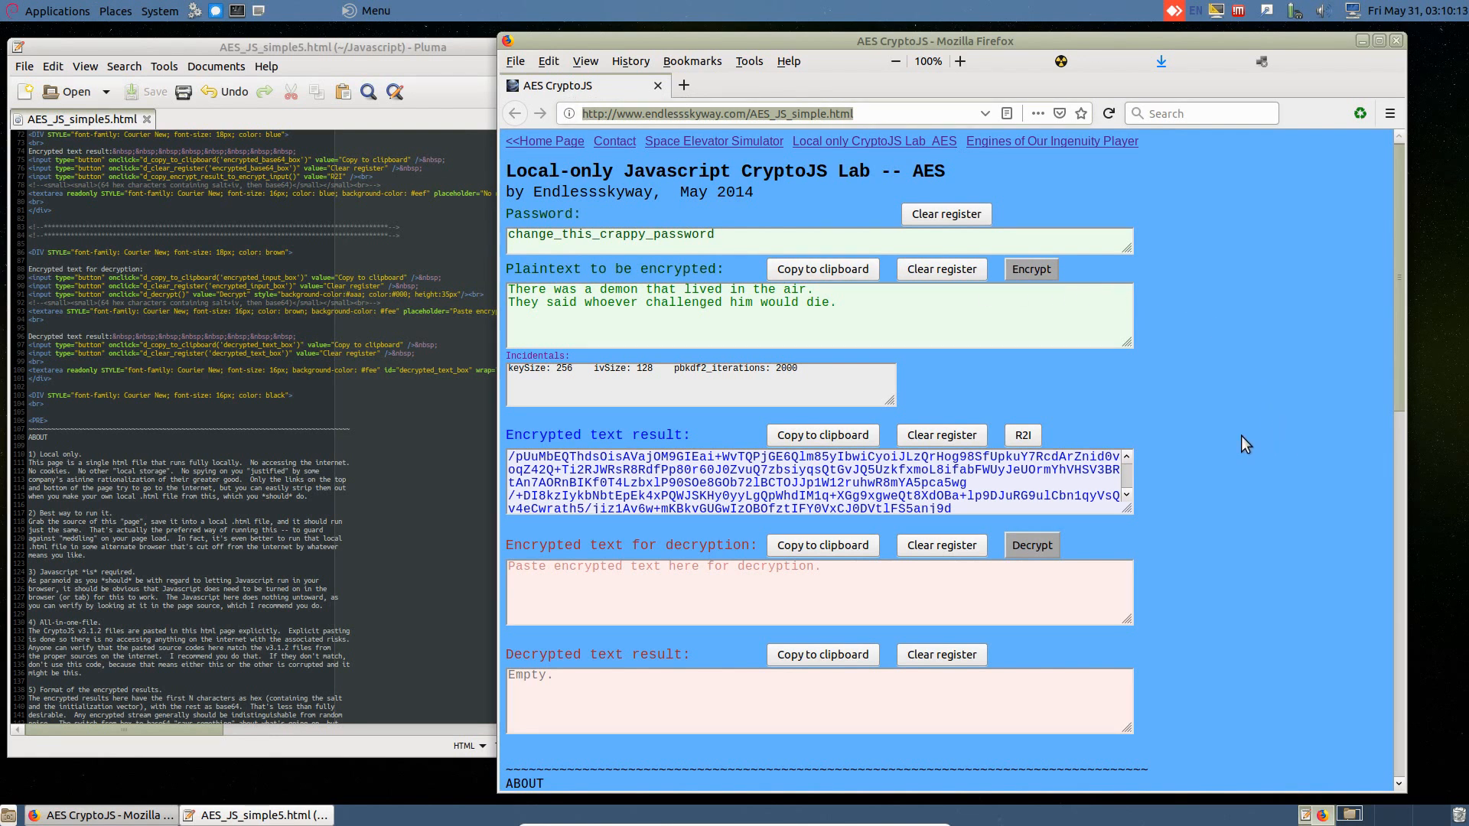